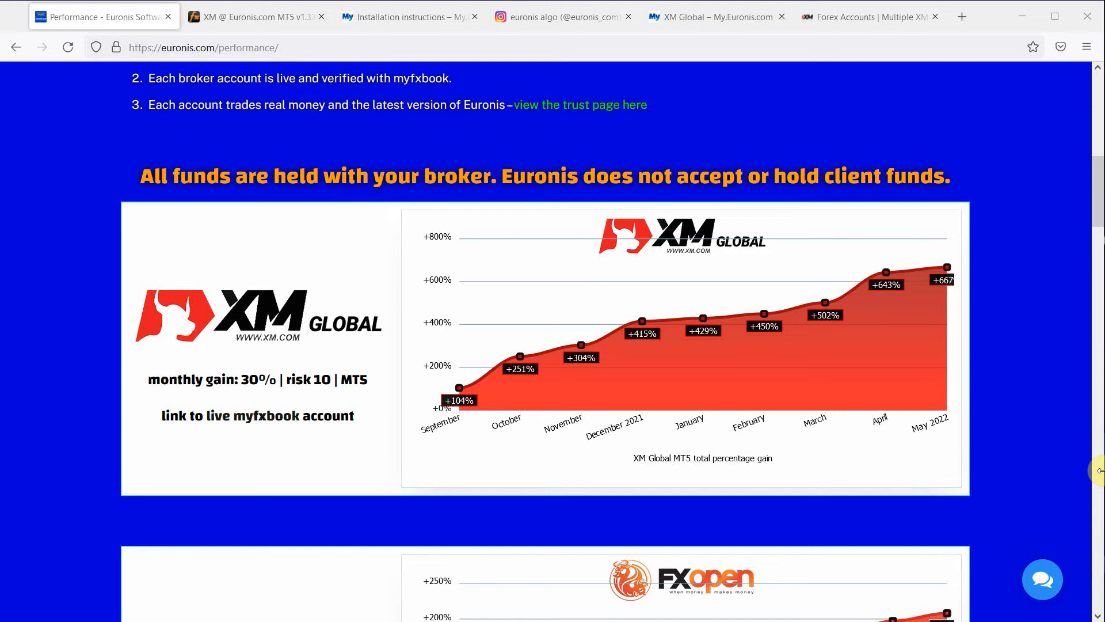
mouse_move(711, 318)
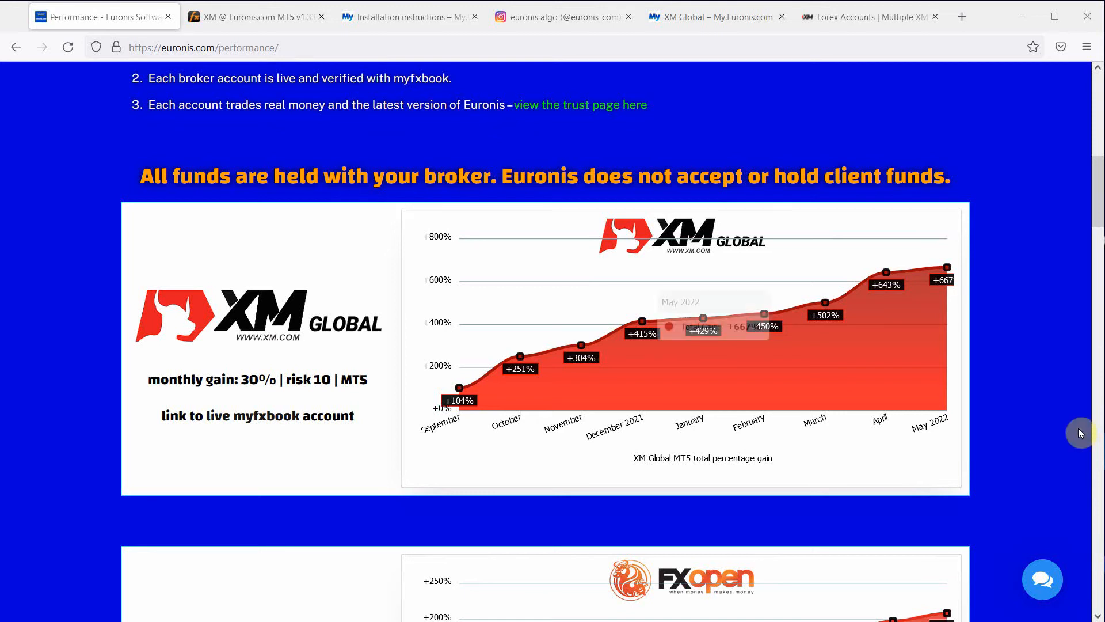
mouse_move(911, 222)
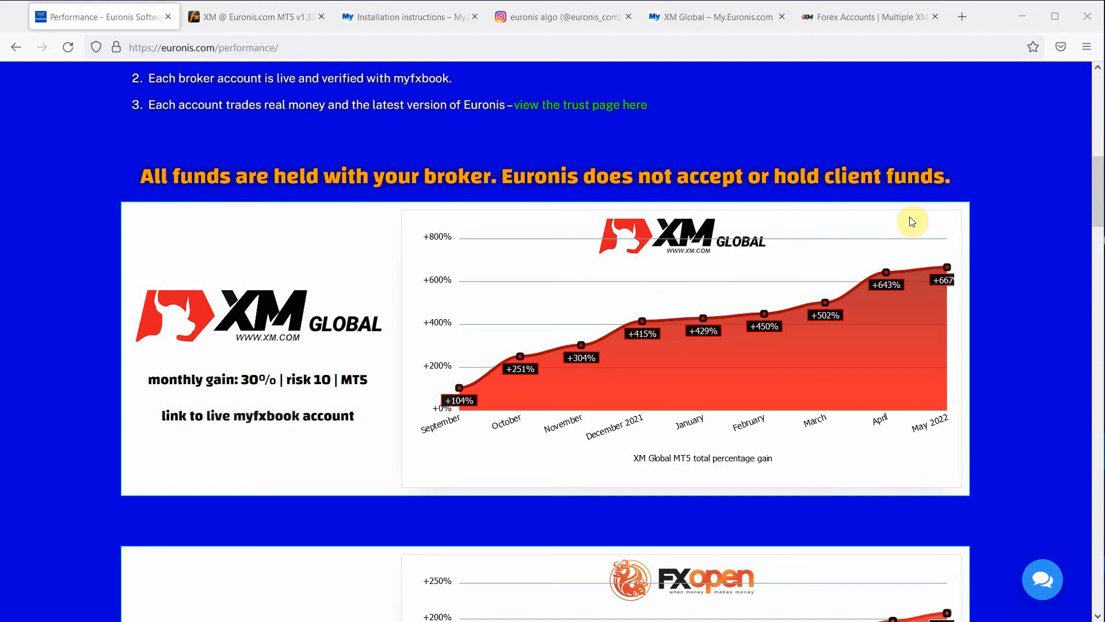
mouse_move(877, 169)
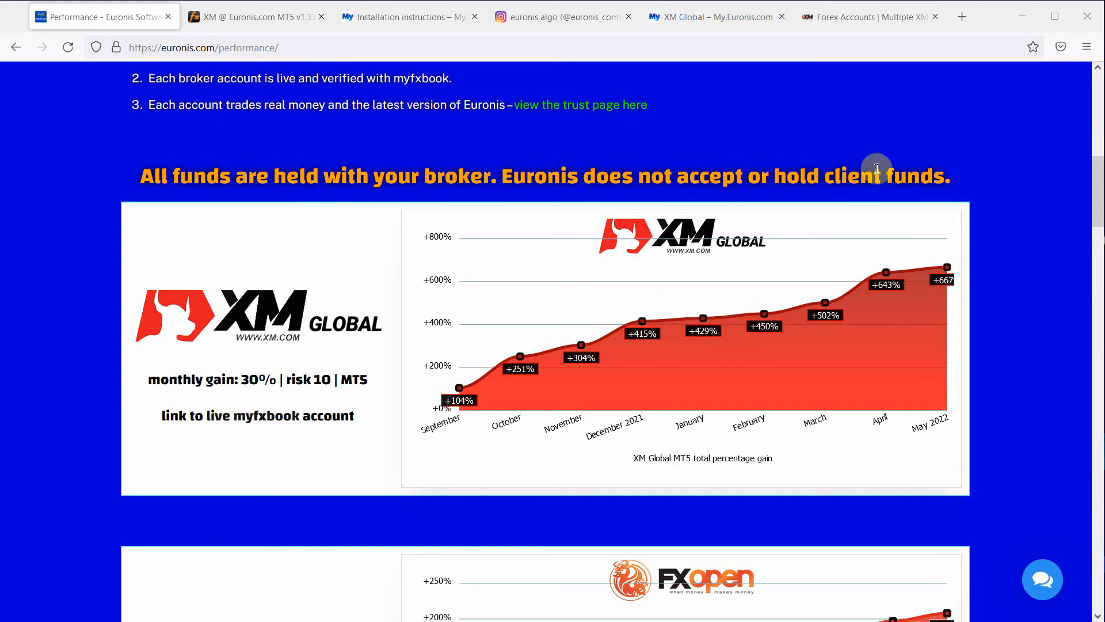
Step: Go to the Installation instructions page and scroll to step #4, Allow webRequest to activate your license
scroll(up, 3)
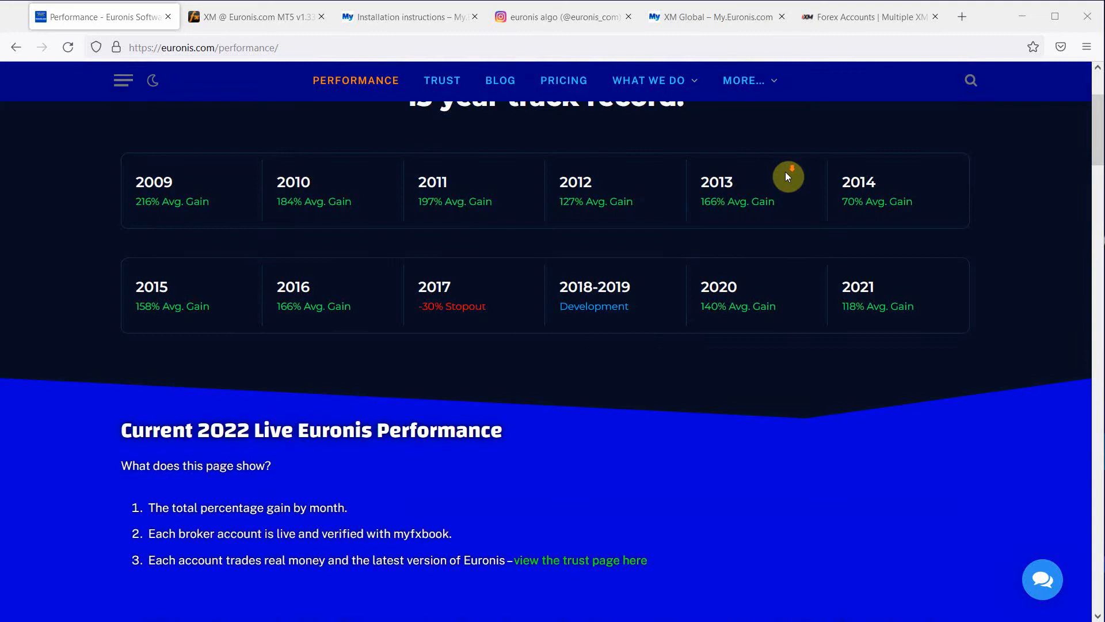
scroll(down, 3)
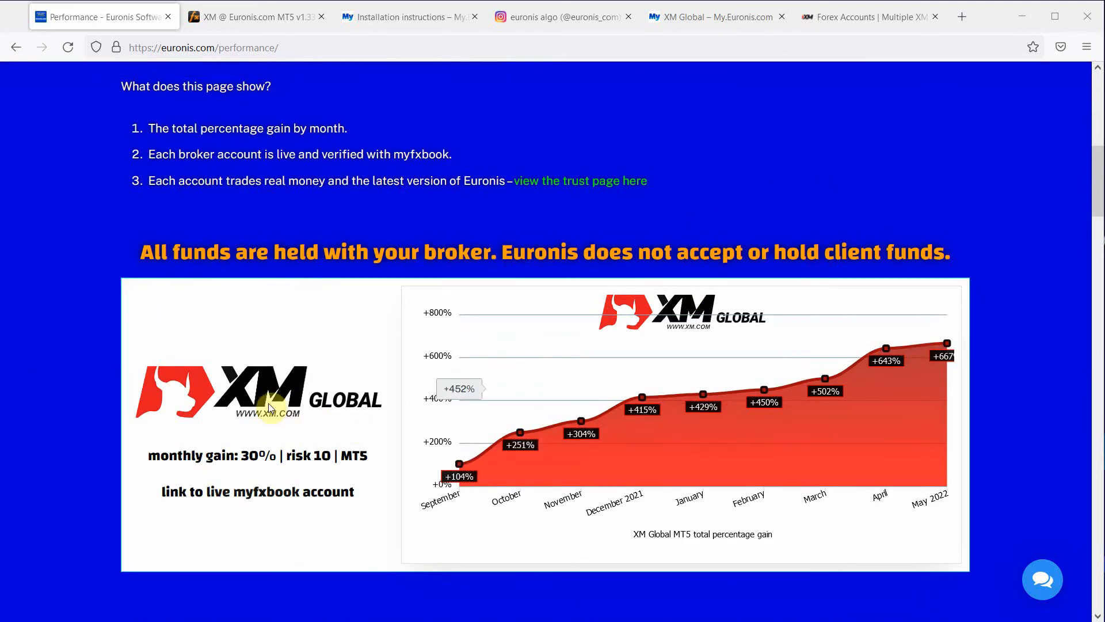
mouse_move(409, 16)
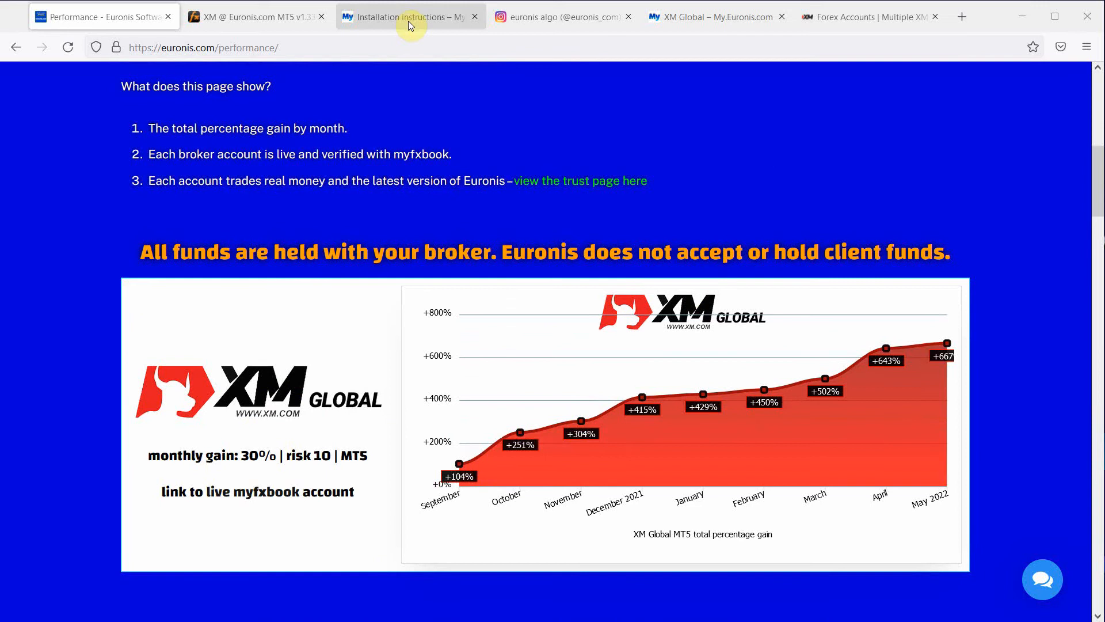
click(402, 18)
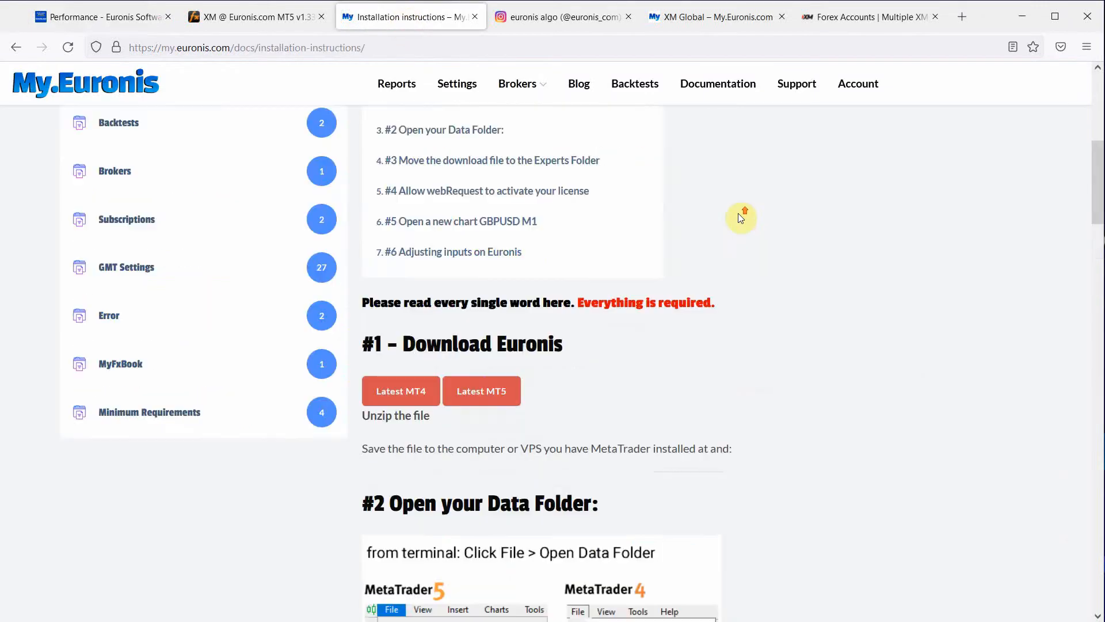
scroll(up, 3)
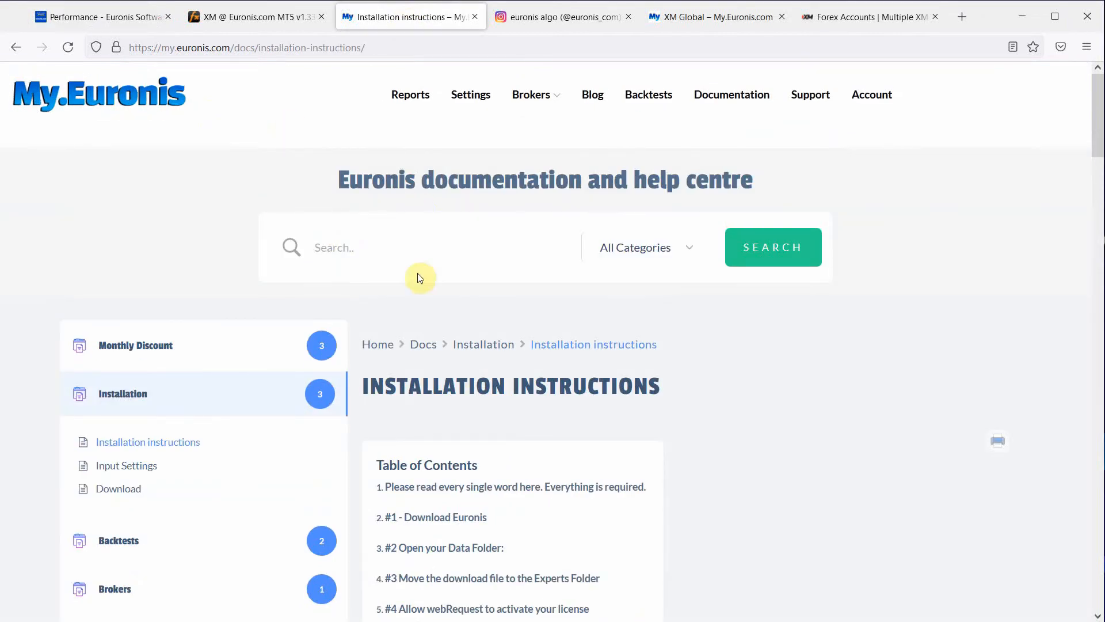
scroll(down, 3)
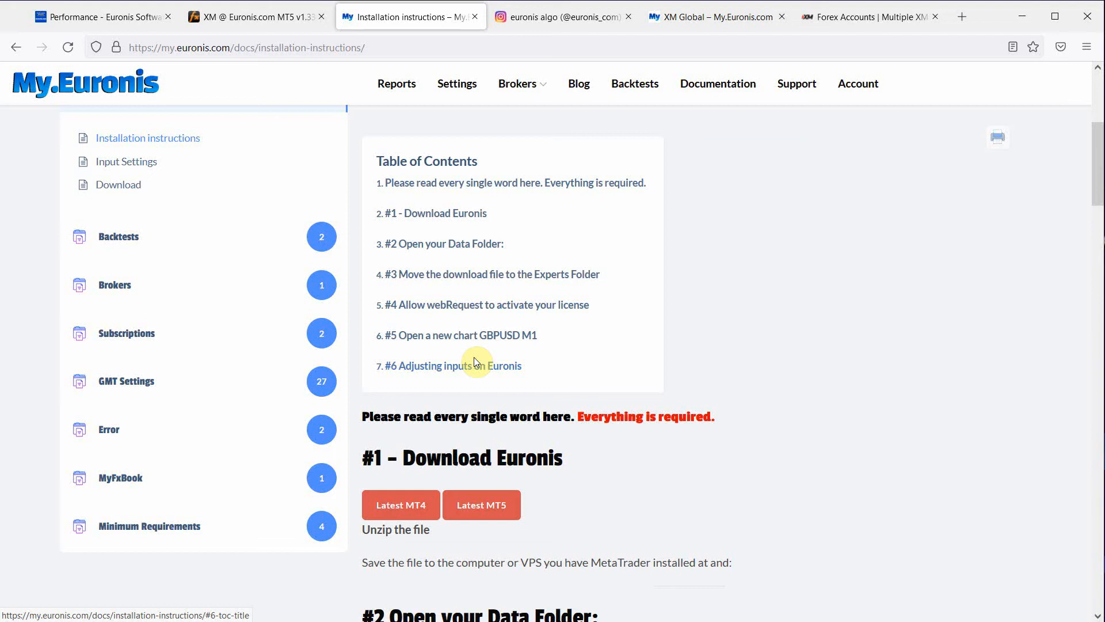
scroll(down, 3)
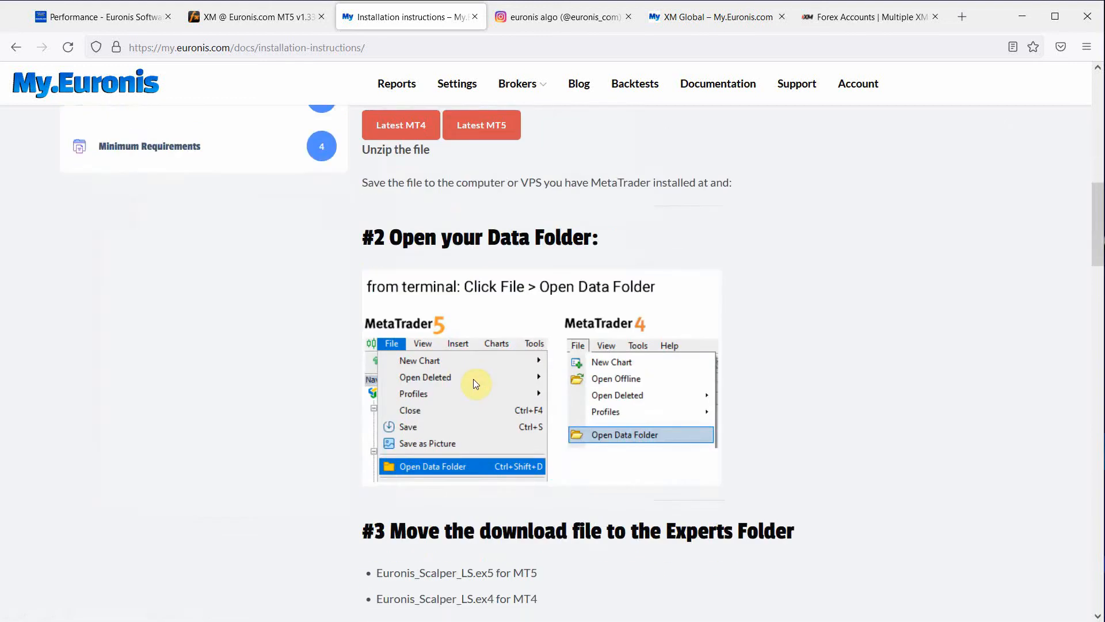
scroll(down, 3)
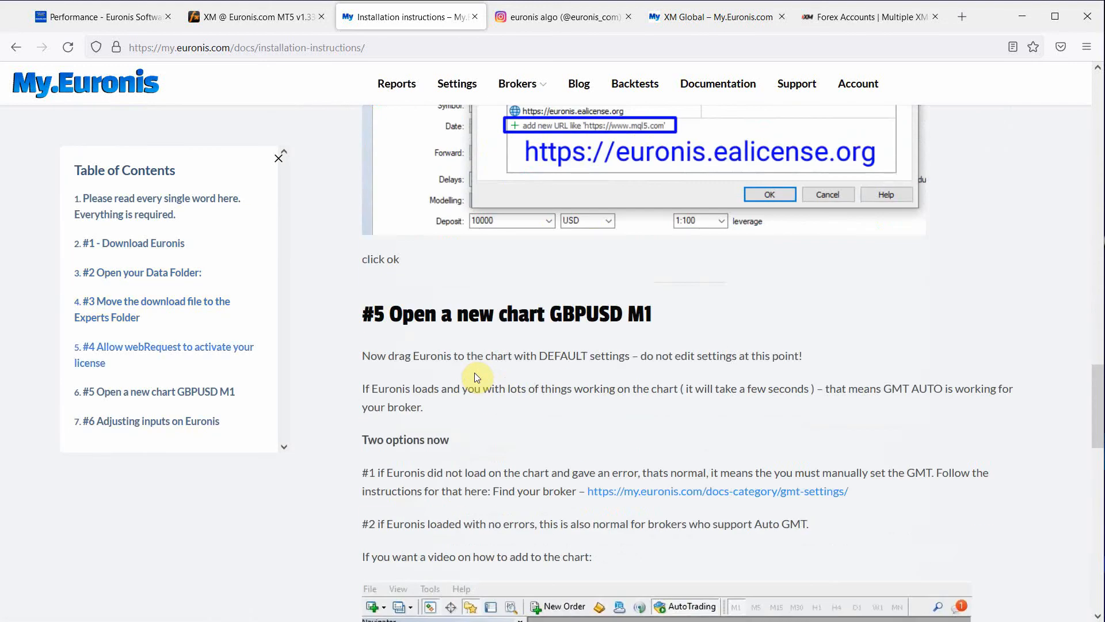
scroll(down, 3)
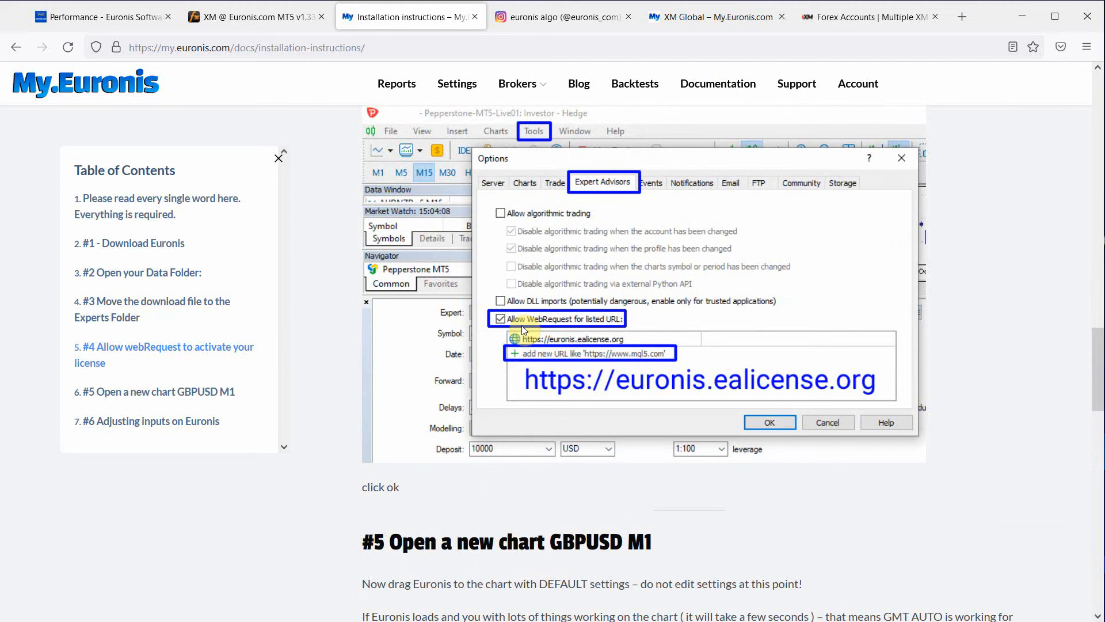
mouse_move(585, 335)
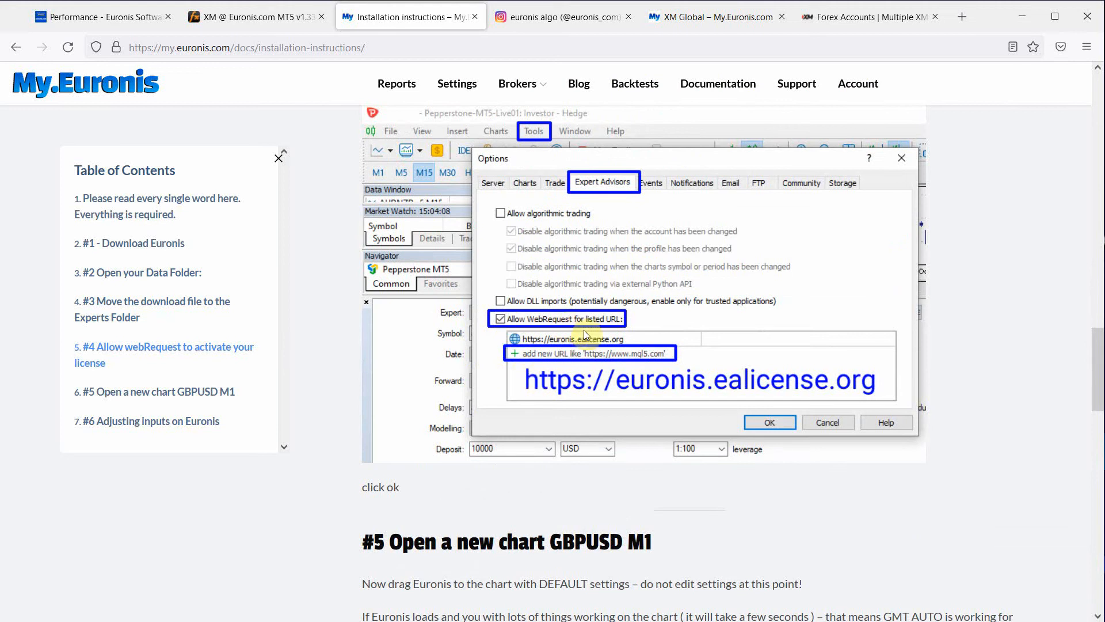
mouse_move(831, 393)
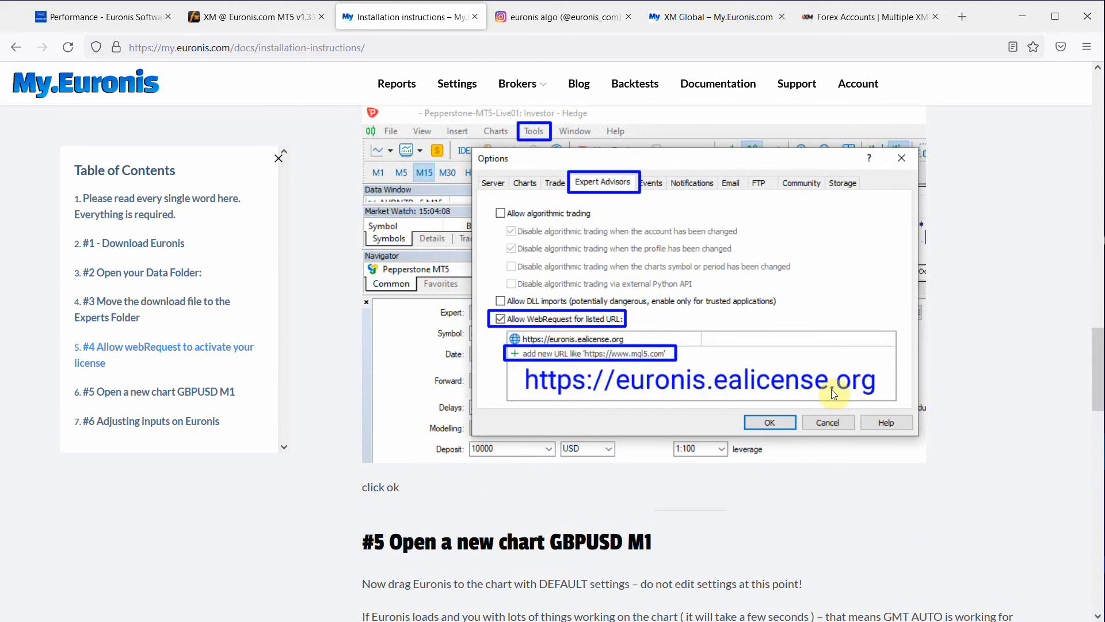
mouse_move(864, 390)
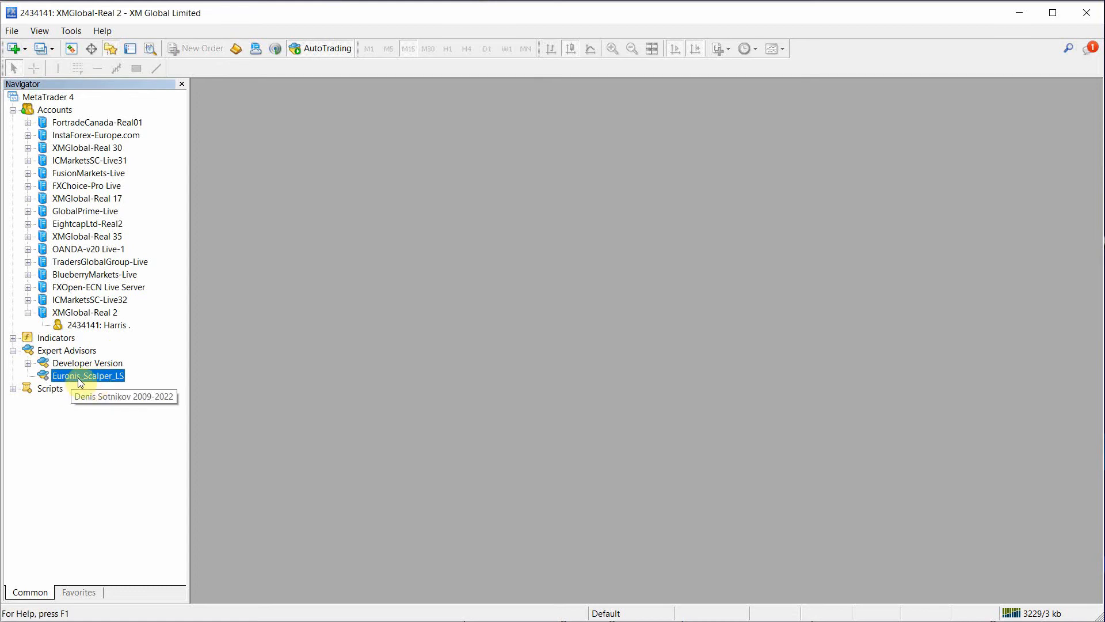
mouse_move(168, 21)
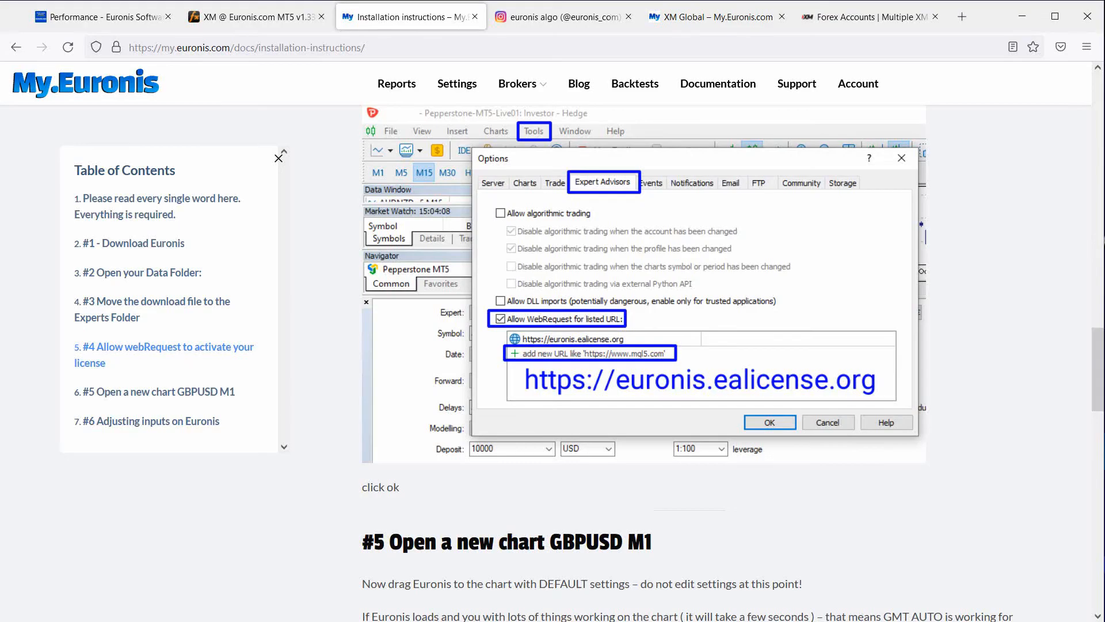
Step: Switch the browser to the 'XM Global – My.Euronis.com' broker page
click(711, 17)
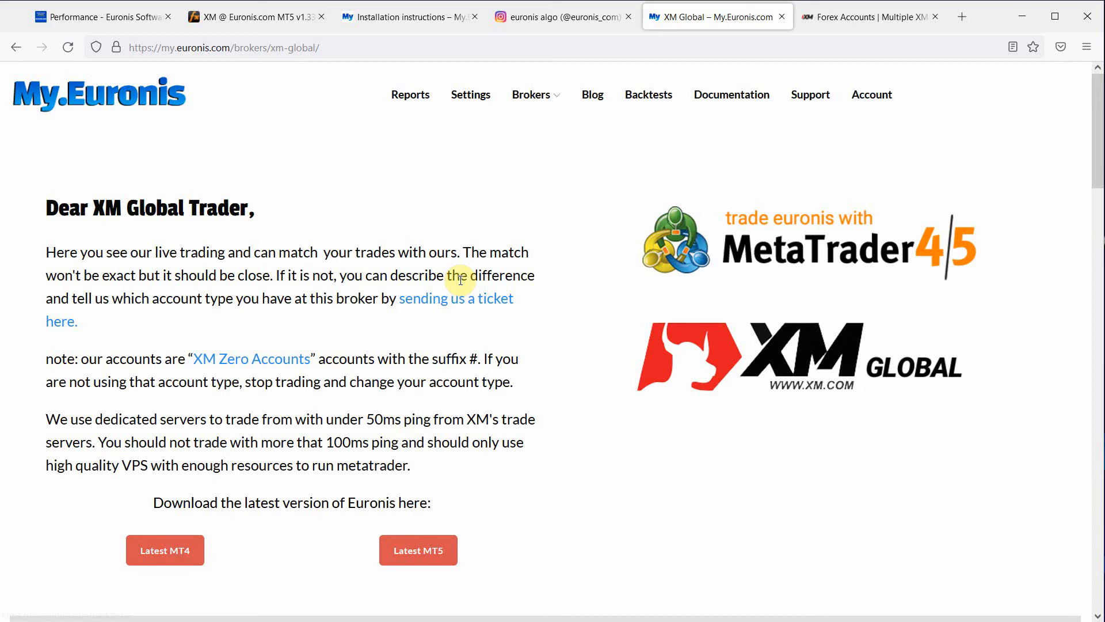
mouse_move(206, 368)
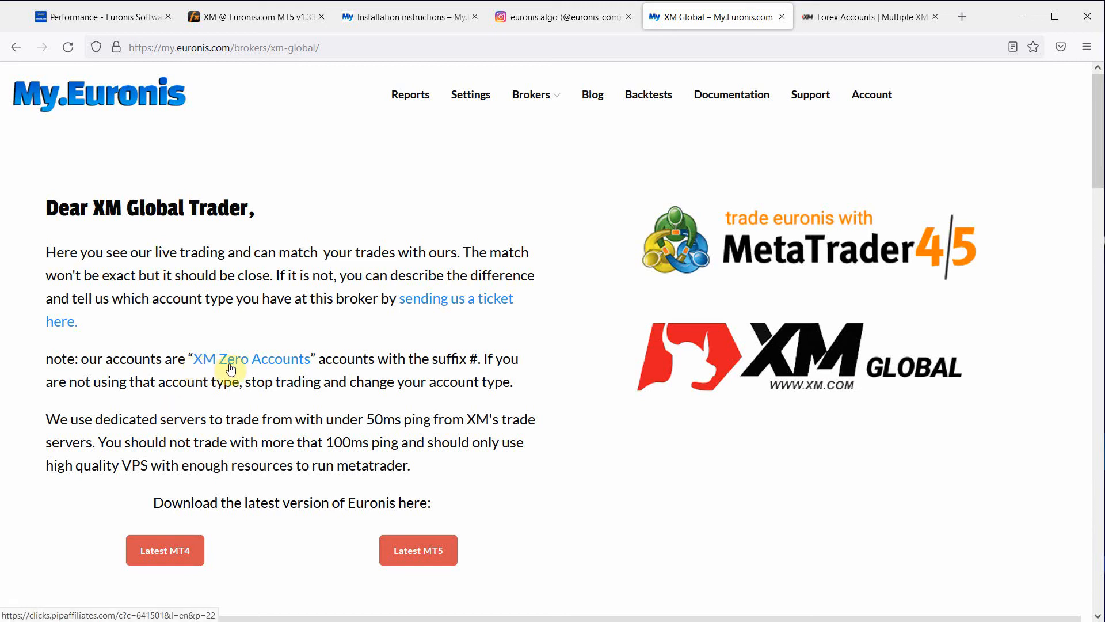
mouse_move(732, 93)
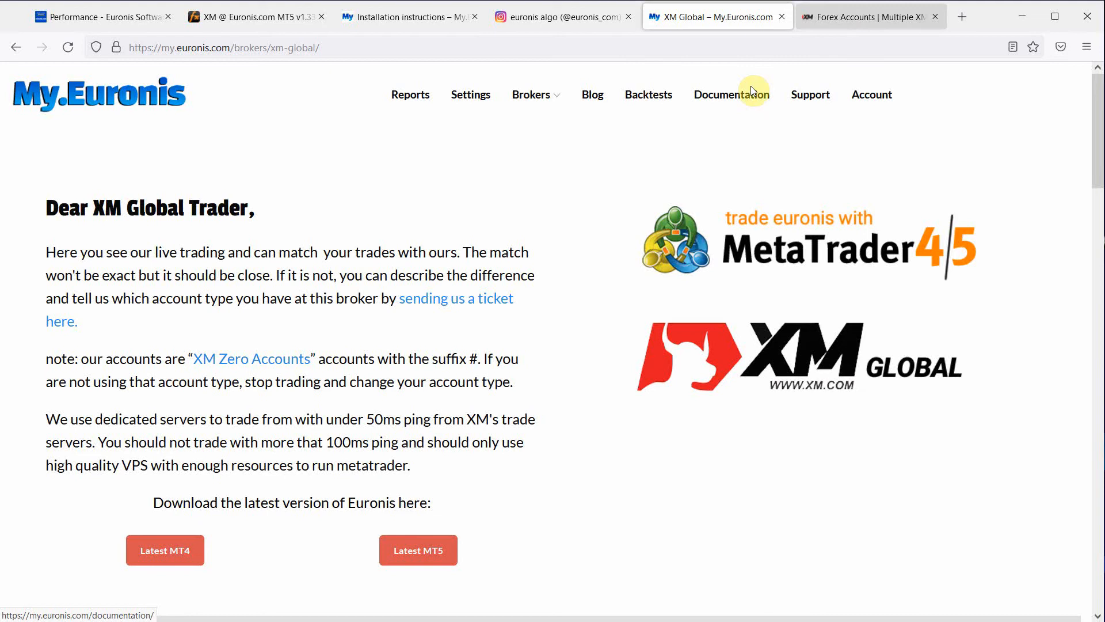
click(860, 16)
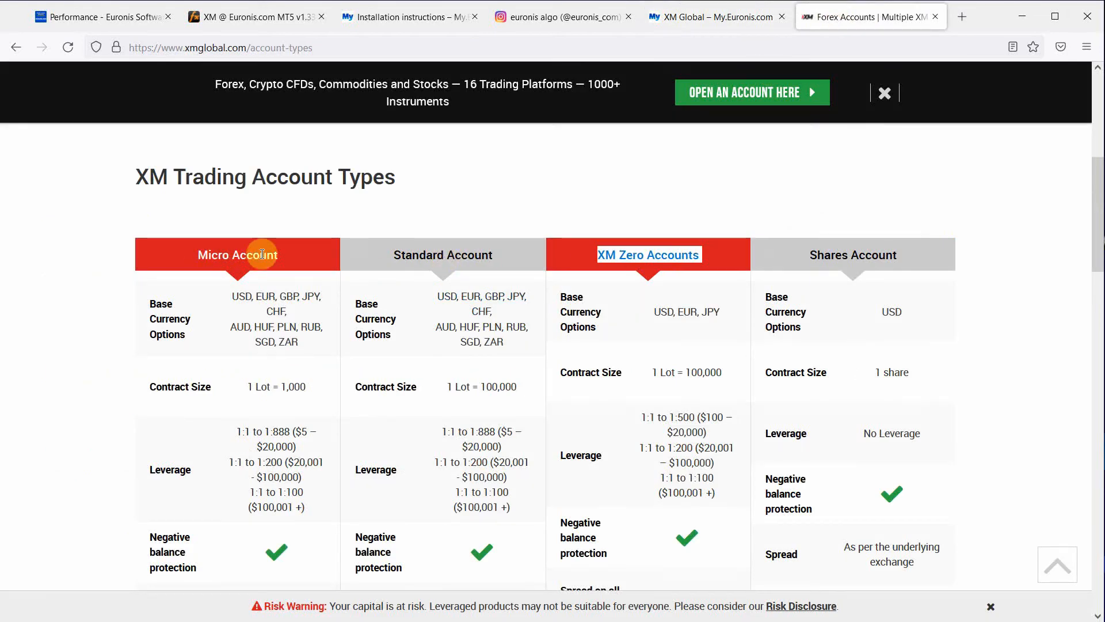
mouse_move(394, 259)
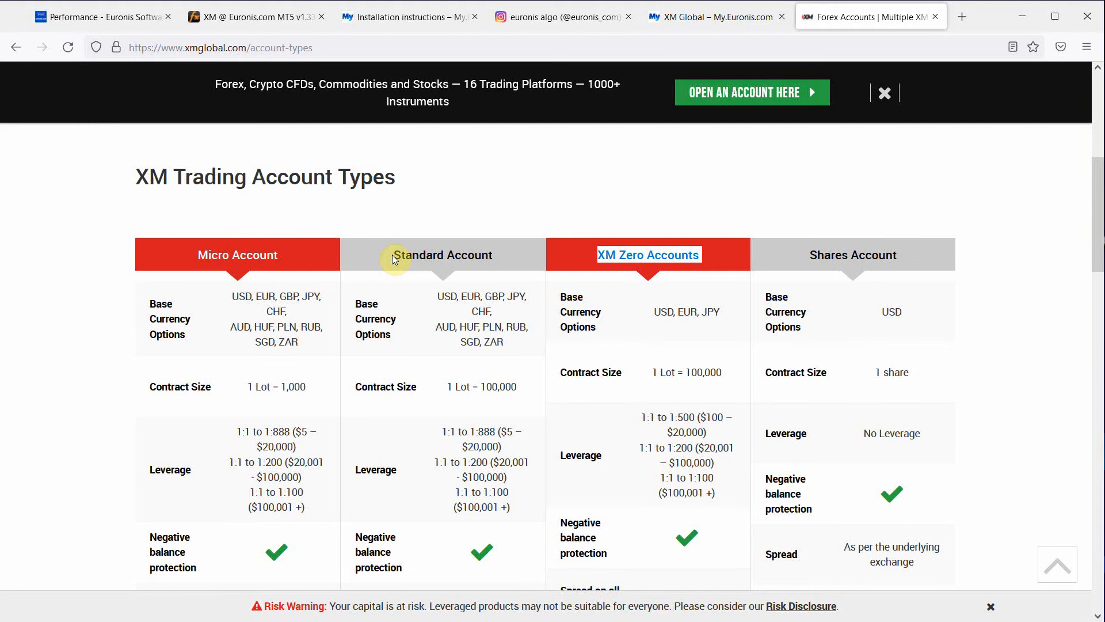
click(711, 16)
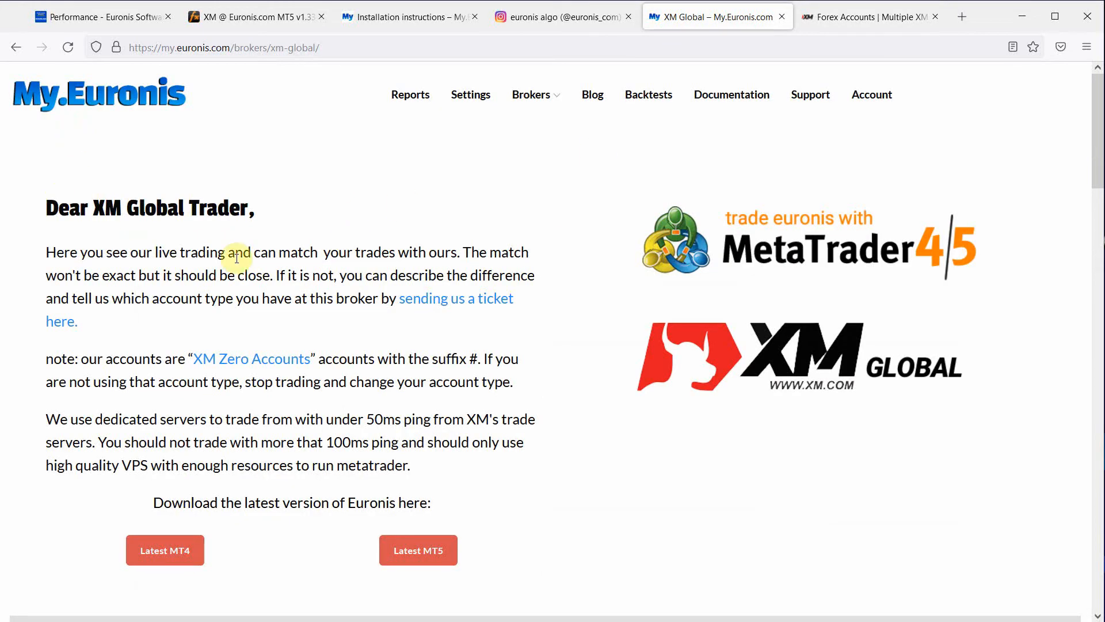
Step: Scroll through the live_performance and live_2022_may_xm profile backtests, best pairs and trade history
scroll(down, 3)
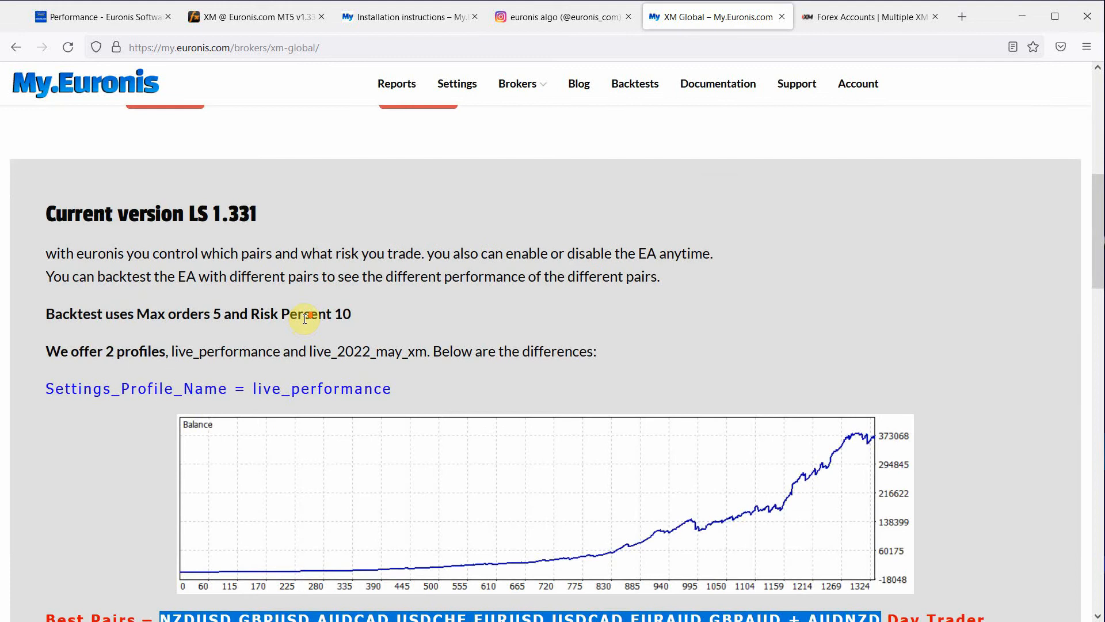
scroll(down, 3)
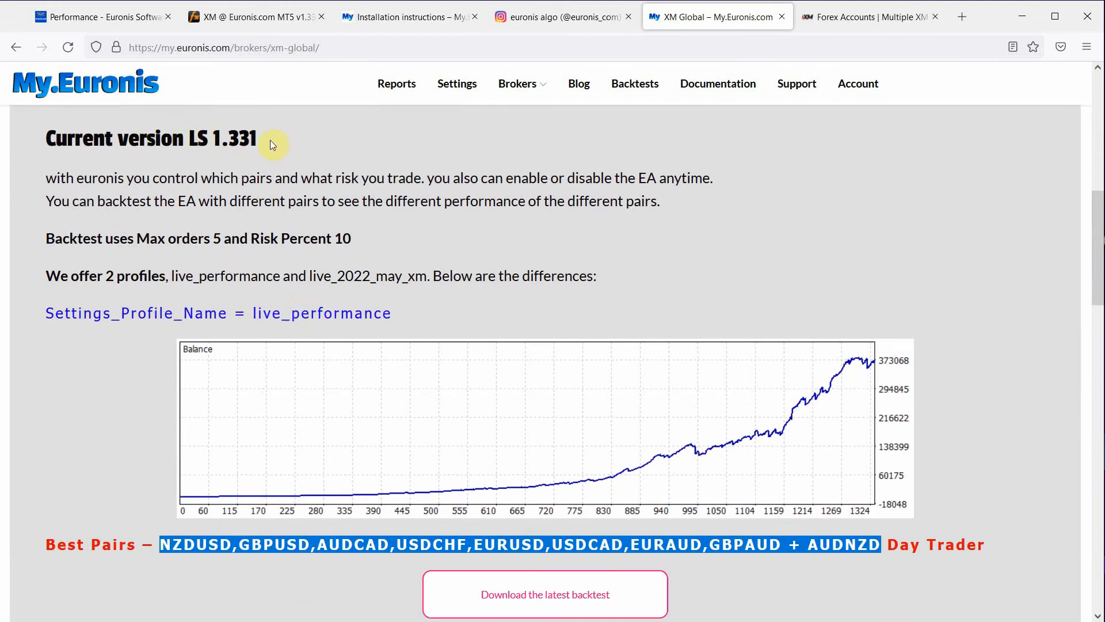
mouse_move(137, 296)
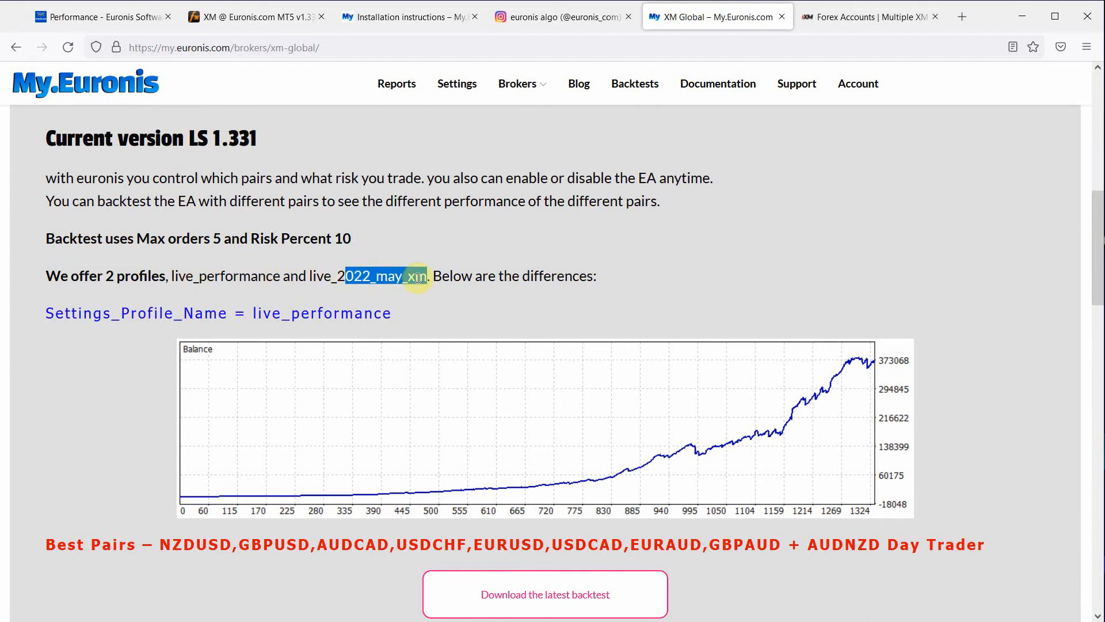
scroll(down, 3)
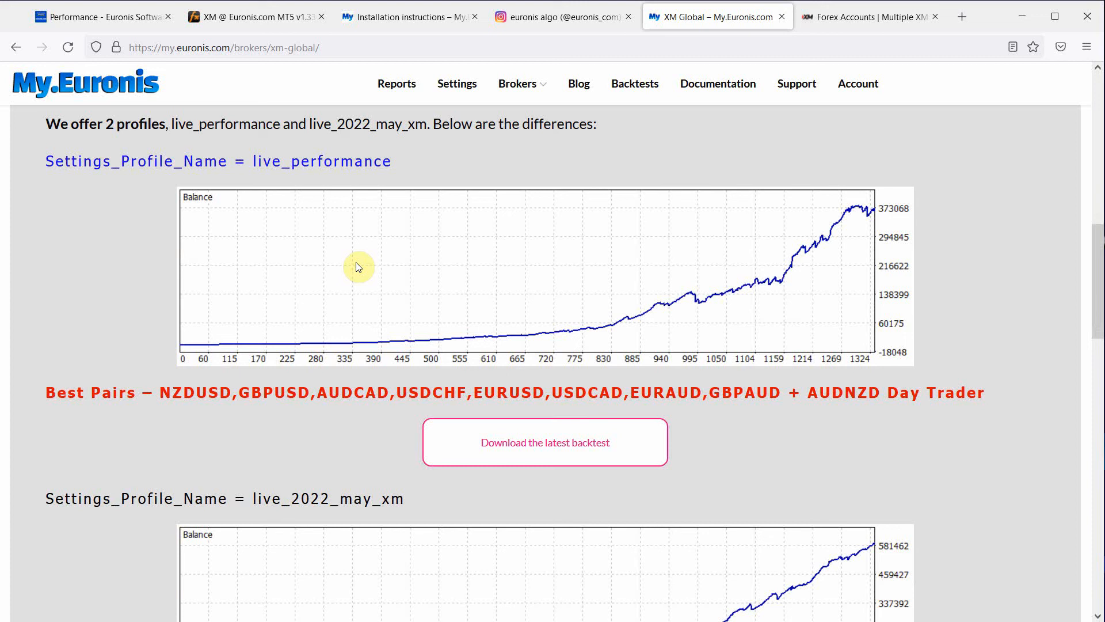
mouse_move(621, 328)
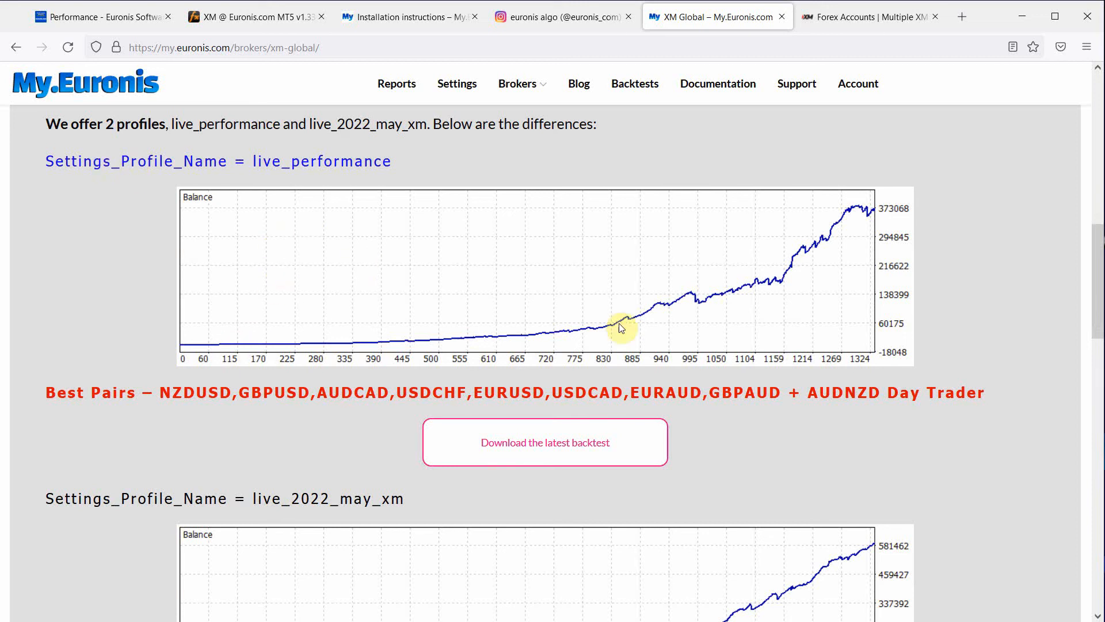
mouse_move(839, 227)
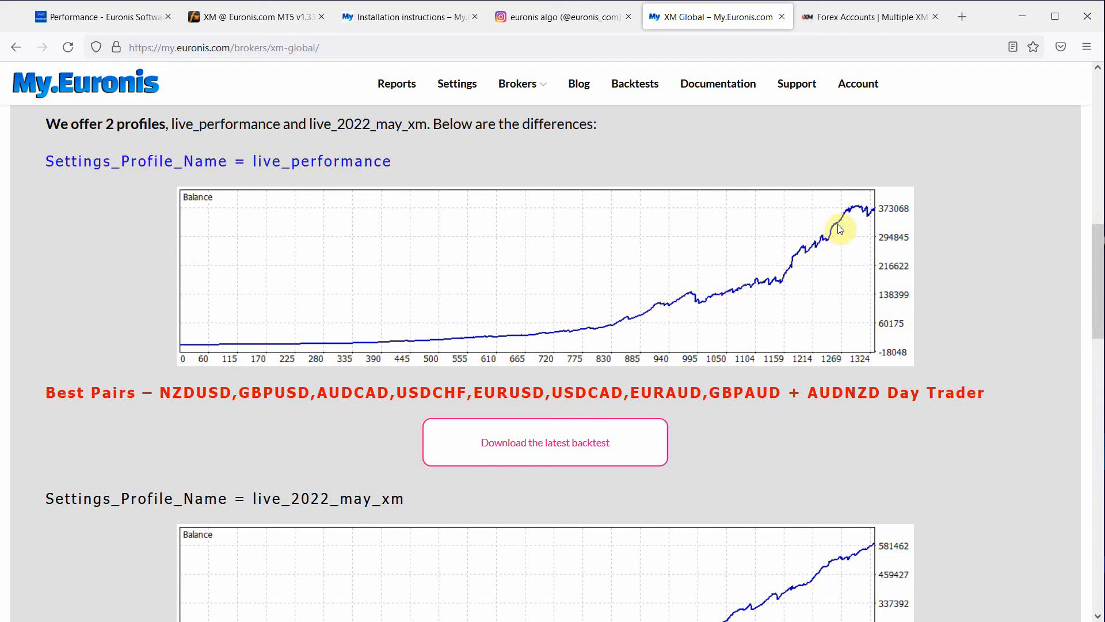
mouse_move(861, 221)
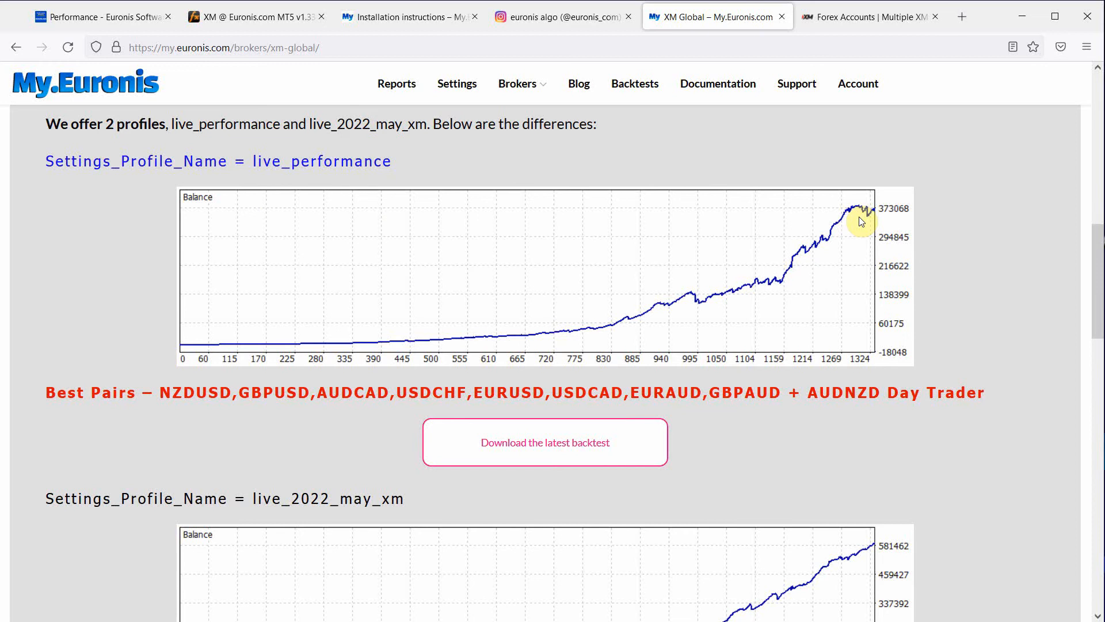
mouse_move(886, 217)
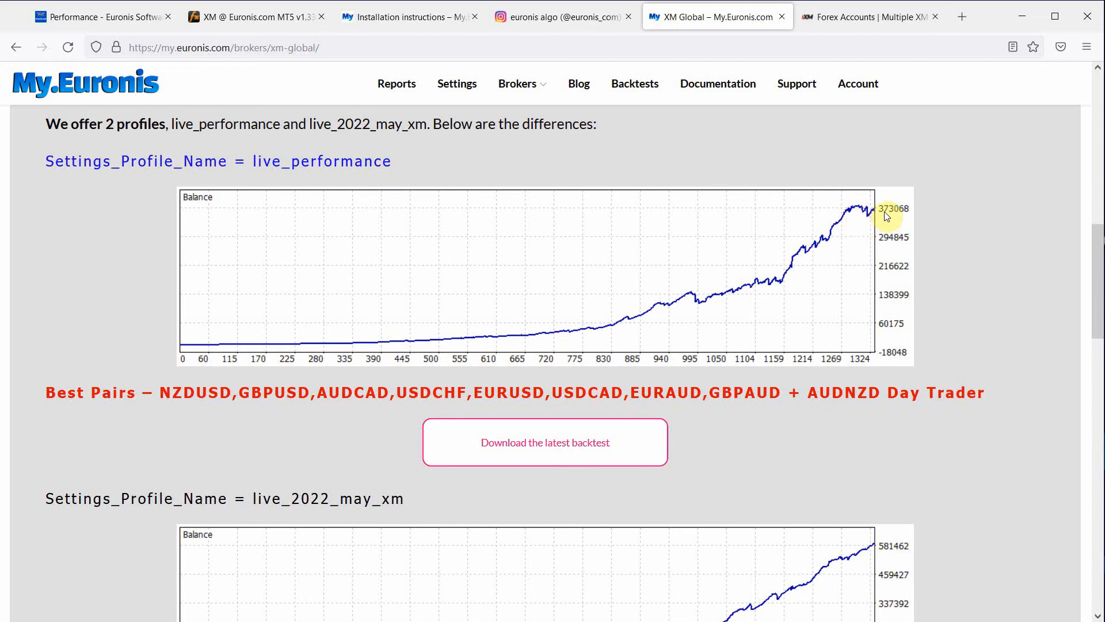
mouse_move(318, 391)
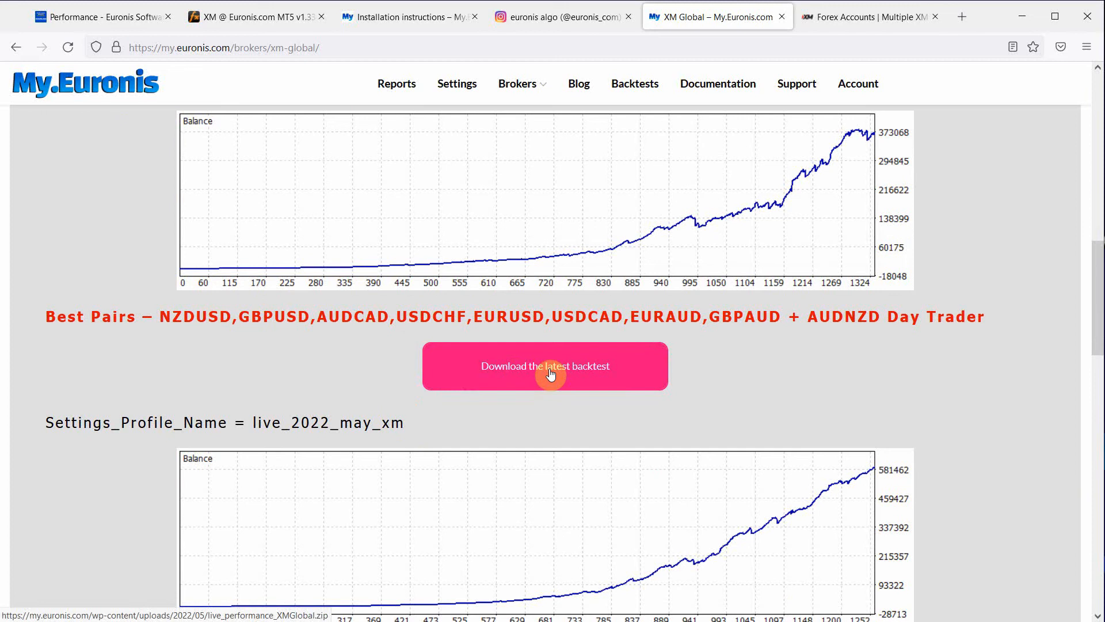
mouse_move(647, 317)
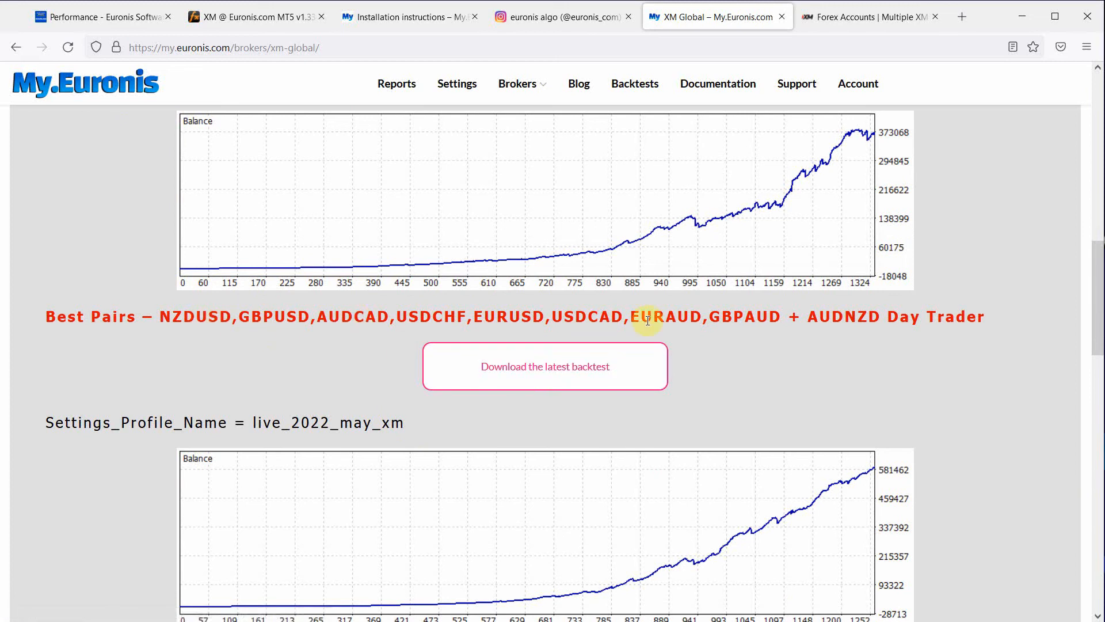
scroll(down, 3)
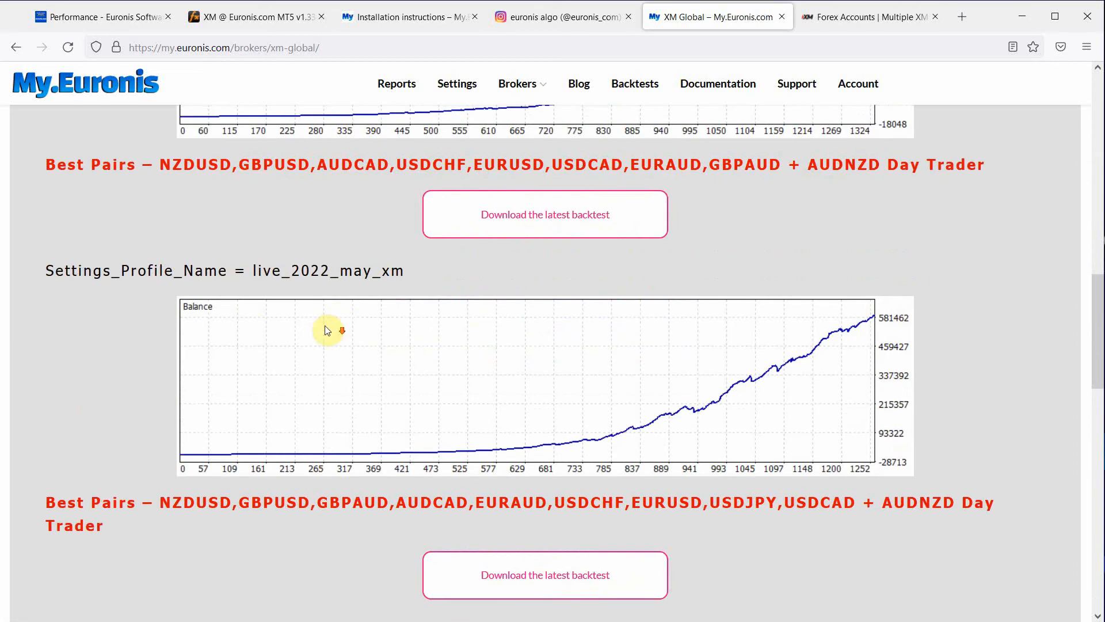
mouse_move(179, 271)
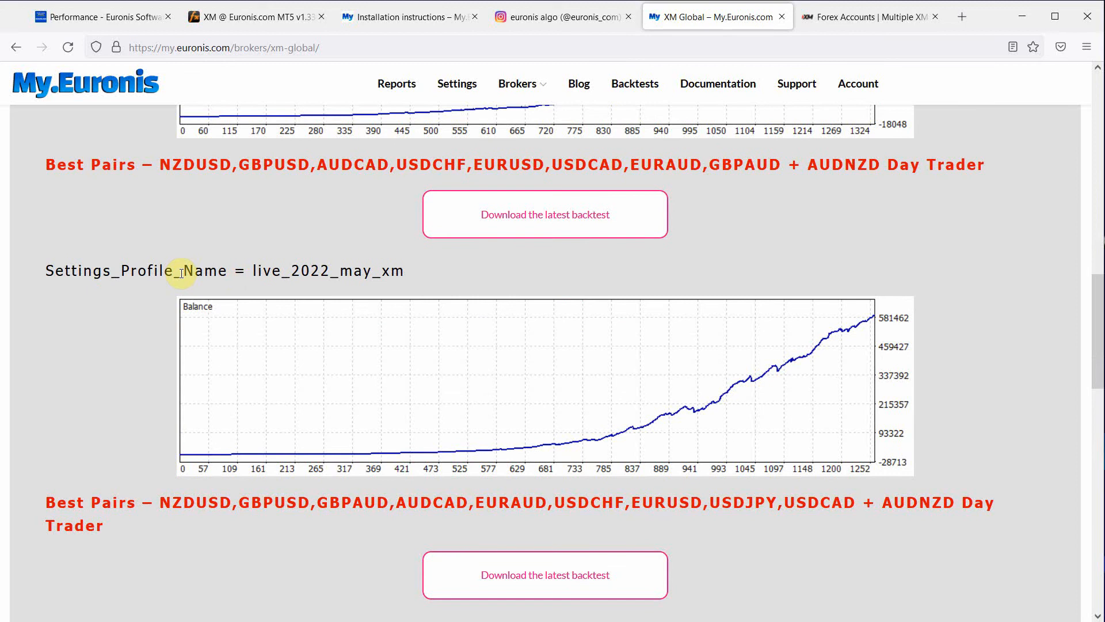
mouse_move(288, 271)
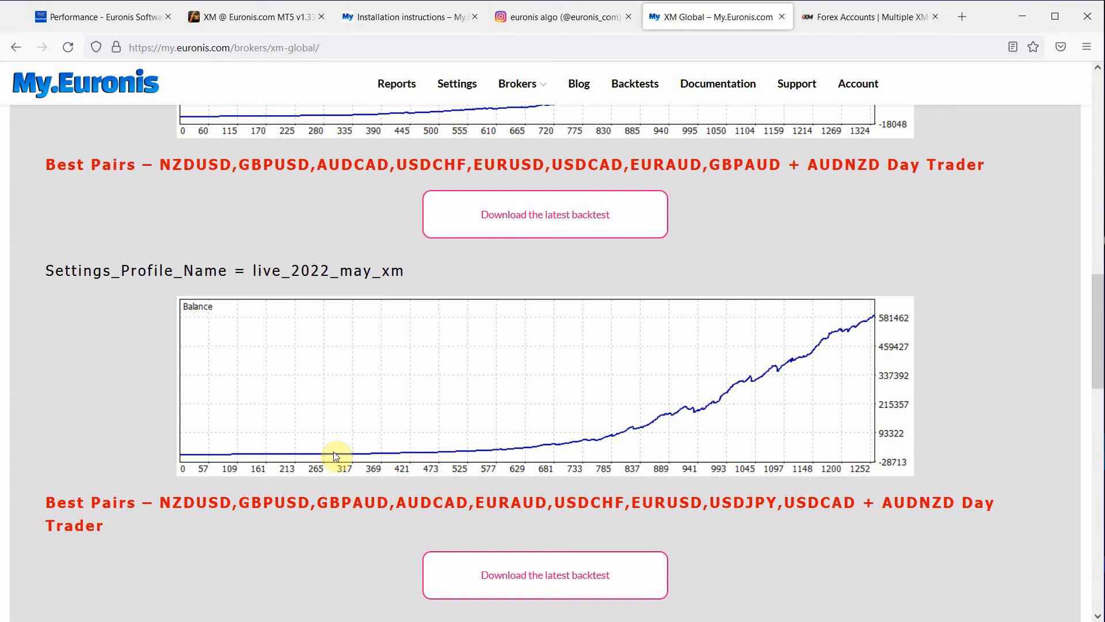
mouse_move(809, 354)
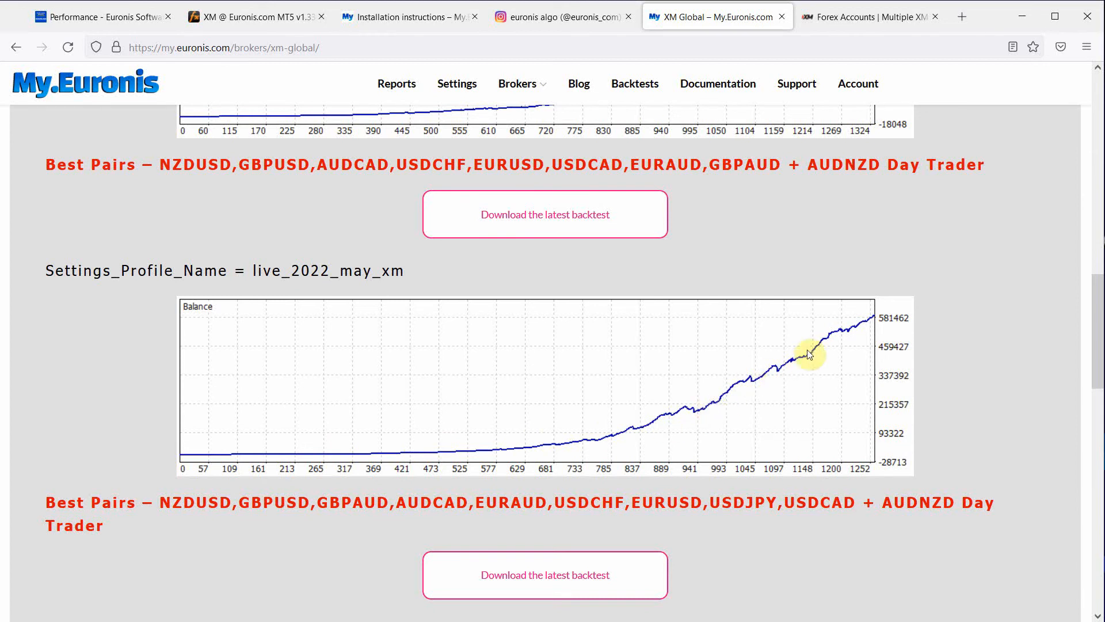
mouse_move(872, 319)
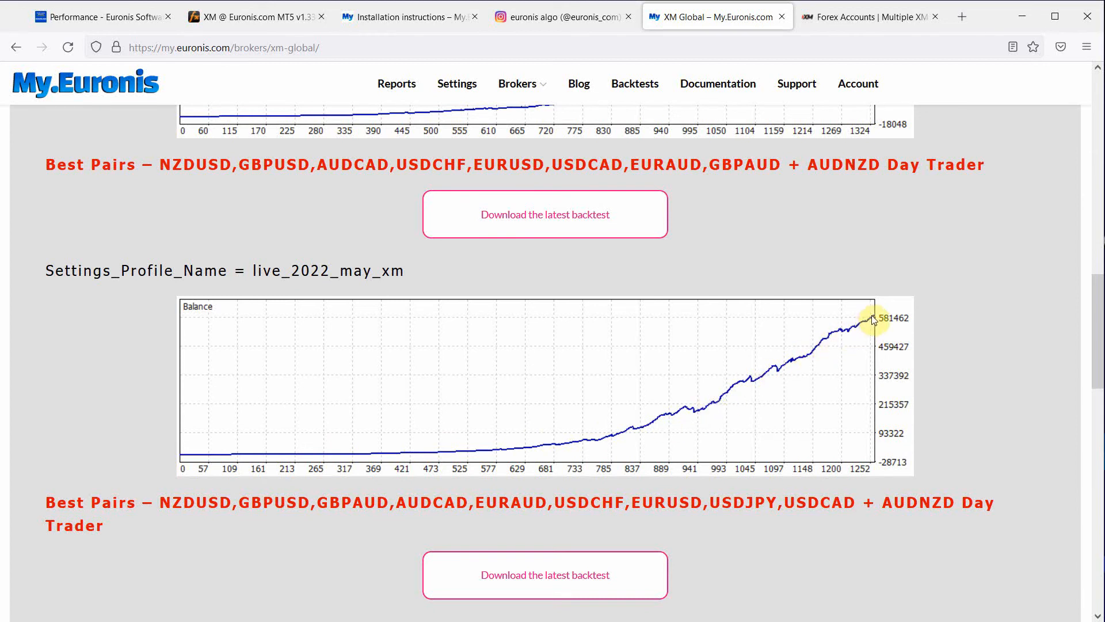
mouse_move(860, 331)
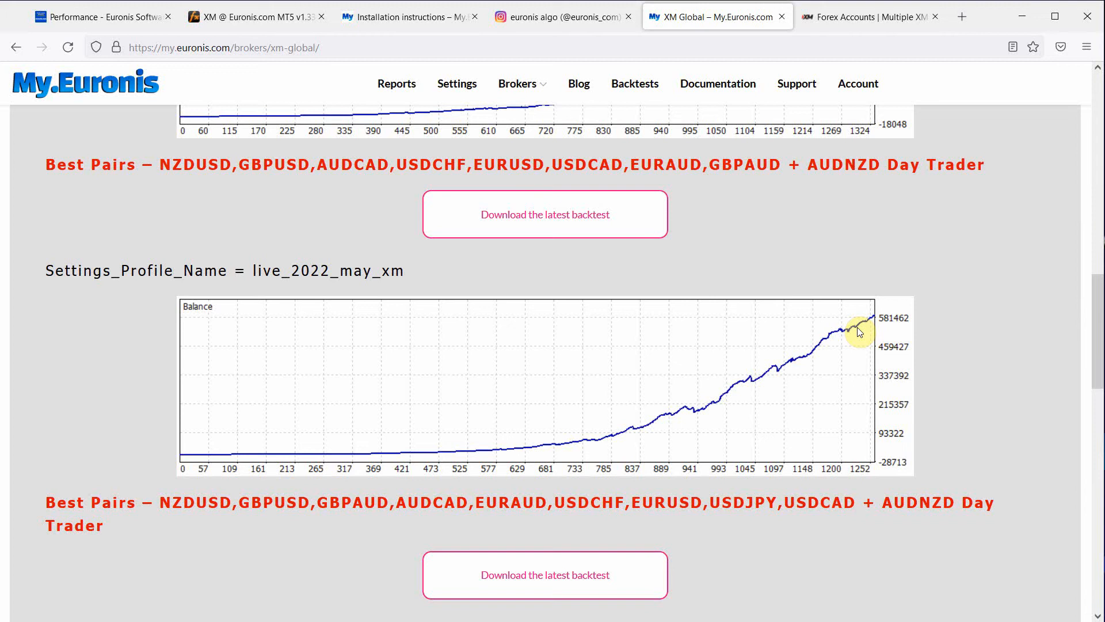
mouse_move(175, 508)
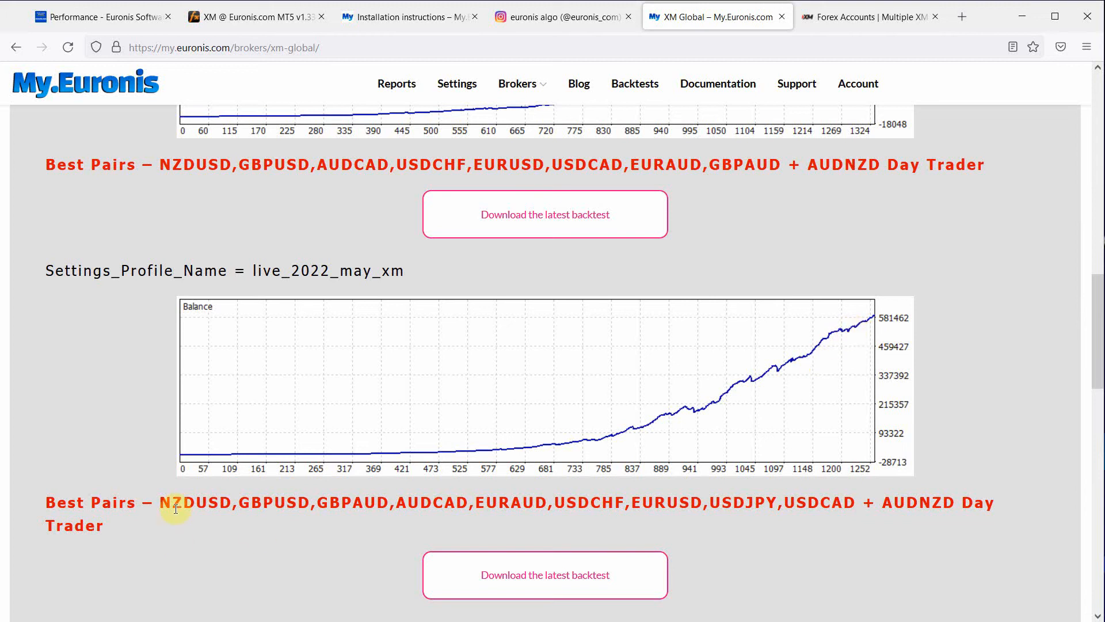
mouse_move(606, 502)
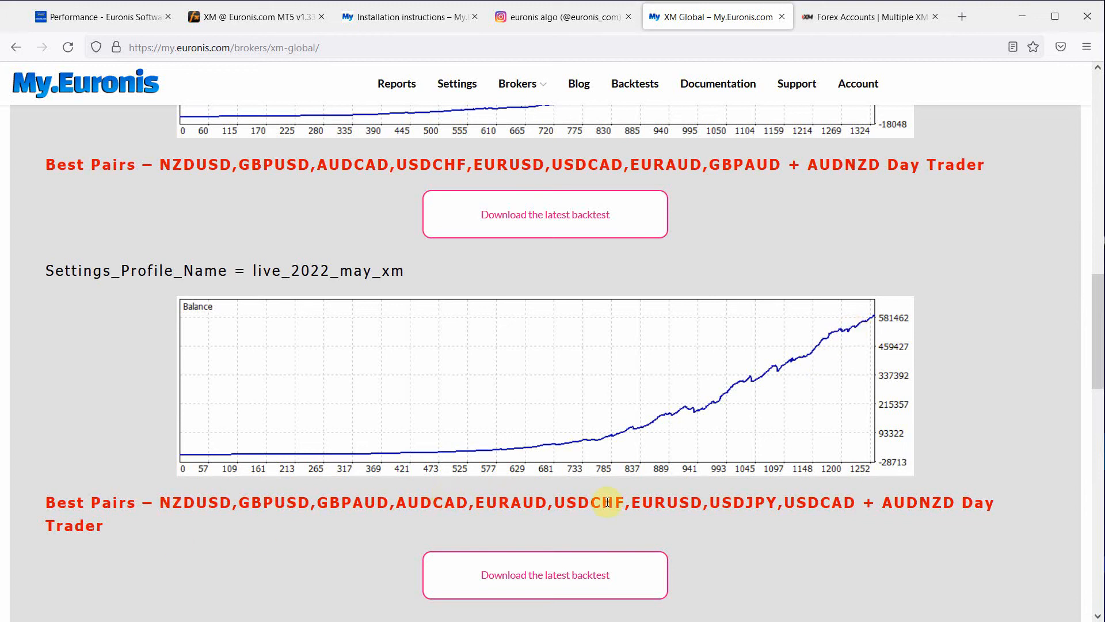
scroll(down, 3)
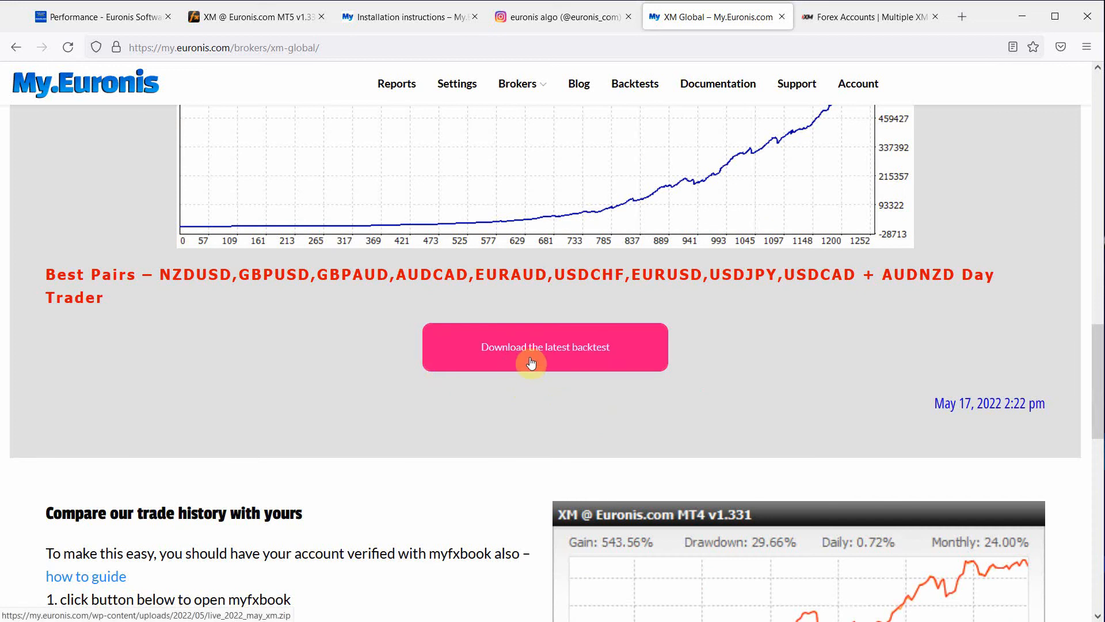
scroll(down, 3)
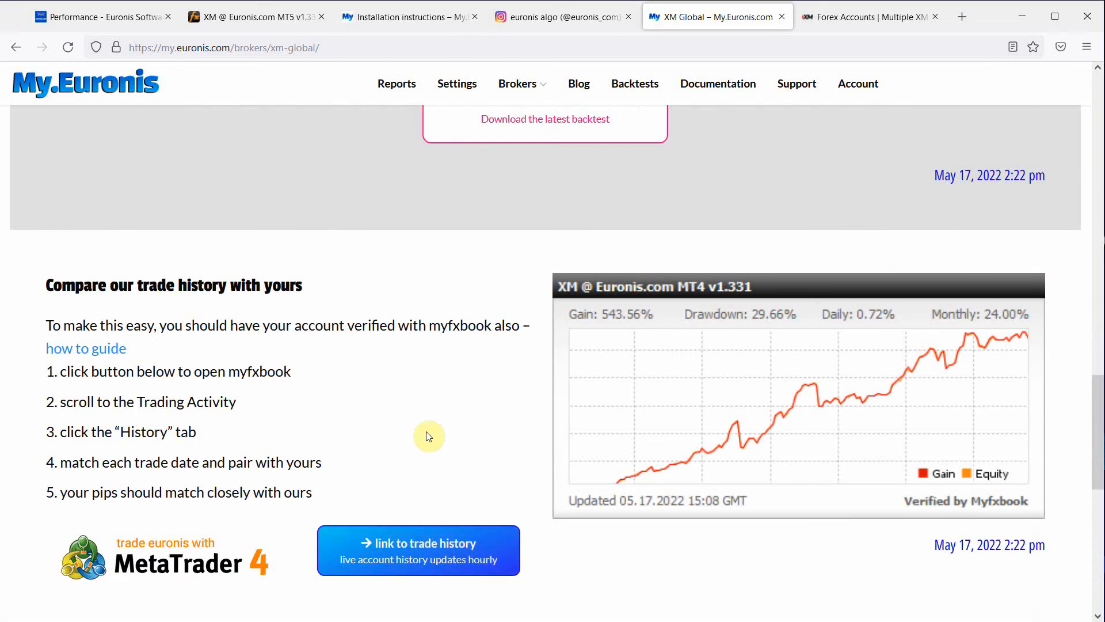
mouse_move(714, 296)
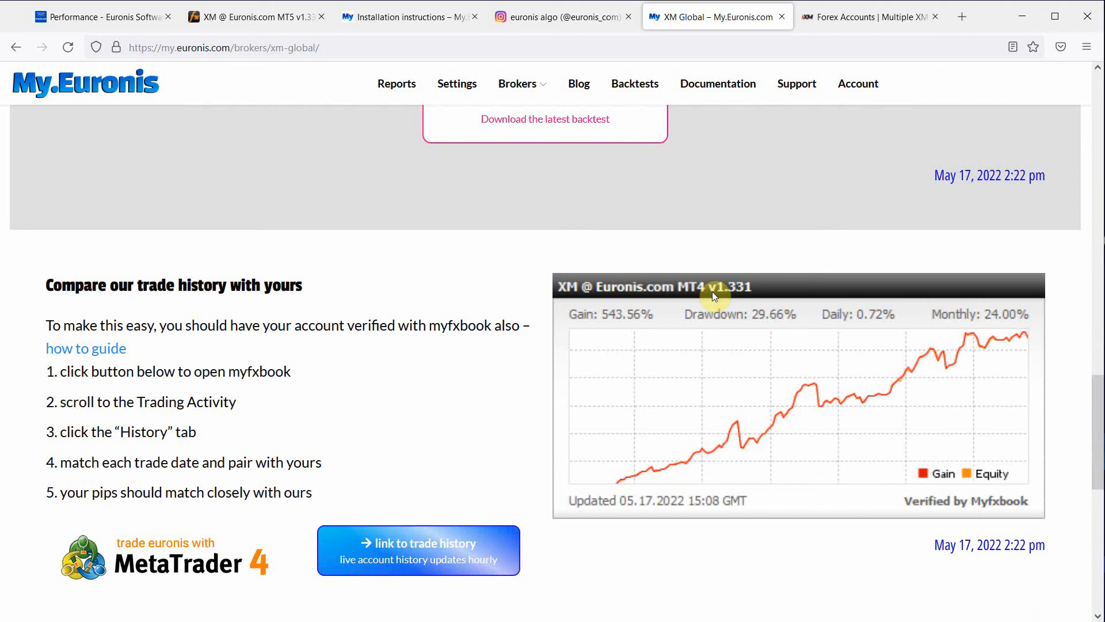
scroll(down, 3)
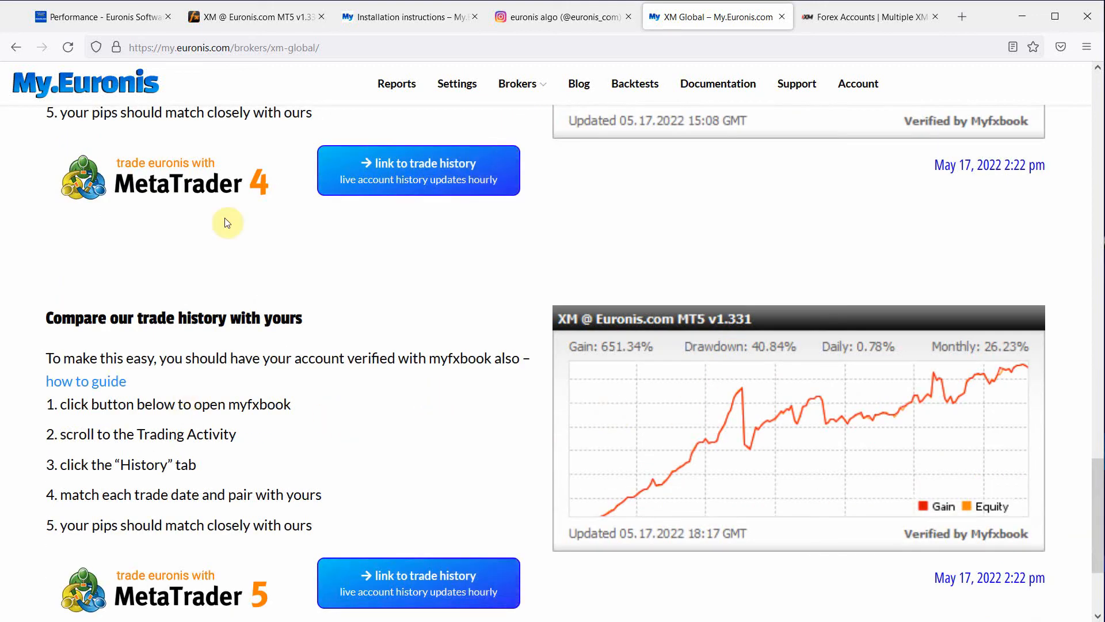
scroll(down, 3)
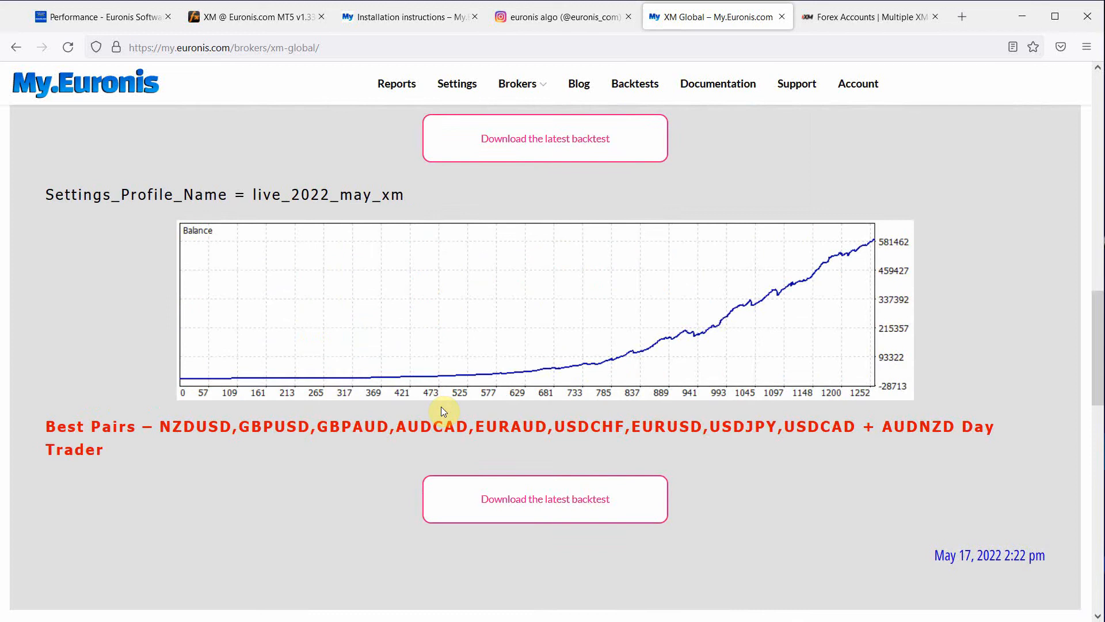
scroll(up, 3)
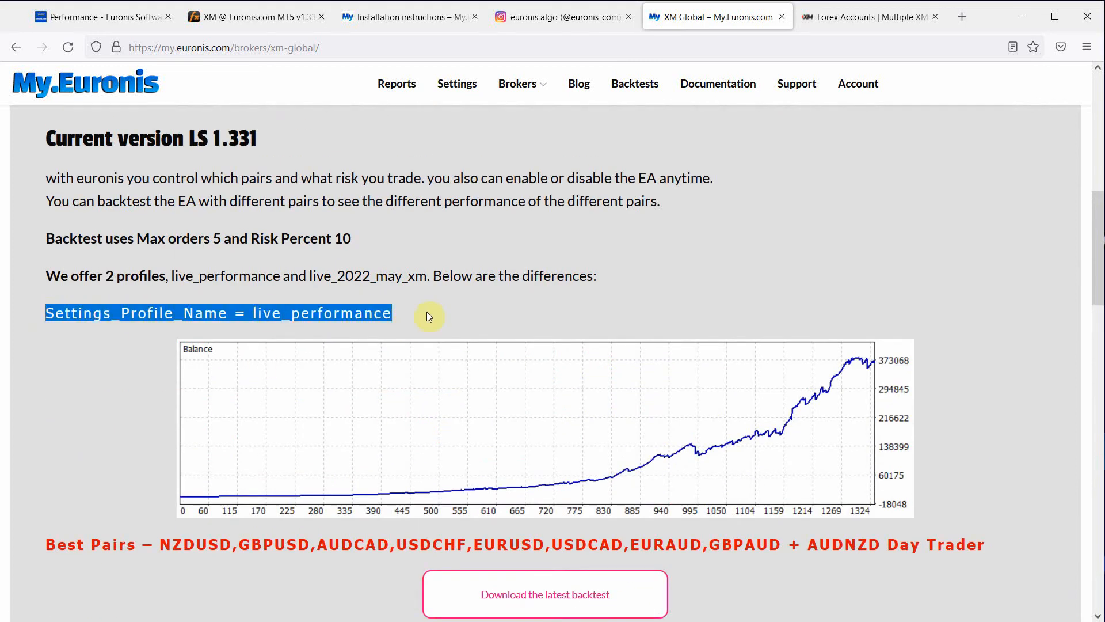
click(118, 313)
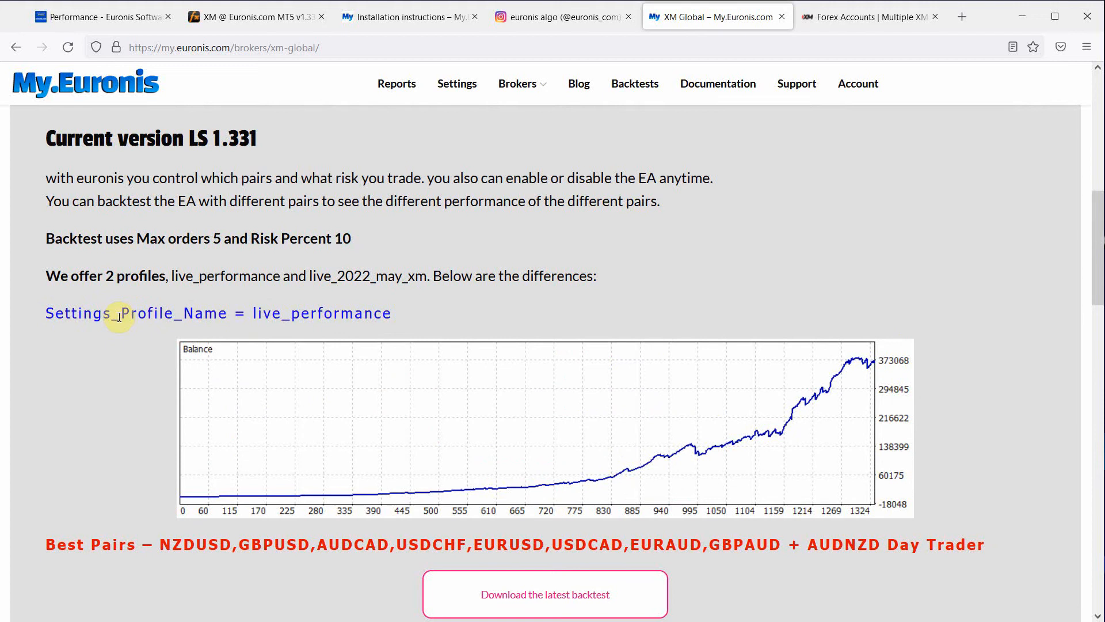
mouse_move(337, 316)
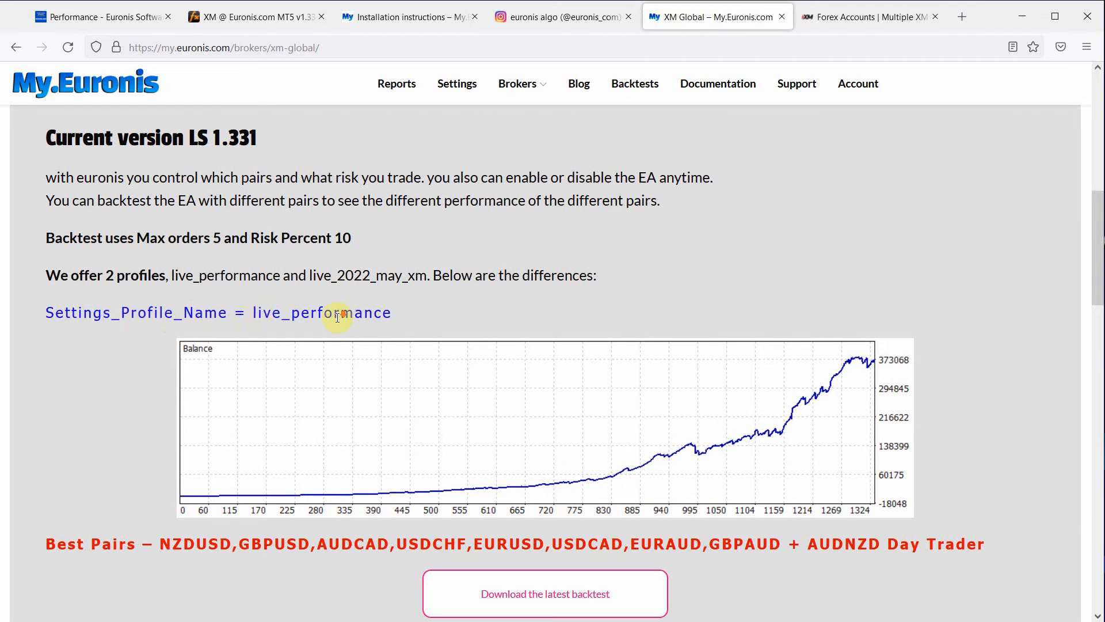
scroll(down, 3)
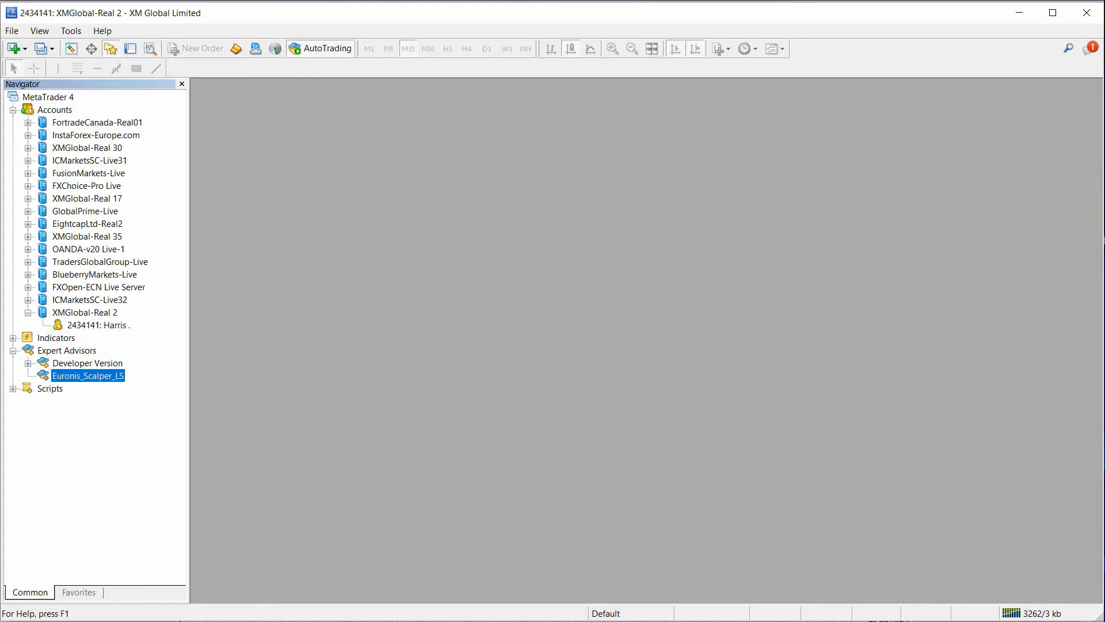
mouse_move(234, 165)
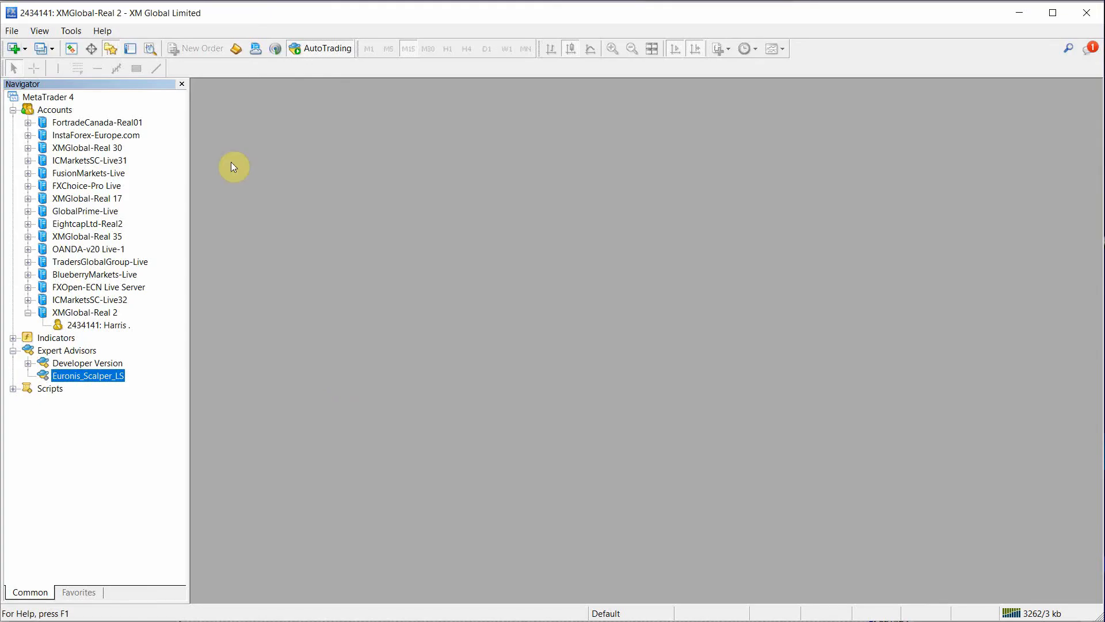
click(11, 49)
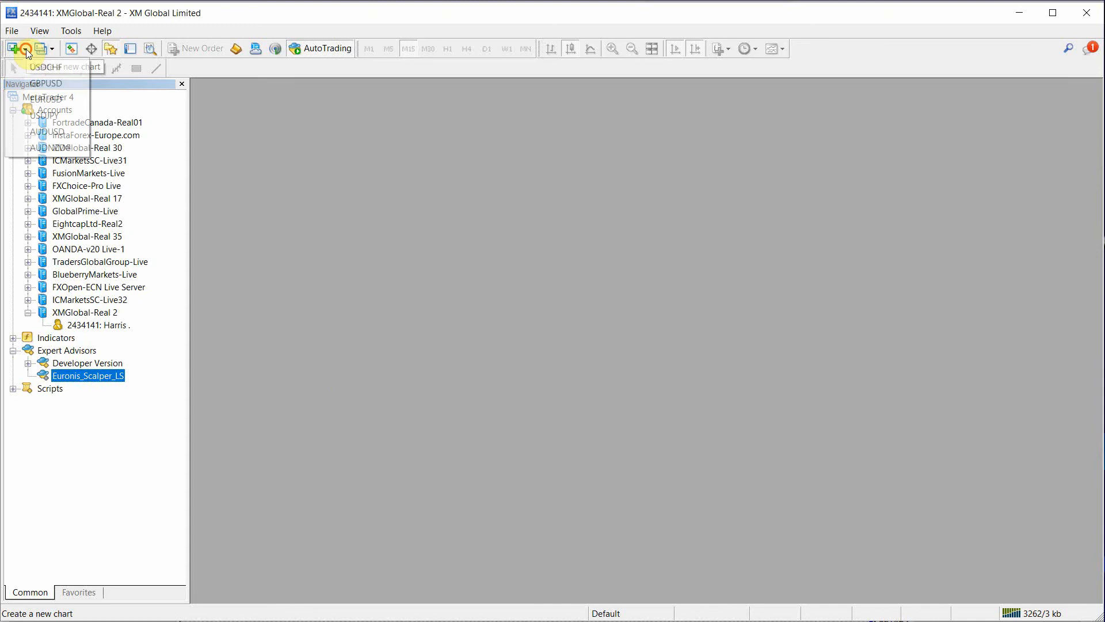
click(71, 30)
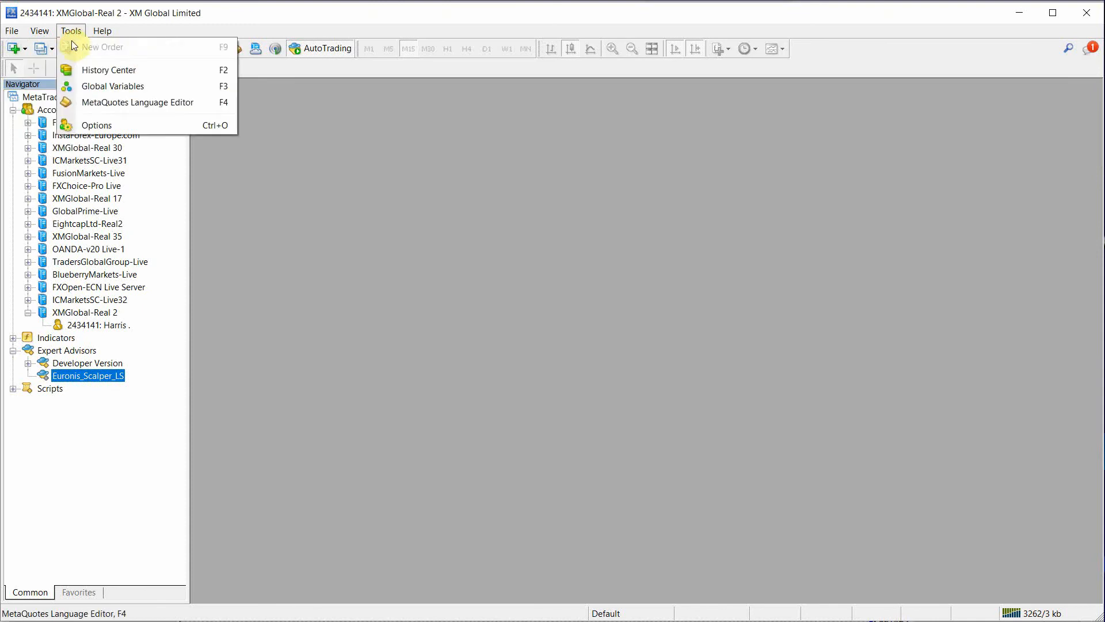
click(97, 124)
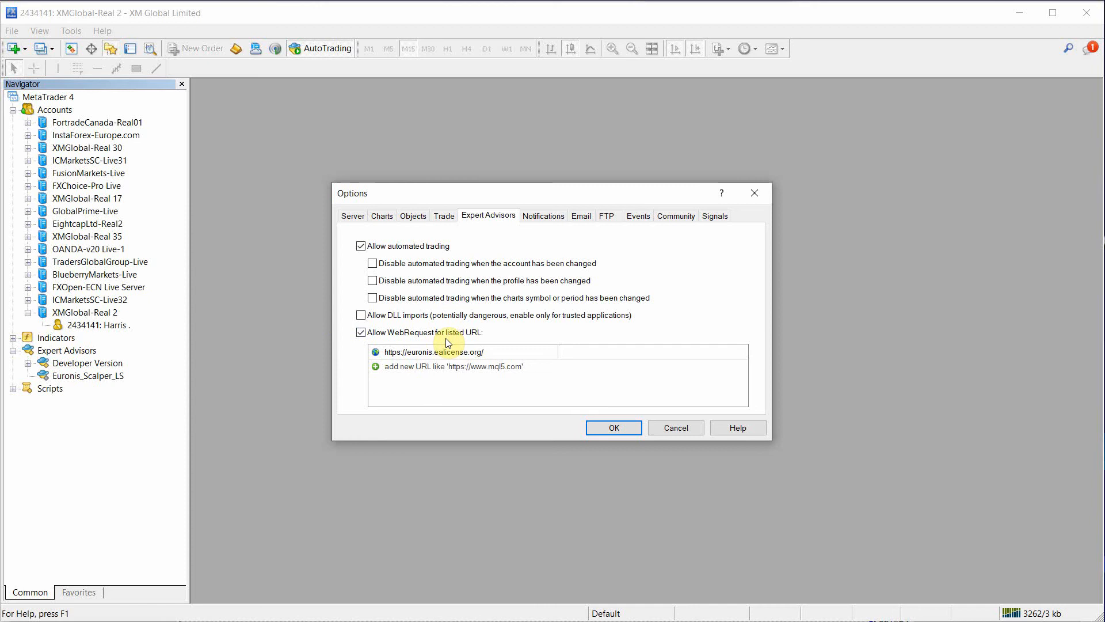
mouse_move(454, 360)
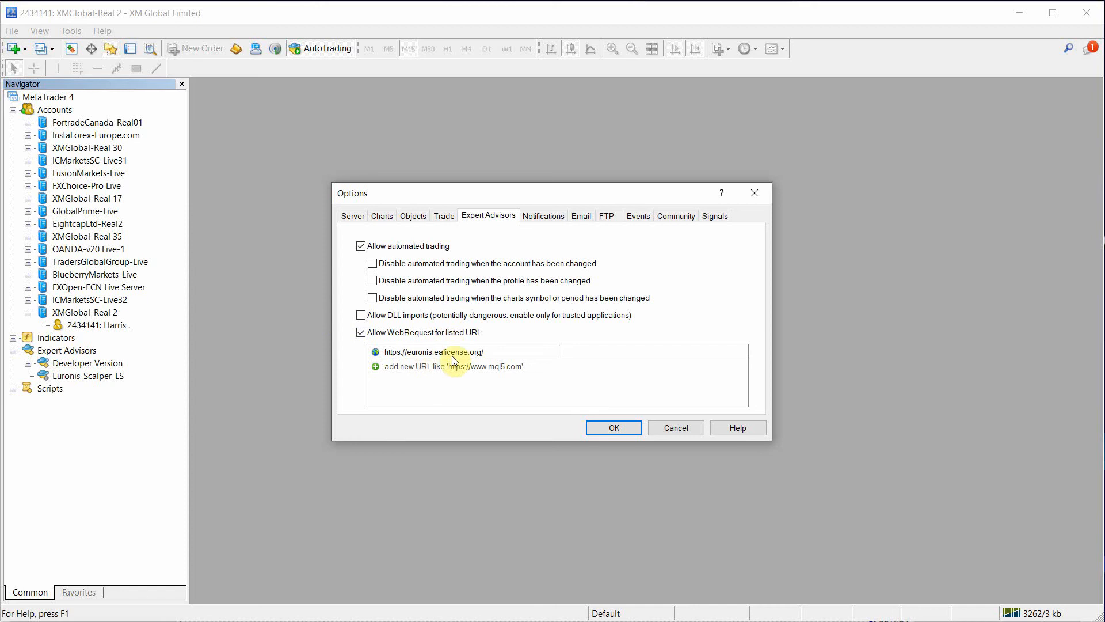
mouse_move(441, 362)
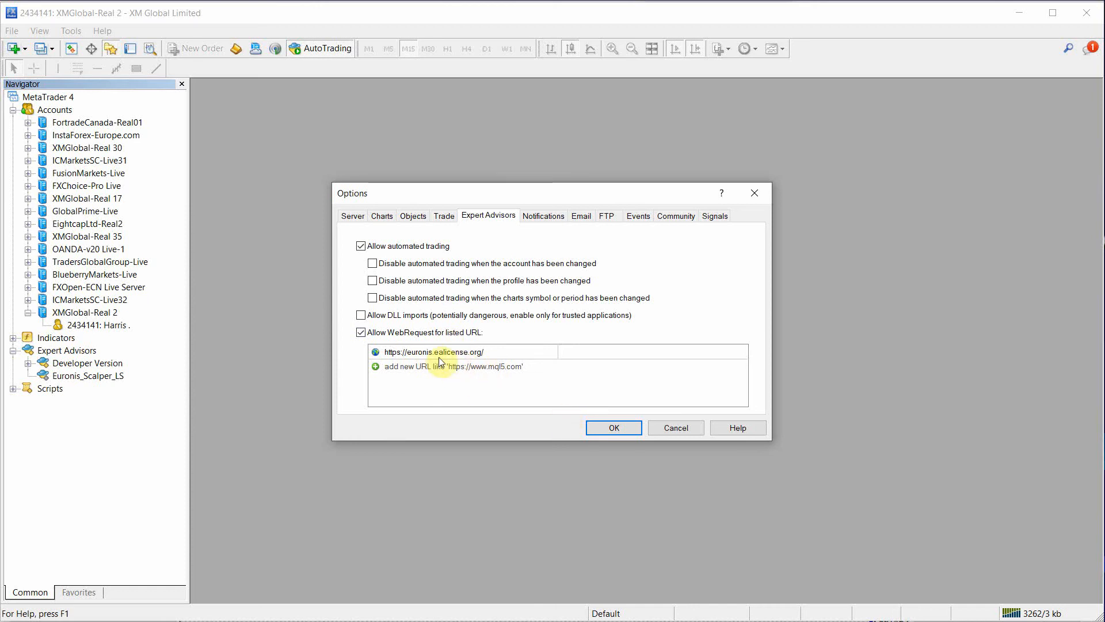
click(612, 427)
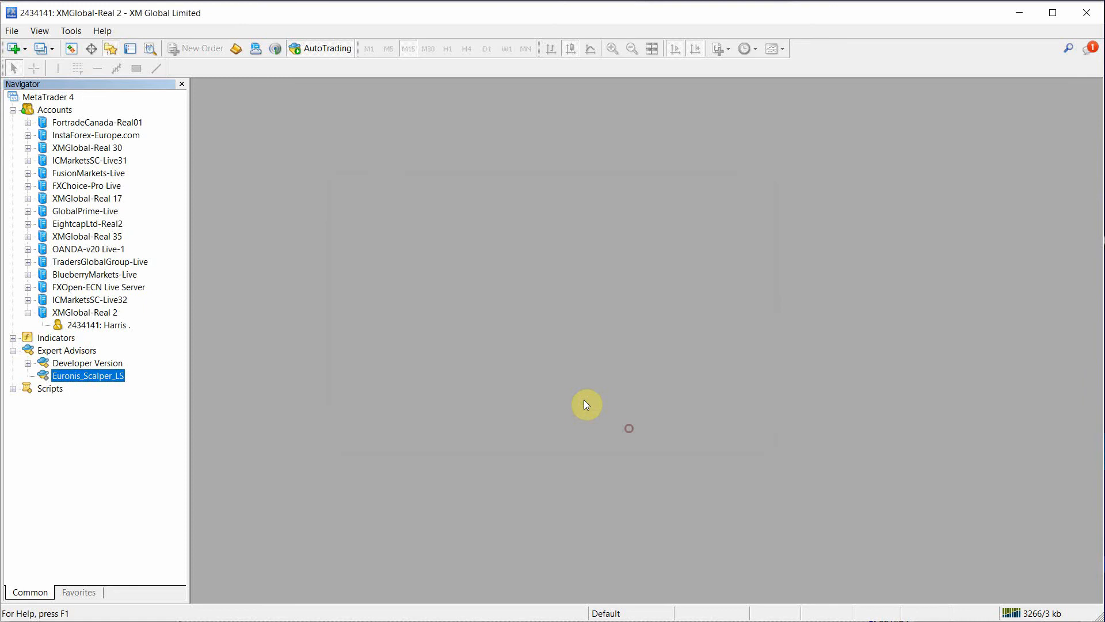
click(11, 48)
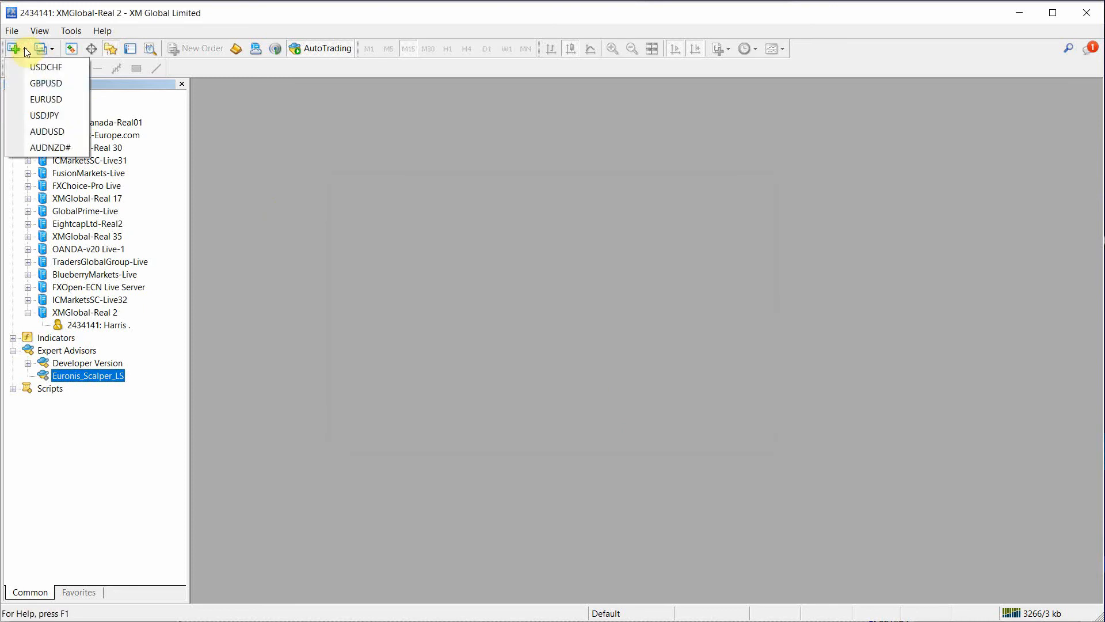
mouse_move(46, 83)
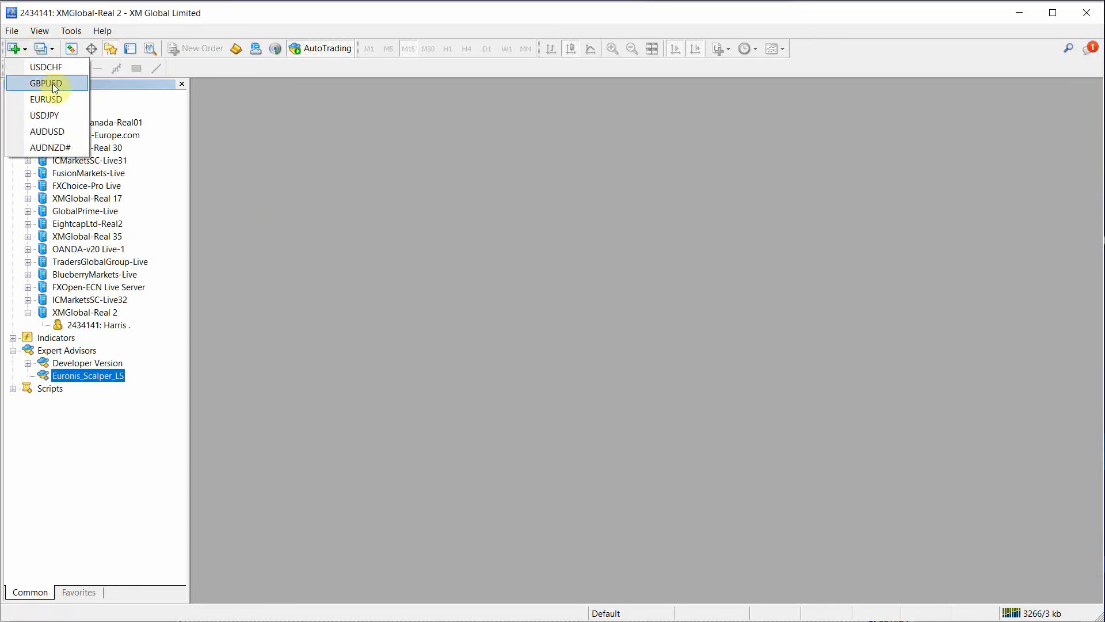
Step: Open a new GBPUSD chart, maximize it, set it to M30 and select Euronis_Scalper_LS in the Navigator
click(45, 83)
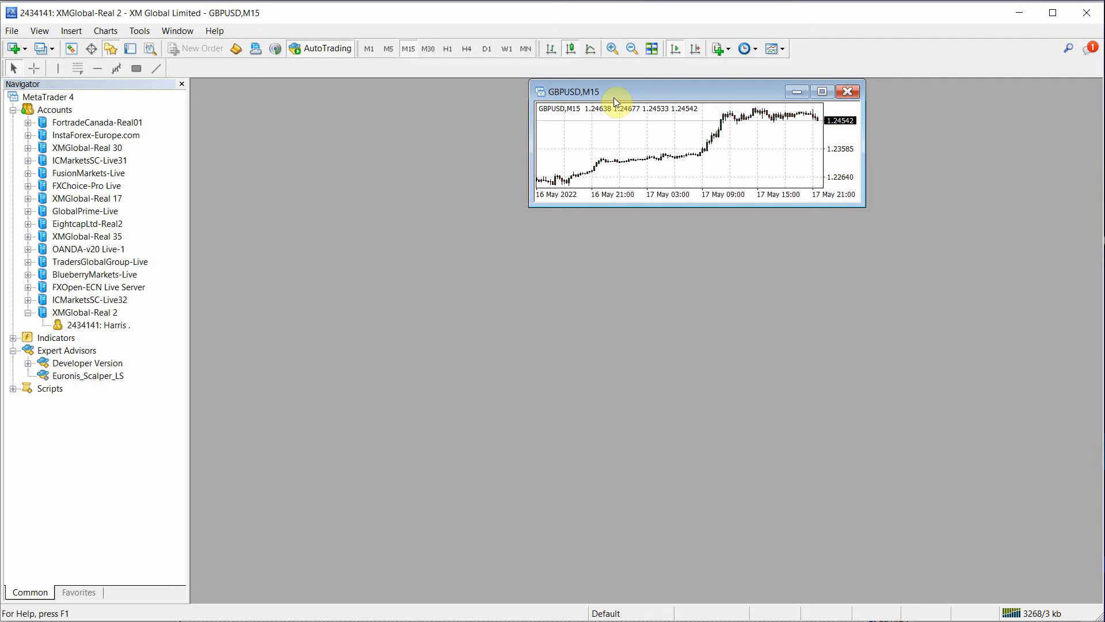
click(821, 92)
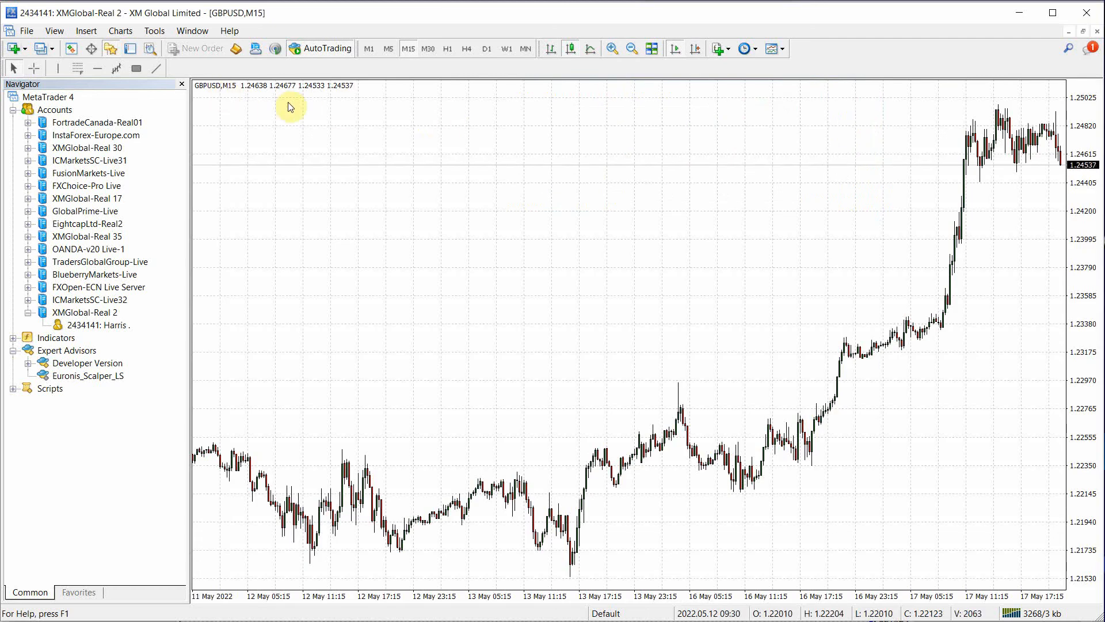
mouse_move(534, 113)
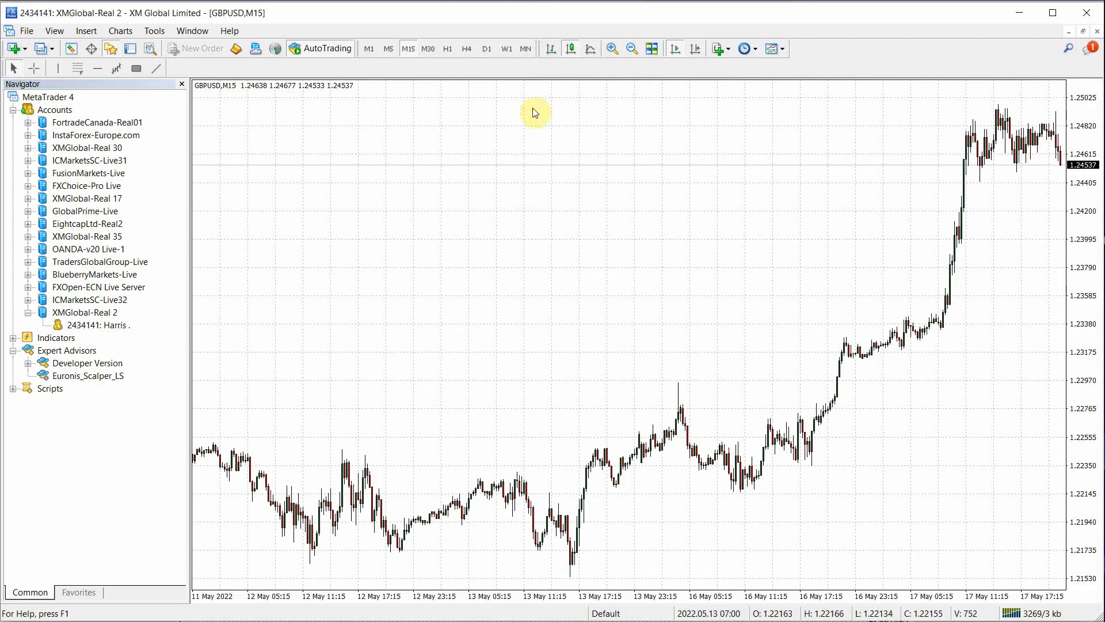
click(427, 48)
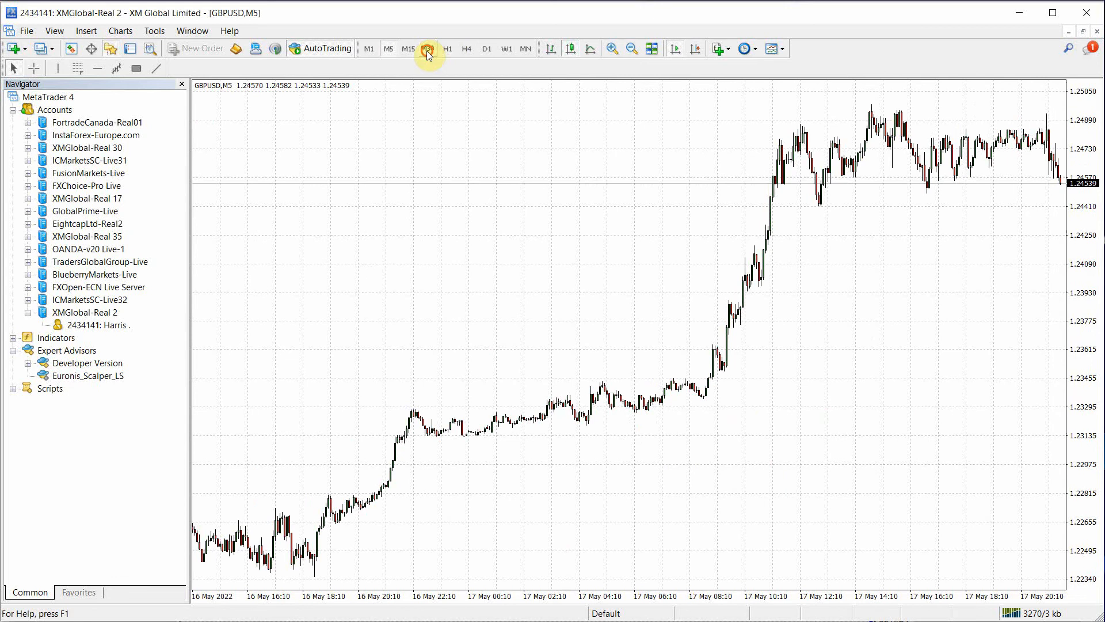
click(428, 49)
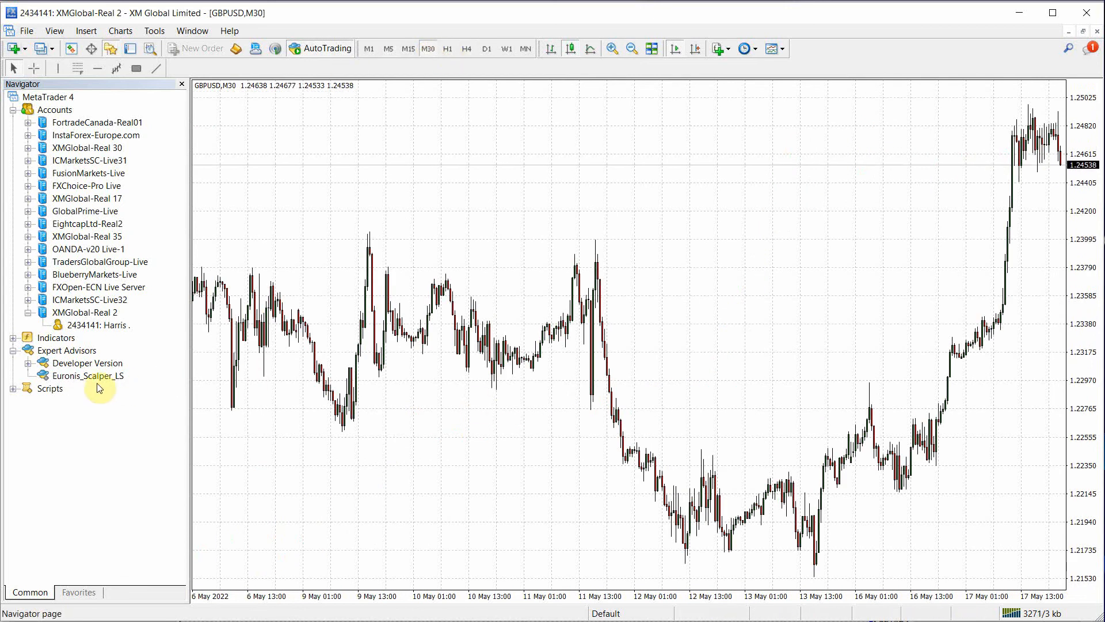
click(89, 375)
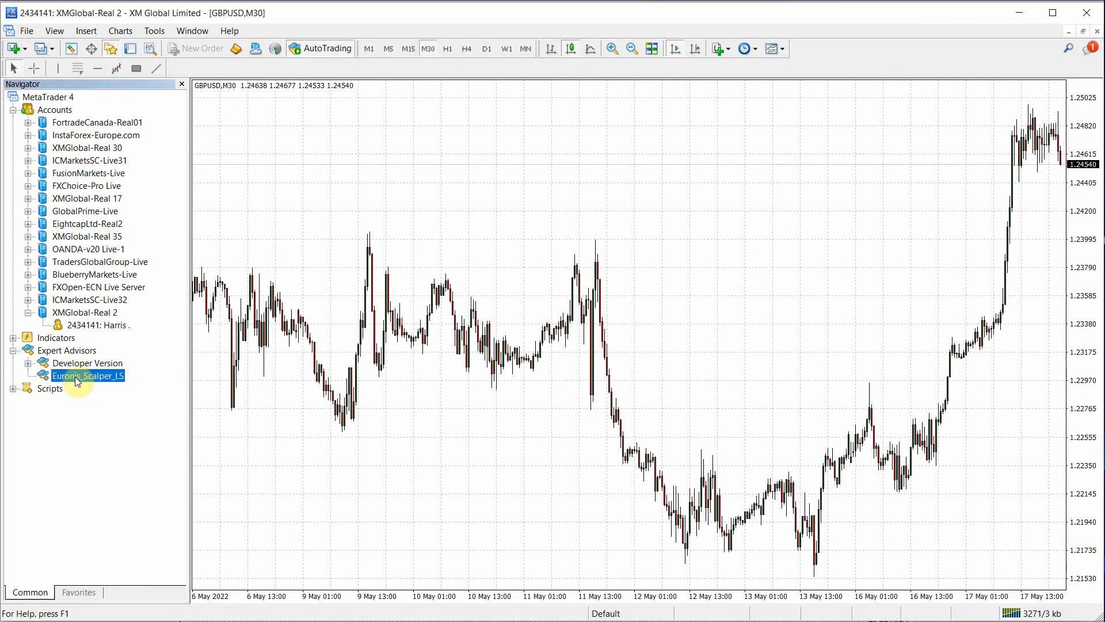
mouse_move(292, 274)
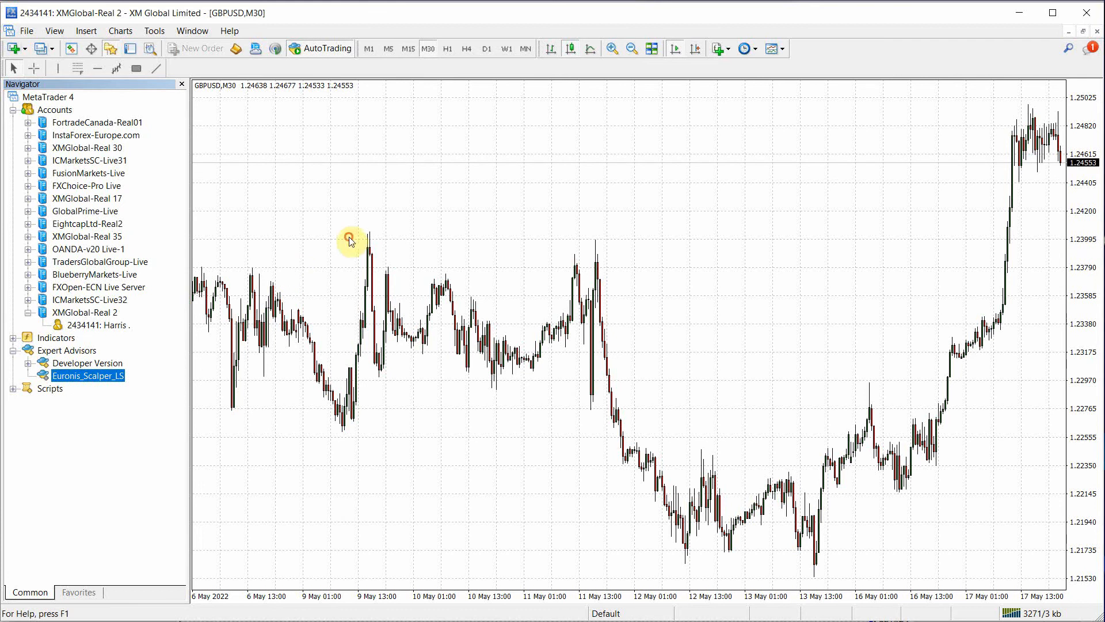
Step: Attach Euronis_Scalper_LS to the GBPUSD chart with the live_performance profile and a pasted multi-pair symbol list
double_click(88, 375)
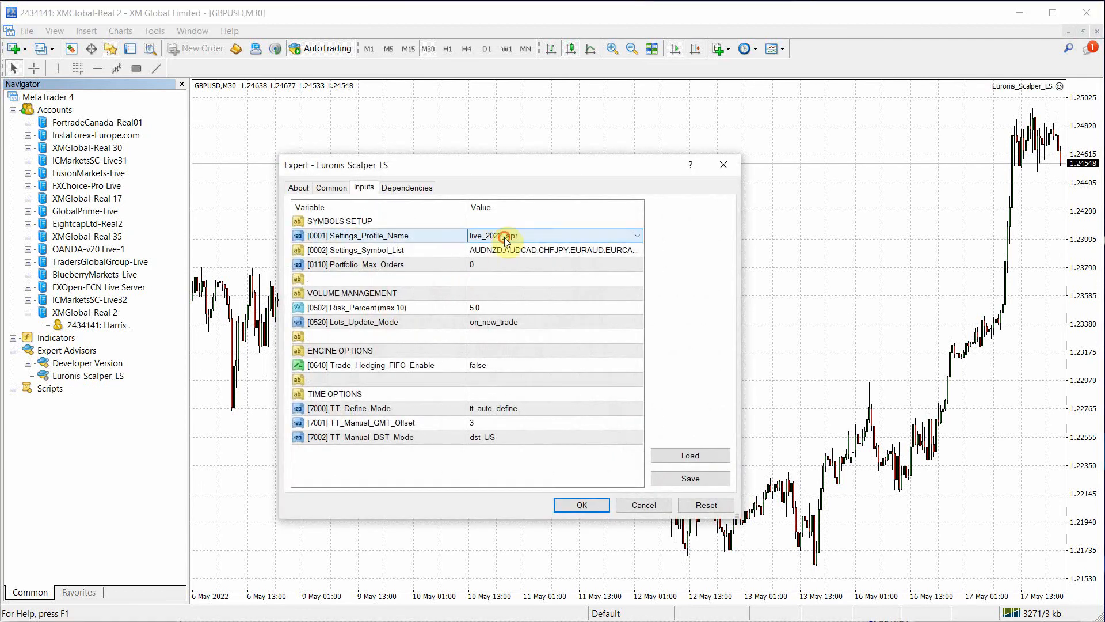
click(635, 235)
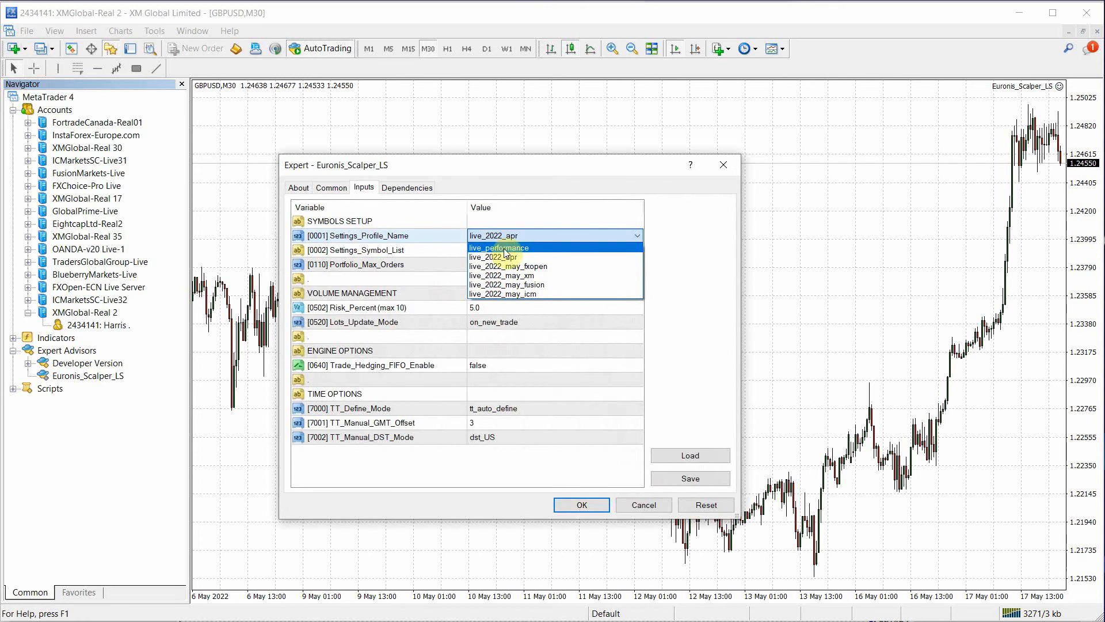
click(497, 247)
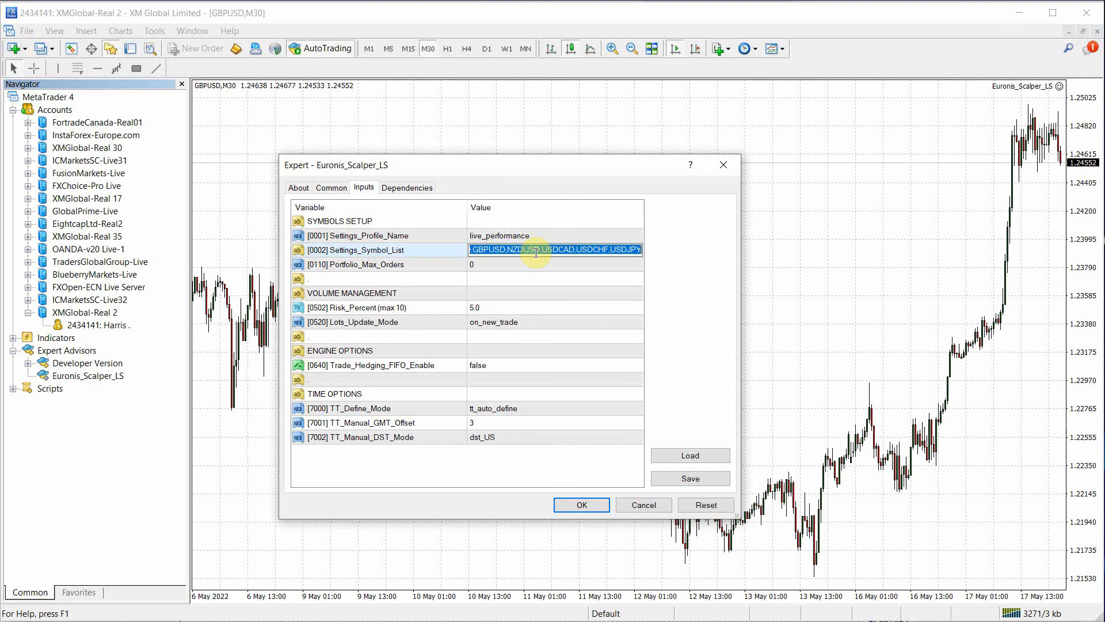
key(Delete)
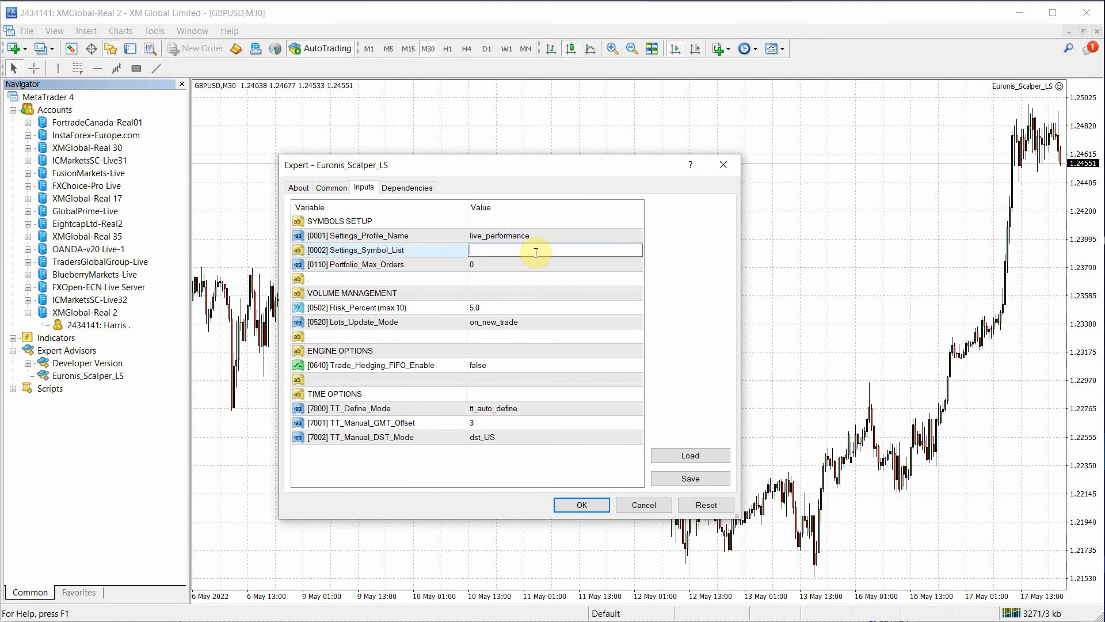
right_click(535, 250)
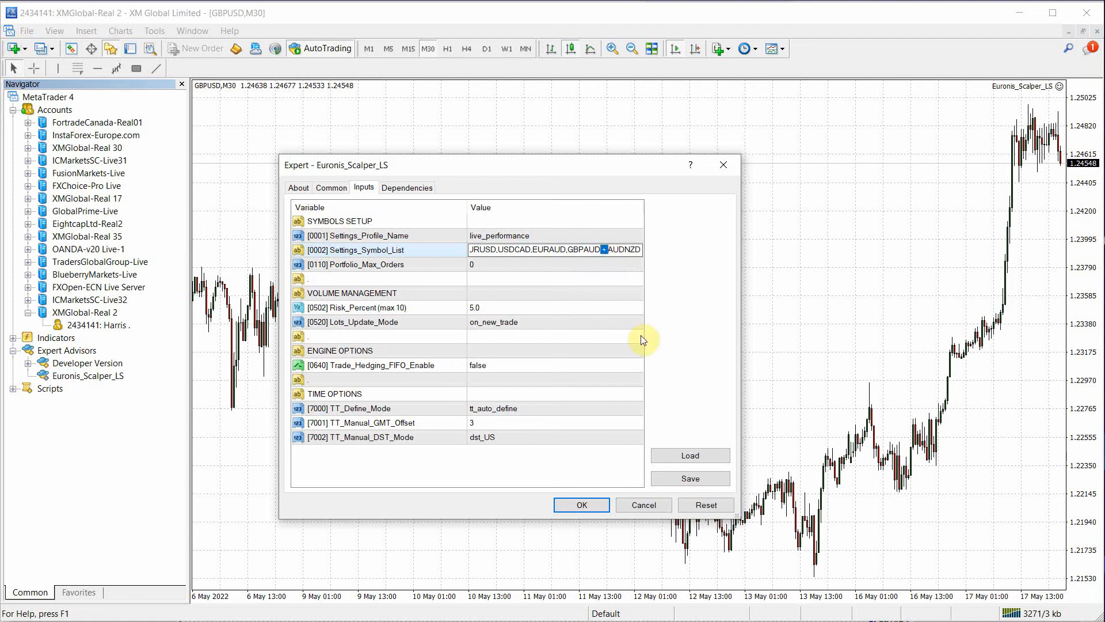
mouse_move(640, 361)
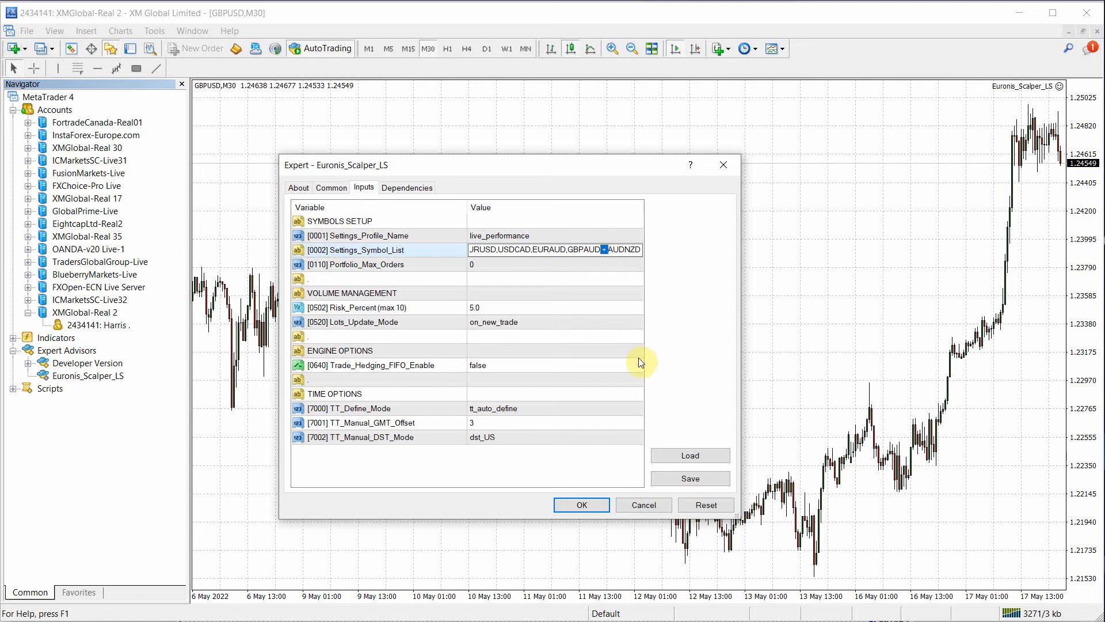
click(605, 250)
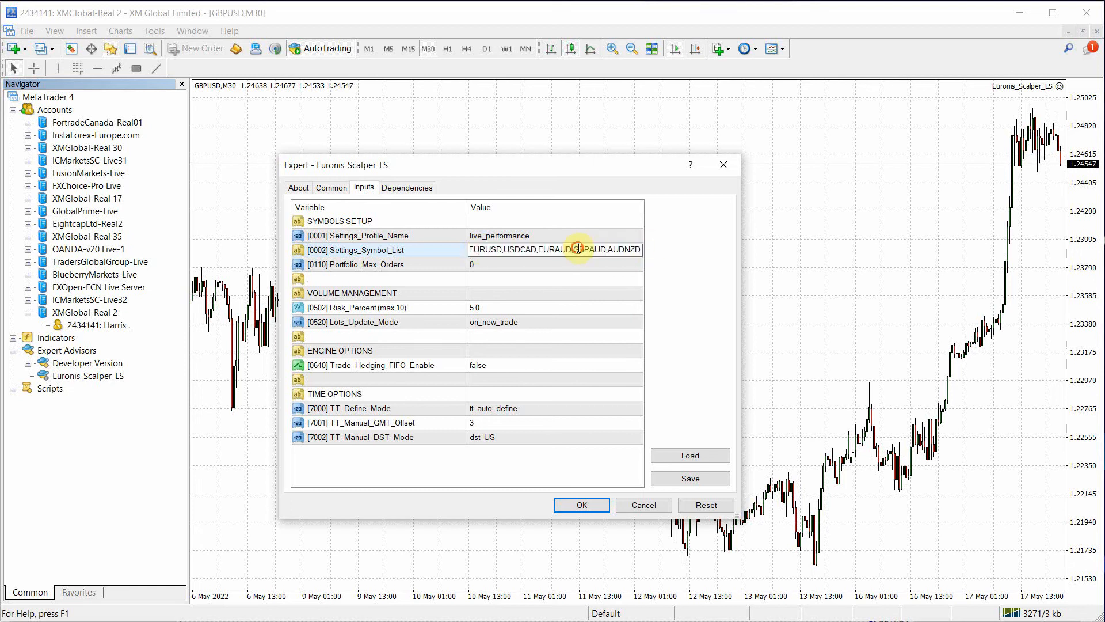
mouse_move(488, 313)
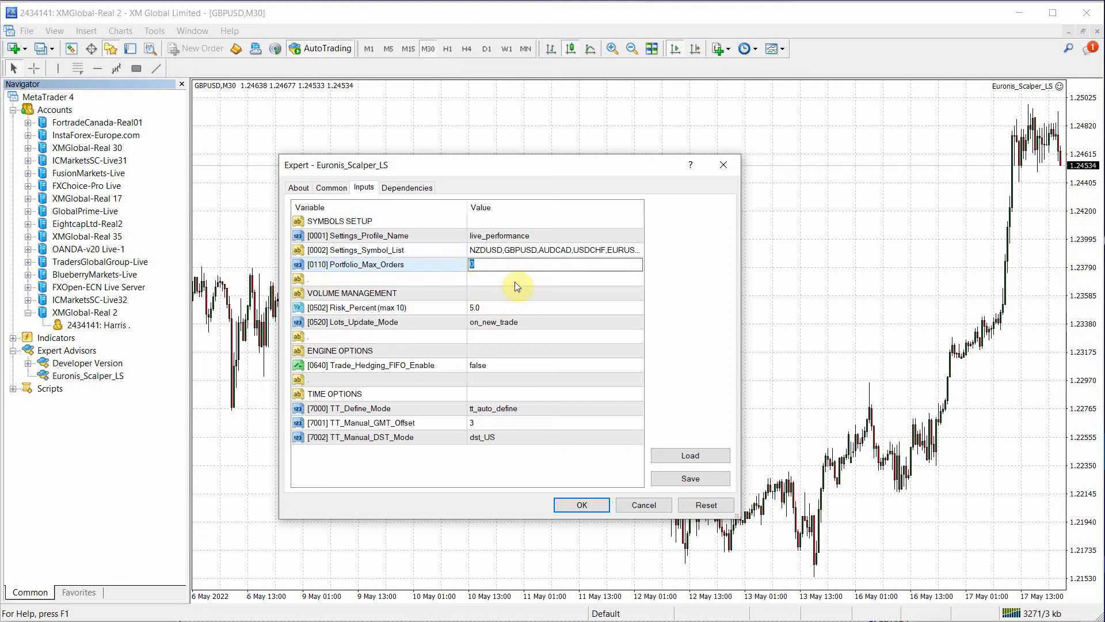
Step: Set Portfolio_Max_Orders to 5, TT_Define_Mode to tt_manual_define and DST mode to dst_EU
text(5)
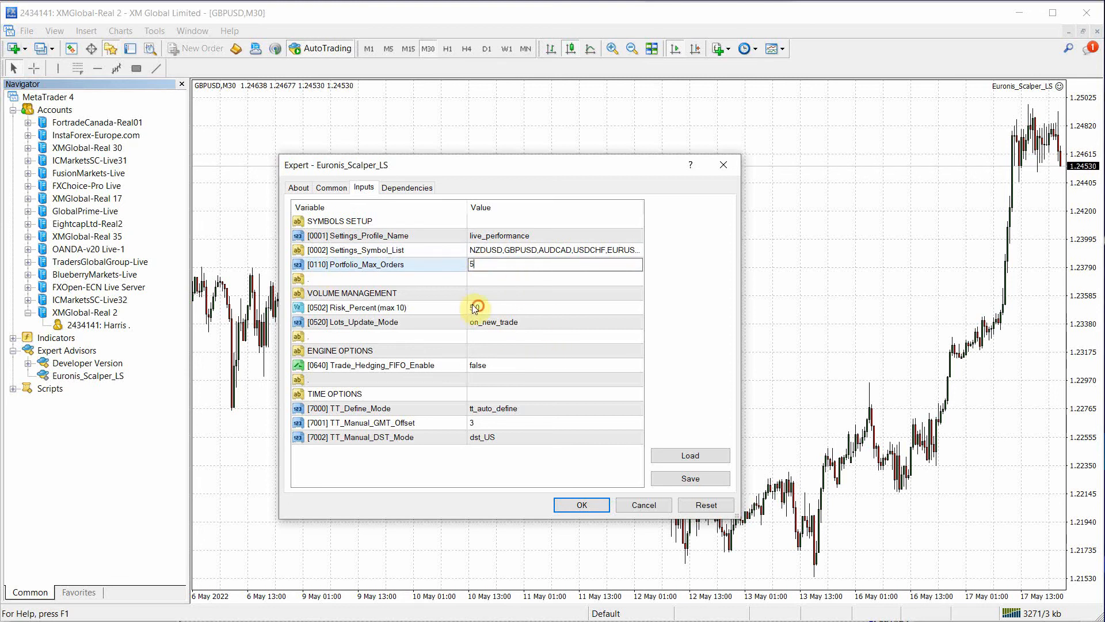
click(476, 307)
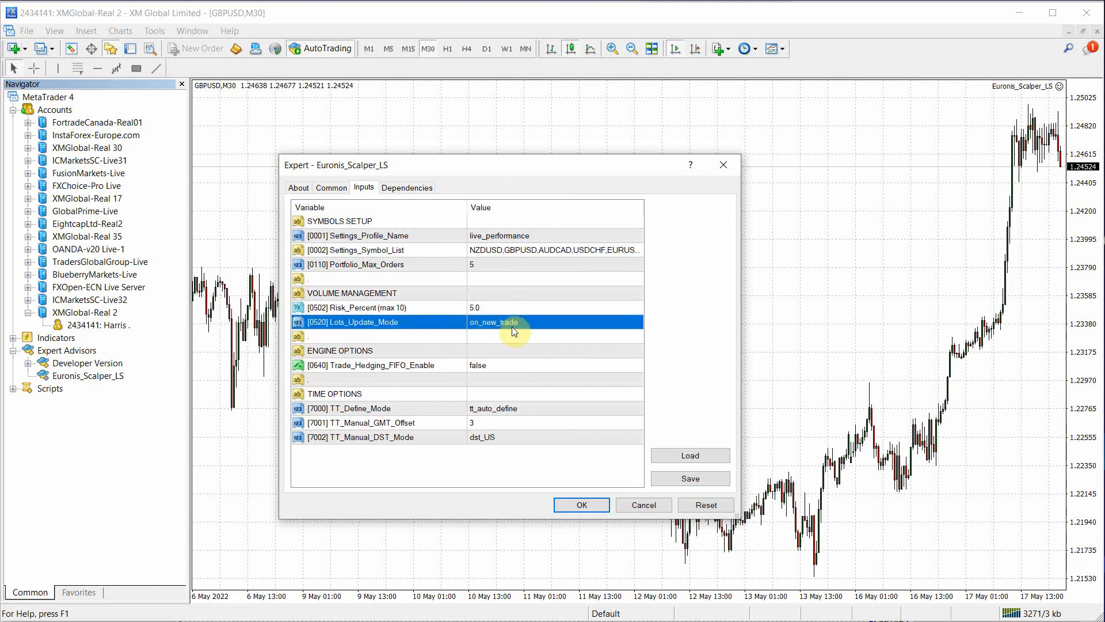
mouse_move(503, 413)
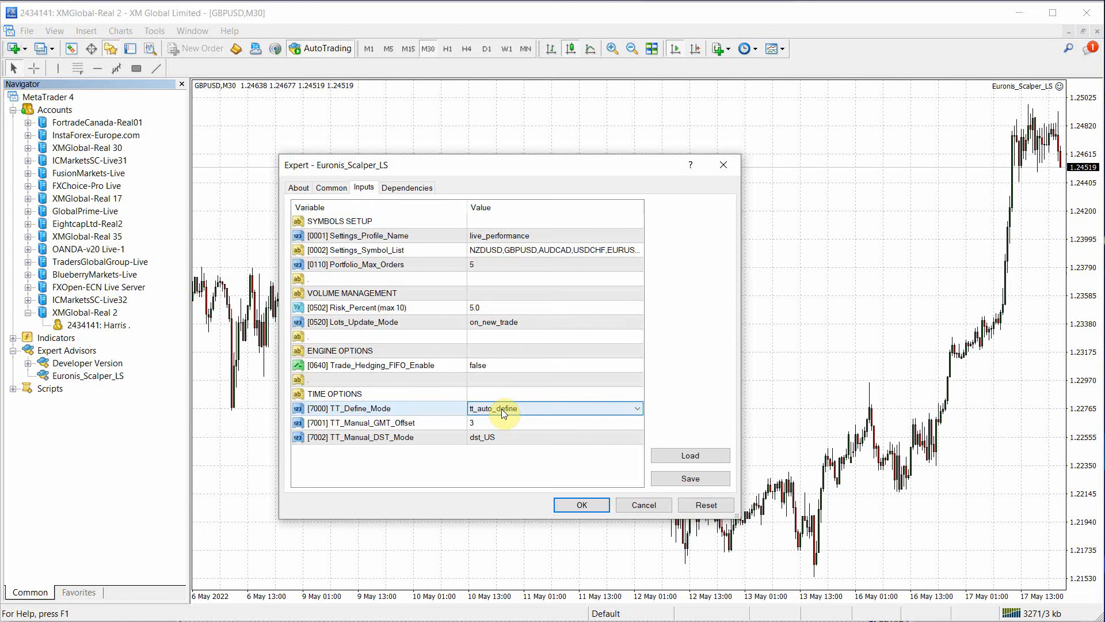
click(633, 407)
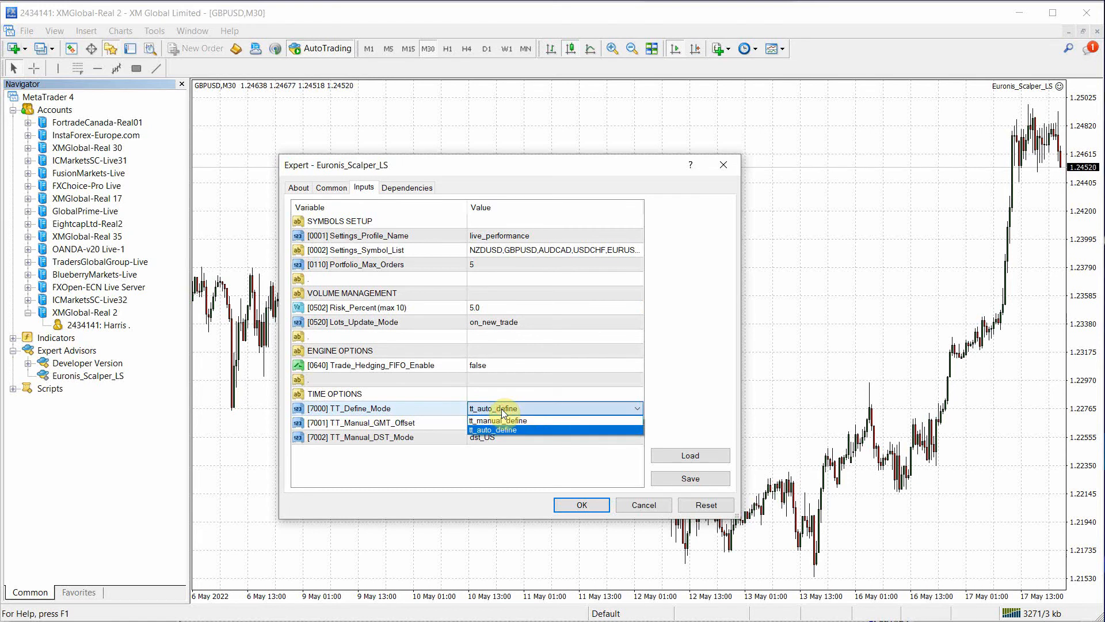
click(495, 420)
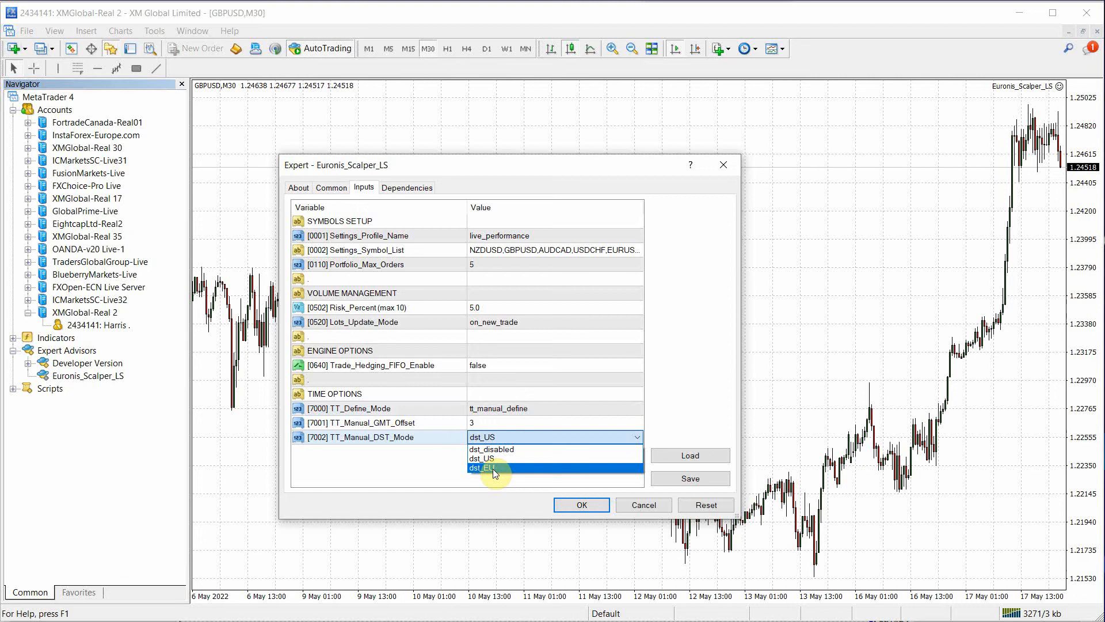
click(481, 467)
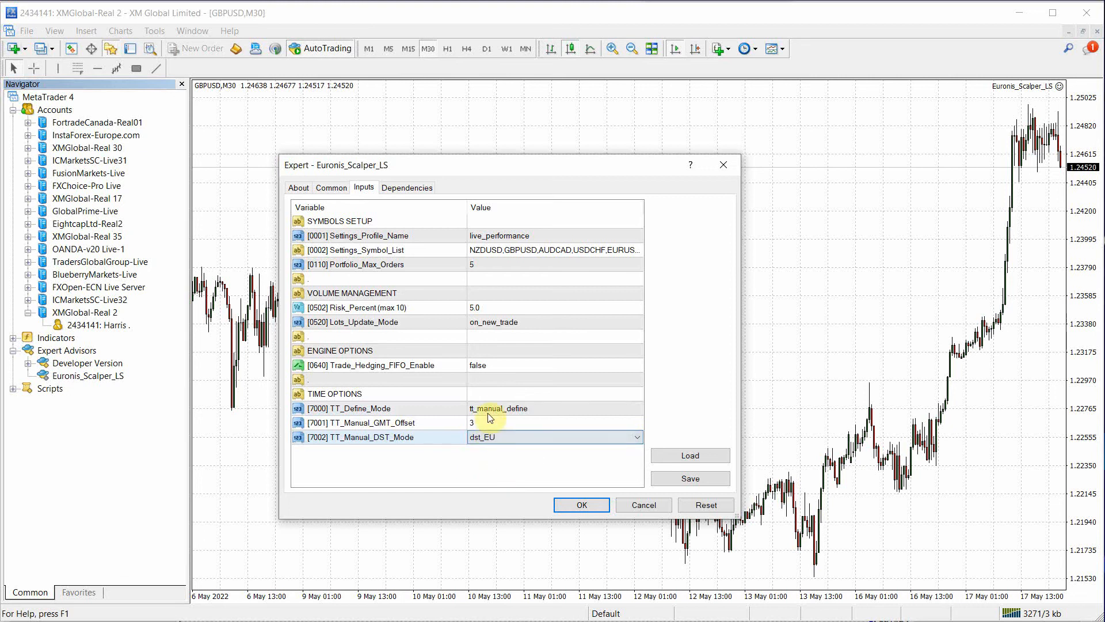
Step: Review the Common settings leaving DLL imports off, check version 1.331 on About, and return to Inputs
click(330, 188)
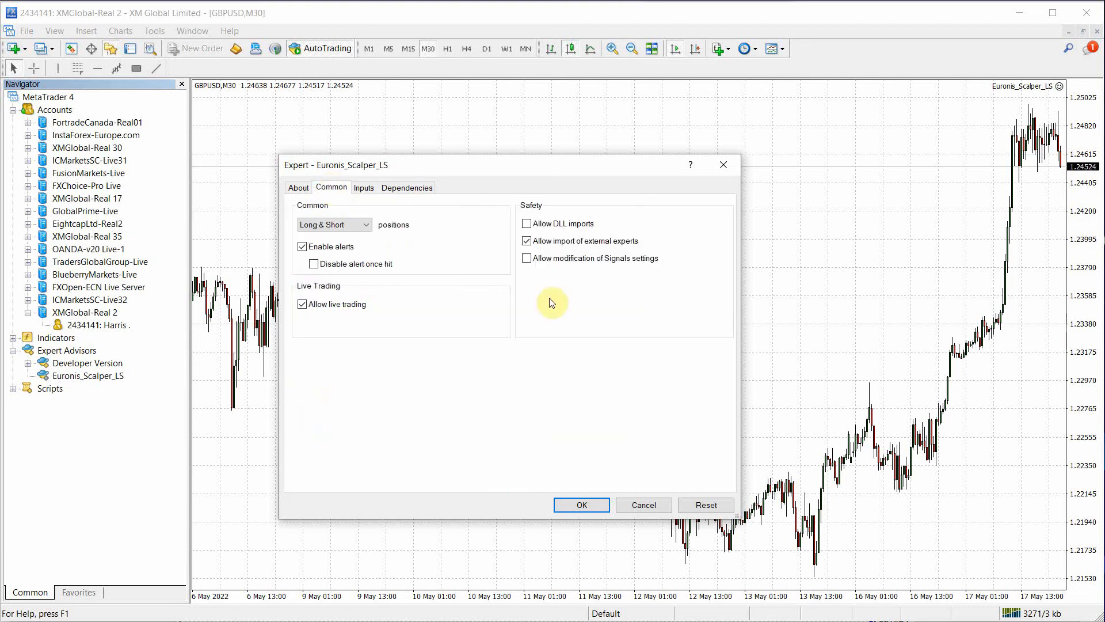
click(526, 223)
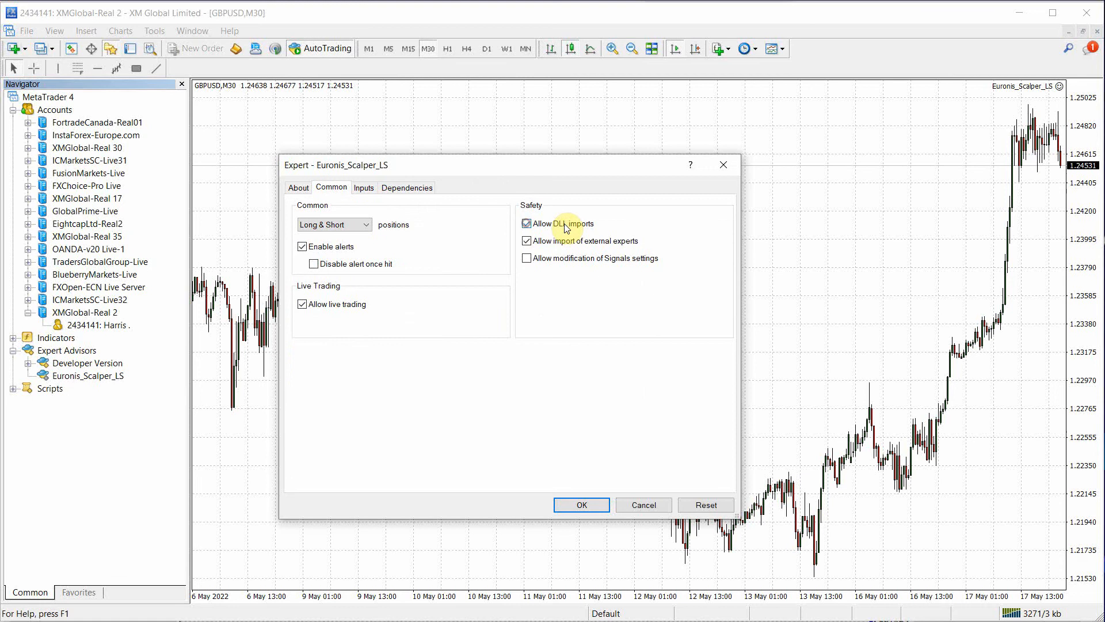
click(526, 223)
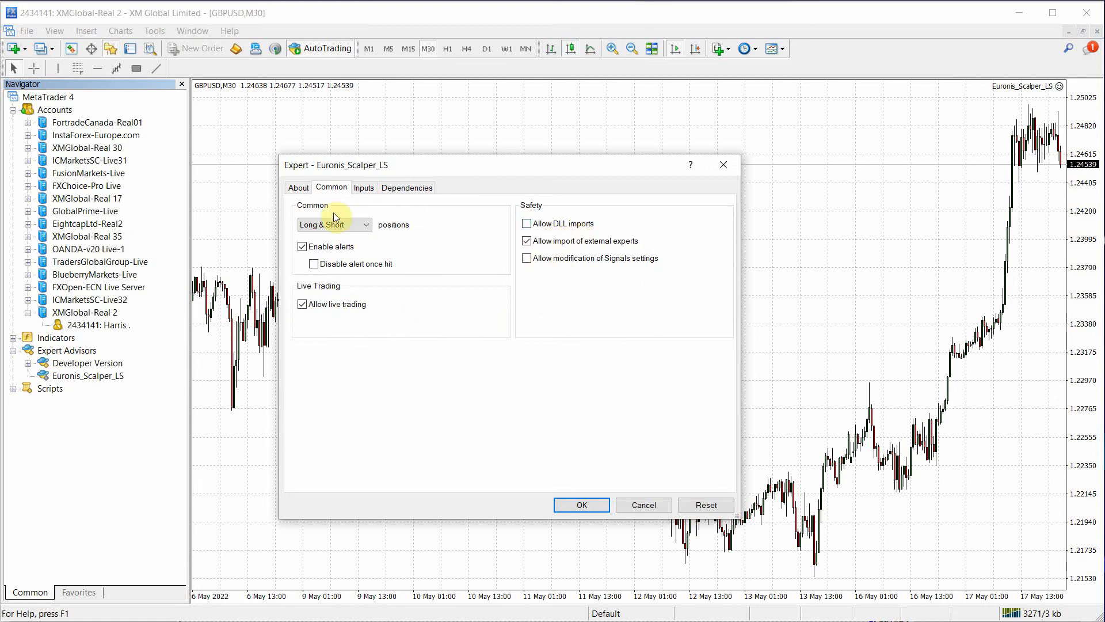
click(298, 187)
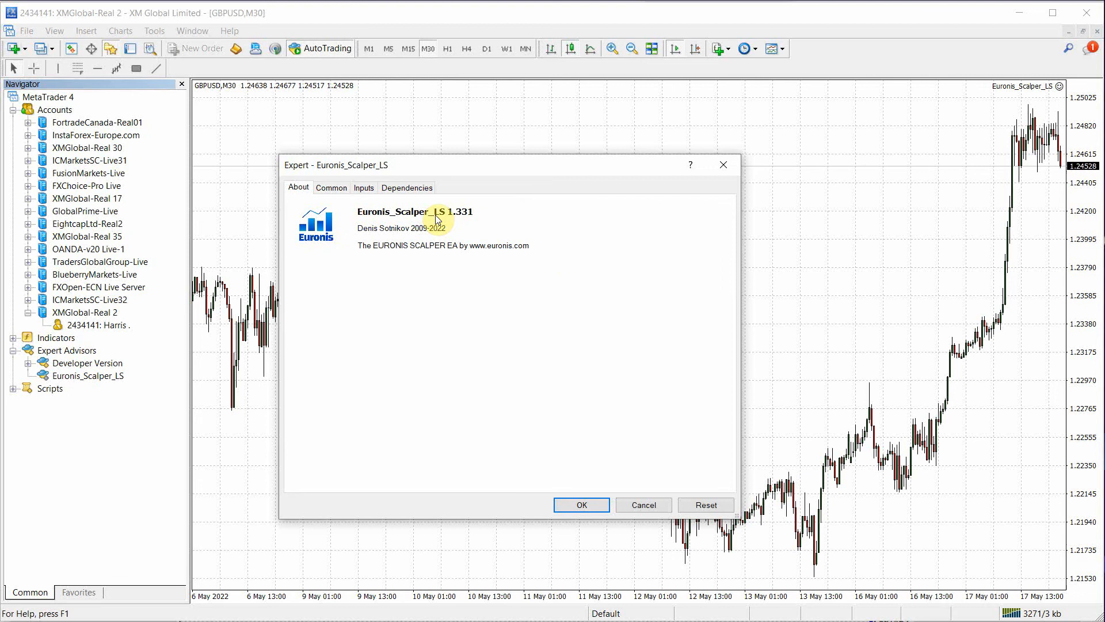
mouse_move(473, 417)
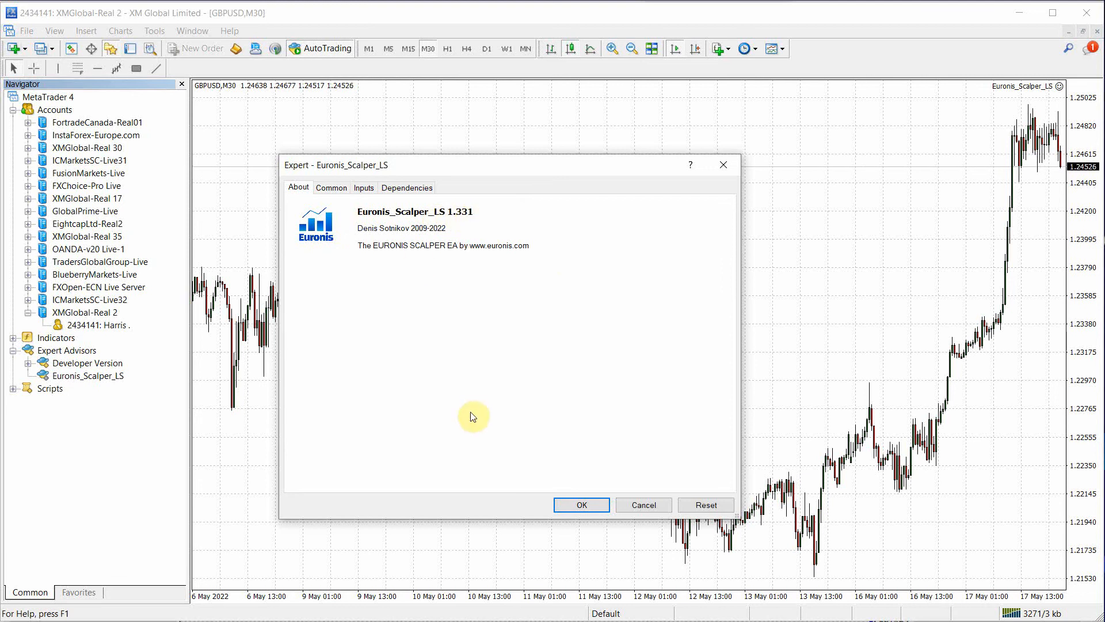
mouse_move(414, 233)
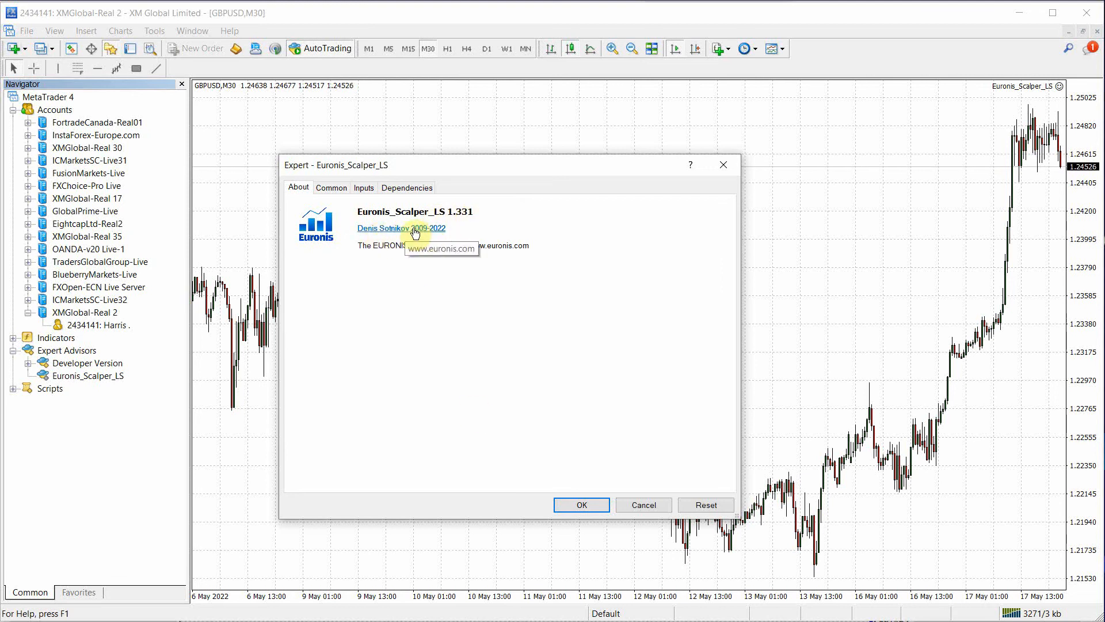
mouse_move(481, 387)
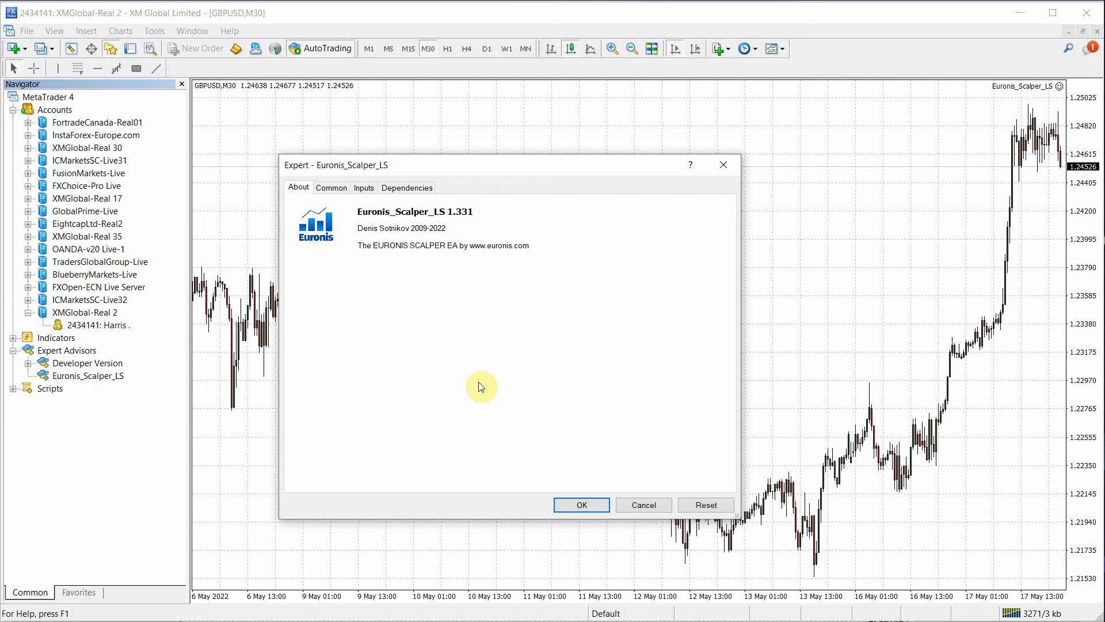
mouse_move(595, 470)
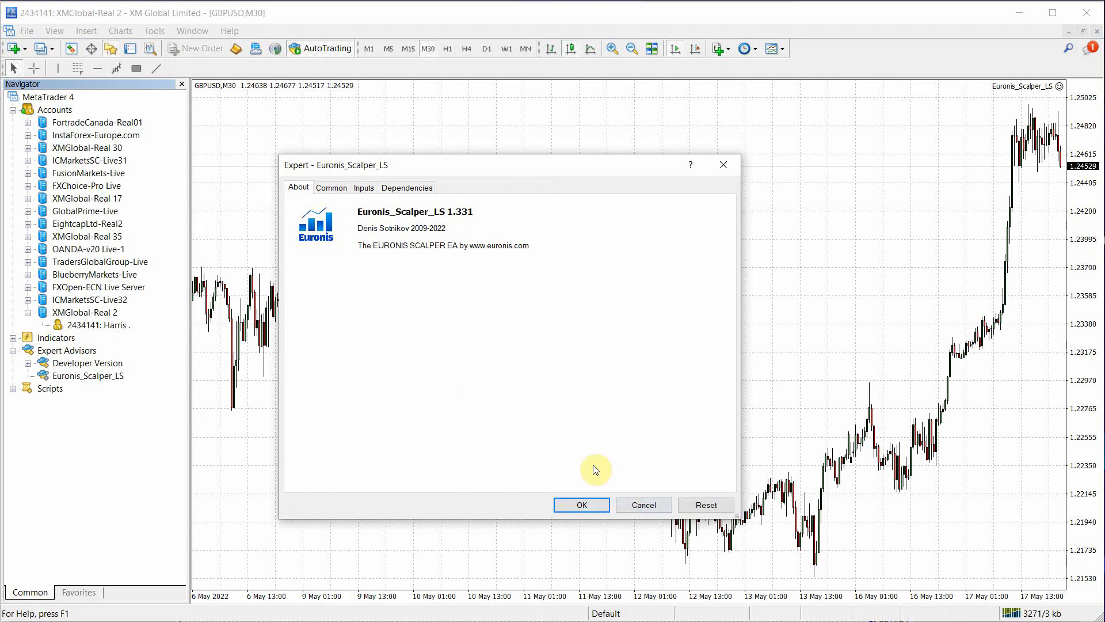
click(363, 187)
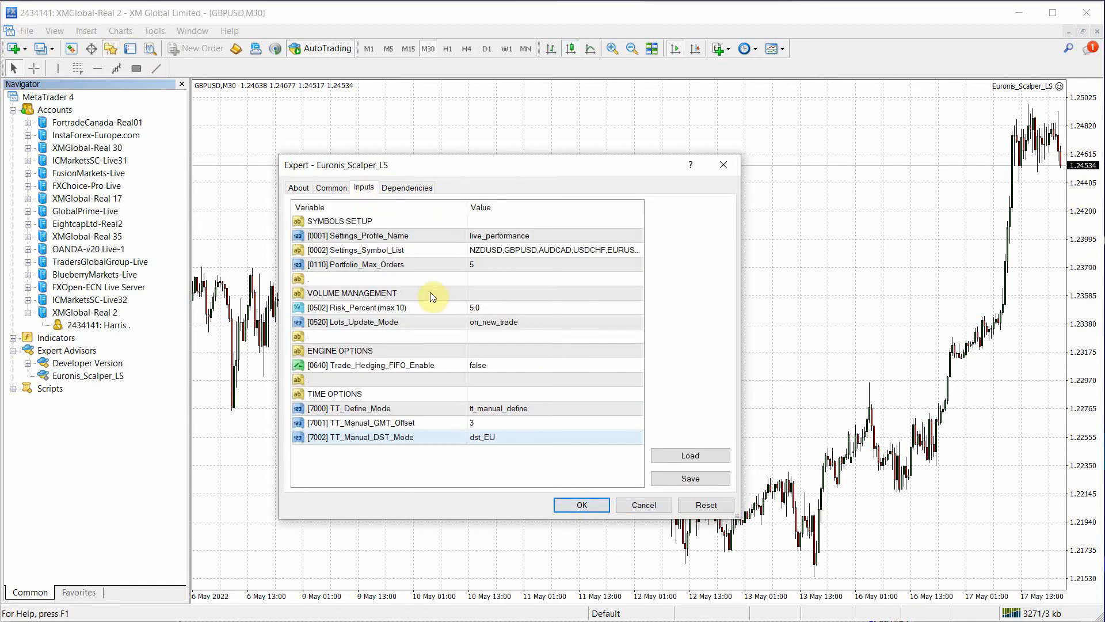
Step: Start the expert with OK and hide the initialization log to show the MAIN dashboard
click(581, 504)
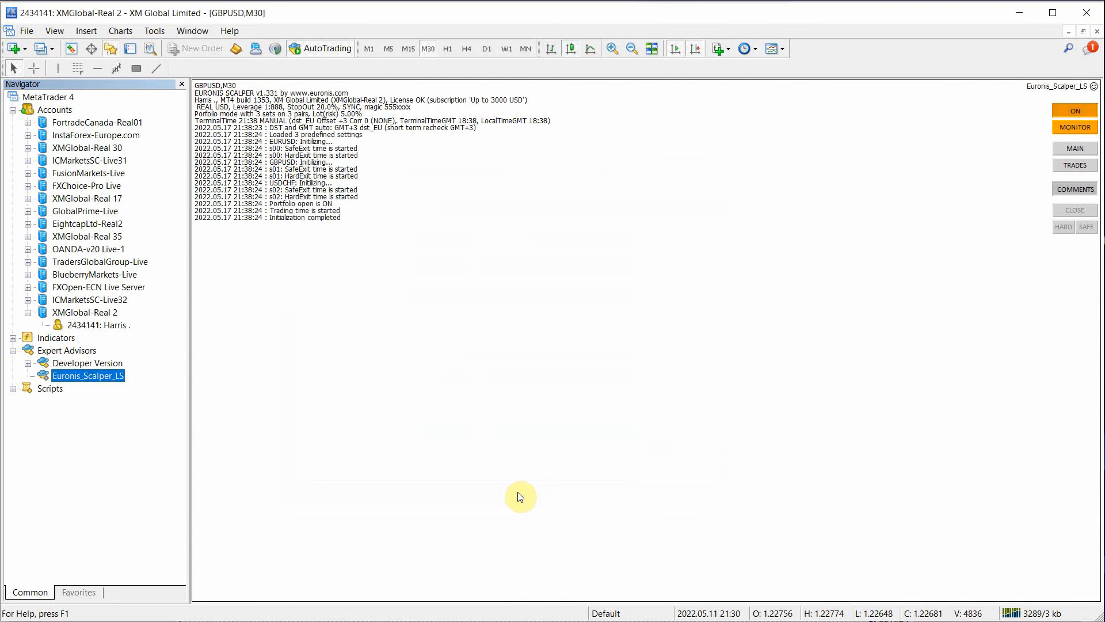
mouse_move(497, 437)
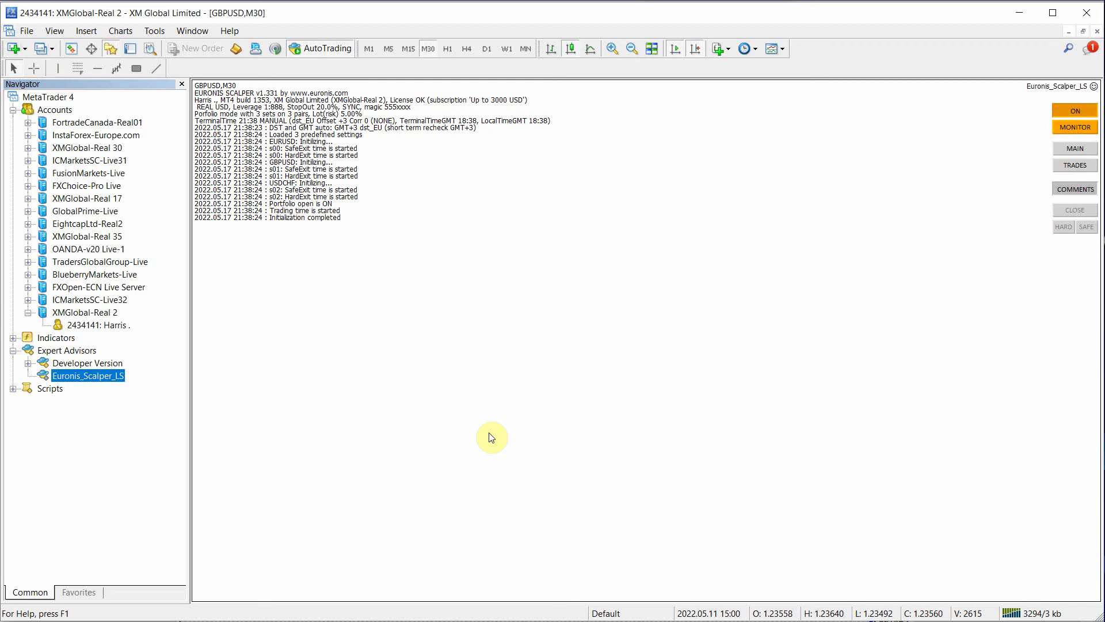
mouse_move(533, 151)
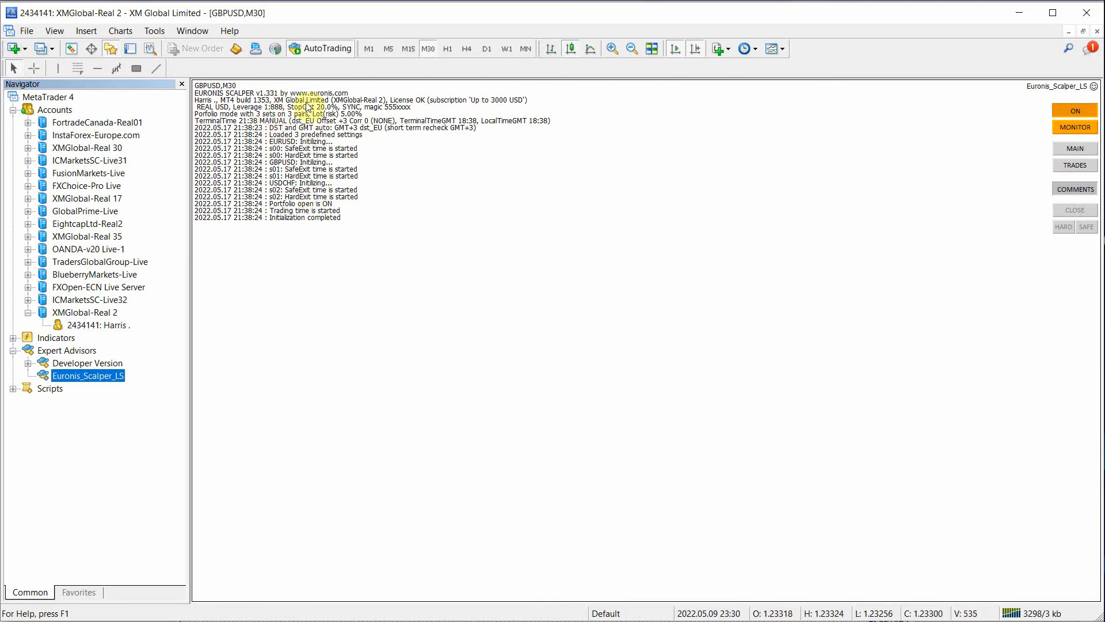
mouse_move(1073, 188)
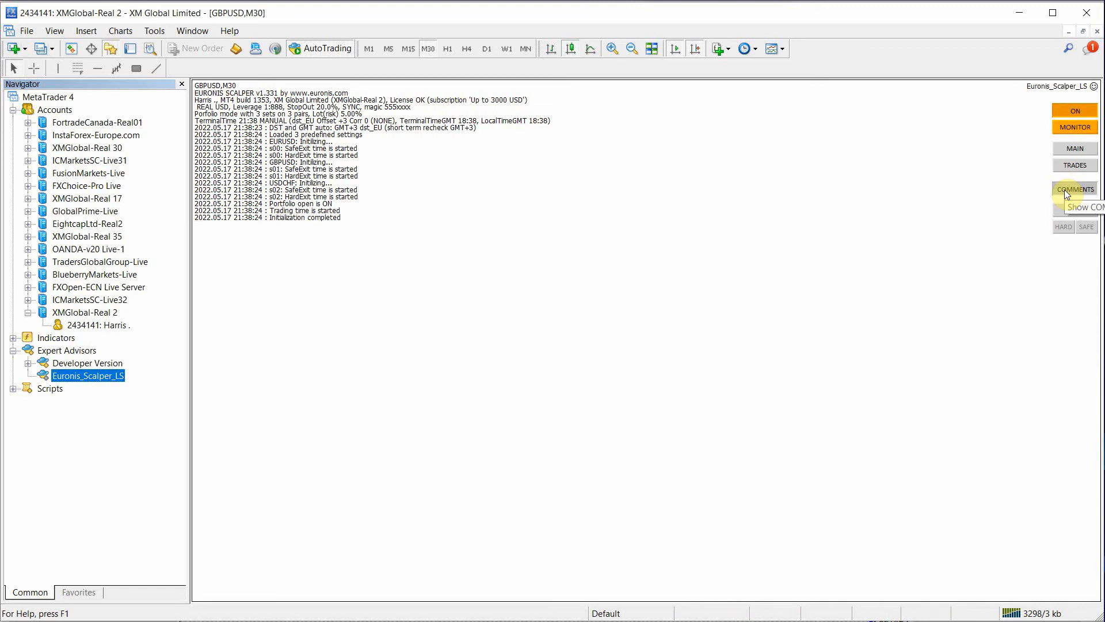
click(1074, 187)
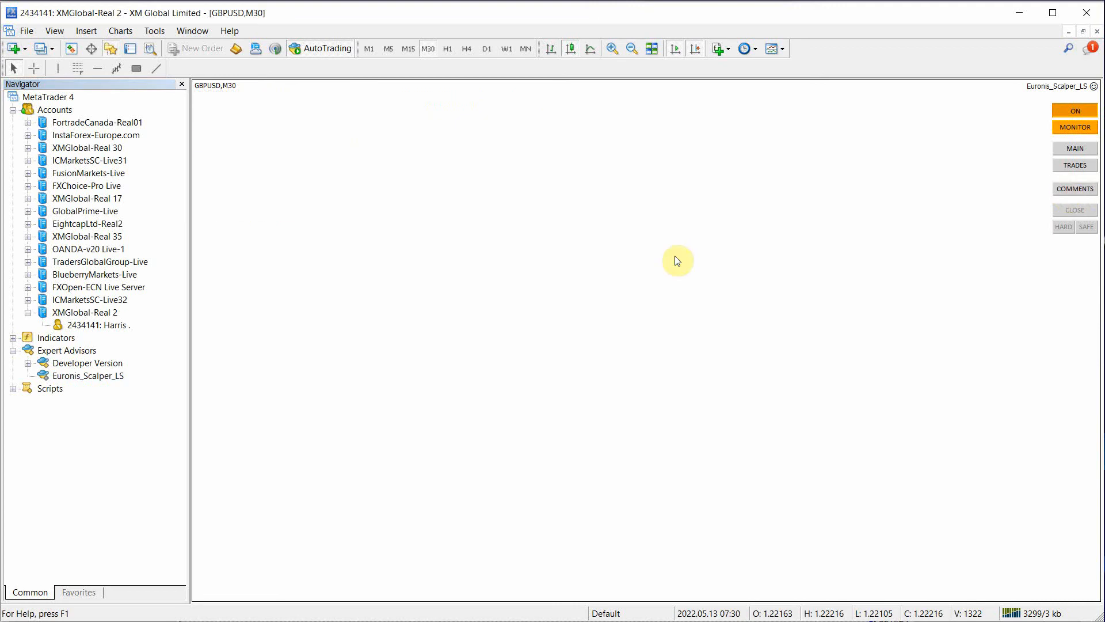
mouse_move(1074, 148)
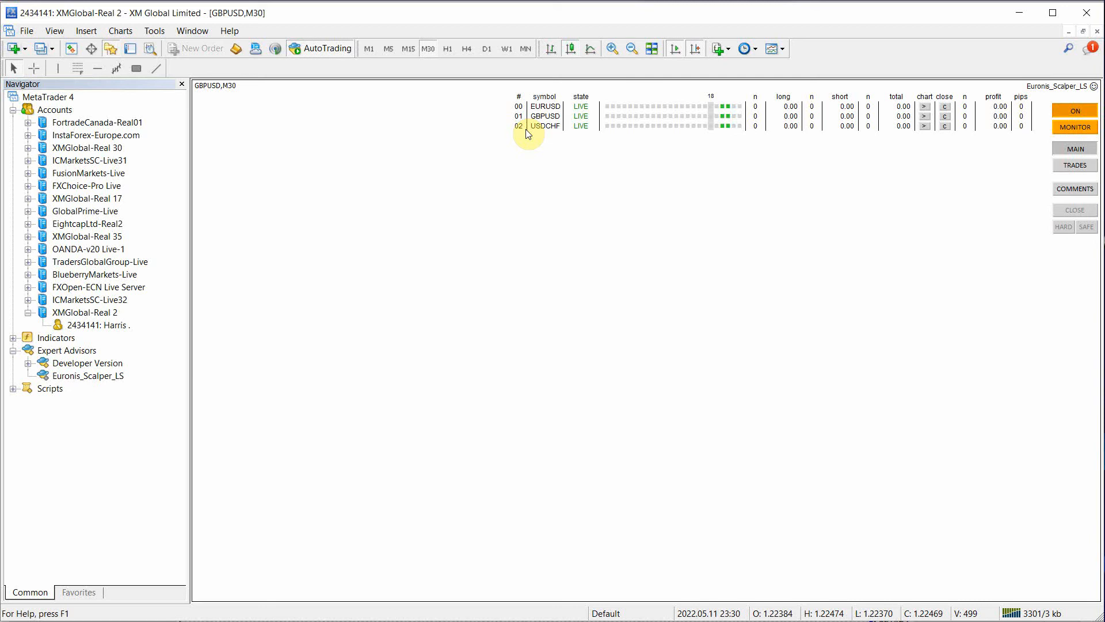
mouse_move(545, 126)
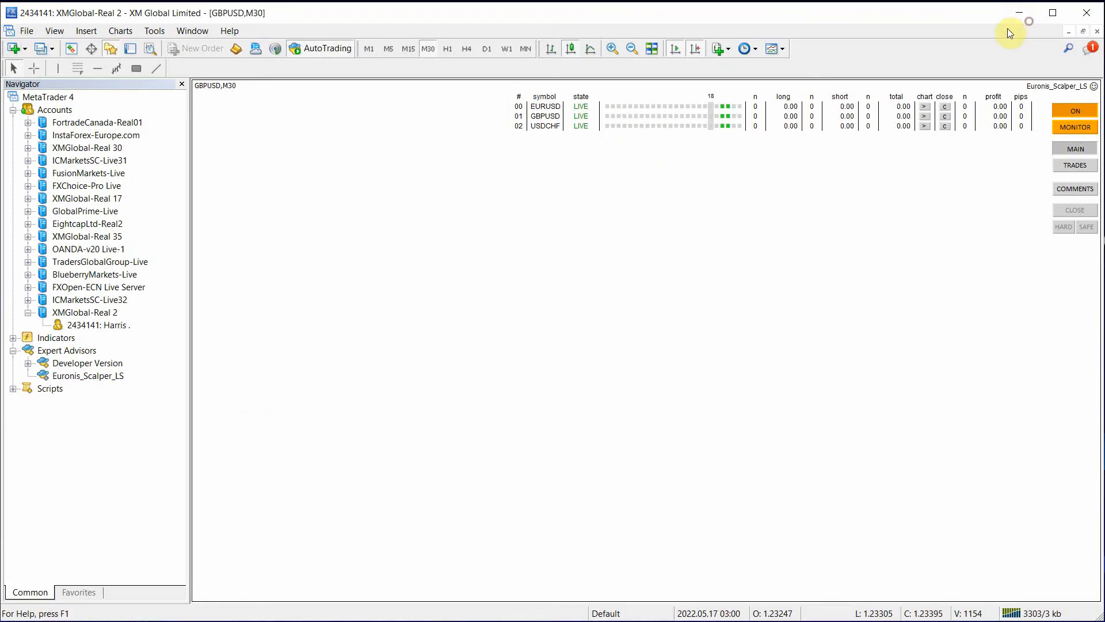
mouse_move(875, 175)
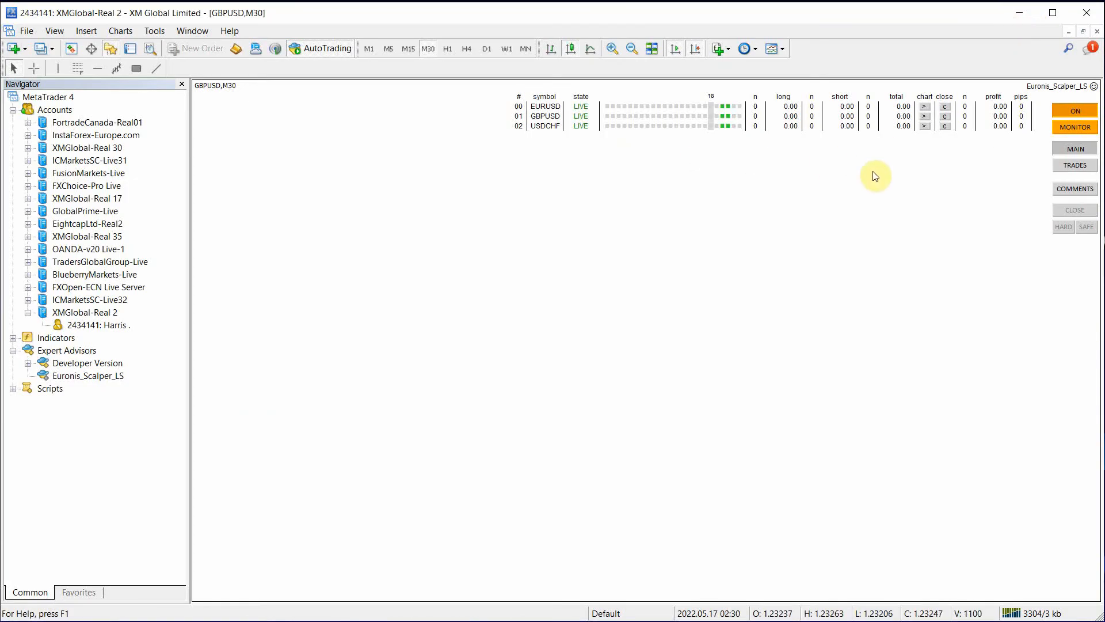
mouse_move(545, 117)
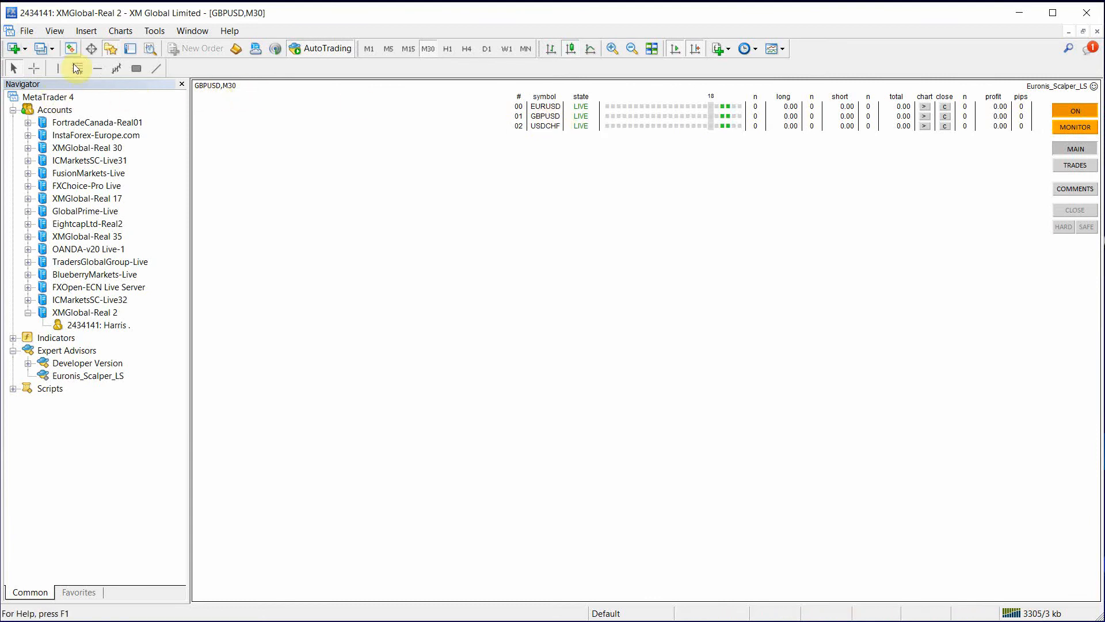
Step: Show all broker symbols in Market Watch, close the GBPUSD chart and close Market Watch
click(70, 49)
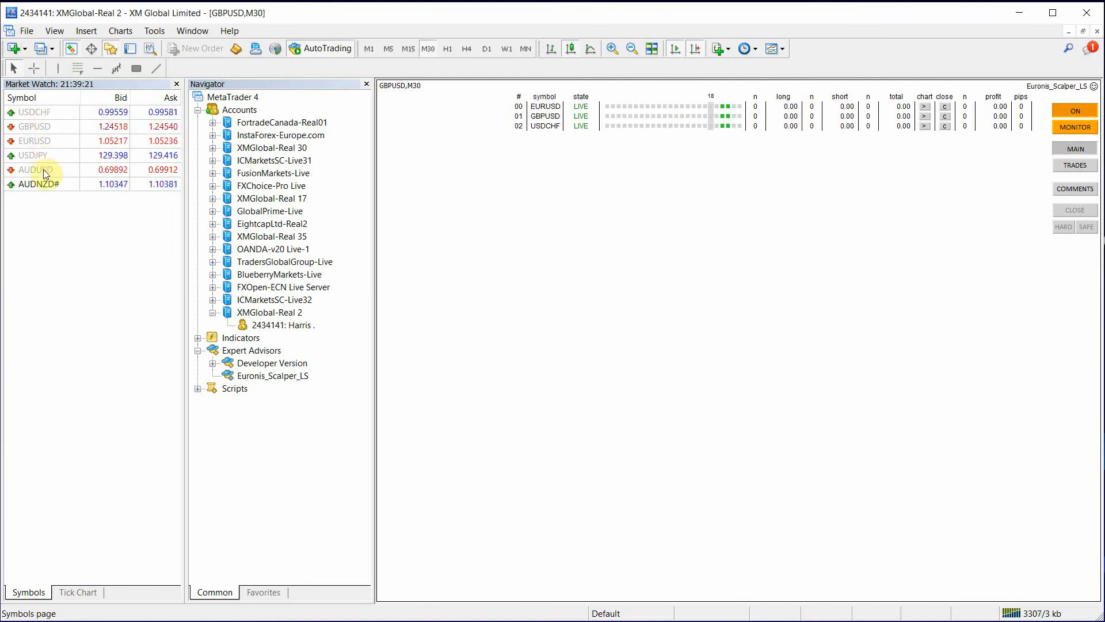
mouse_move(39, 173)
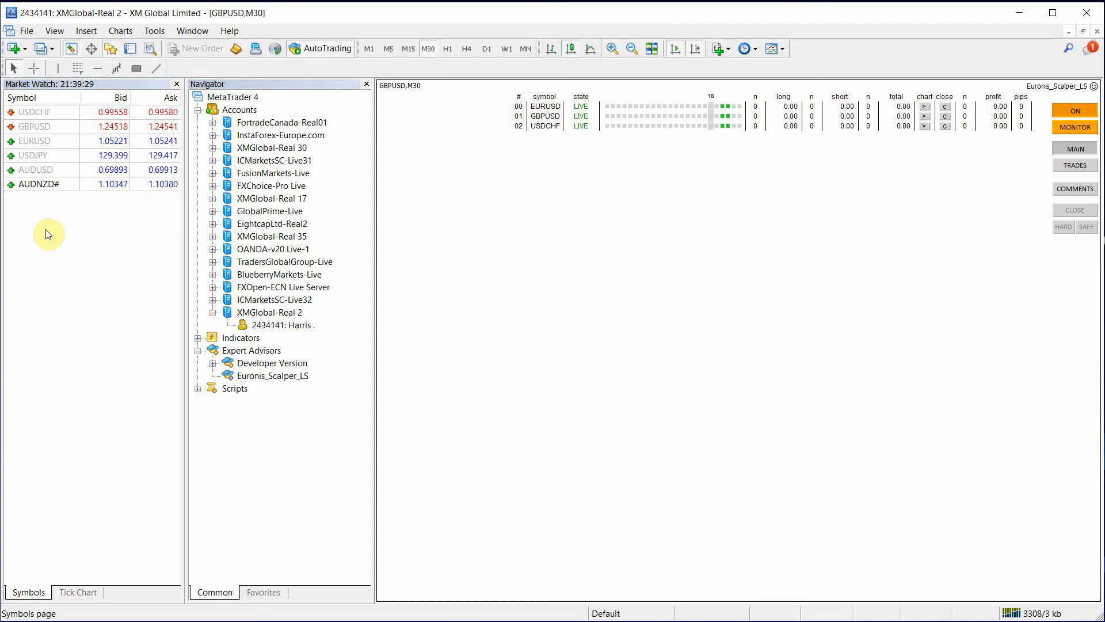
mouse_move(93, 262)
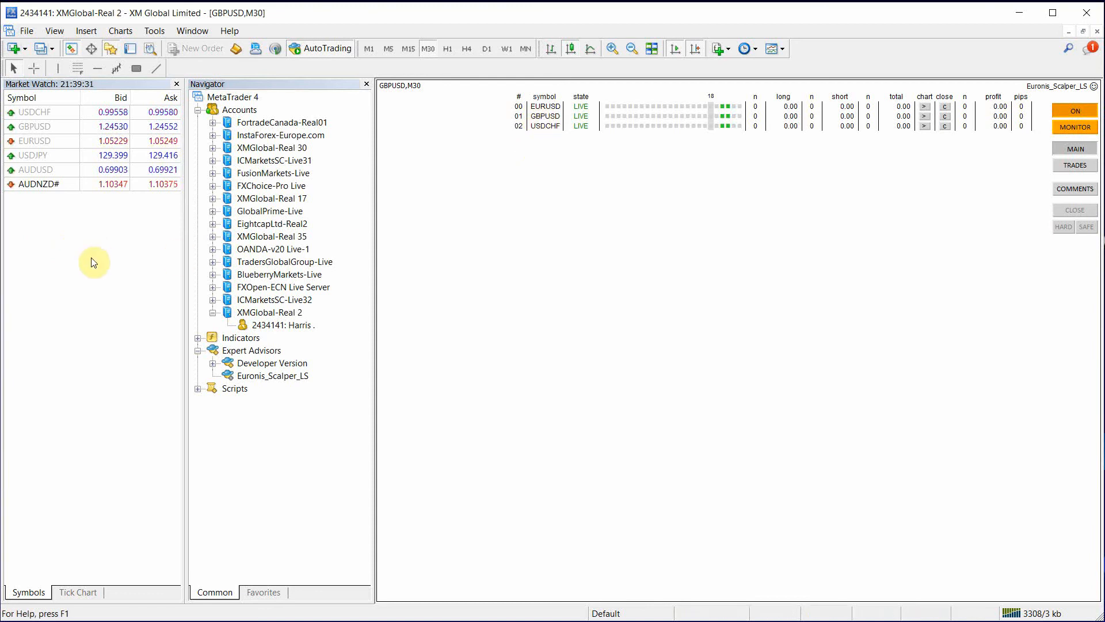
mouse_move(775, 83)
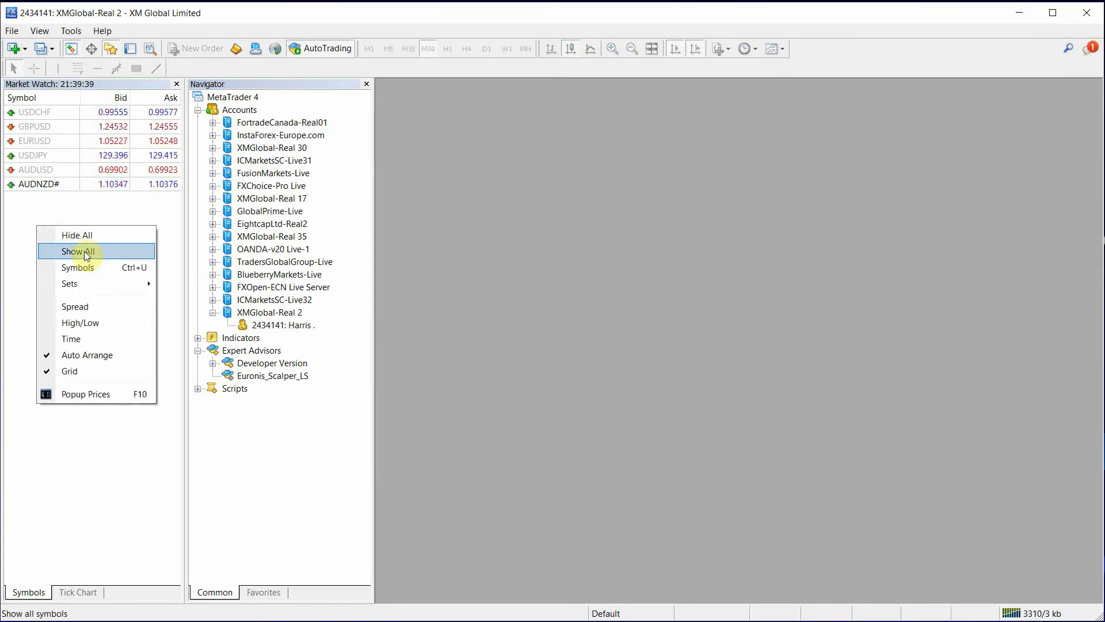
mouse_move(82, 267)
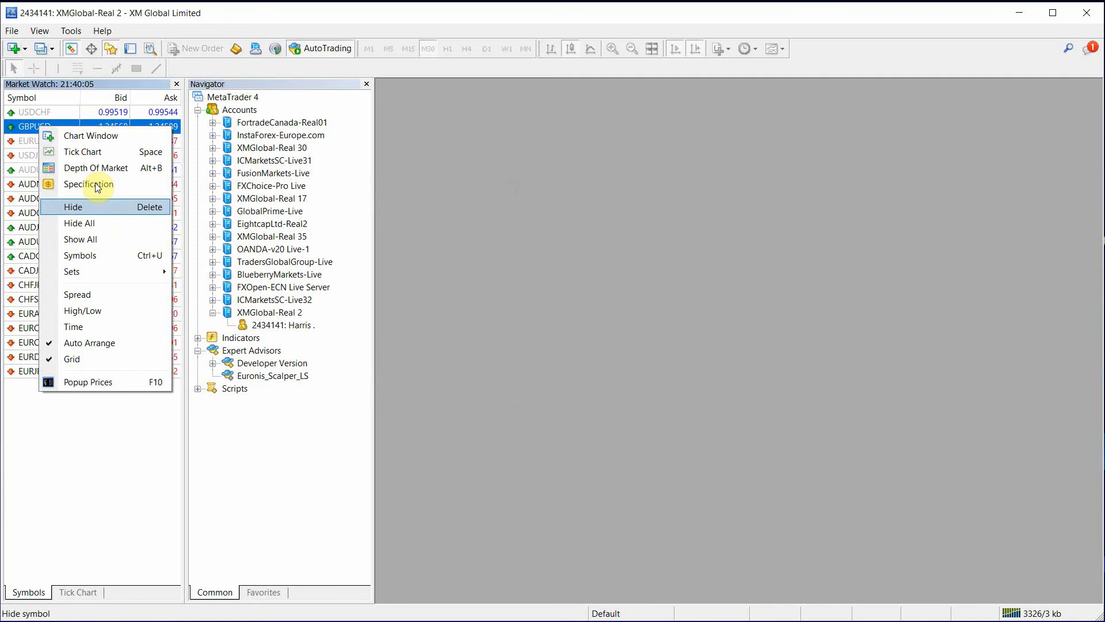
click(79, 239)
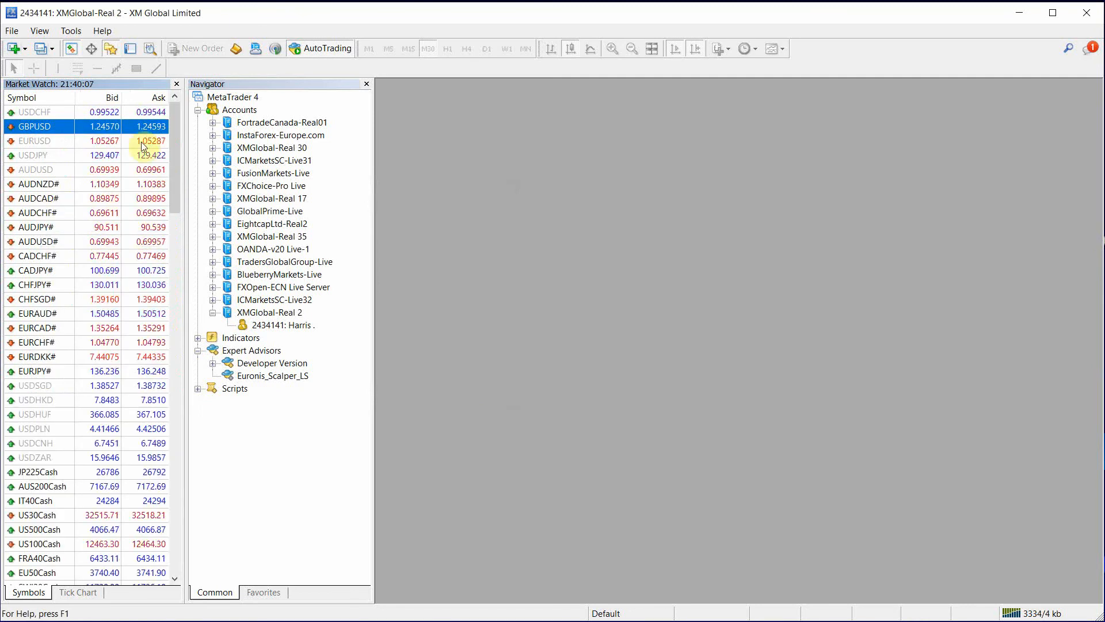
click(176, 84)
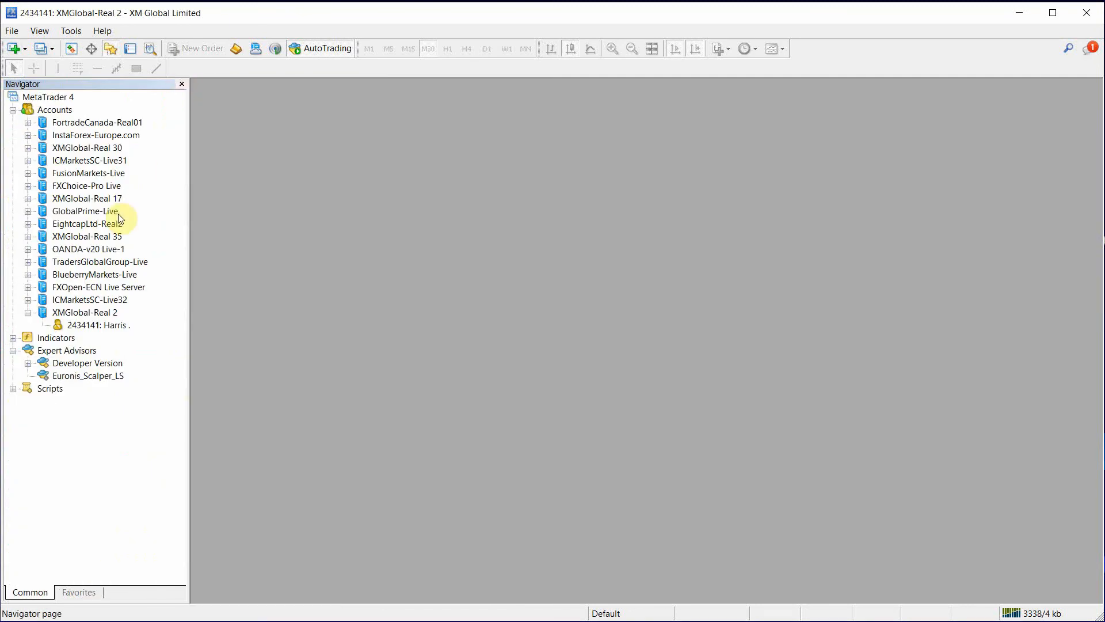
mouse_move(261, 140)
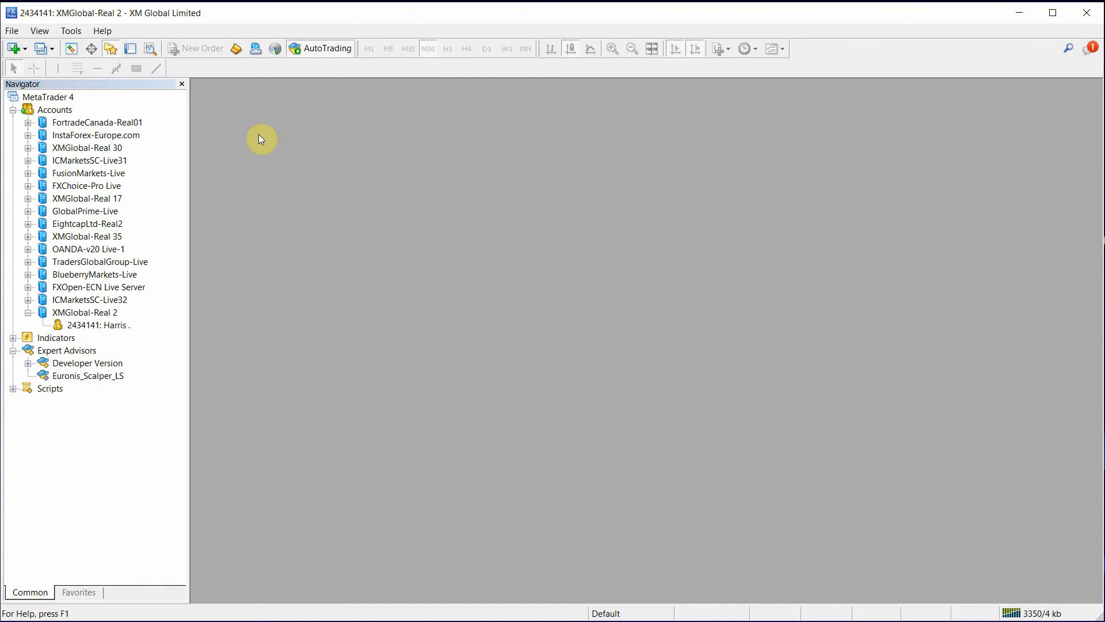
mouse_move(11, 48)
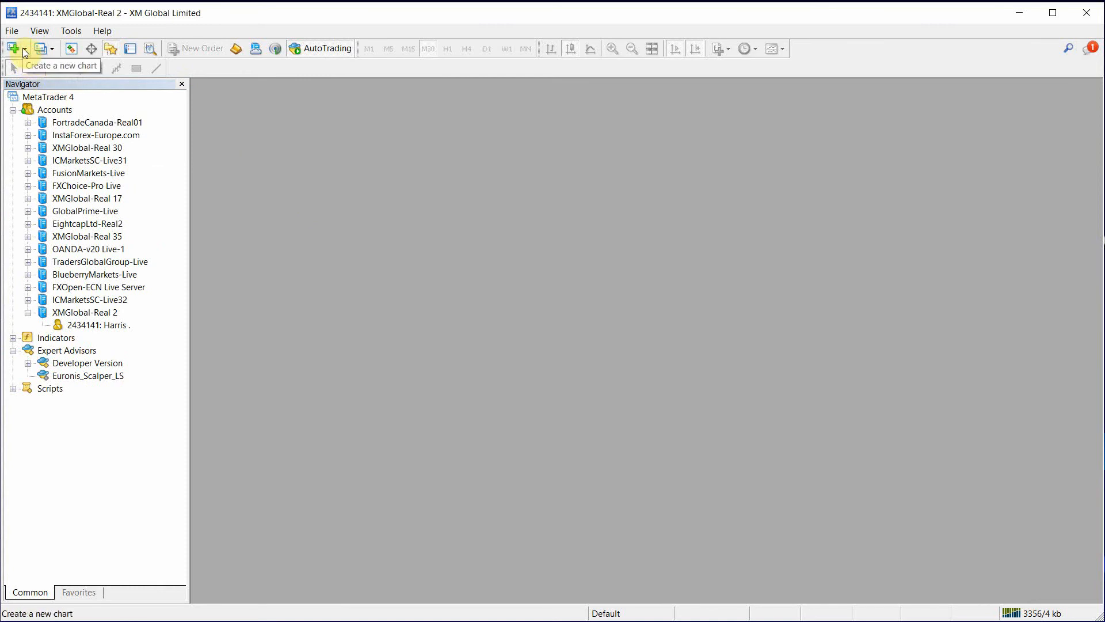
Step: Open a new AUDUSD# chart from Forex UL and select Euronis_Scalper_LS in the Navigator
click(36, 48)
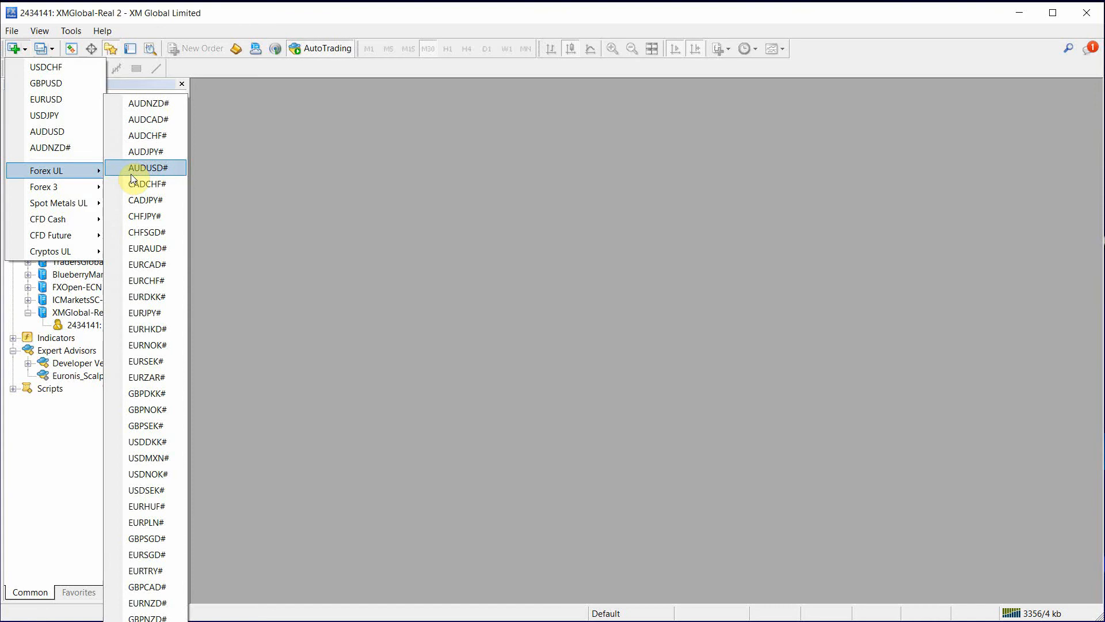
mouse_move(165, 296)
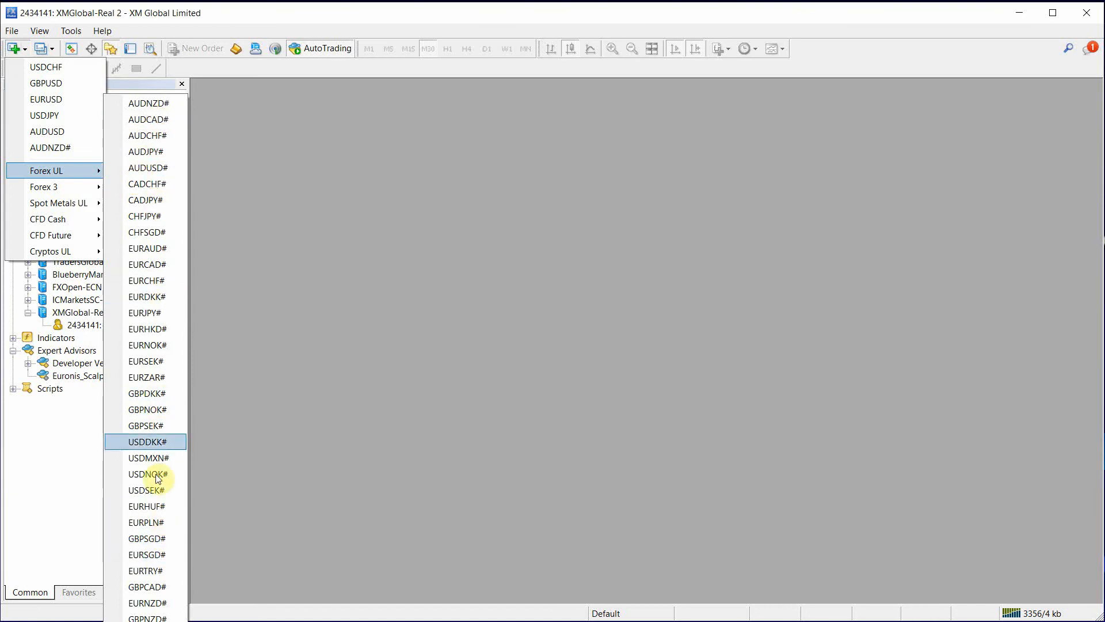
mouse_move(148, 168)
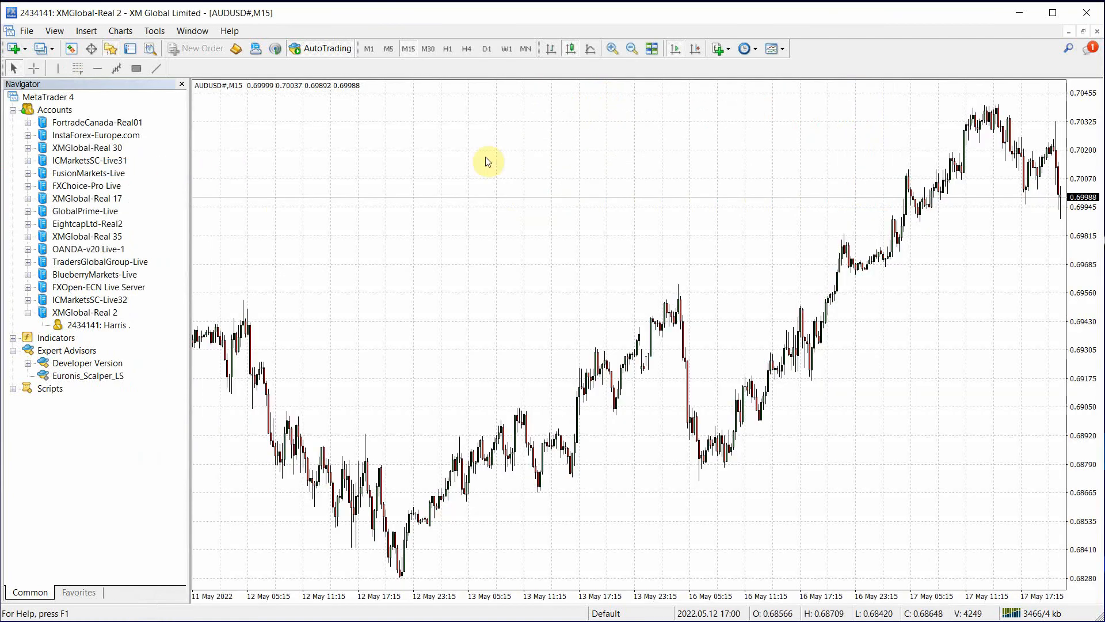
click(88, 375)
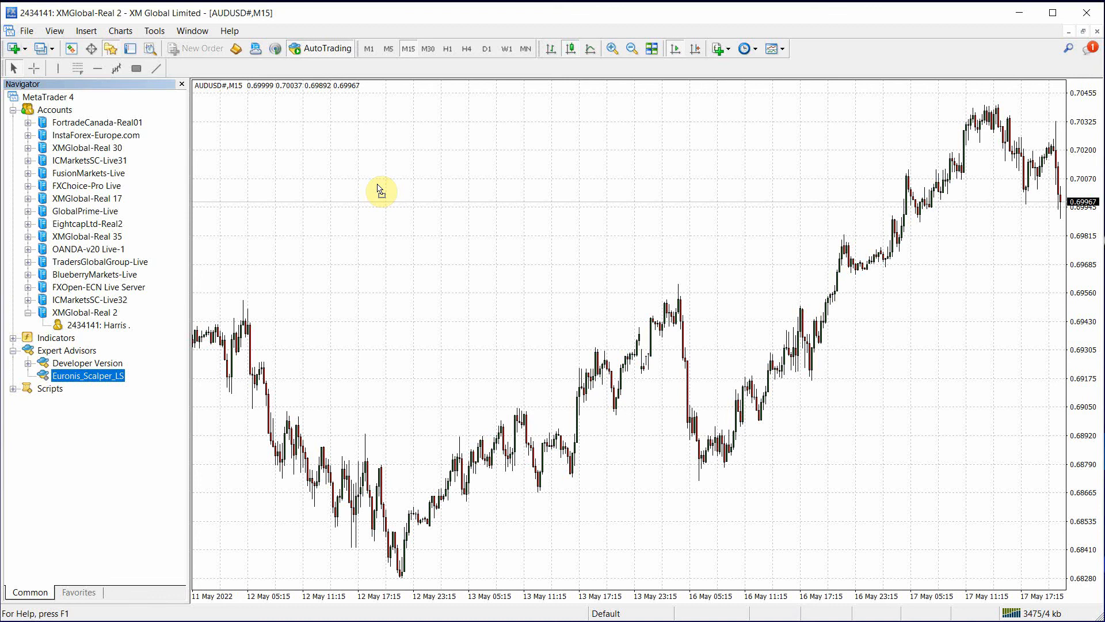
Step: Attach Euronis_Scalper_LS to the AUDUSD# chart and paste the new symbol list into its inputs
double_click(87, 375)
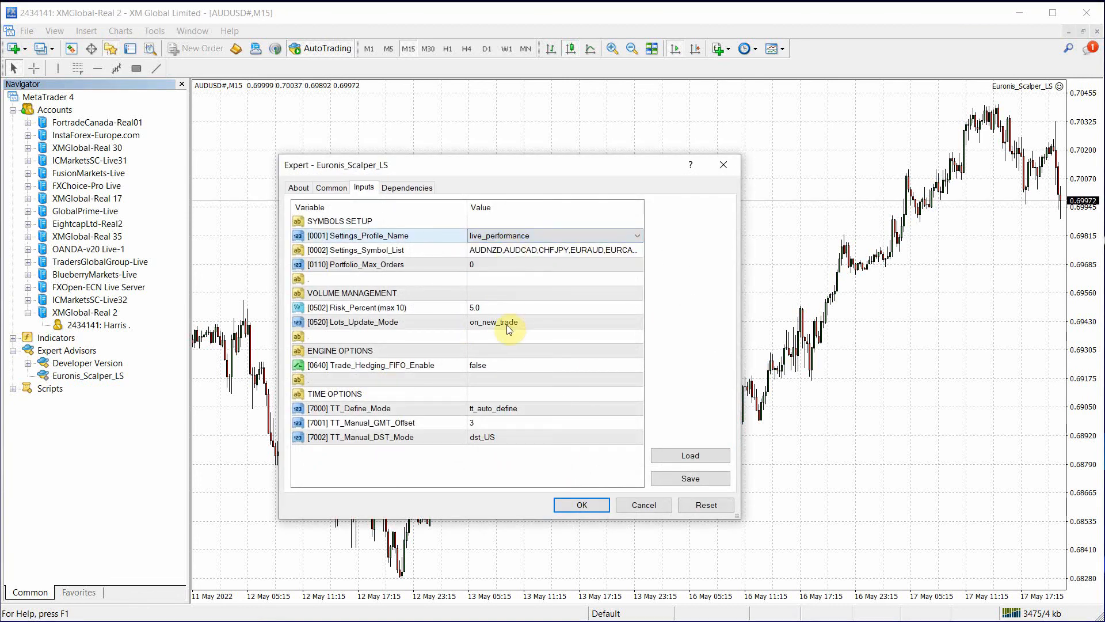
right_click(553, 250)
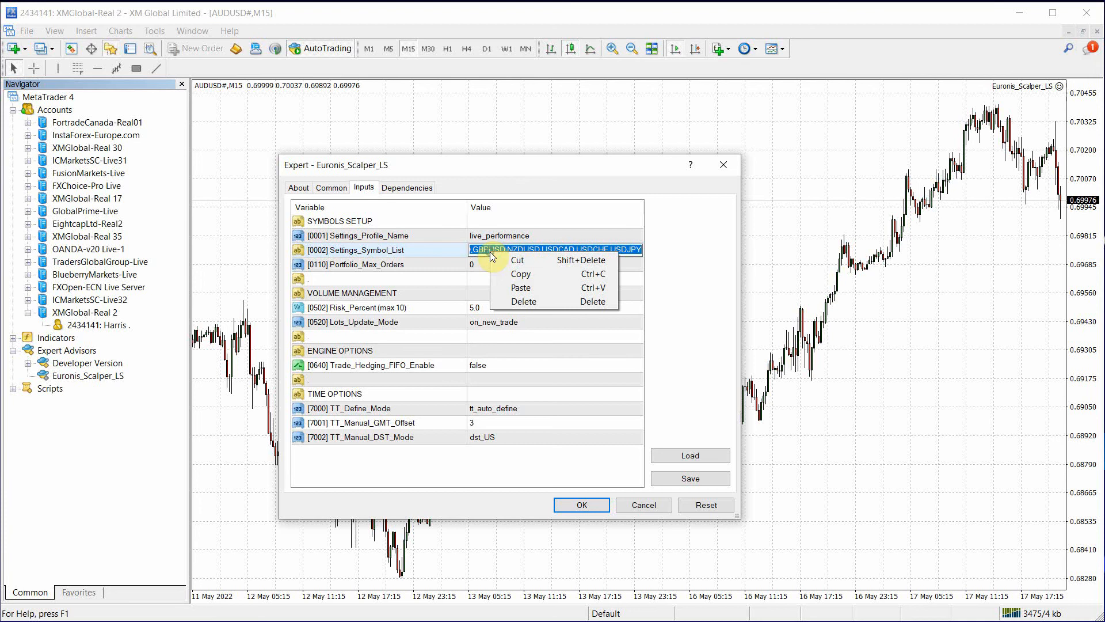
click(521, 288)
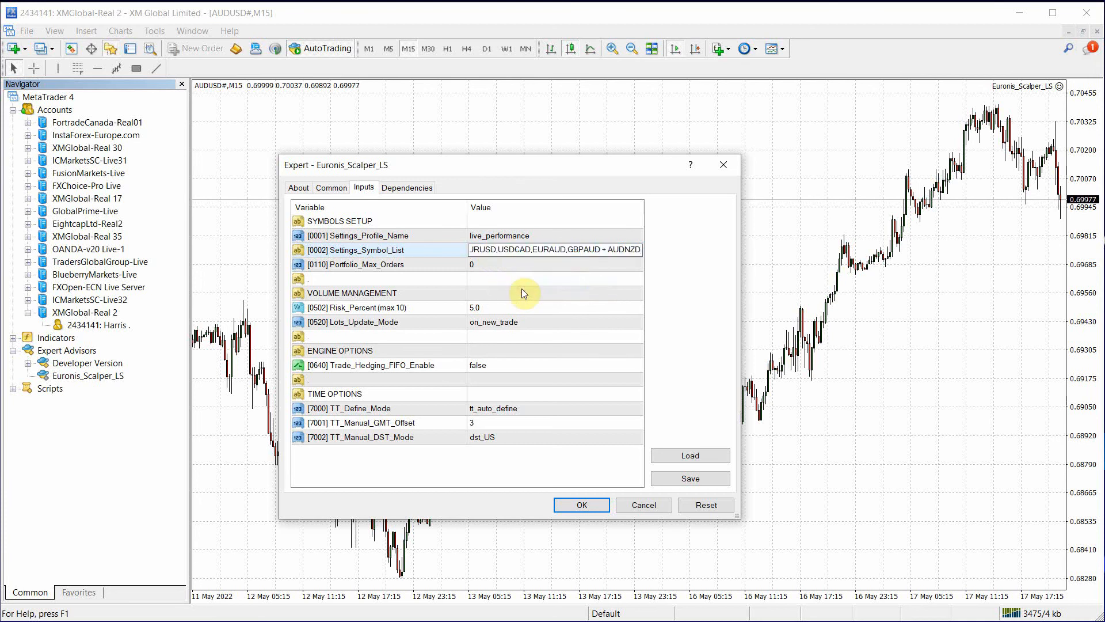
click(608, 249)
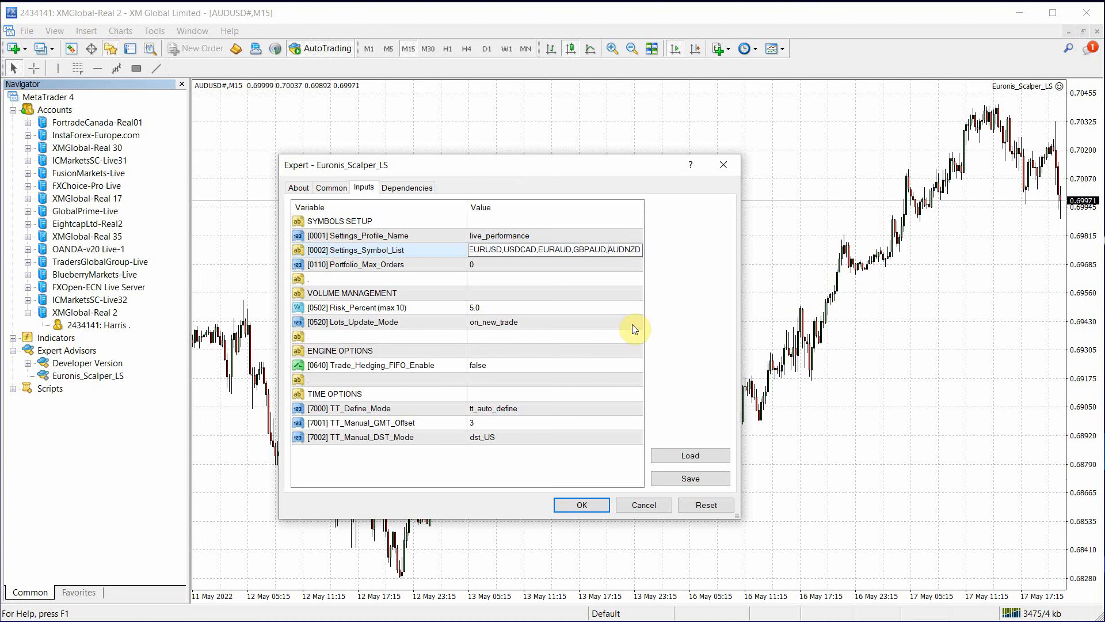
mouse_move(499, 312)
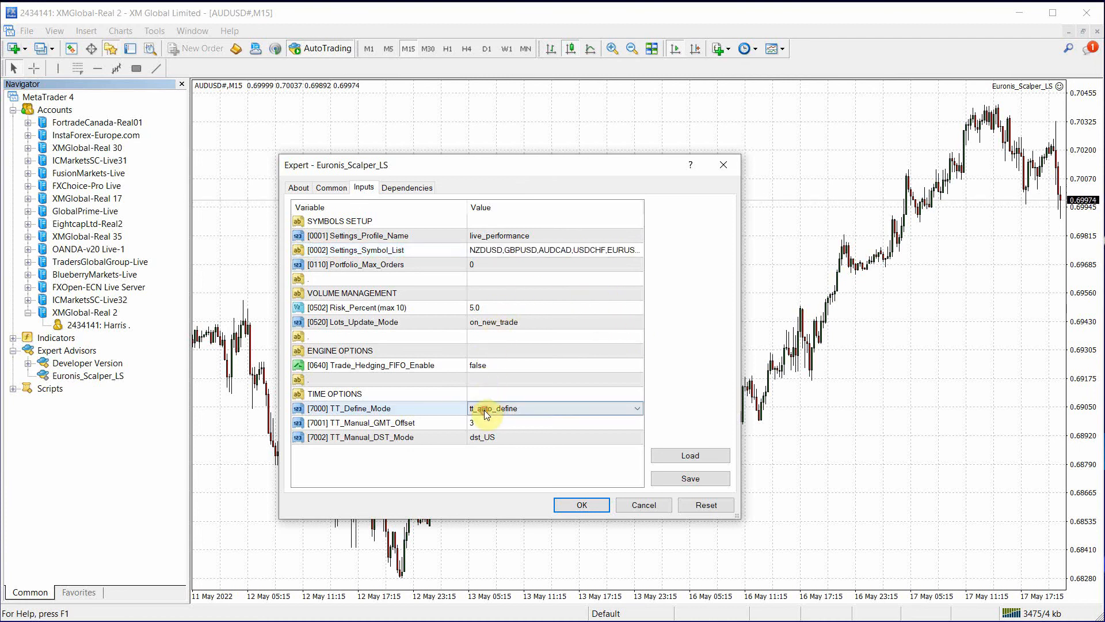
Step: Set Portfolio_Max_Orders 5, tt_manual_define and dst_EU, check Common and About, and apply with OK
click(553, 265)
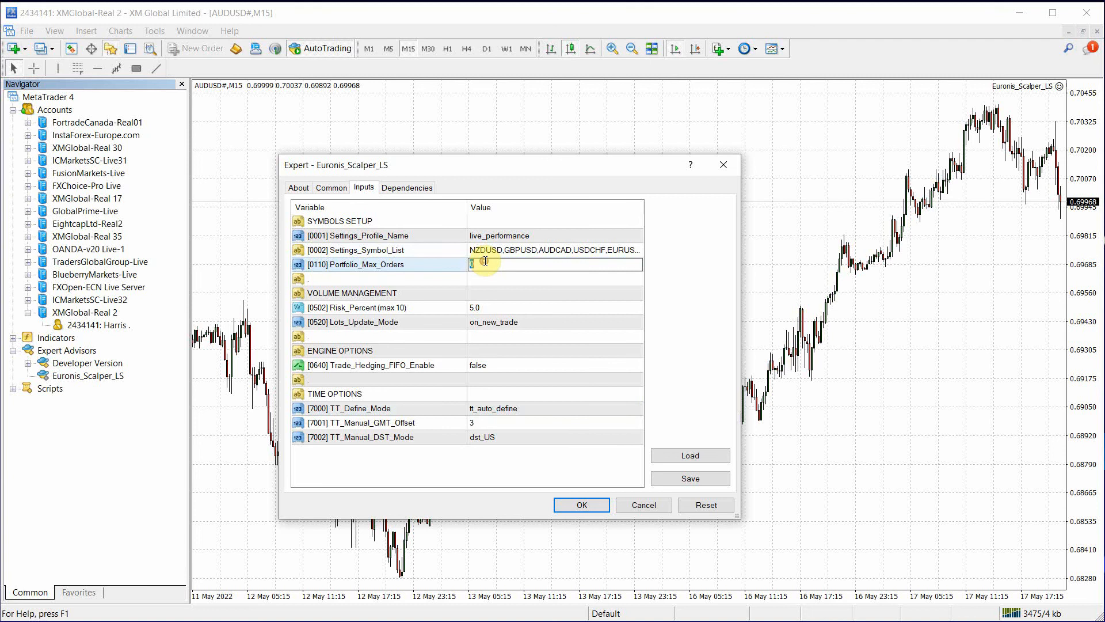
text(5)
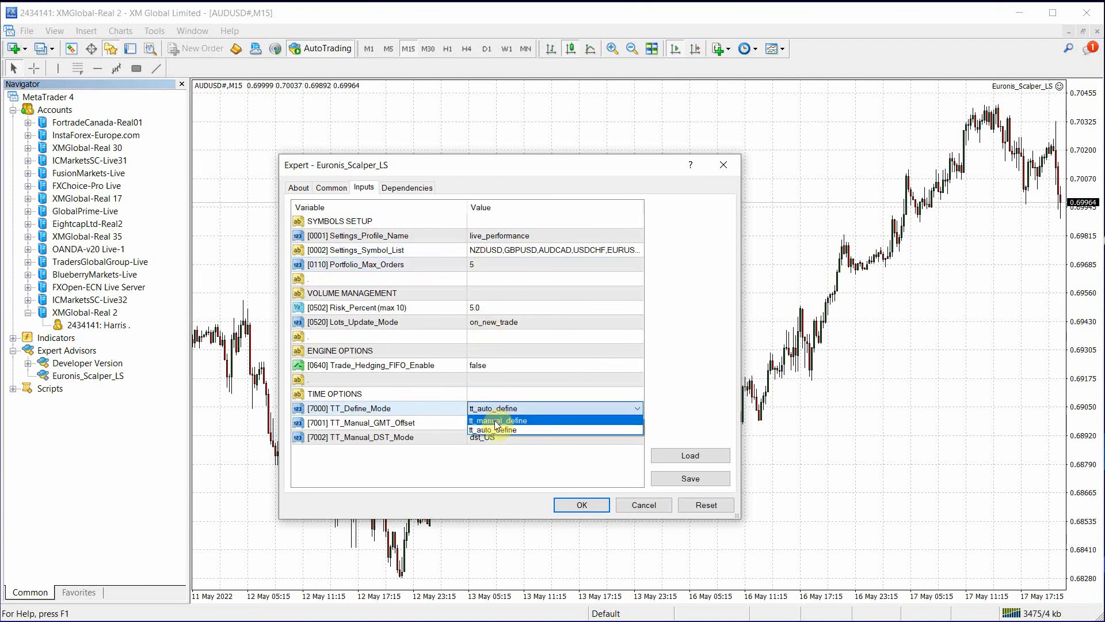
click(498, 420)
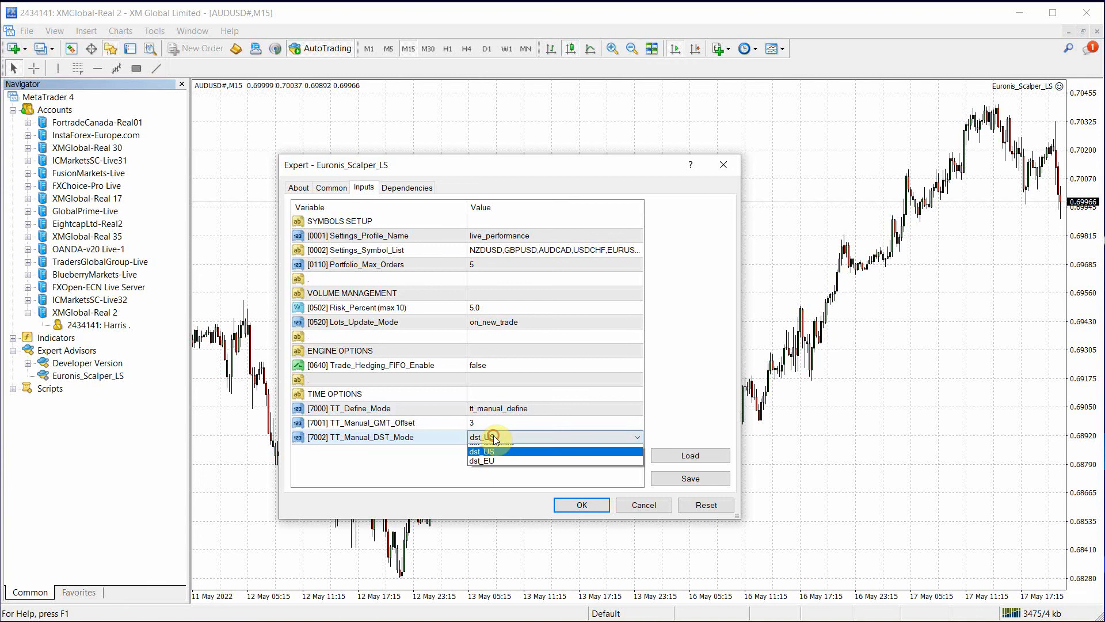
click(481, 460)
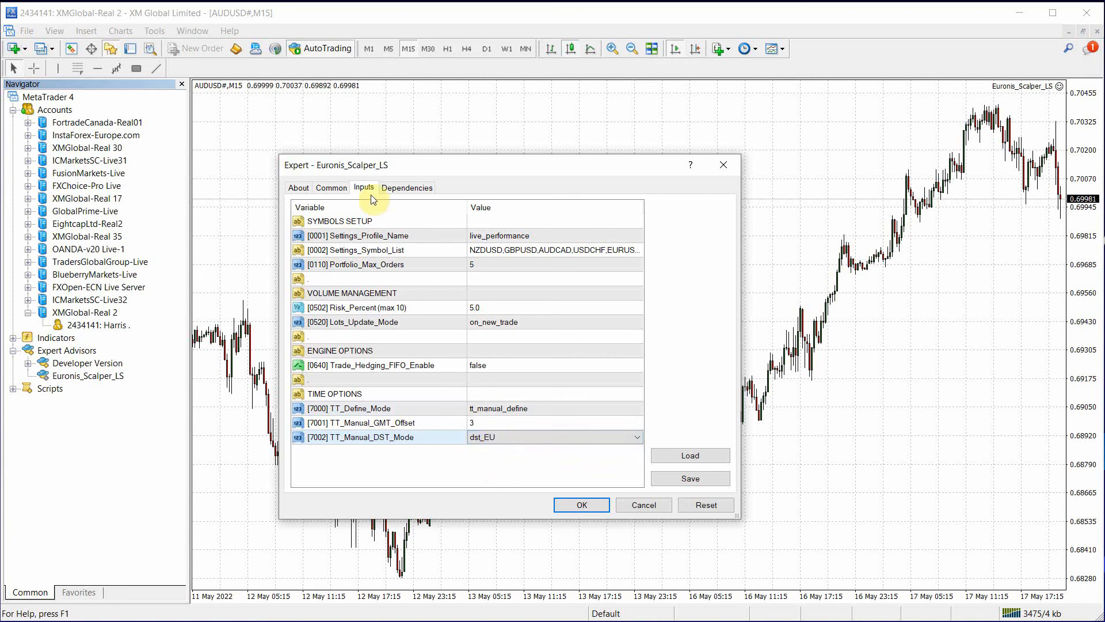
click(330, 188)
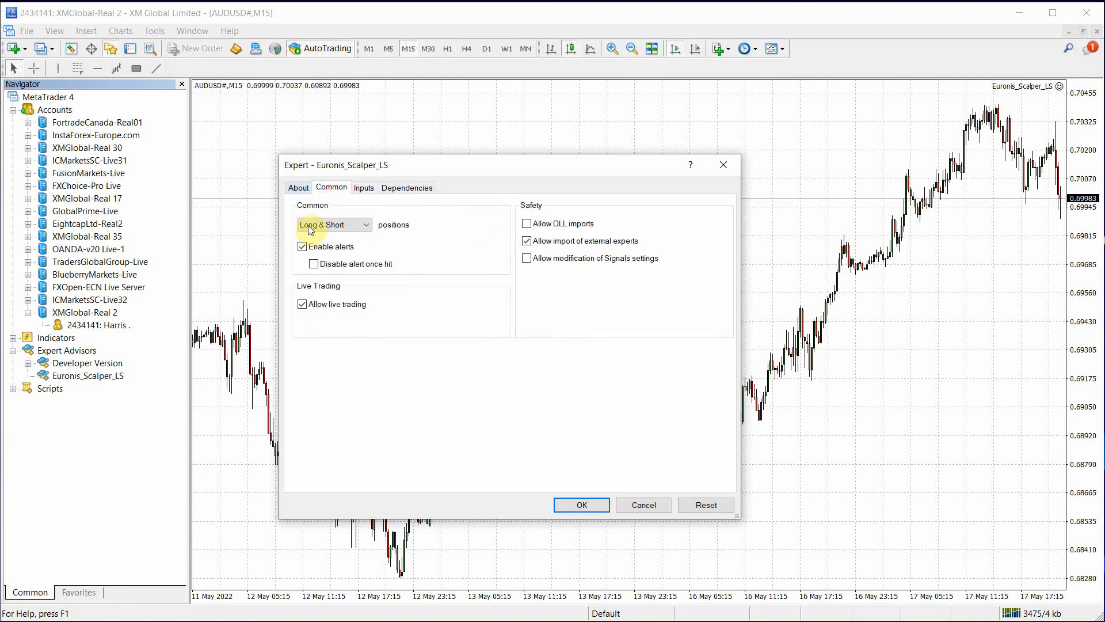
click(297, 188)
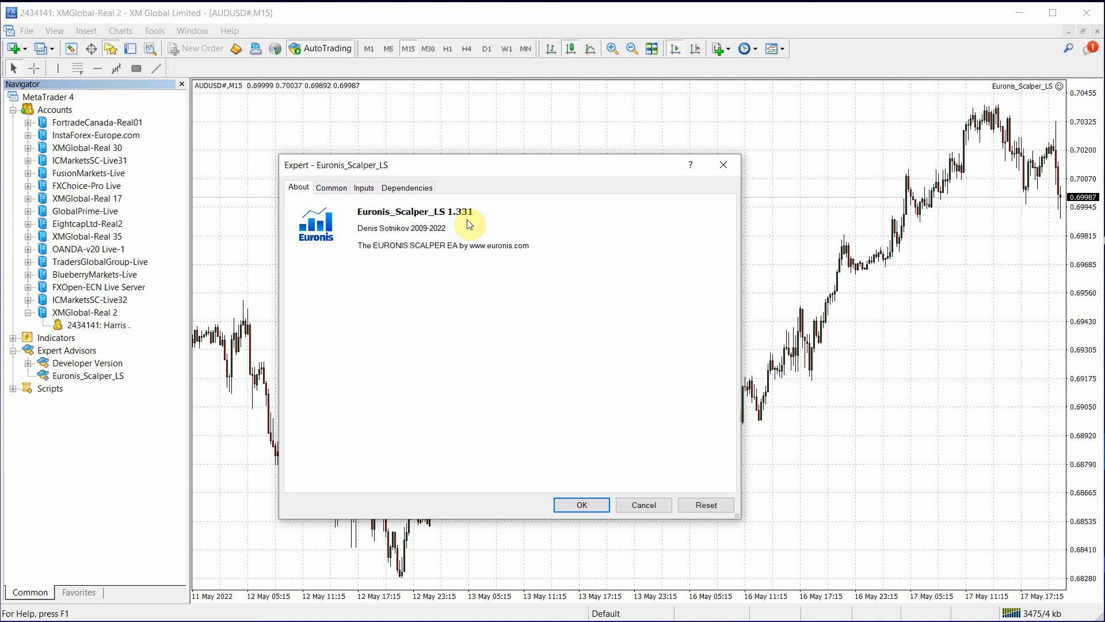
click(580, 504)
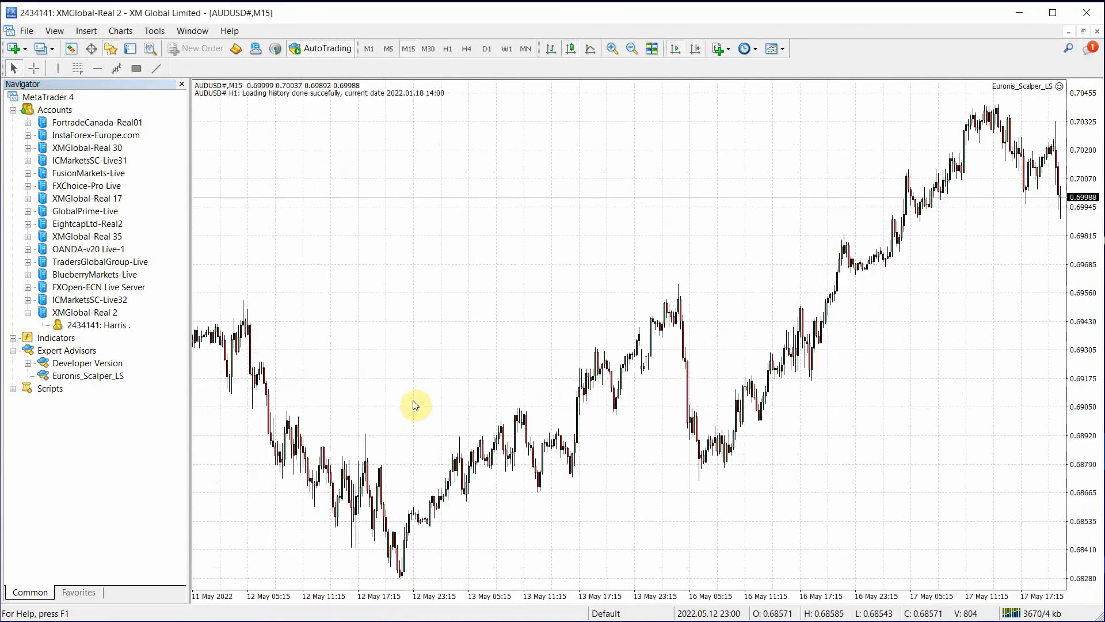
click(447, 49)
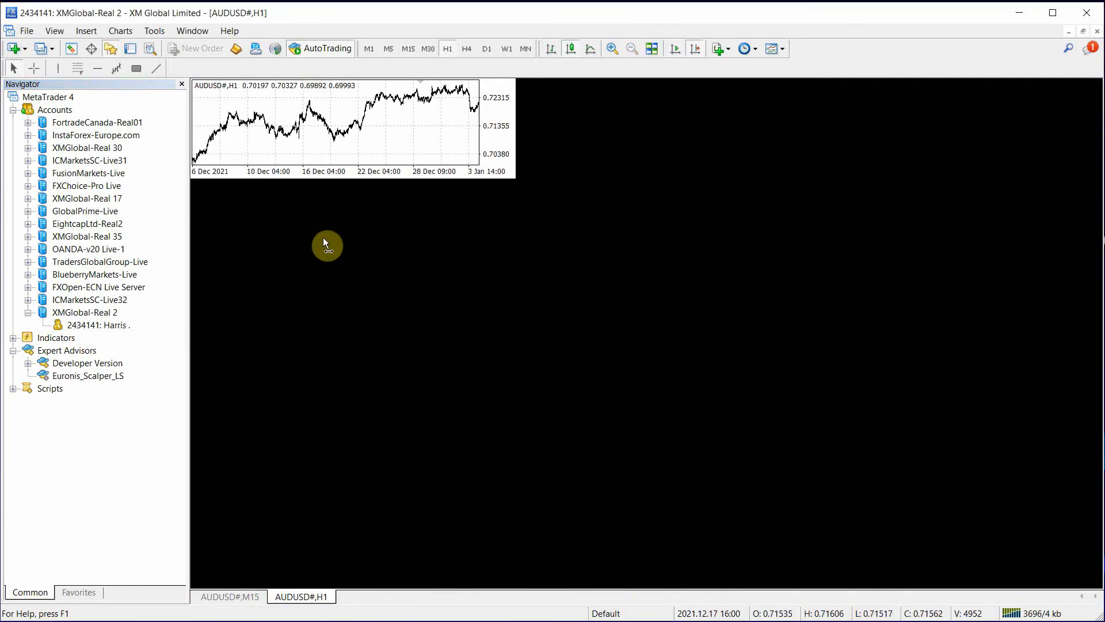
Step: Let Euronis_Scalper_LS on AUDUSD# load history for its nine pairs until initialization completes
click(228, 596)
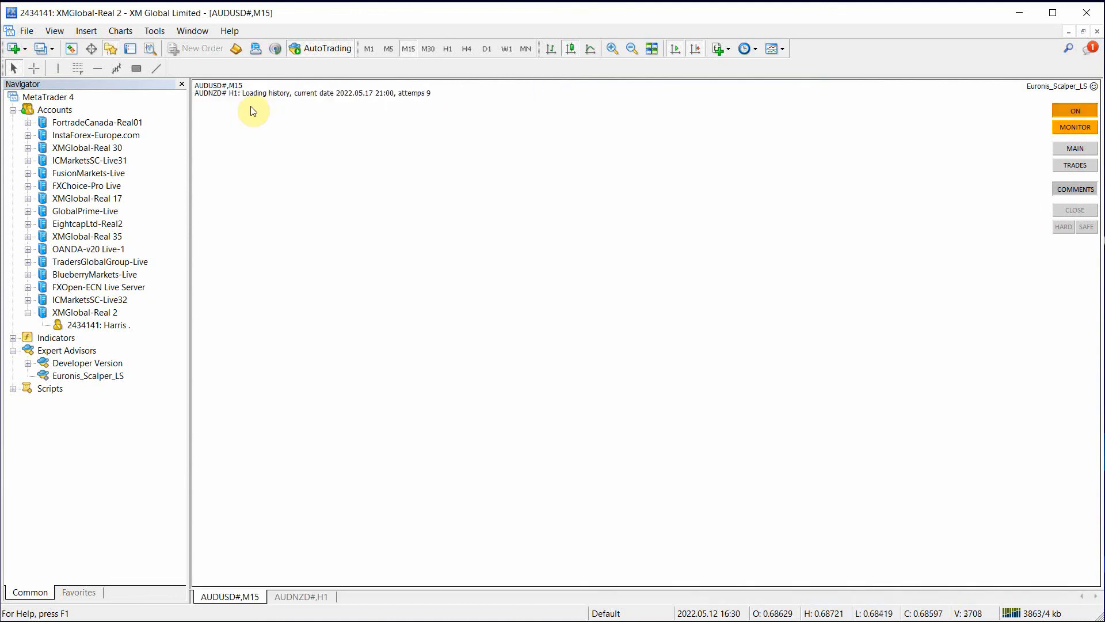
mouse_move(388, 195)
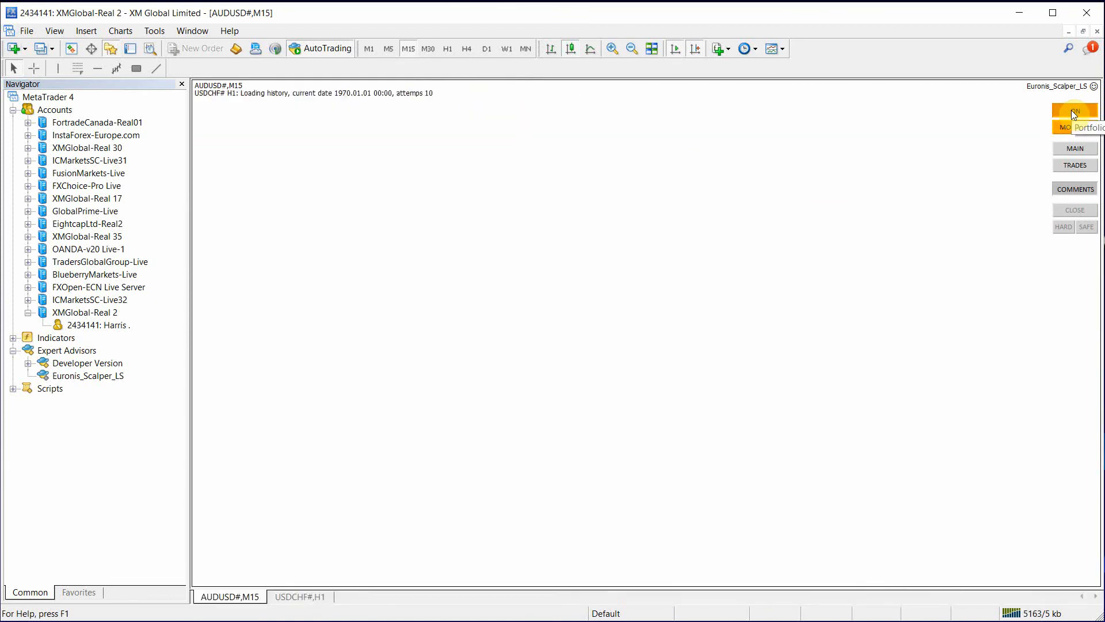
click(1074, 112)
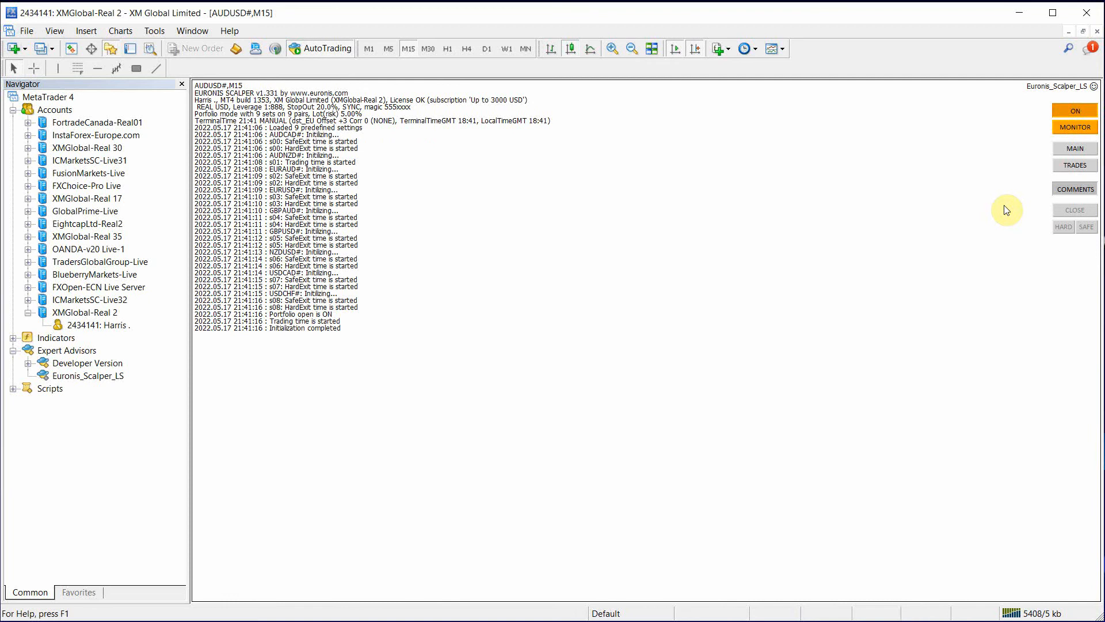
Step: Show the Scalper dashboard listing nine pairs from AUDCAD# to USDCHF# as LIVE
click(1074, 148)
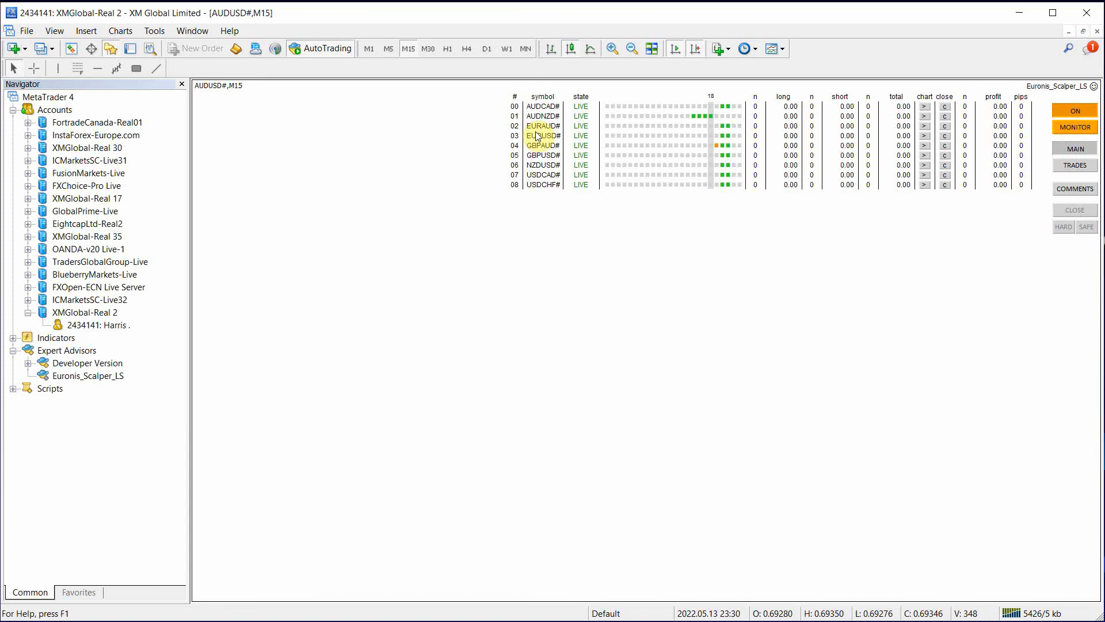
mouse_move(552, 231)
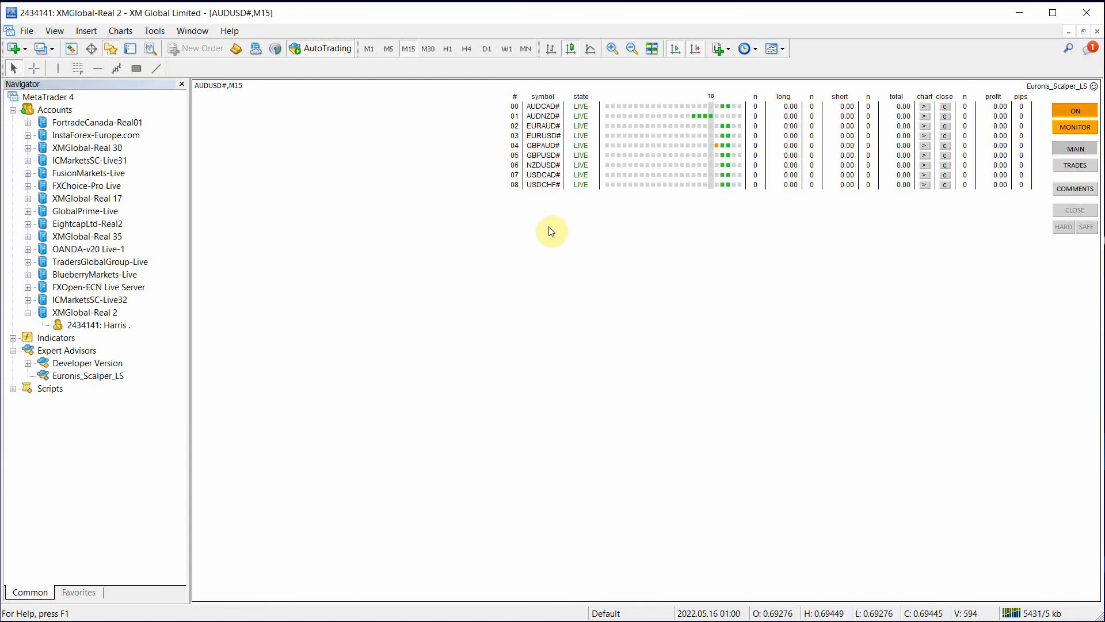
mouse_move(553, 266)
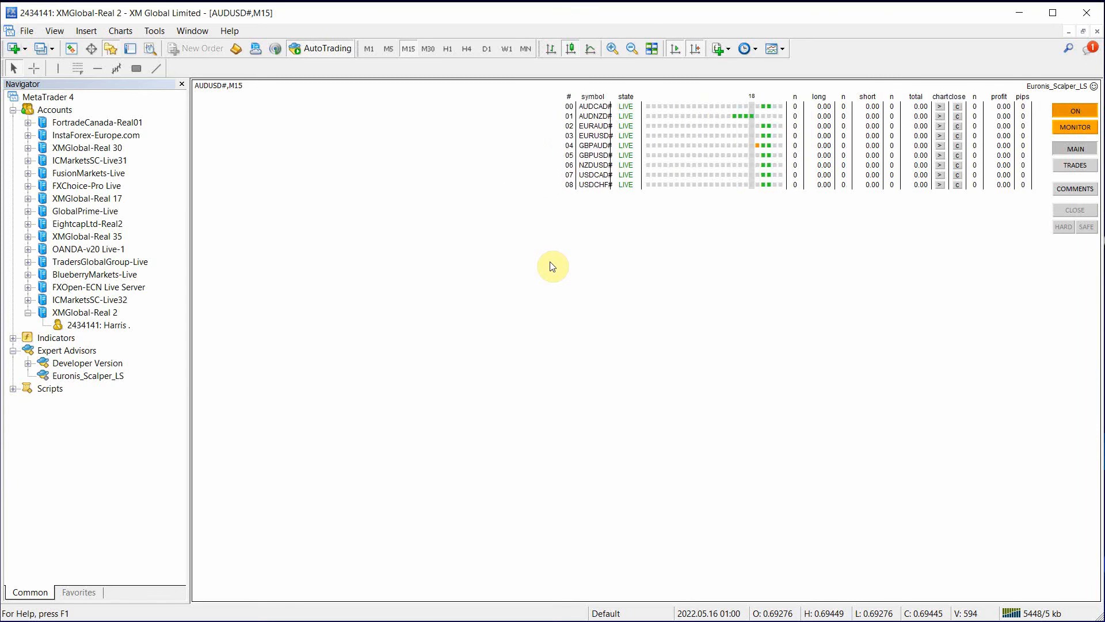
mouse_move(600, 192)
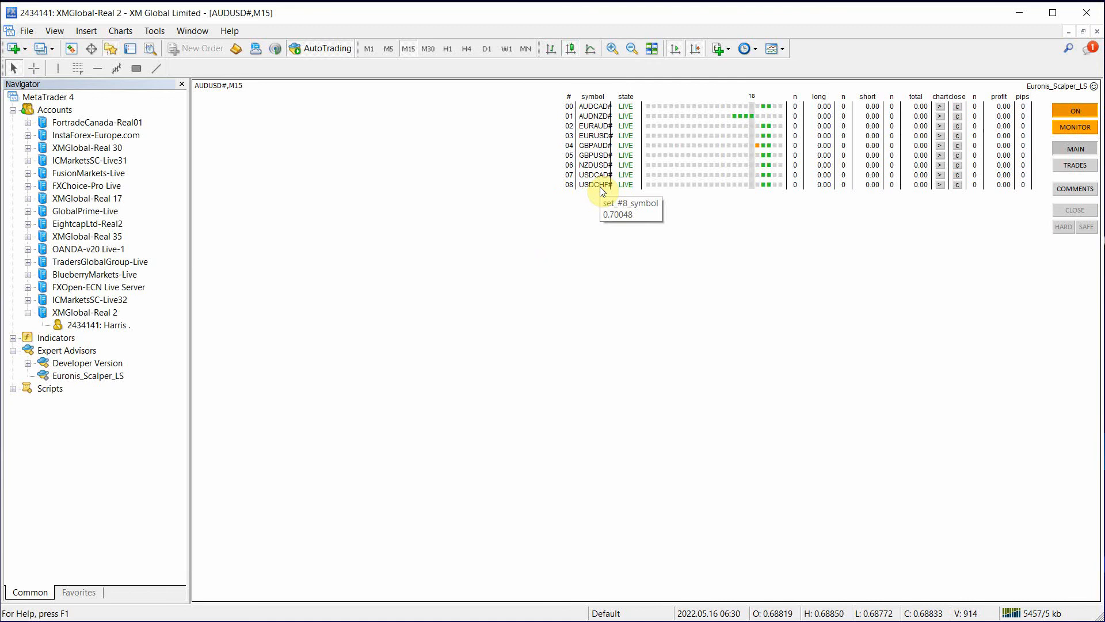
mouse_move(602, 227)
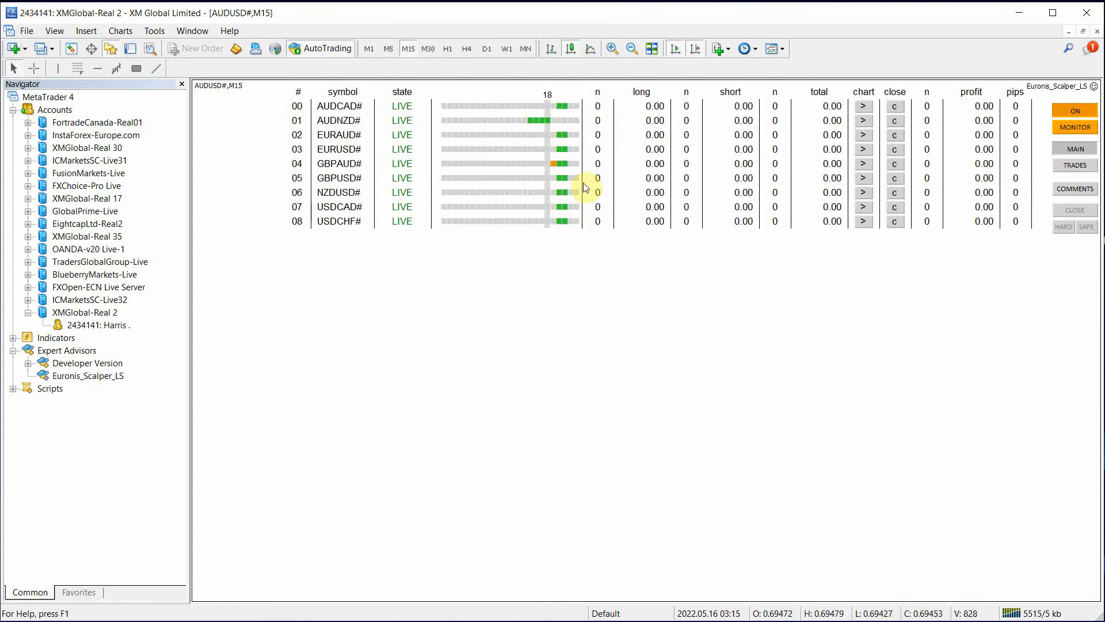
mouse_move(549, 99)
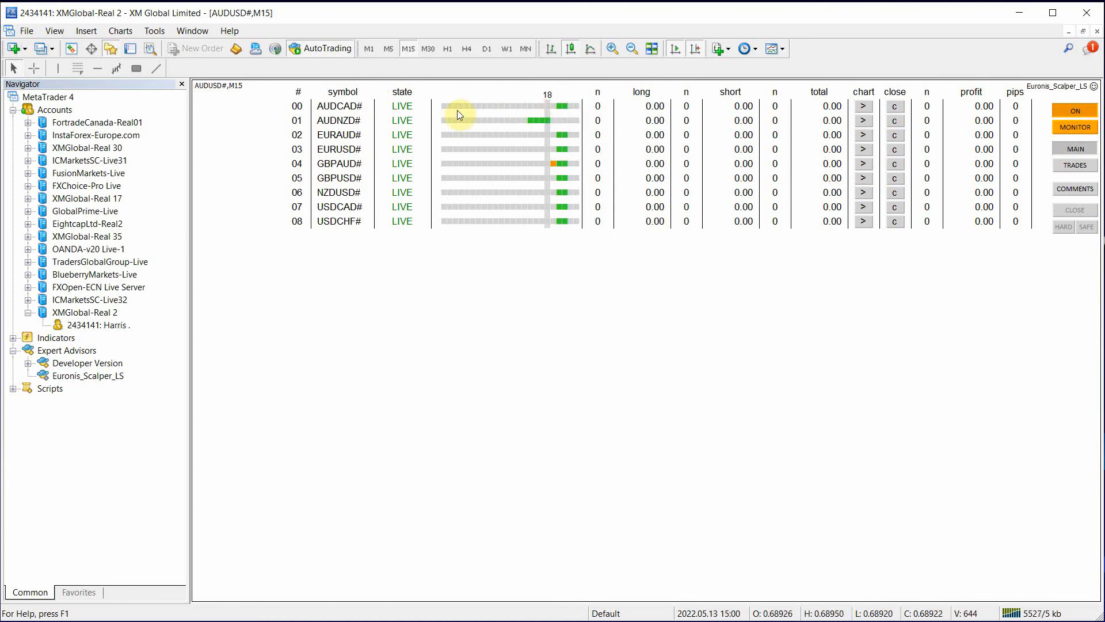
mouse_move(564, 177)
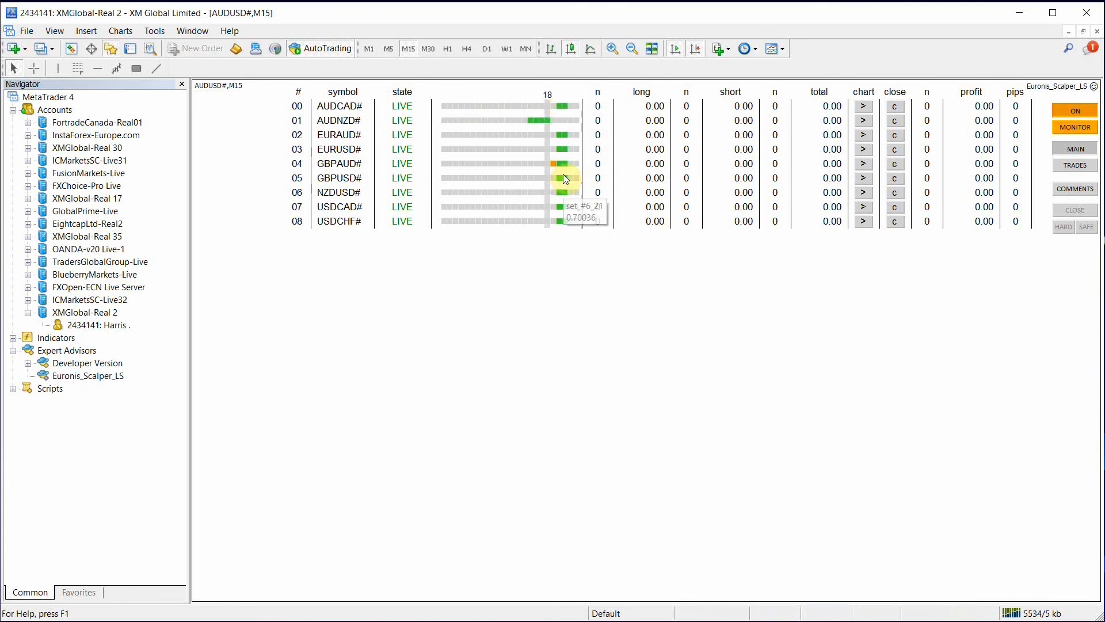
mouse_move(544, 110)
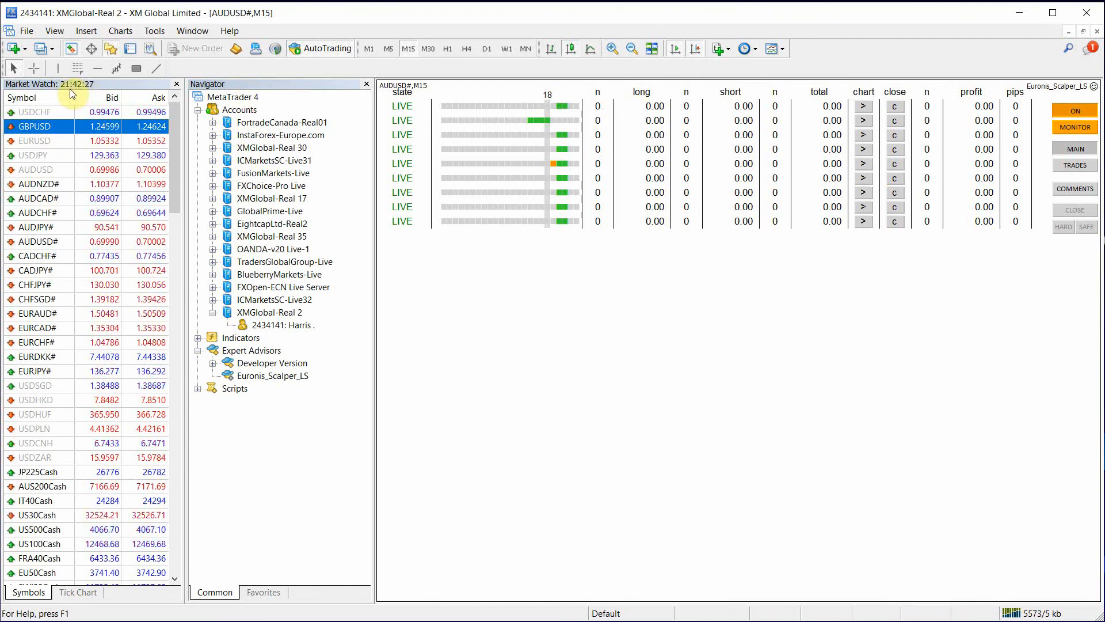
mouse_move(466, 118)
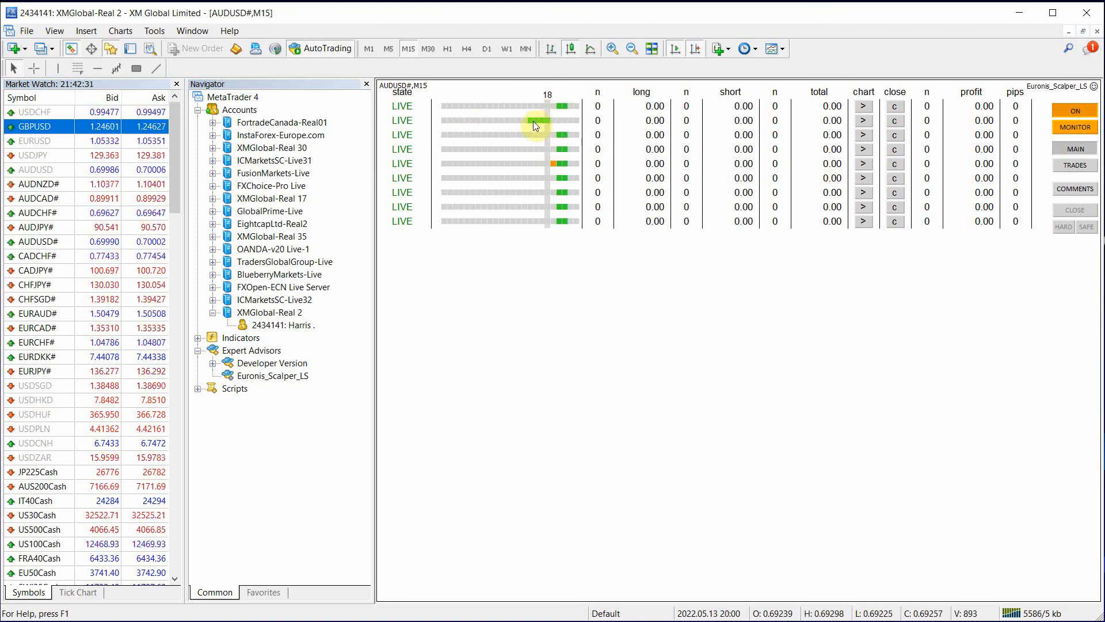
Step: Close Market Watch and Navigator panels, then show the Trade tab with two pending AUDNZD# orders
click(176, 83)
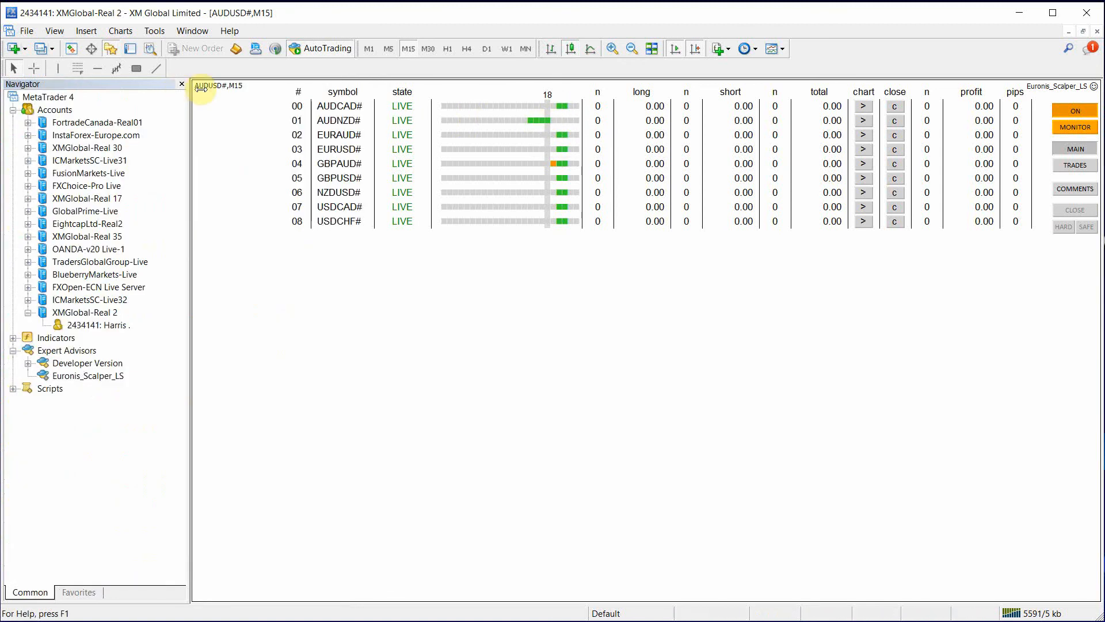
click(181, 84)
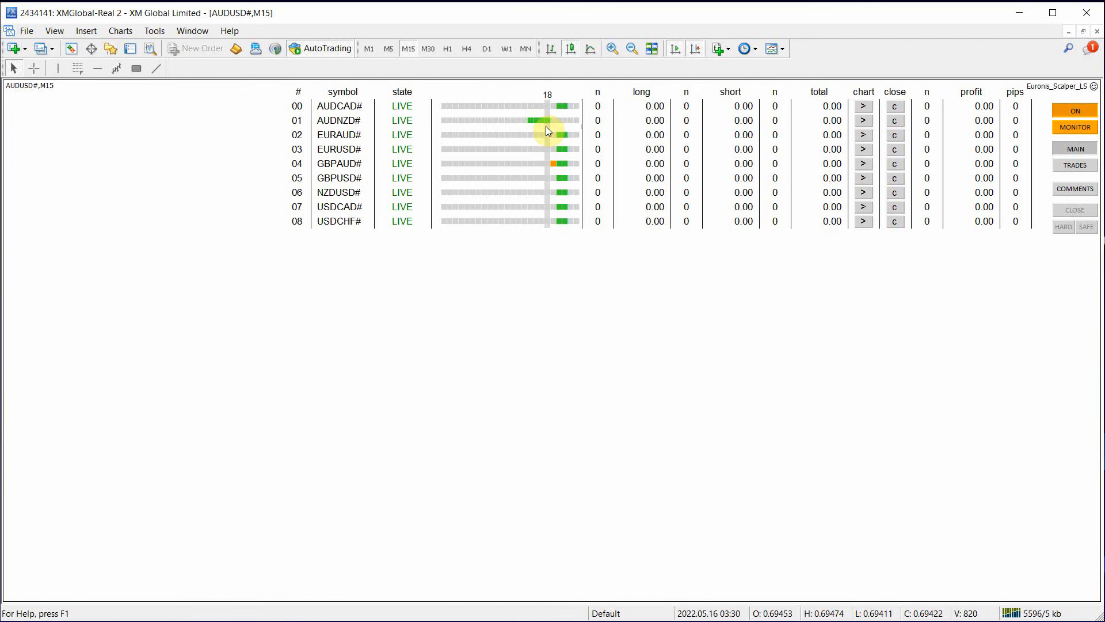
mouse_move(550, 123)
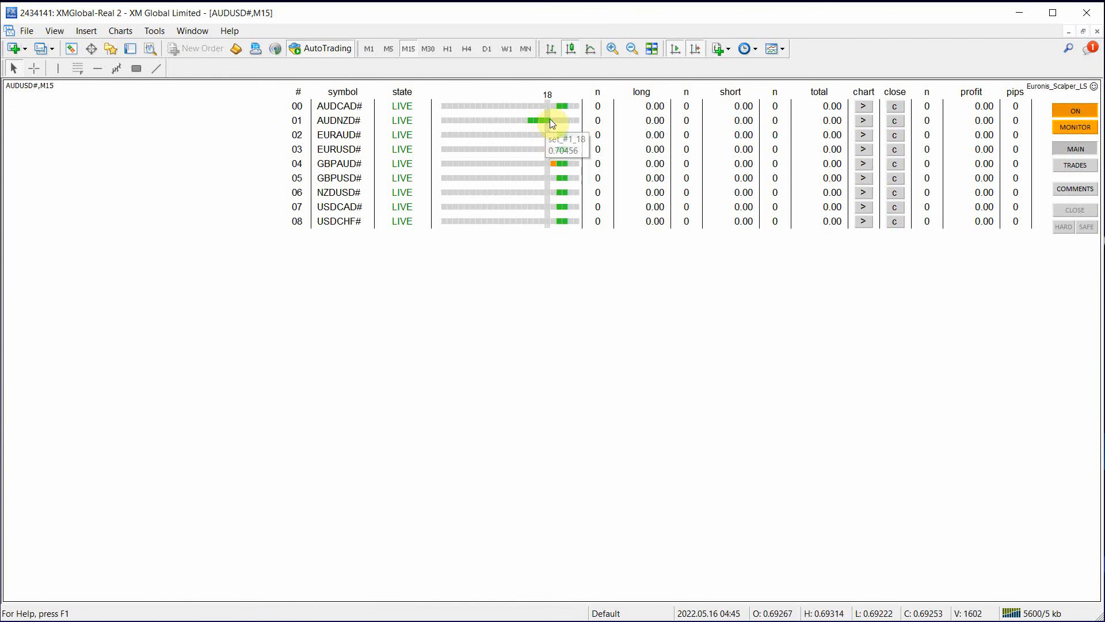
click(1075, 149)
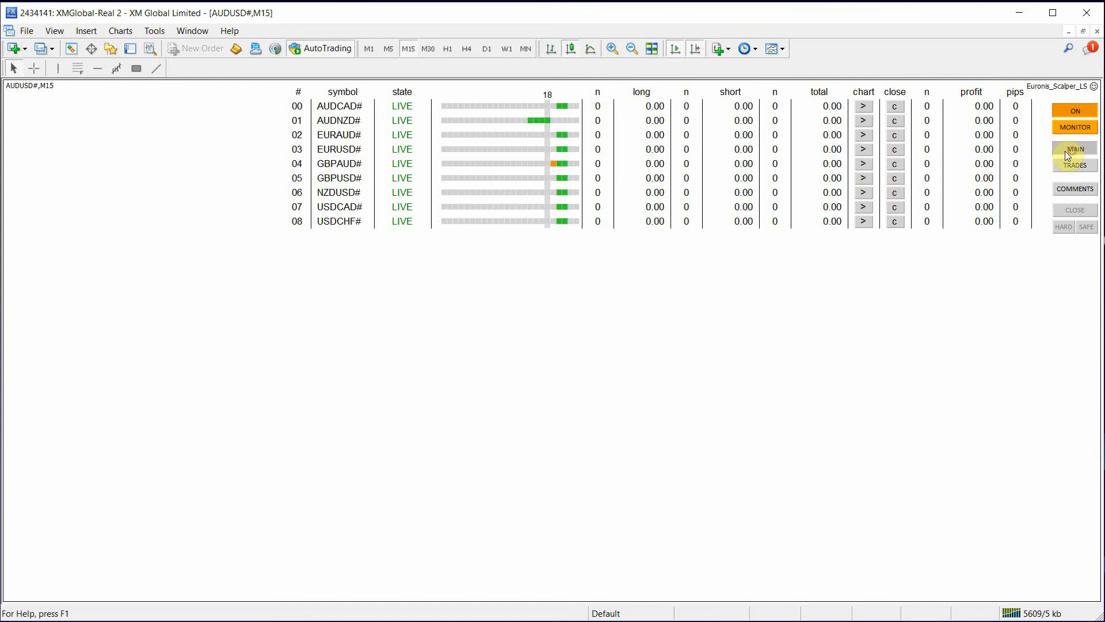
mouse_move(469, 128)
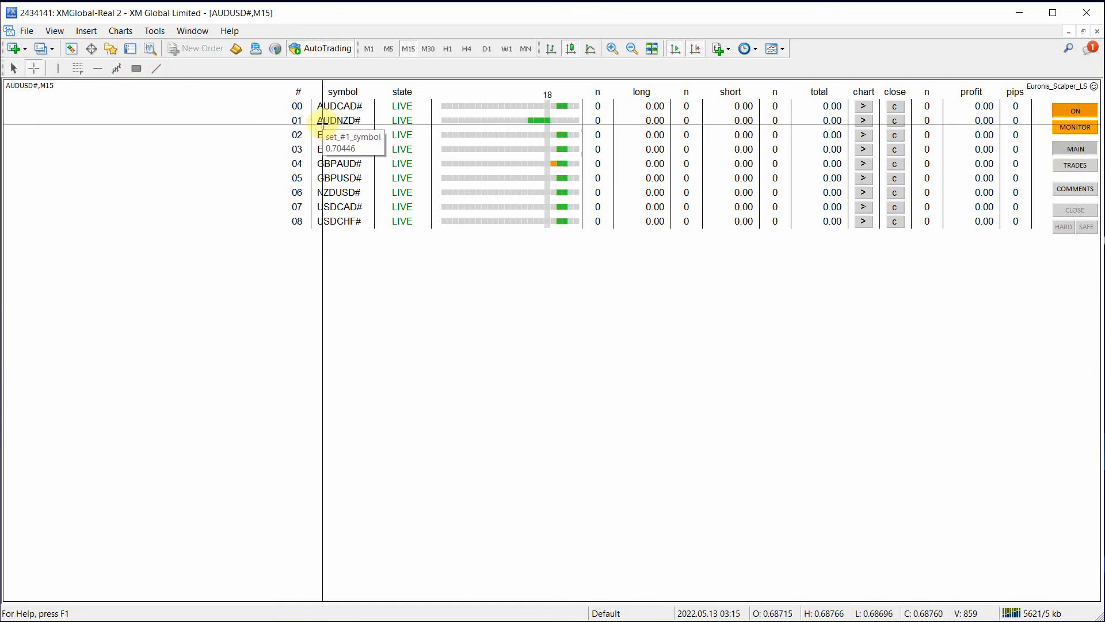
mouse_move(1074, 165)
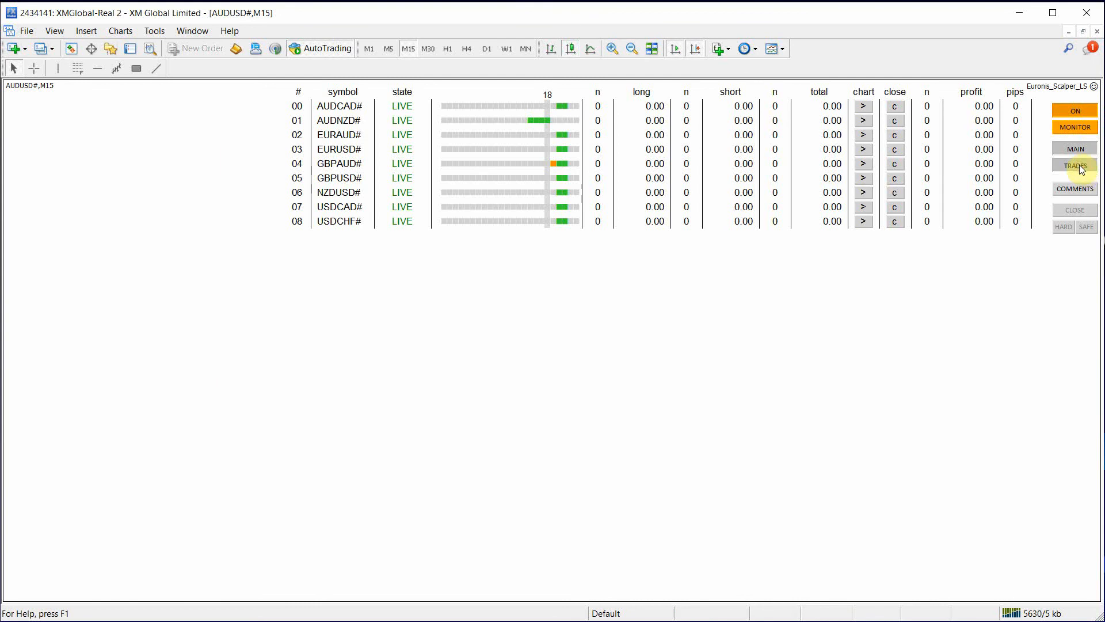
mouse_move(341, 259)
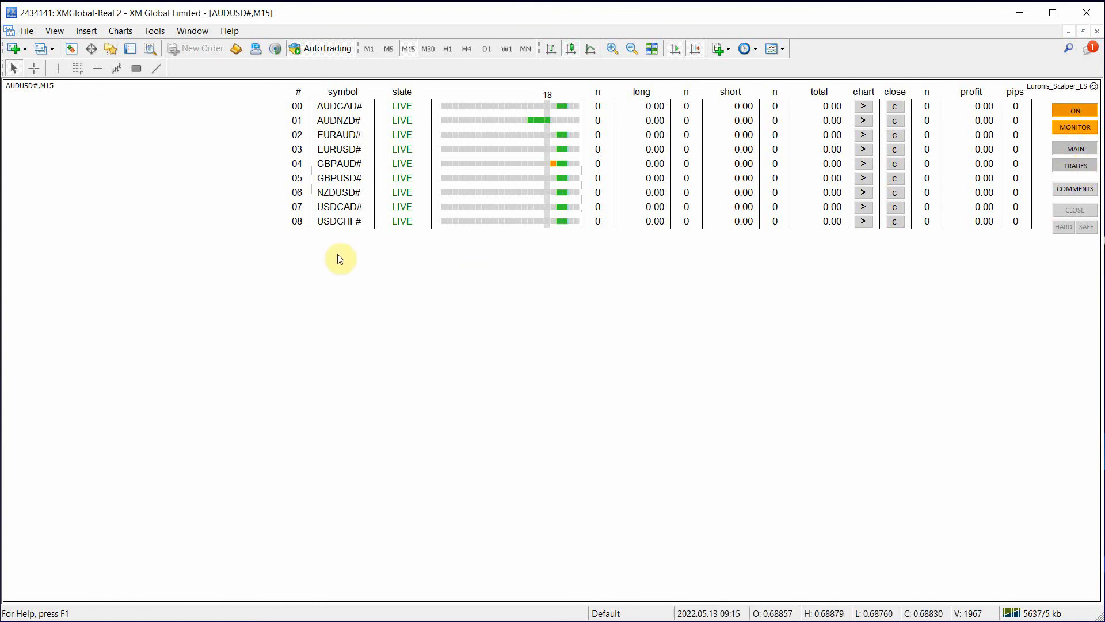
mouse_move(722, 299)
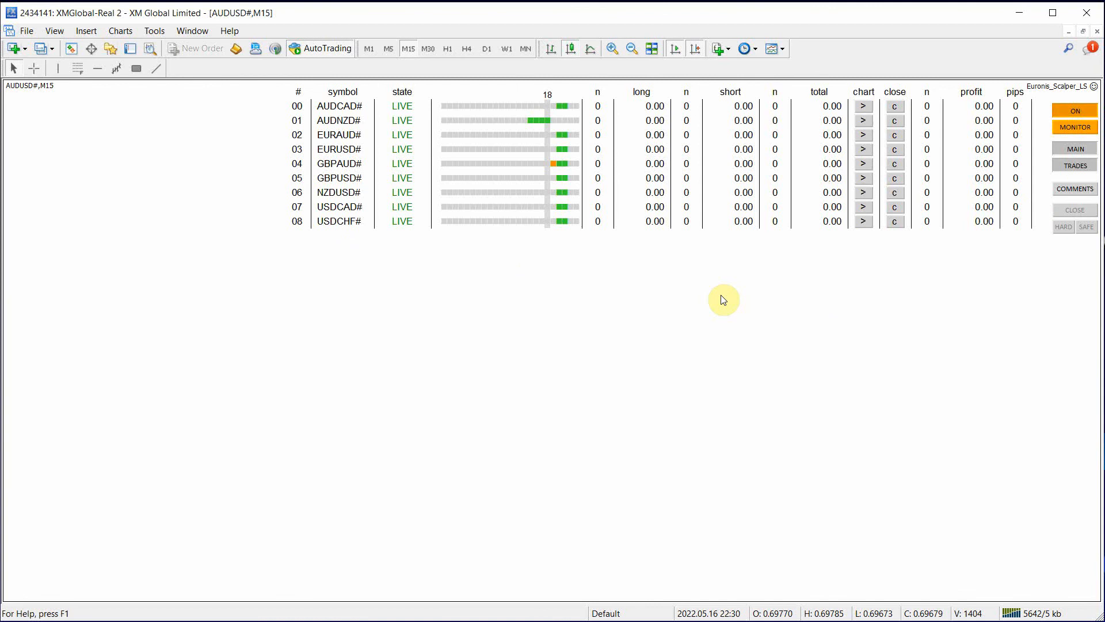
click(131, 48)
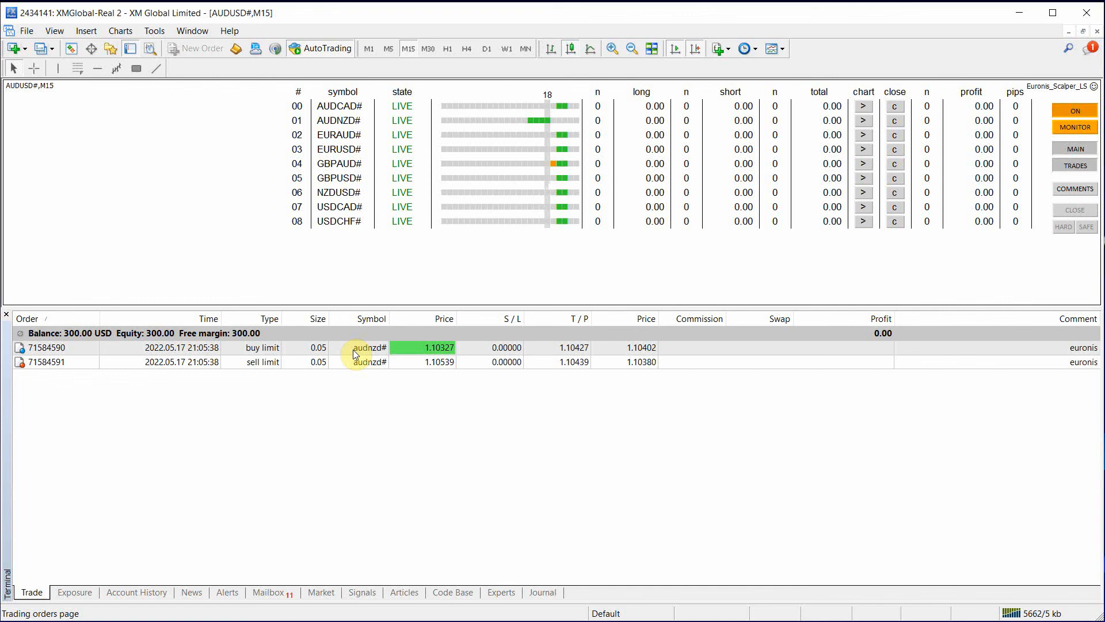
mouse_move(488, 354)
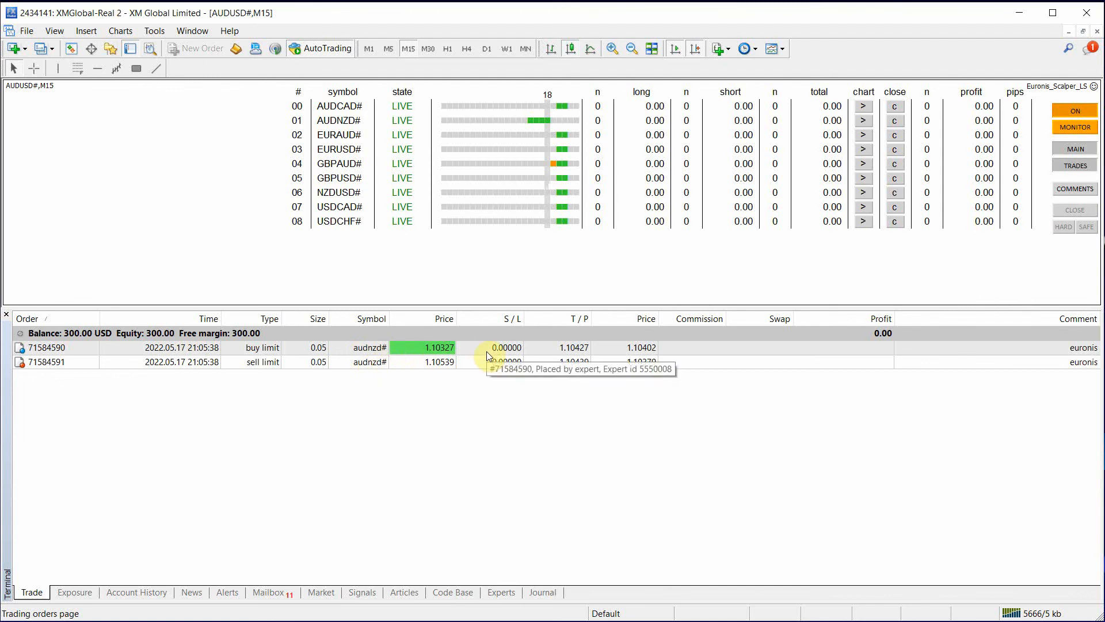
mouse_move(701, 115)
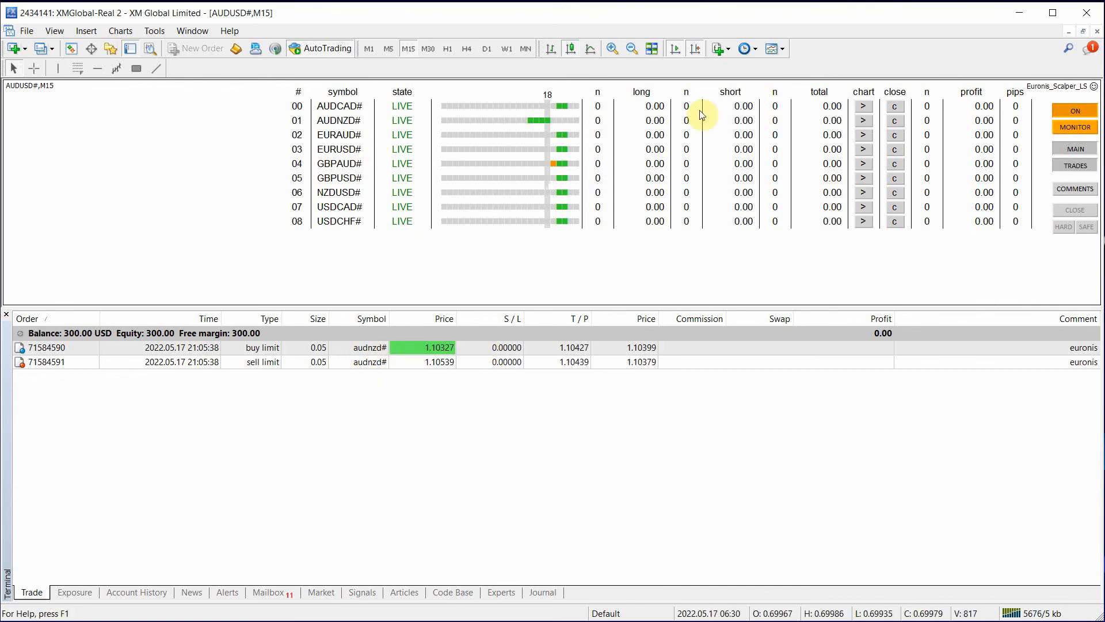
mouse_move(647, 108)
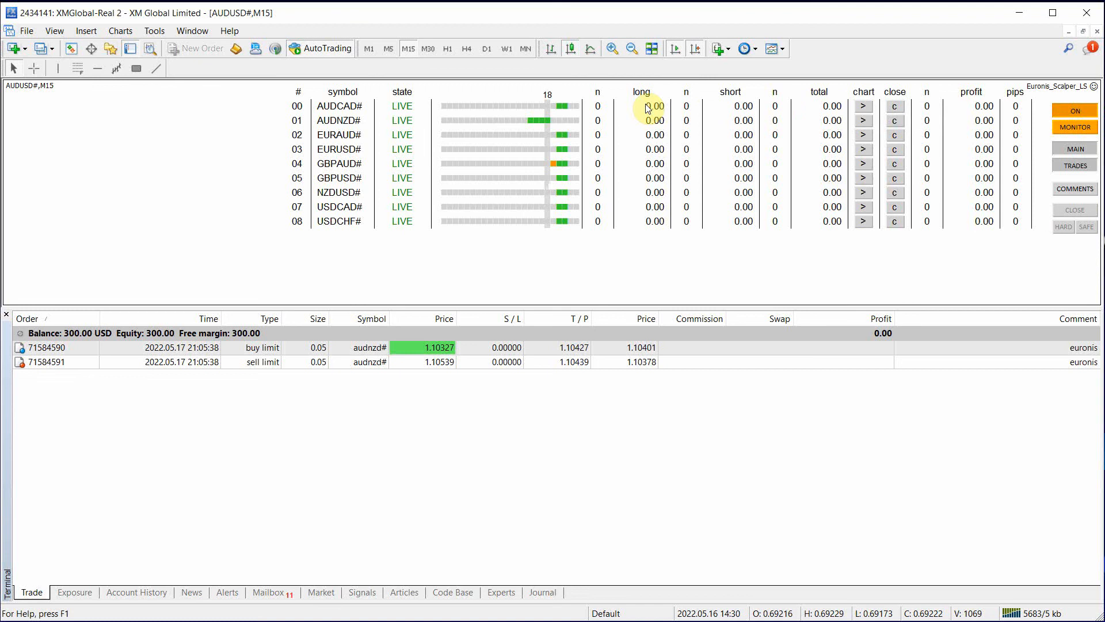
mouse_move(823, 227)
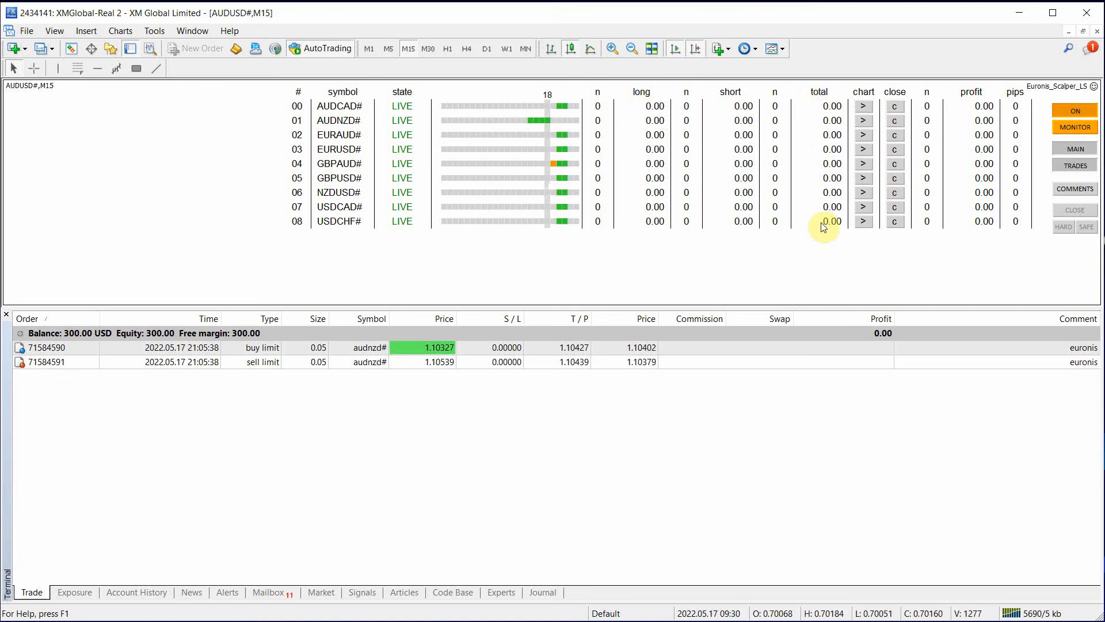
mouse_move(837, 115)
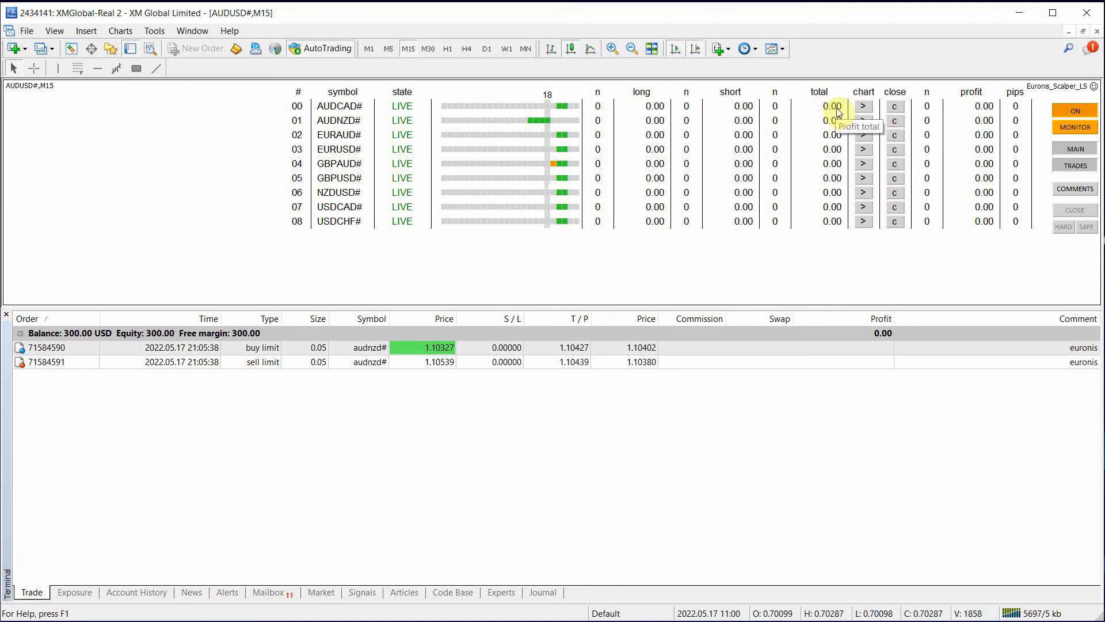
mouse_move(836, 231)
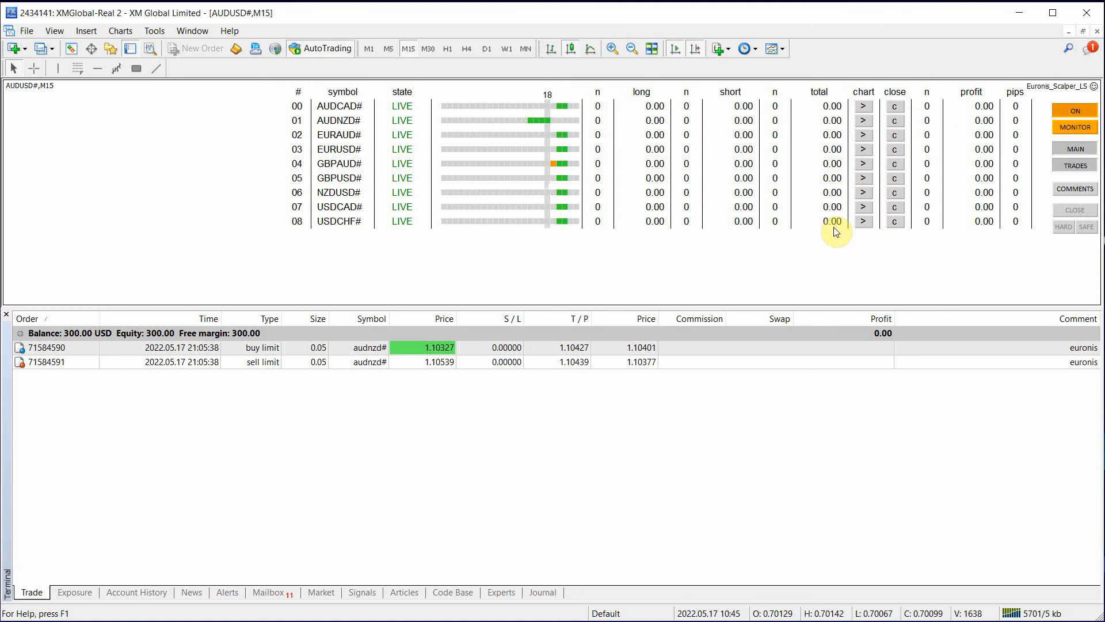
mouse_move(318, 130)
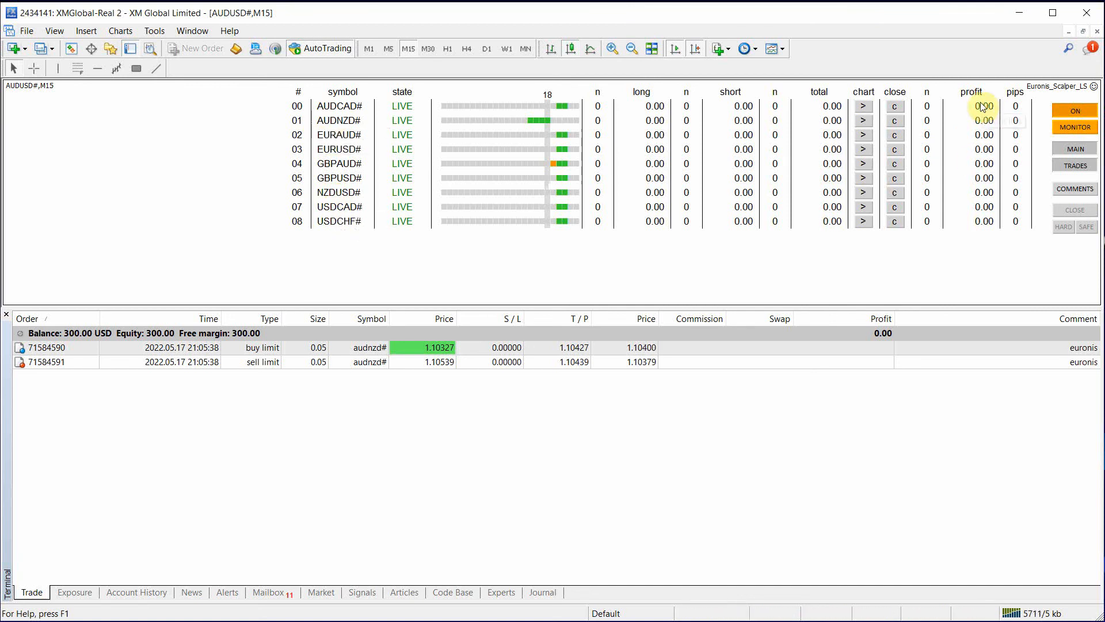
mouse_move(982, 225)
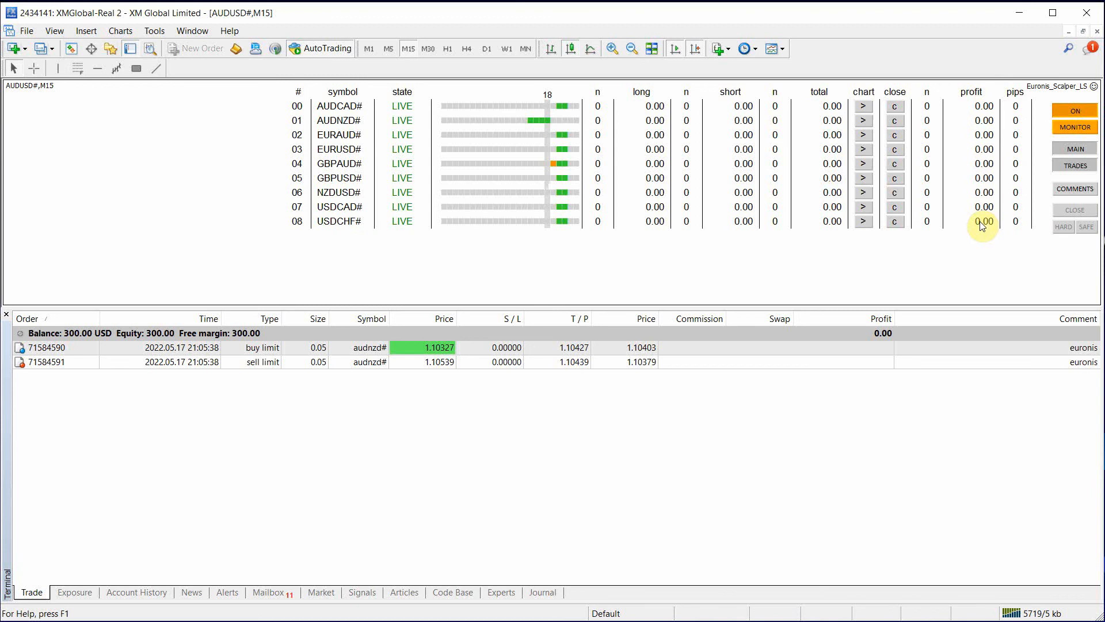
mouse_move(982, 209)
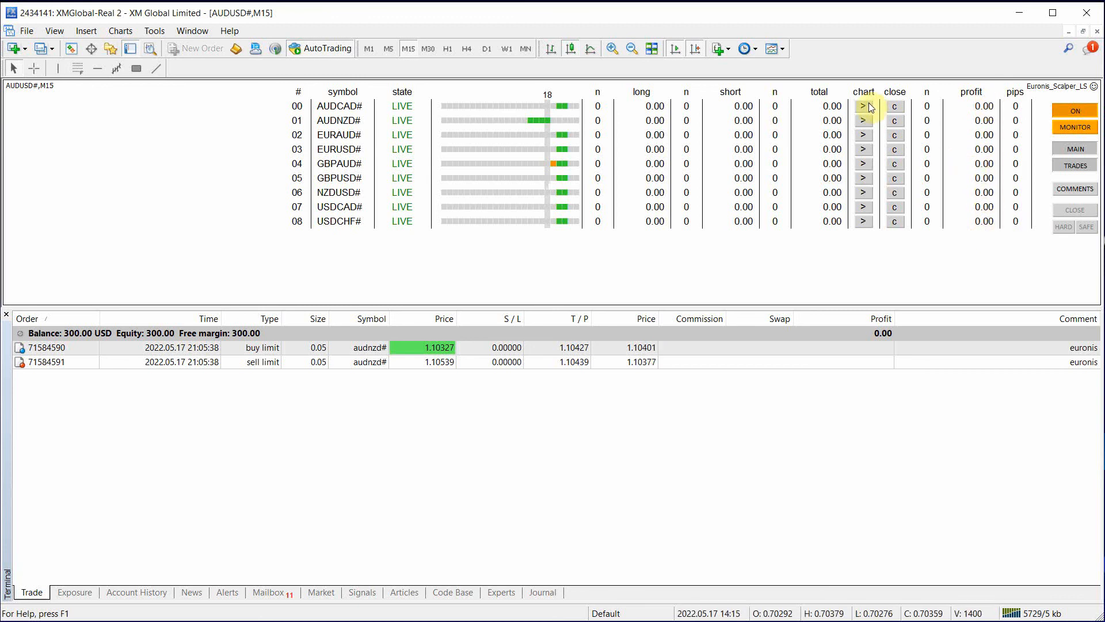
mouse_move(862, 92)
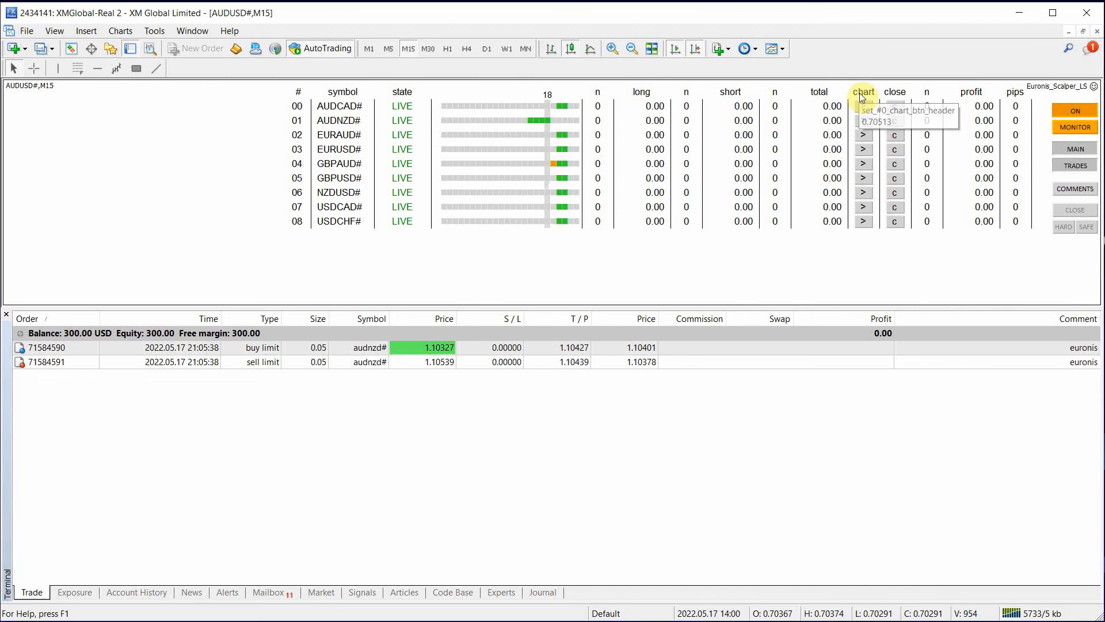
mouse_move(895, 92)
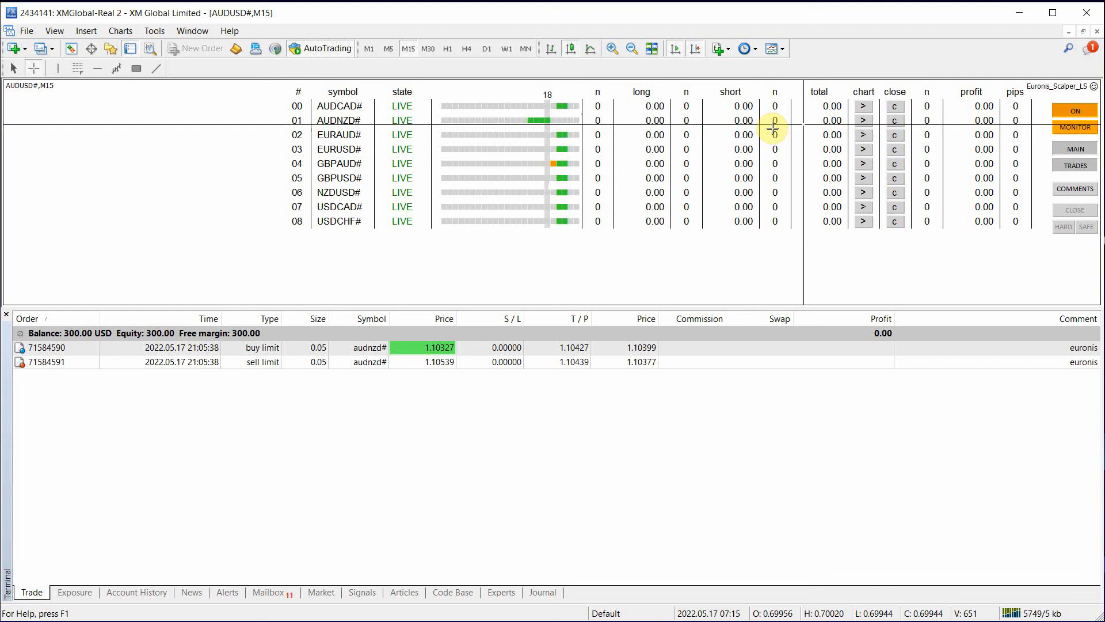
mouse_move(862, 121)
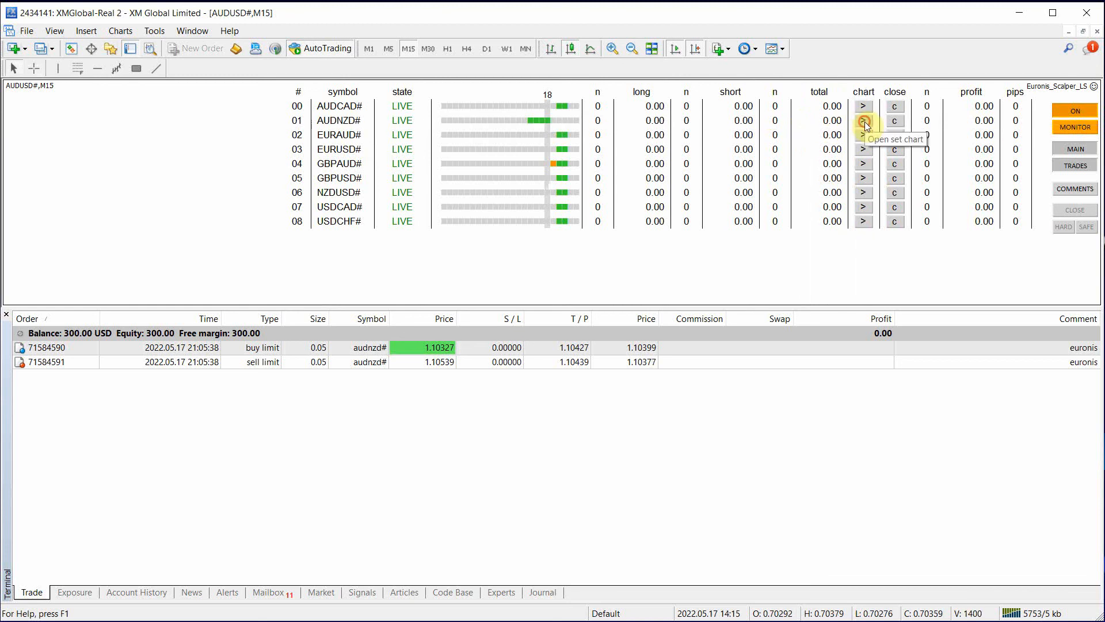
Step: Open the AUDNZD# chart from its dashboard row's '>' button
click(862, 119)
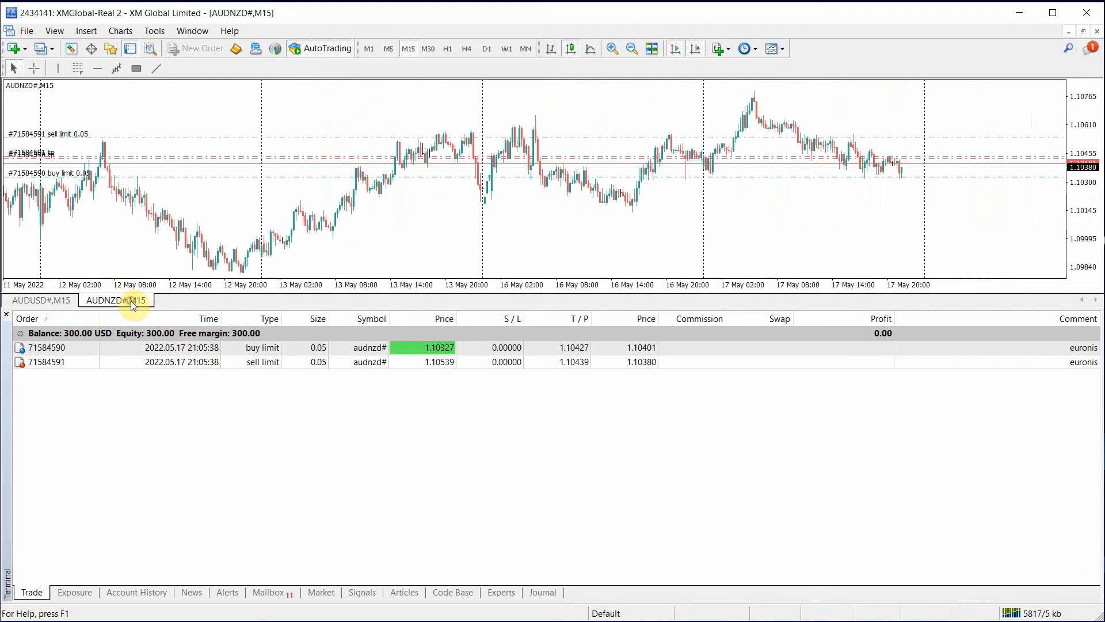
mouse_move(769, 226)
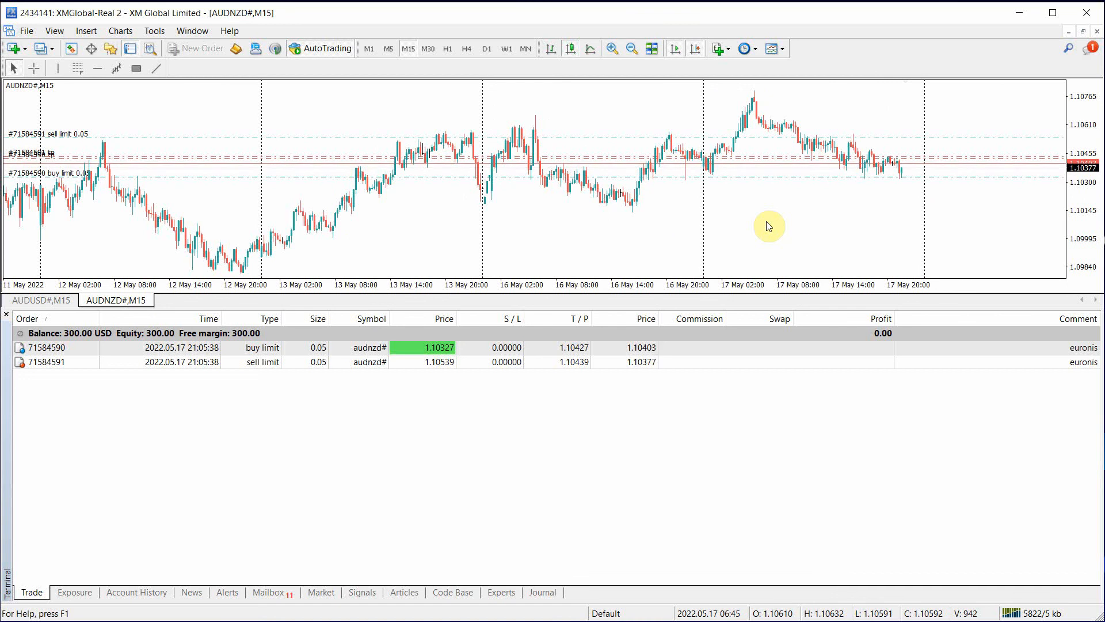
mouse_move(842, 162)
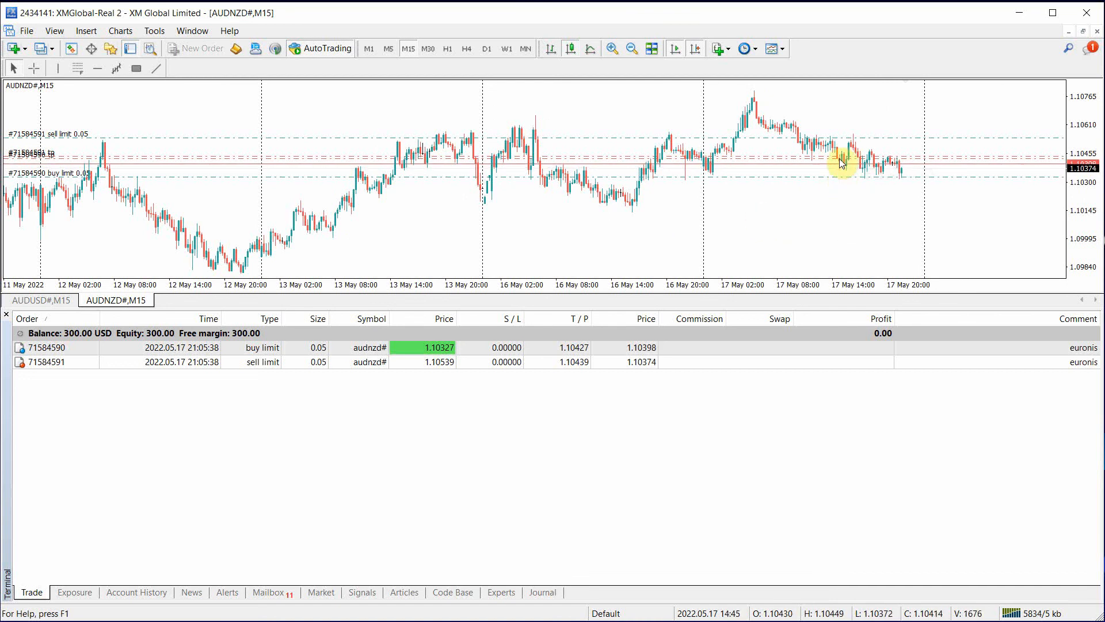
mouse_move(844, 183)
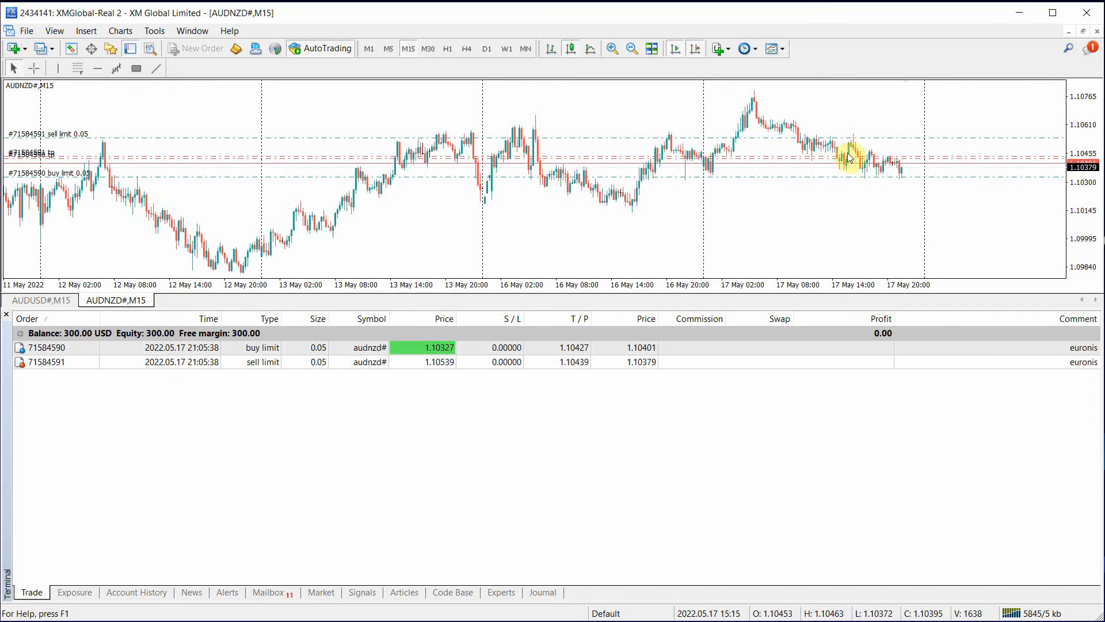
mouse_move(836, 193)
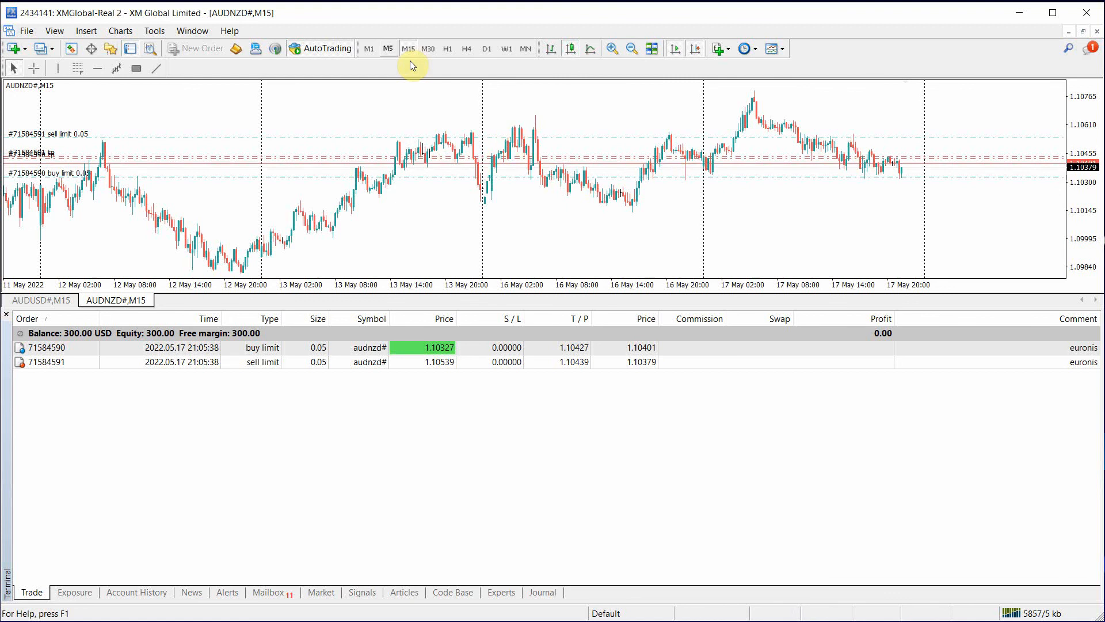
Step: Flip the AUDNZD# chart through M5, H4, W1, leave it on M5, and return to AUDUSD#,M15
click(388, 48)
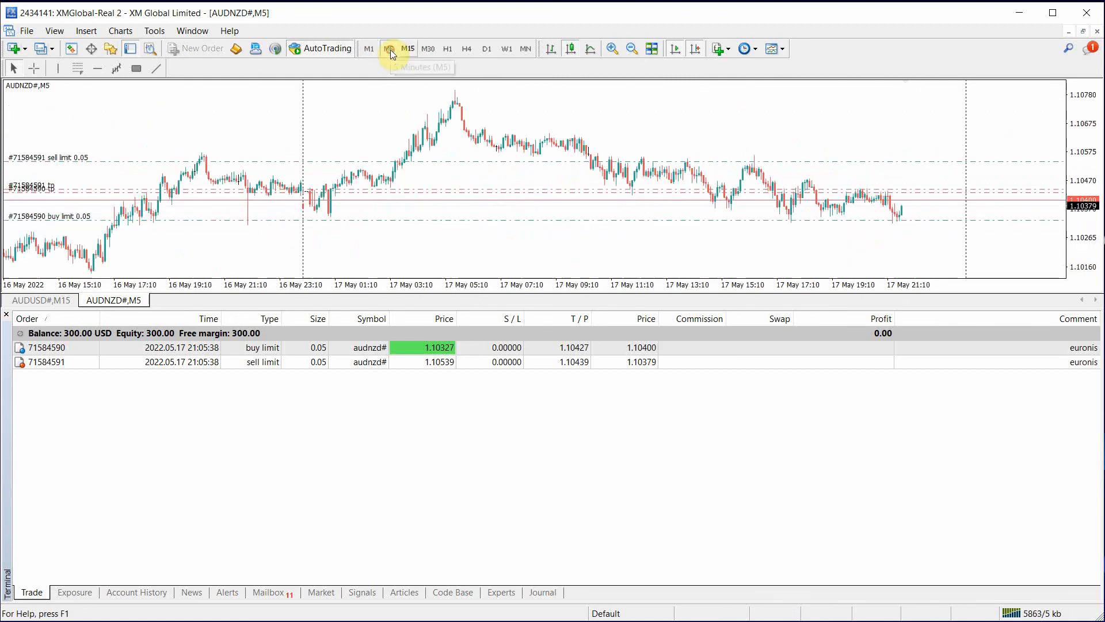
click(466, 48)
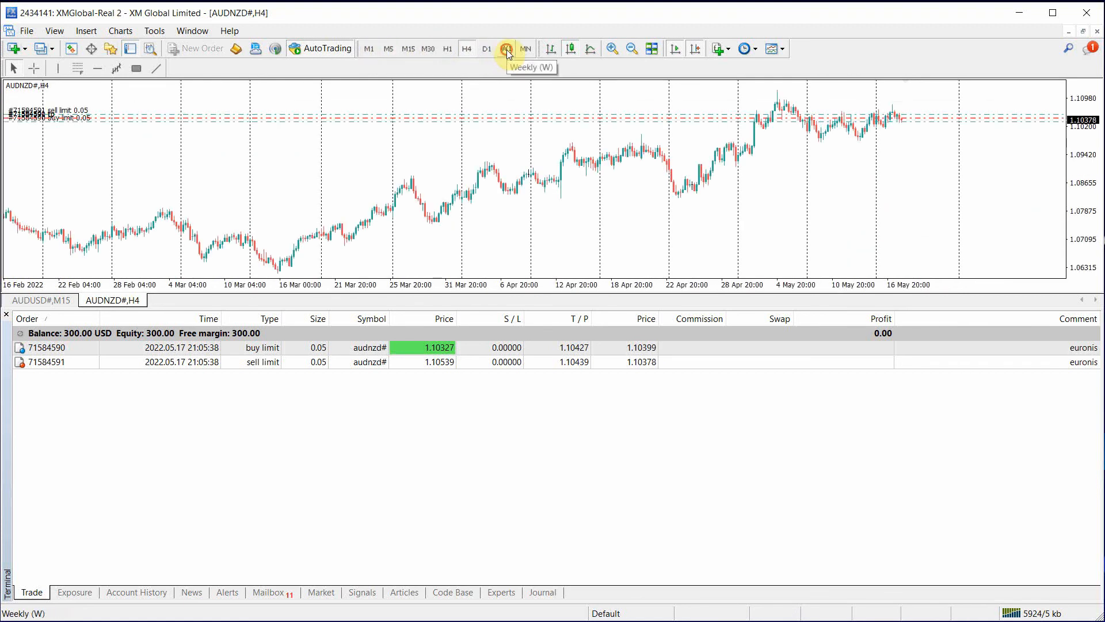
click(506, 48)
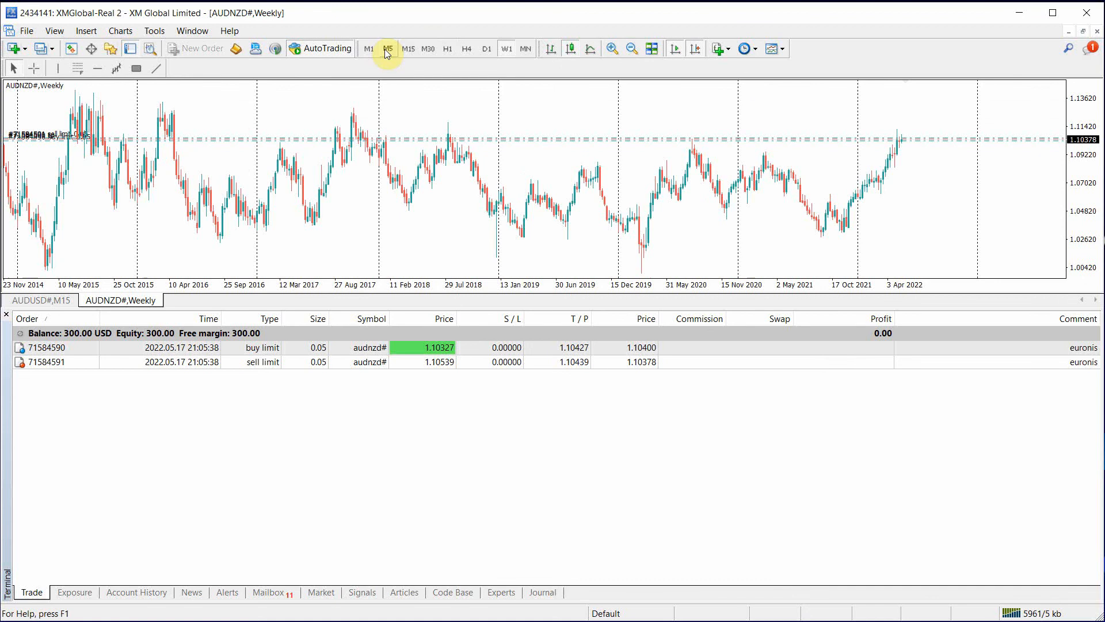
click(387, 49)
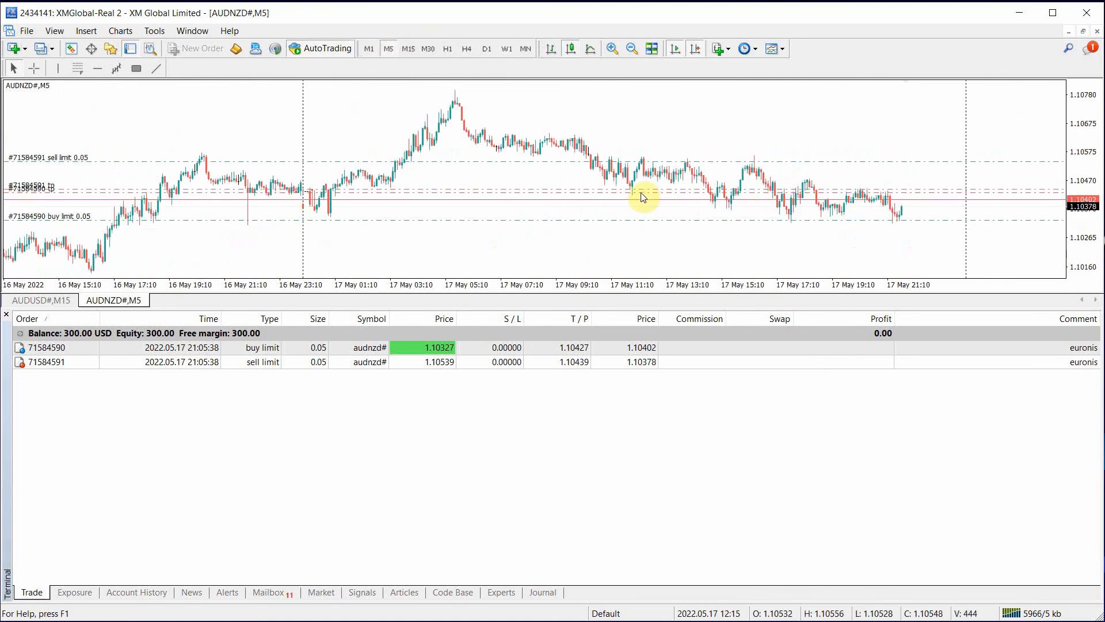
click(41, 299)
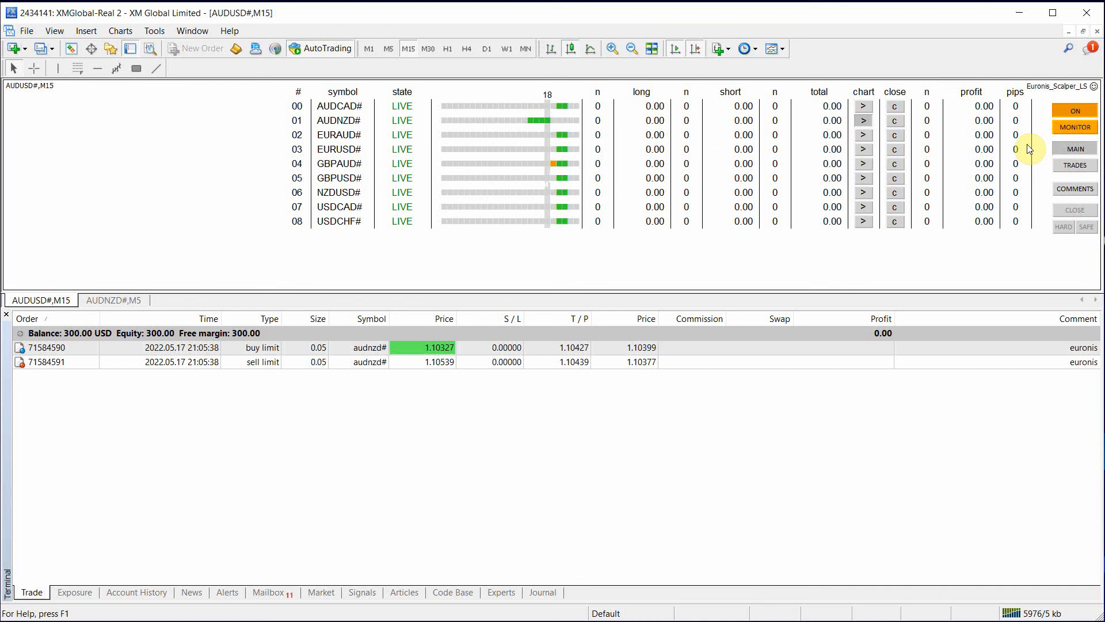
mouse_move(895, 106)
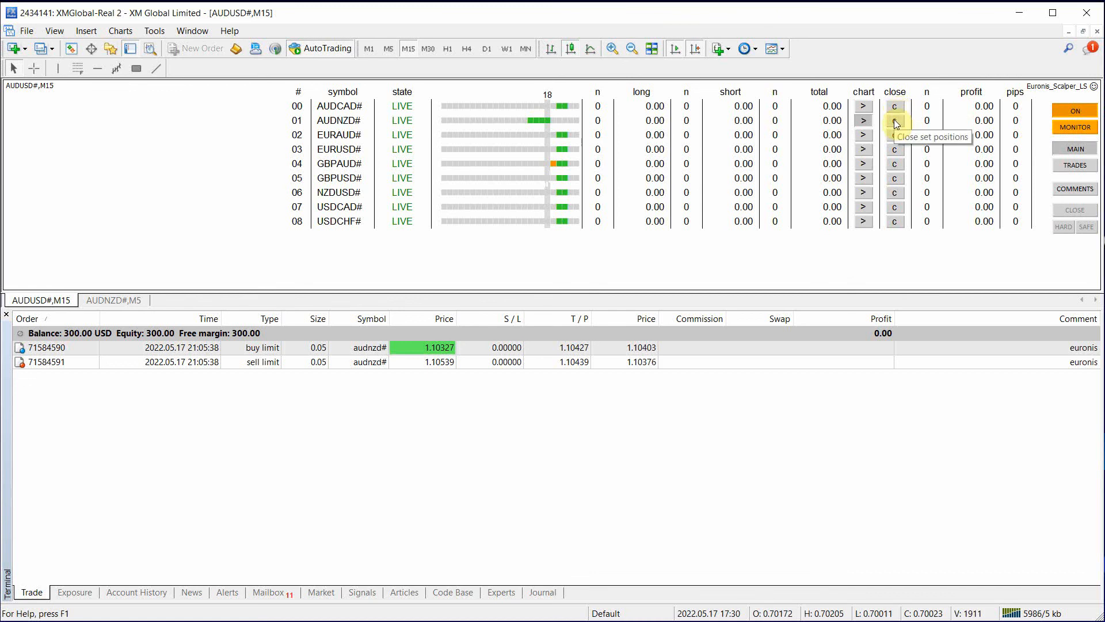
mouse_move(896, 125)
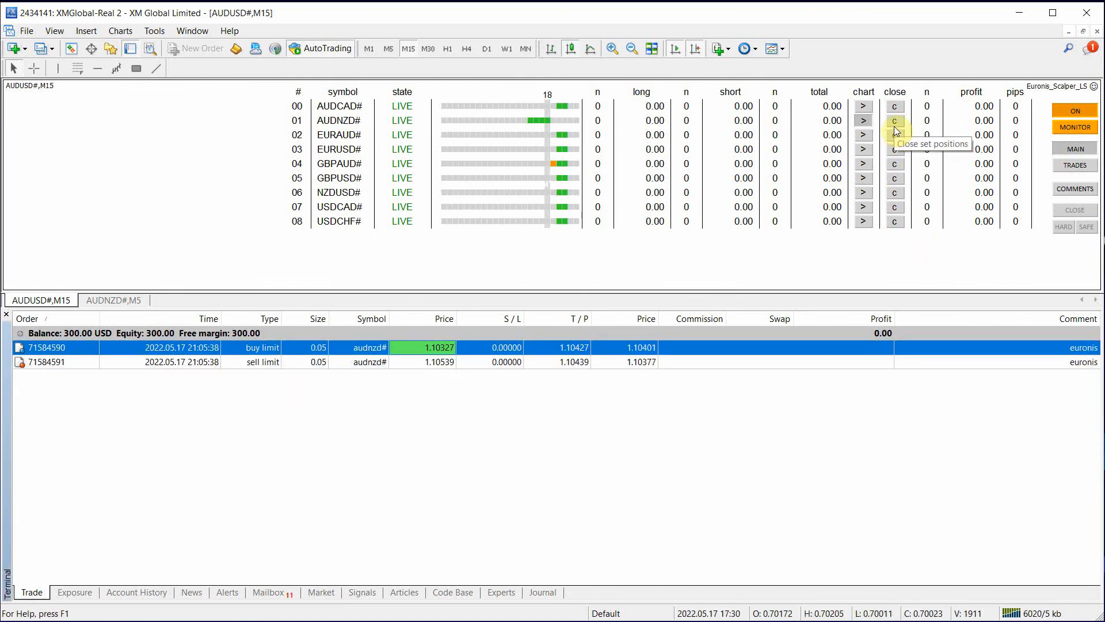
mouse_move(832, 157)
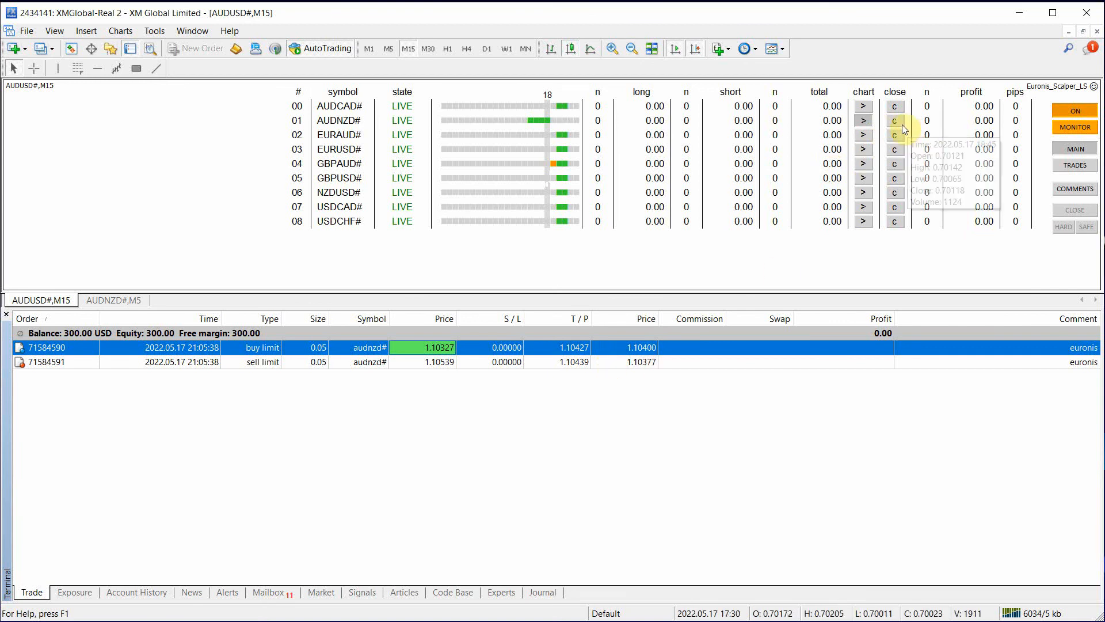
mouse_move(894, 120)
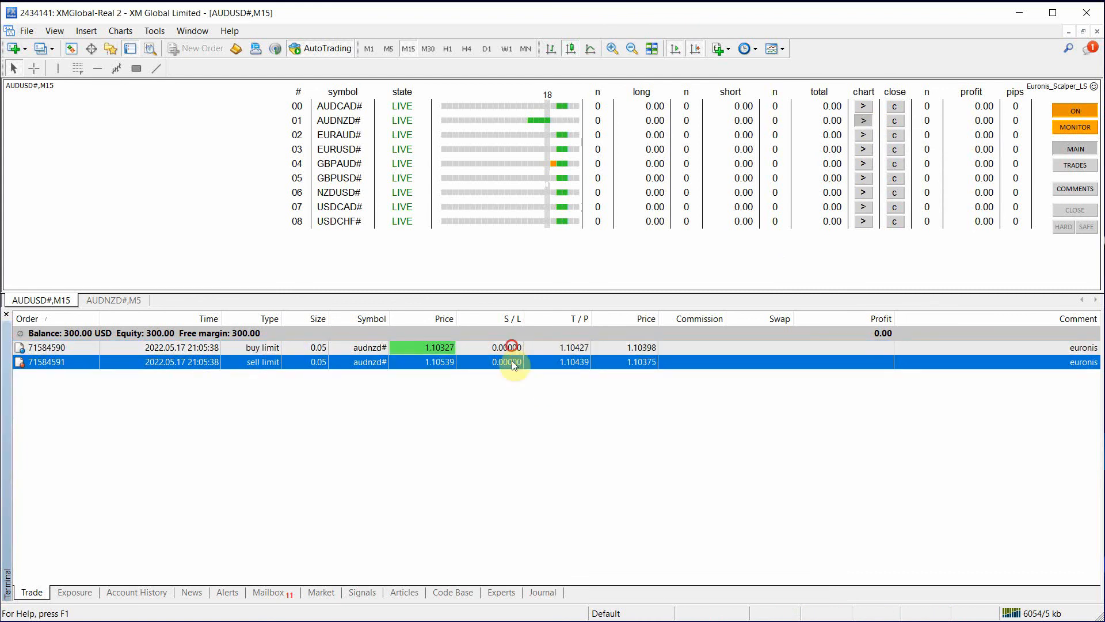
Step: Toggle the Scalper EA's trading from ON to OFF, keeping the two pending AUDNZD# orders
click(1074, 127)
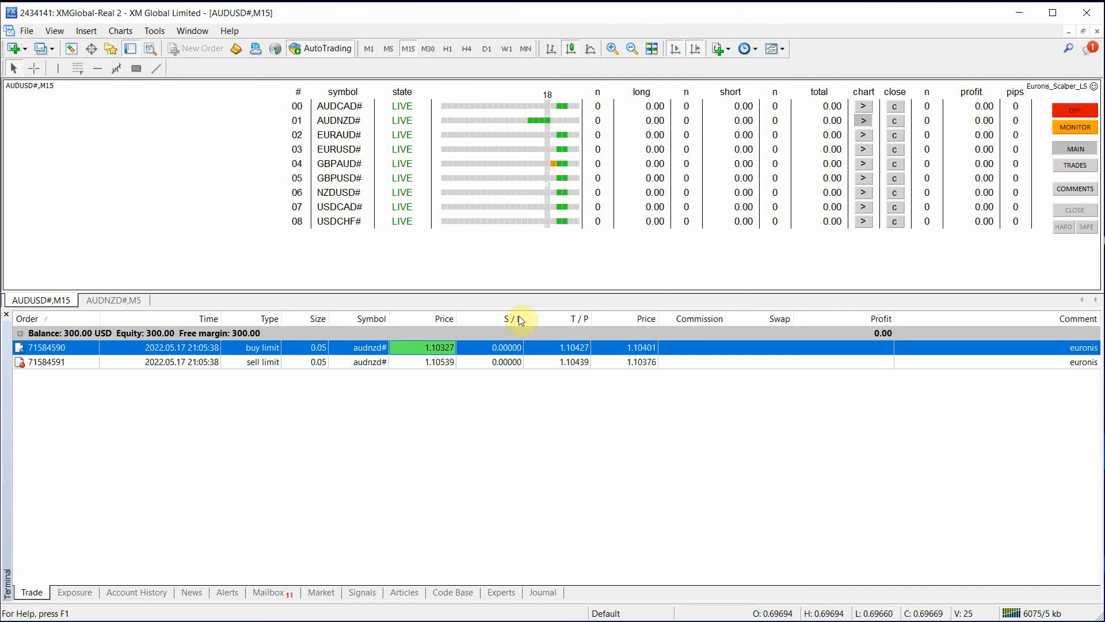
mouse_move(193, 101)
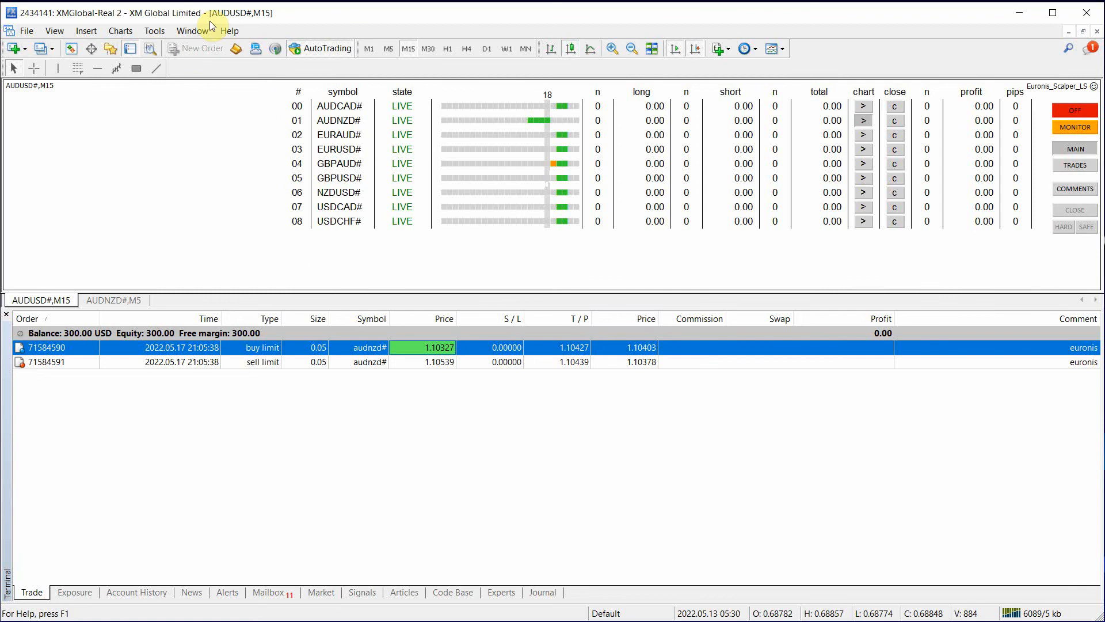
mouse_move(1047, 367)
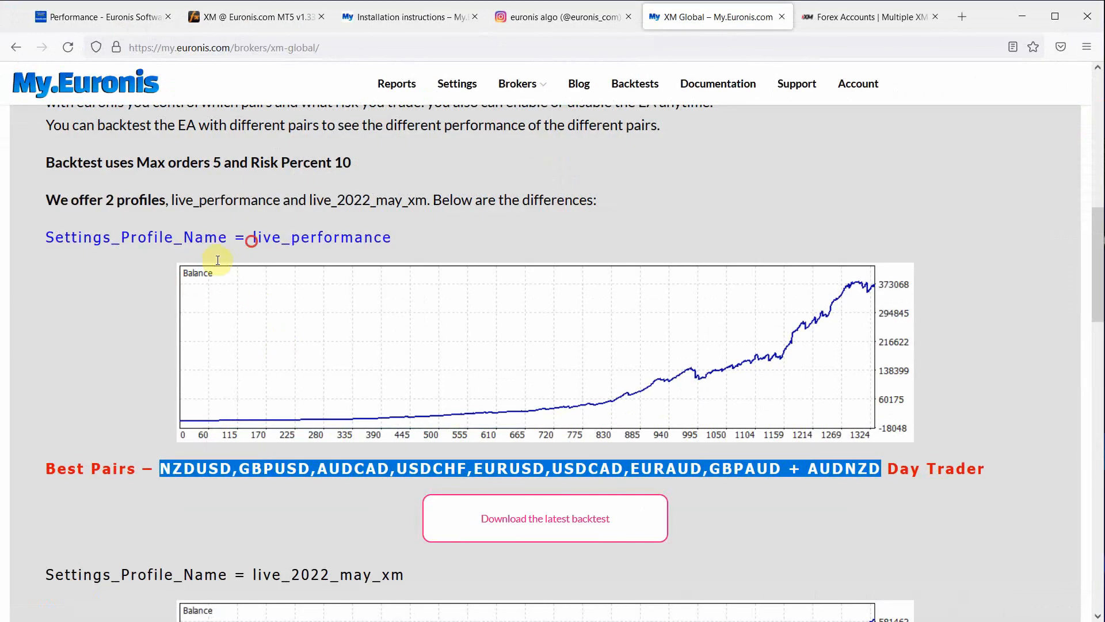
Step: Select the live_performance profile name on the XM Global page and scroll to its best pairs
double_click(318, 237)
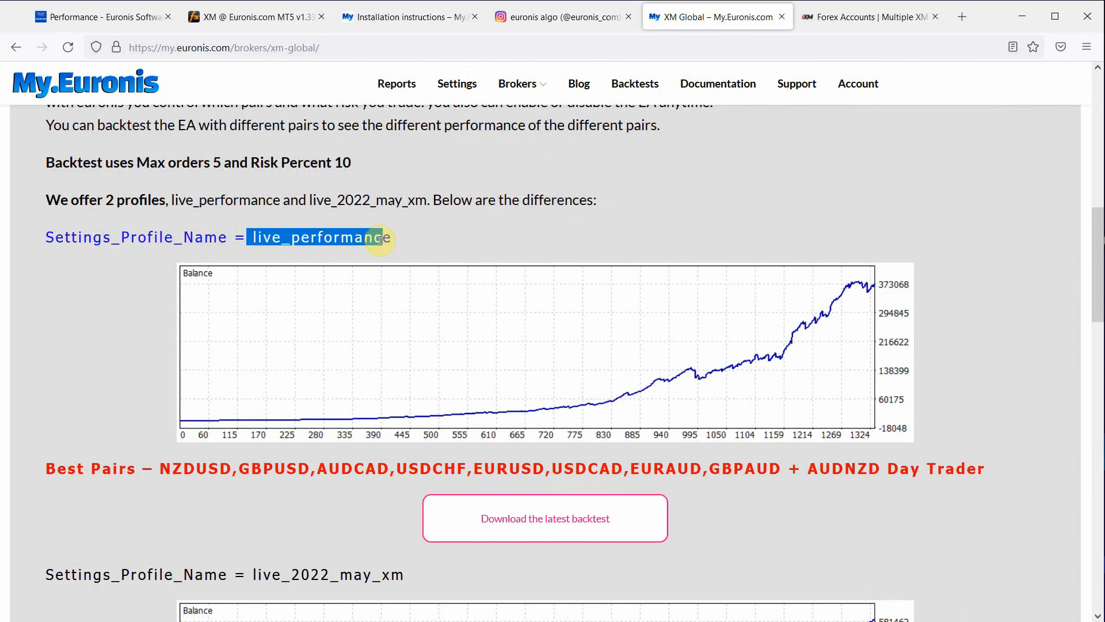
scroll(down, 3)
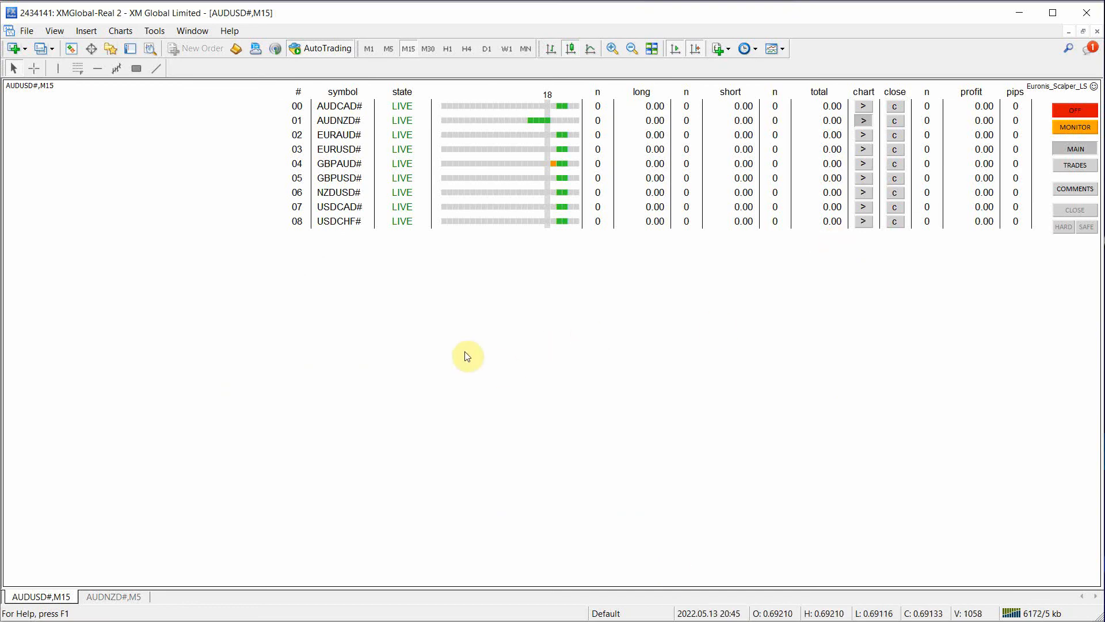
Step: Set the EA inputs to profile live_2022_may_xm with the XM best-pairs symbol list and apply
right_click(467, 356)
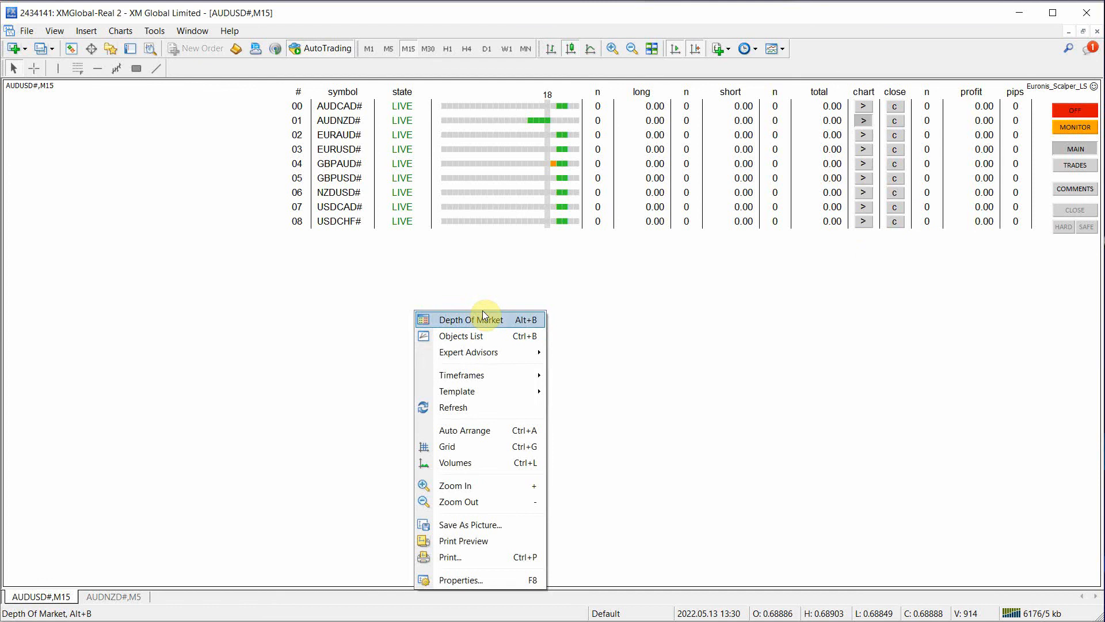
click(460, 579)
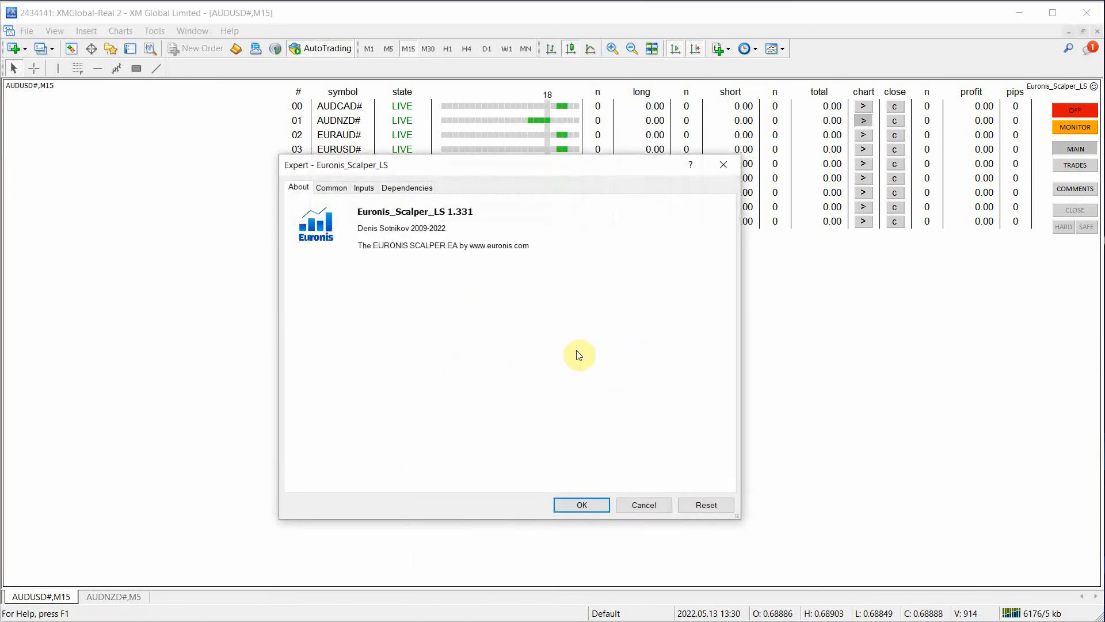
click(362, 188)
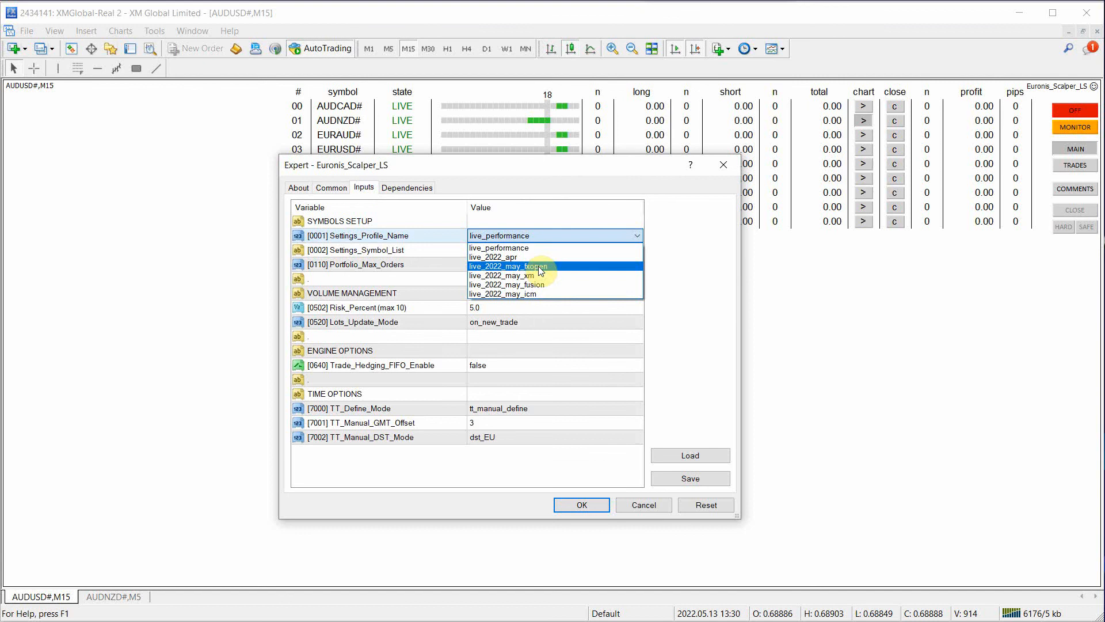
click(504, 276)
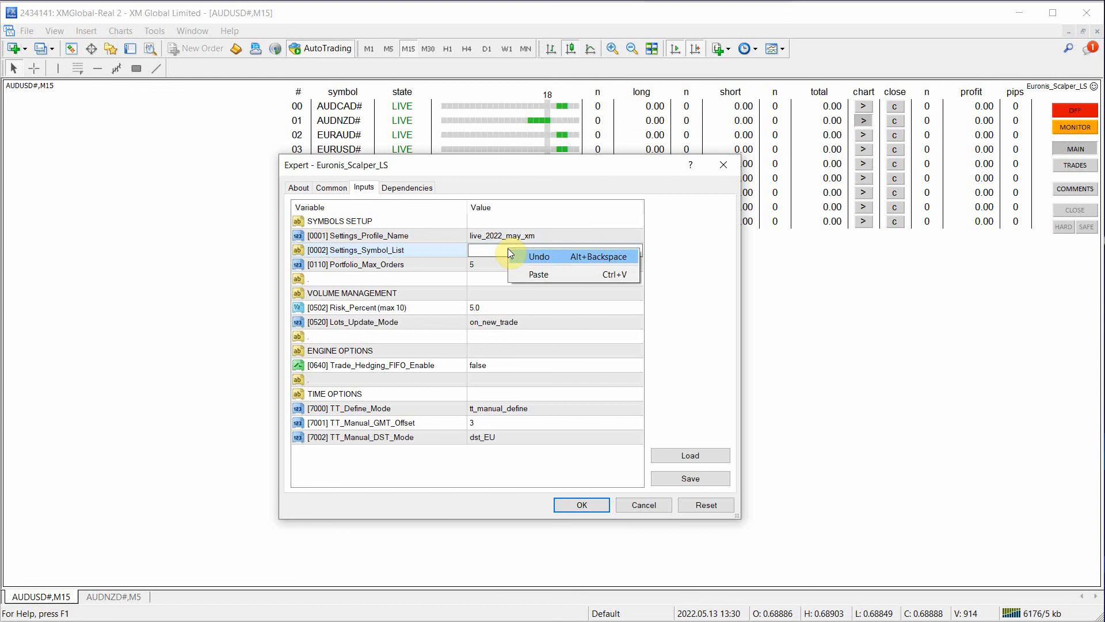
click(538, 274)
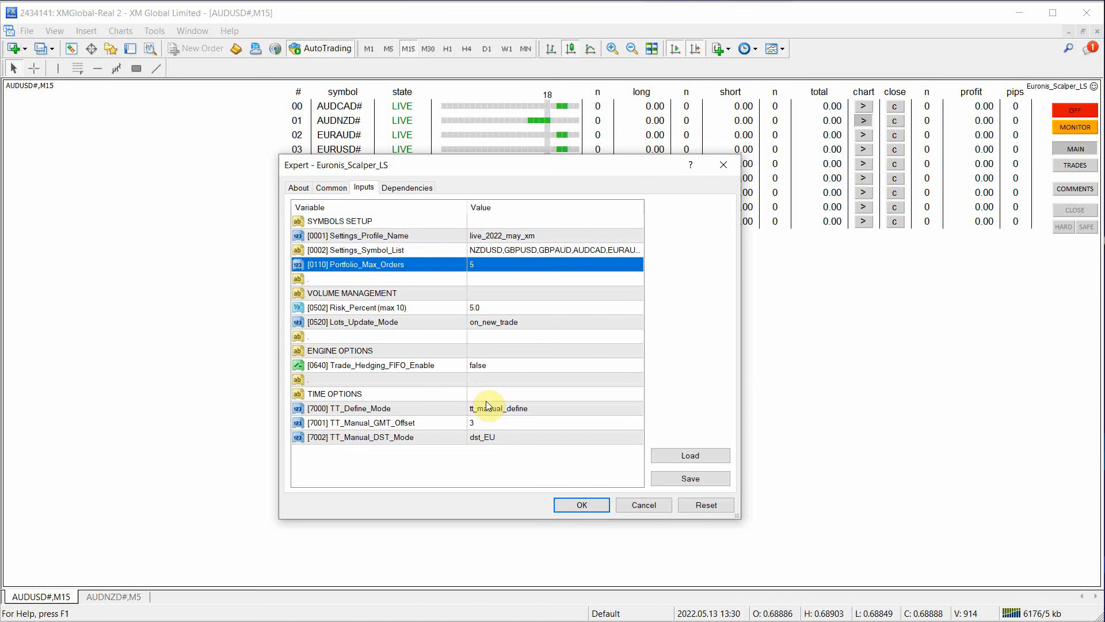
mouse_move(580, 504)
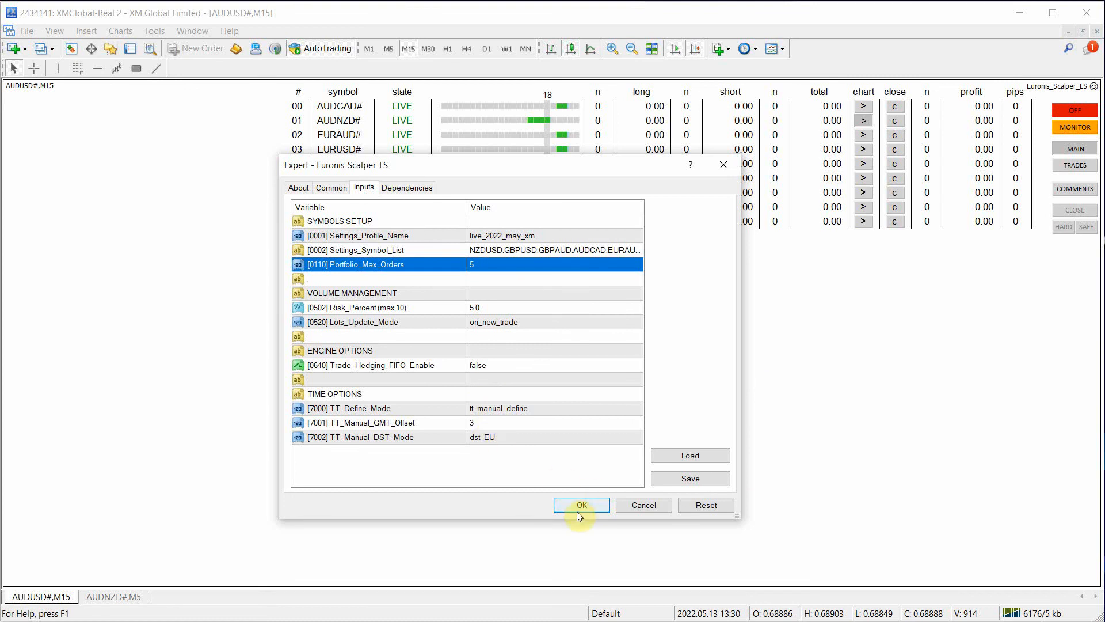
click(580, 504)
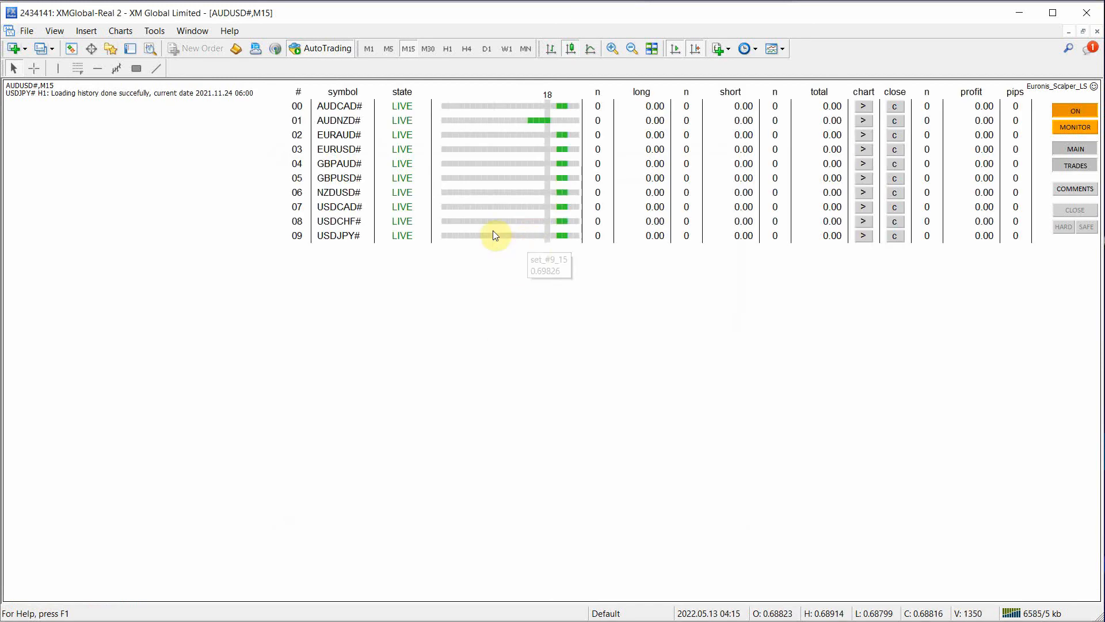
mouse_move(339, 120)
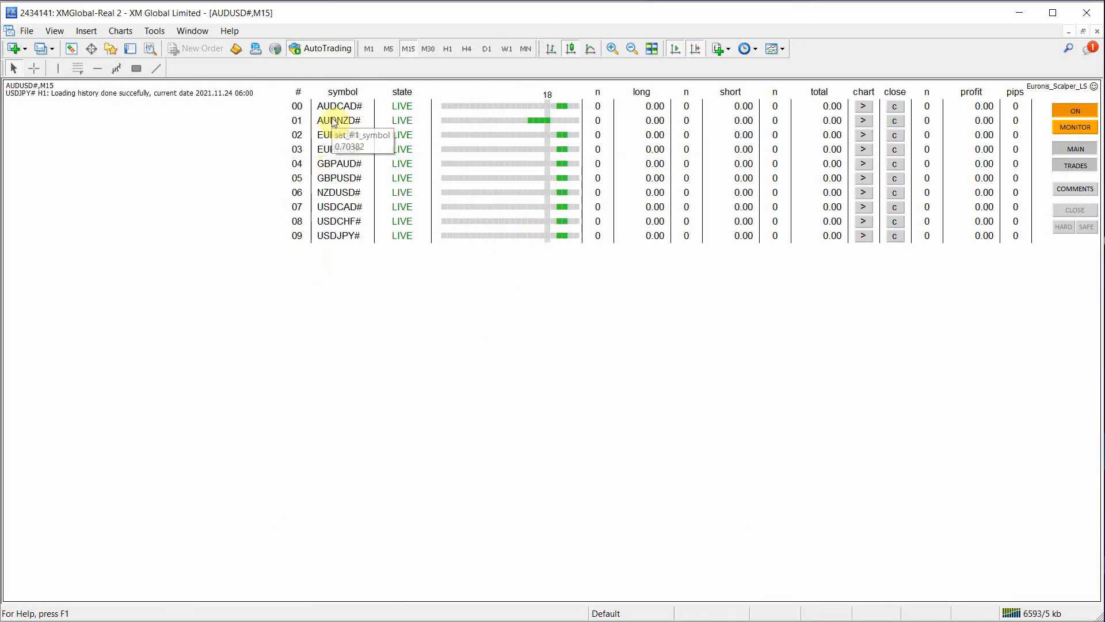
mouse_move(352, 246)
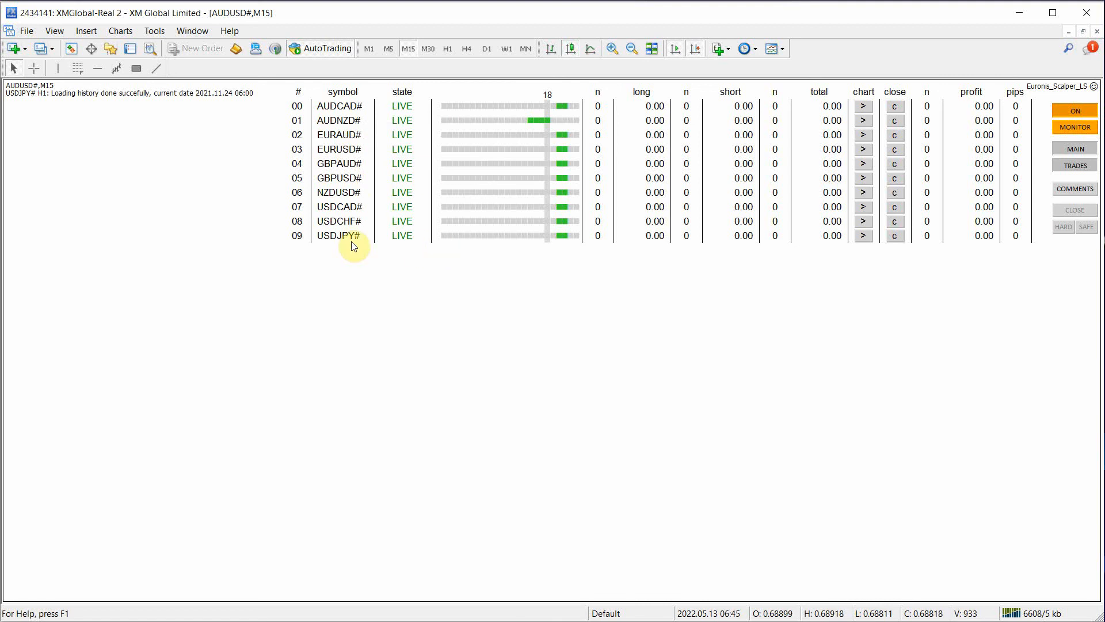
mouse_move(313, 200)
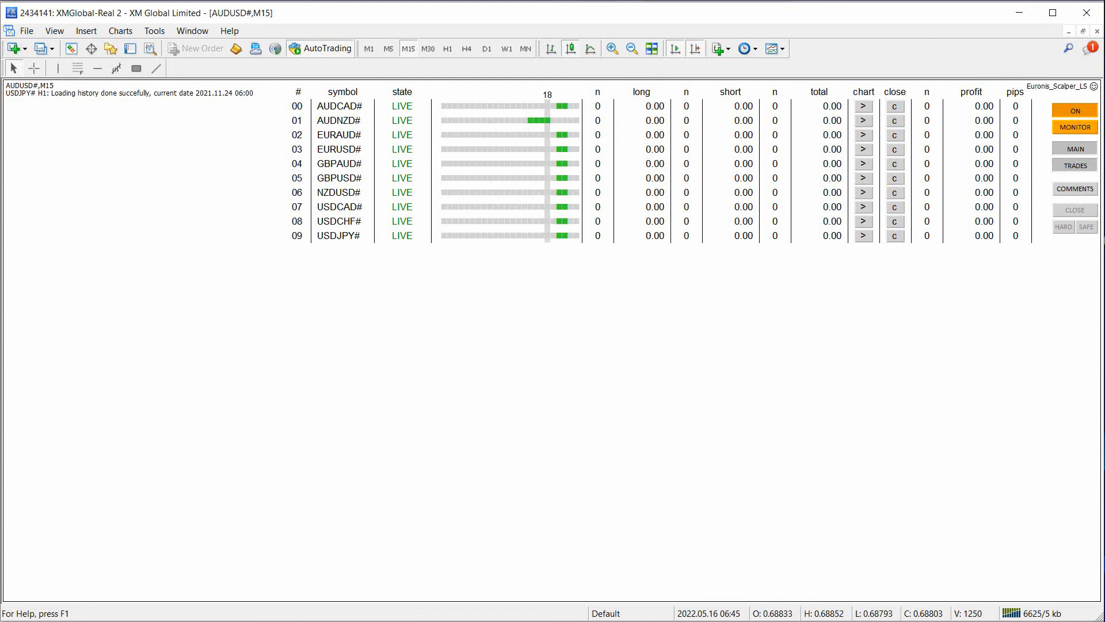
mouse_move(555, 435)
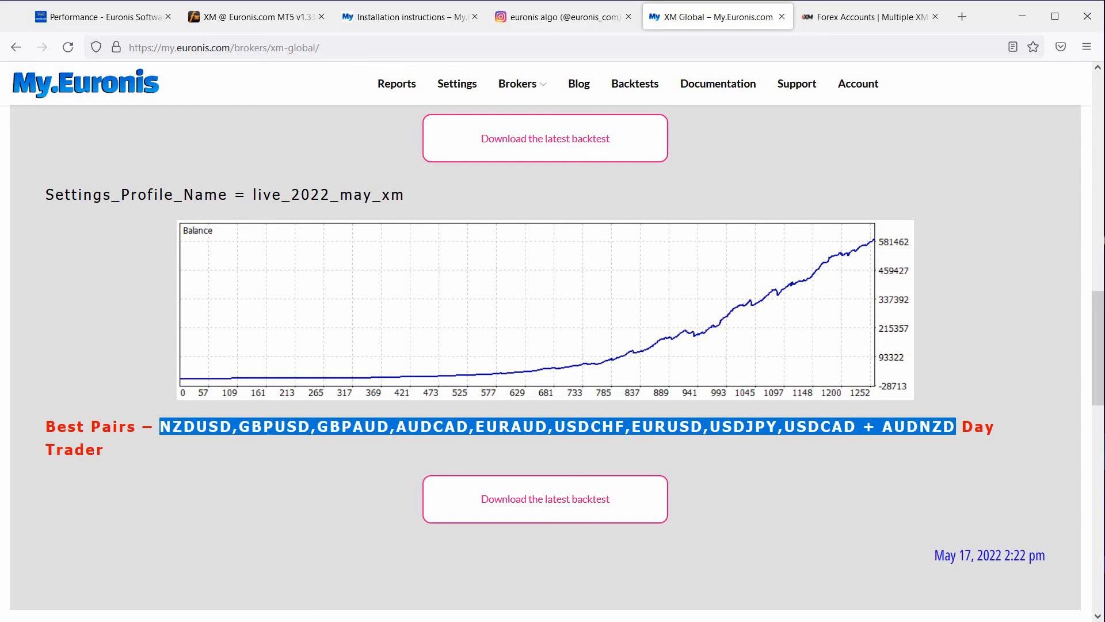
mouse_move(343, 298)
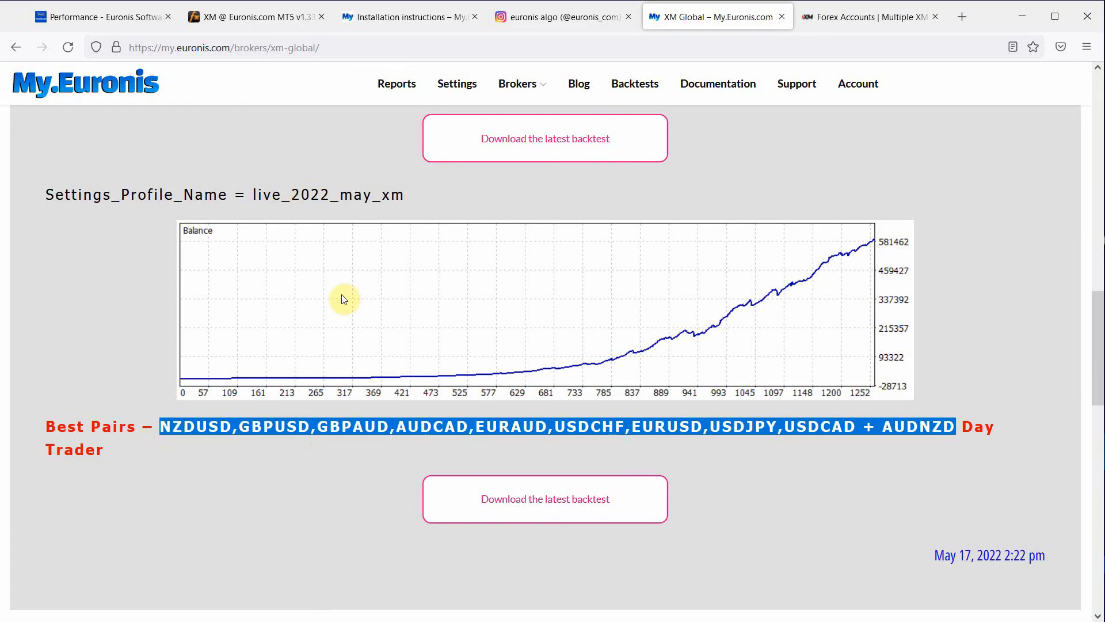
Step: Scroll to the top of the XM Global page and expand the Brokers menu
scroll(up, 3)
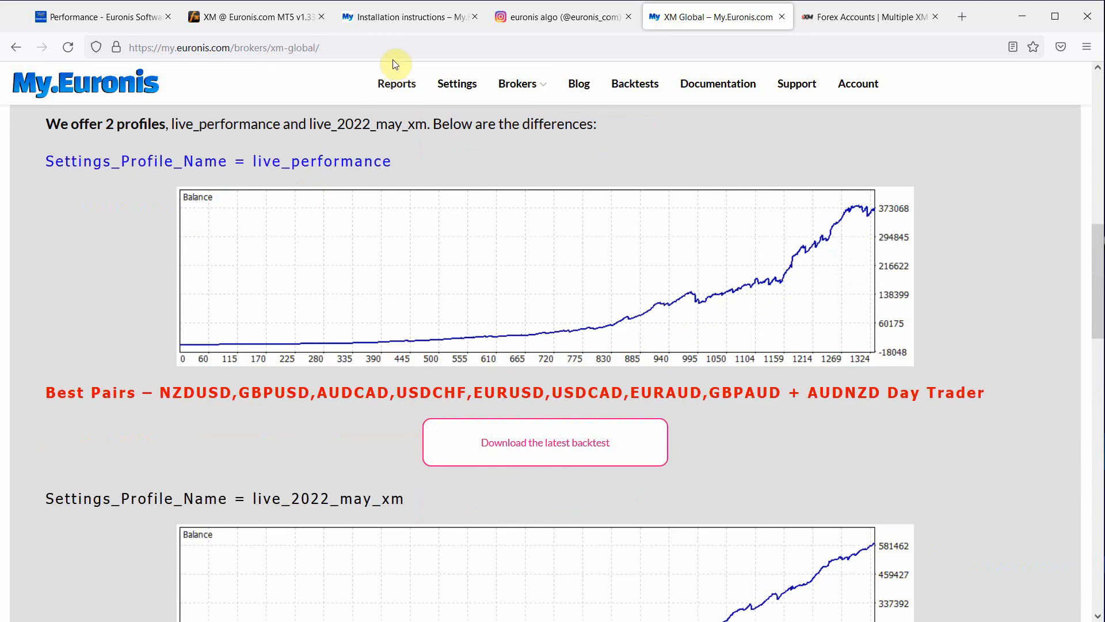
scroll(up, 3)
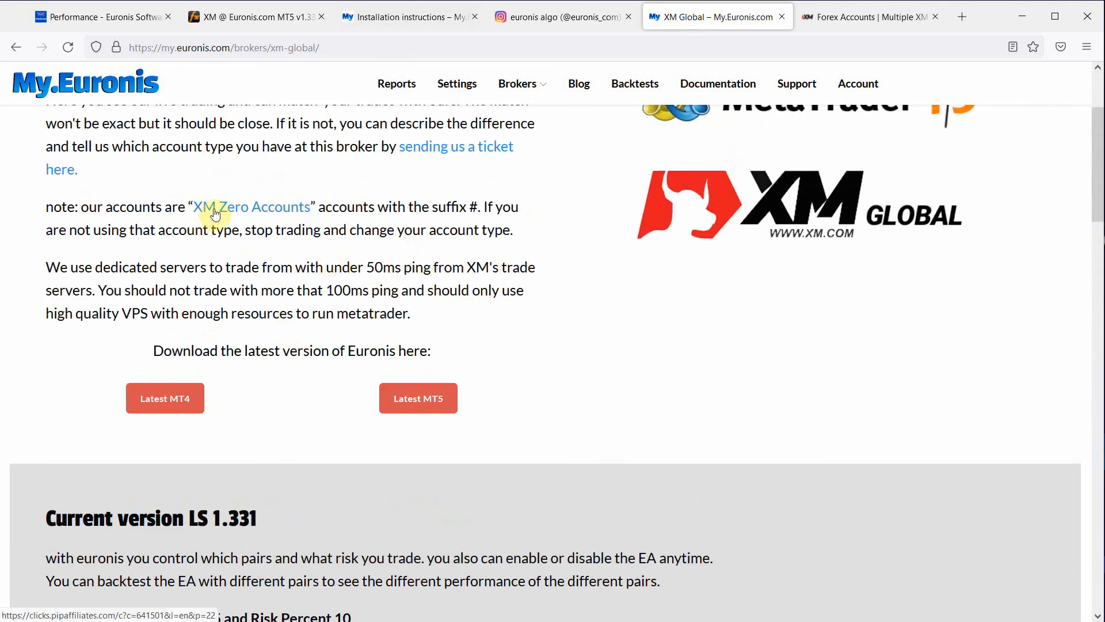
mouse_move(865, 227)
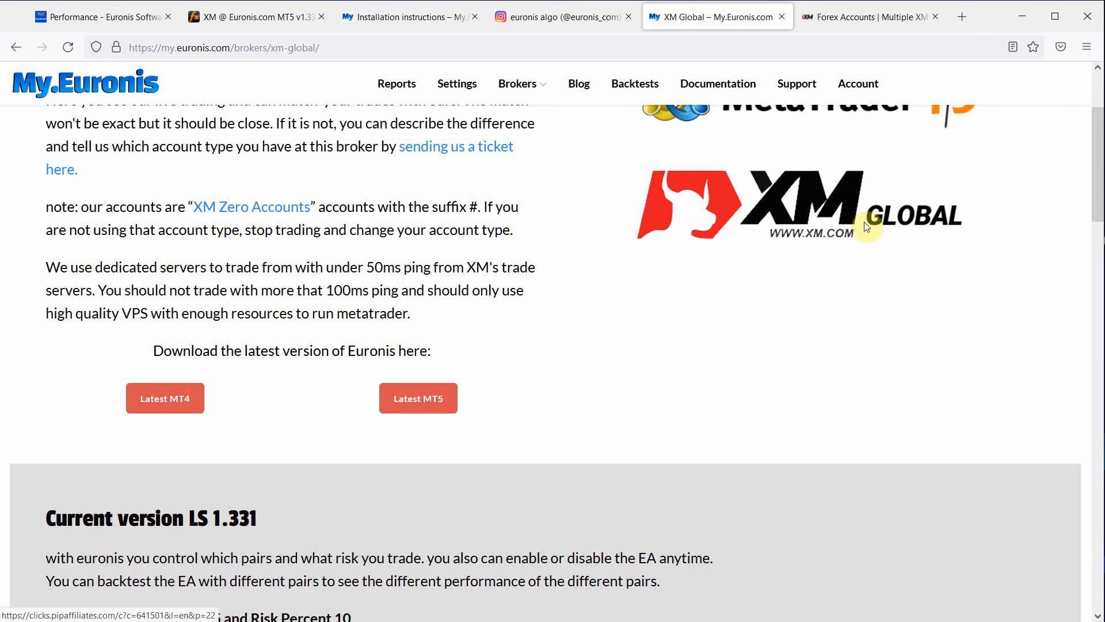
scroll(up, 3)
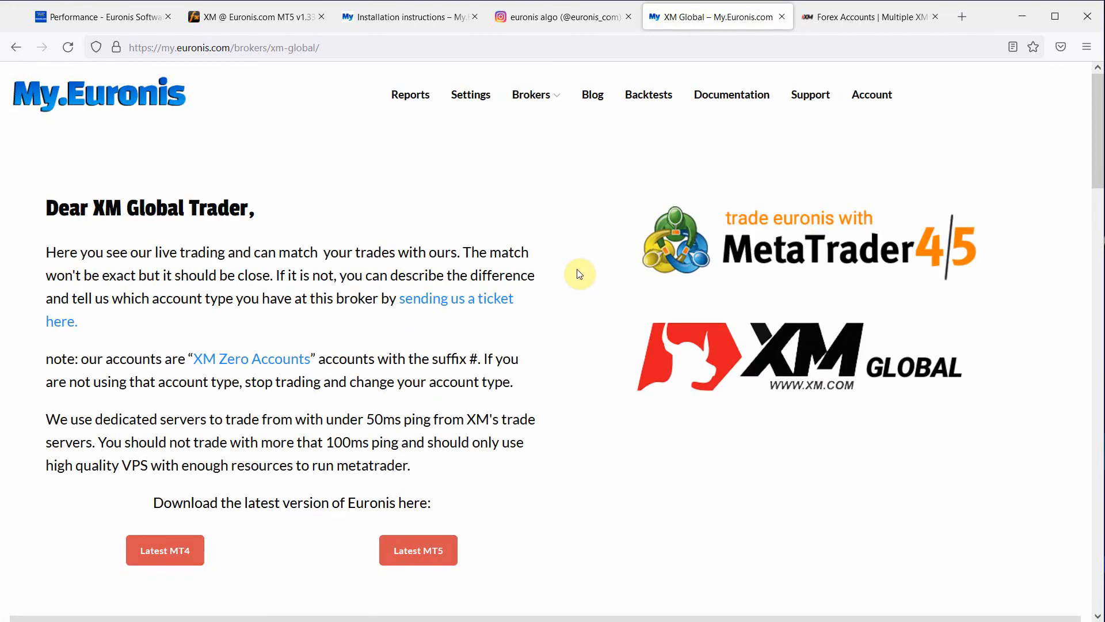
click(532, 94)
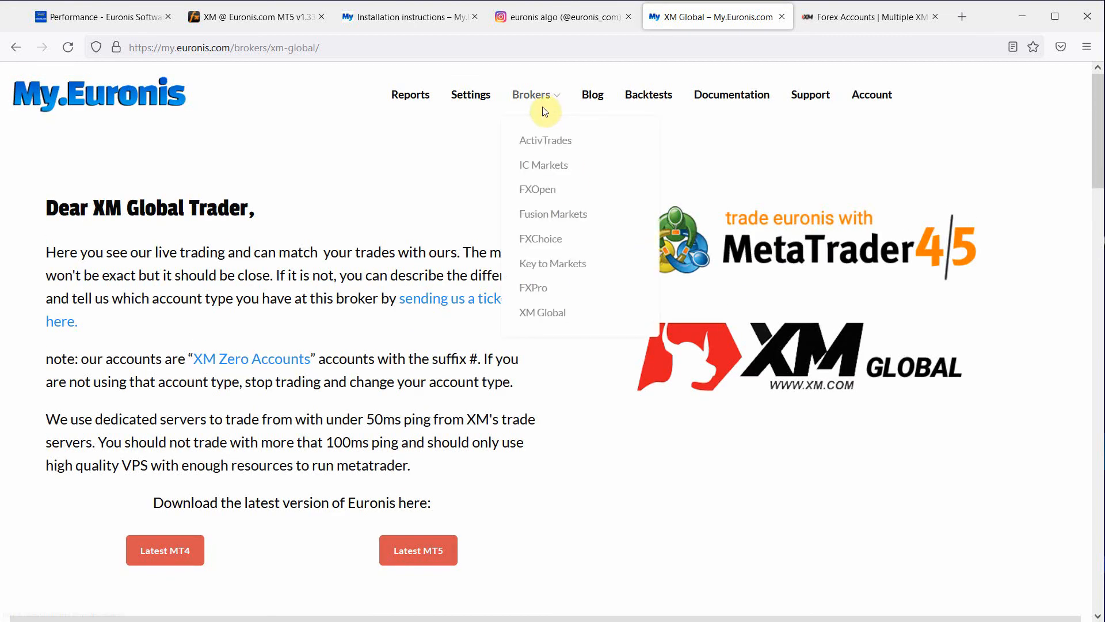
mouse_move(551, 281)
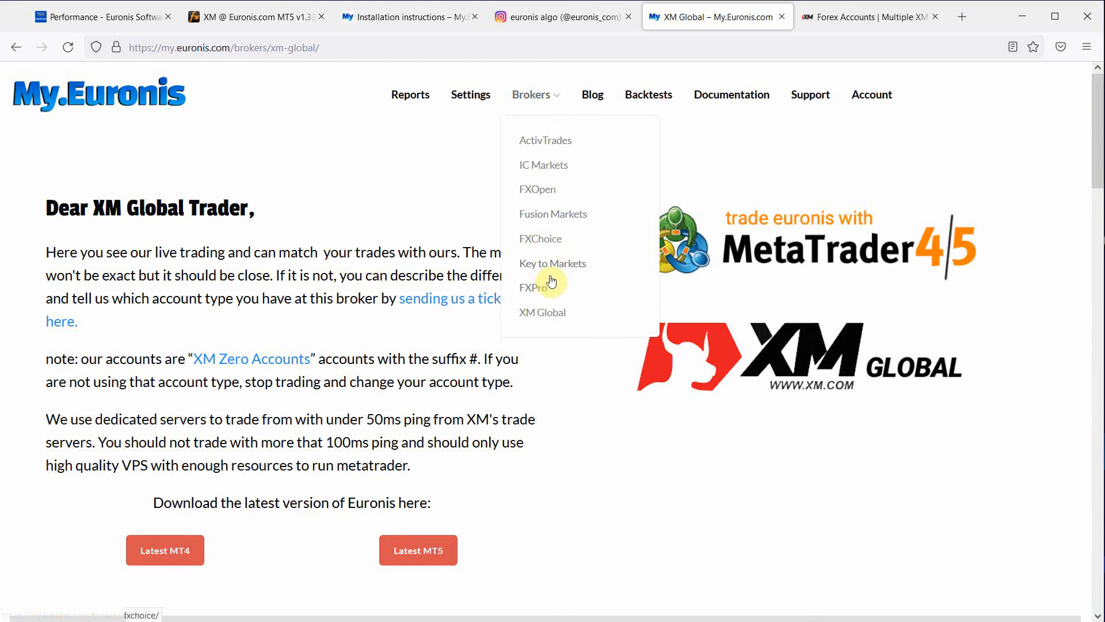
mouse_move(544, 275)
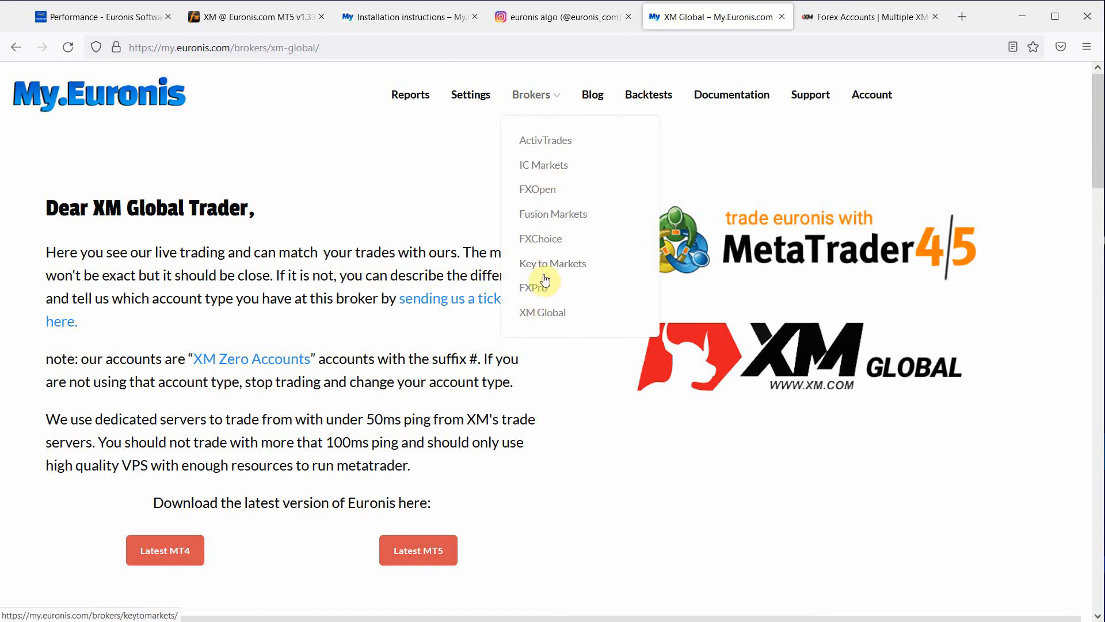
mouse_move(542, 193)
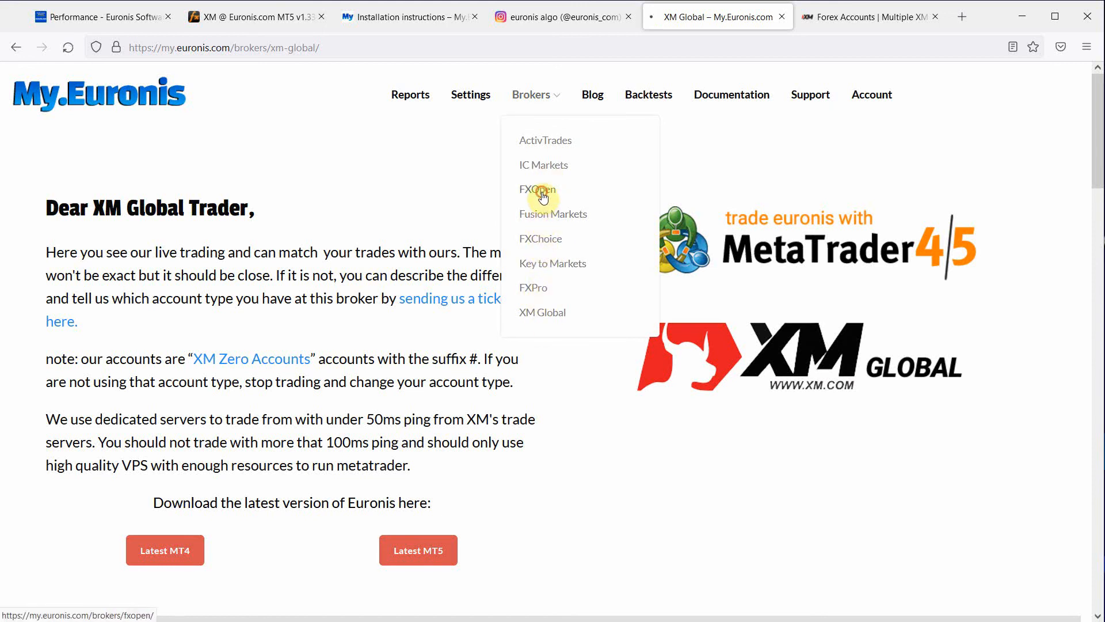
Step: Open the FXOpen broker page and scroll to its live_performance and live_2022_may_fxopen profiles
click(538, 189)
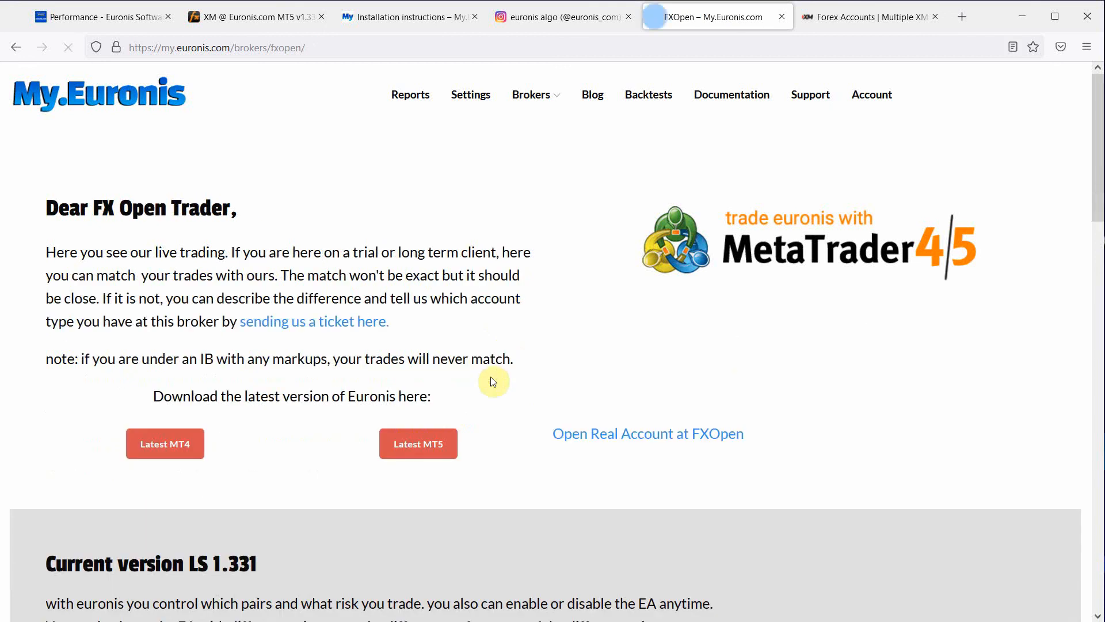
scroll(down, 3)
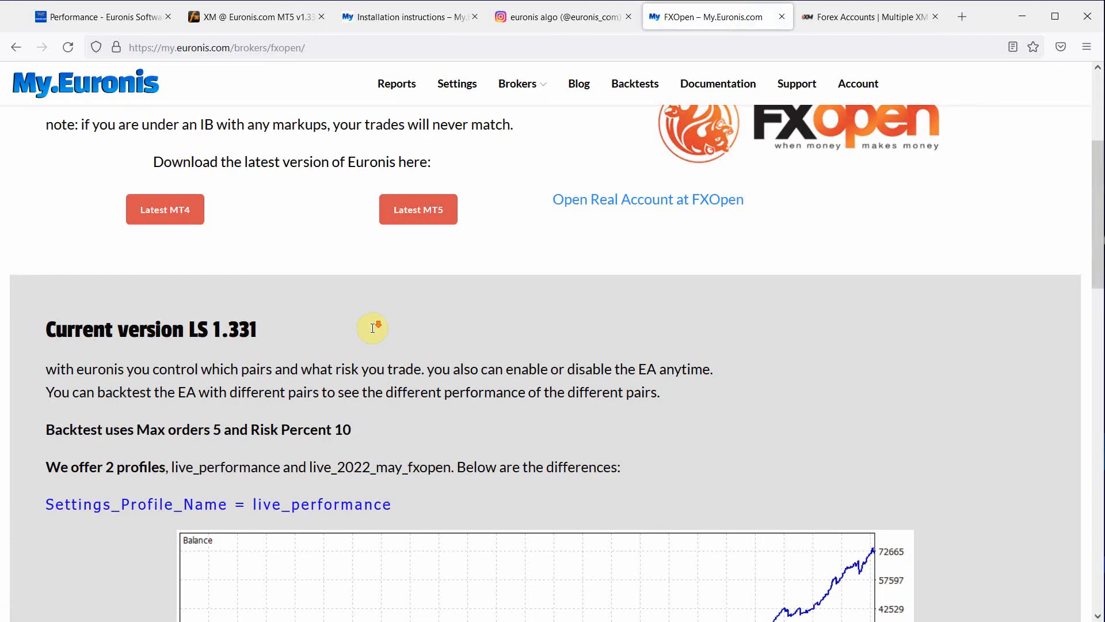
scroll(down, 3)
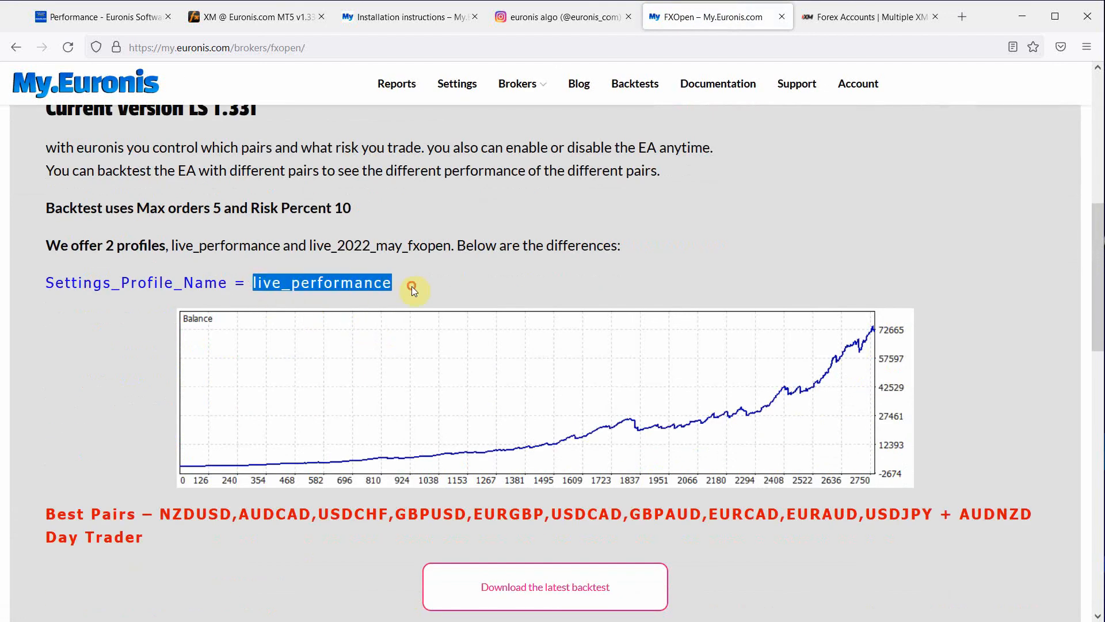
scroll(down, 3)
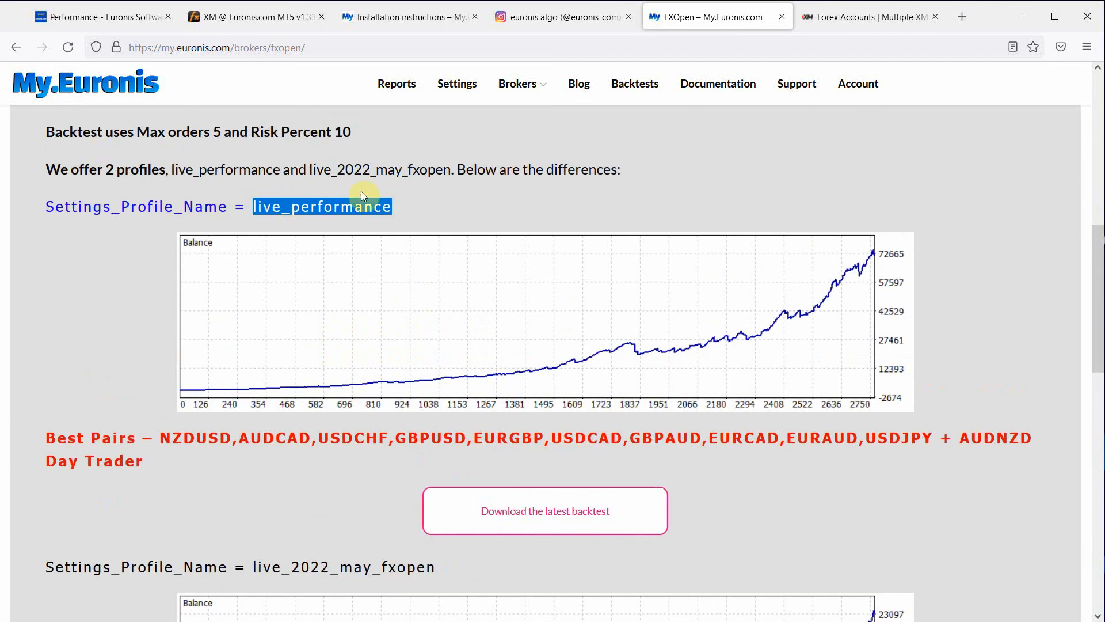
scroll(down, 3)
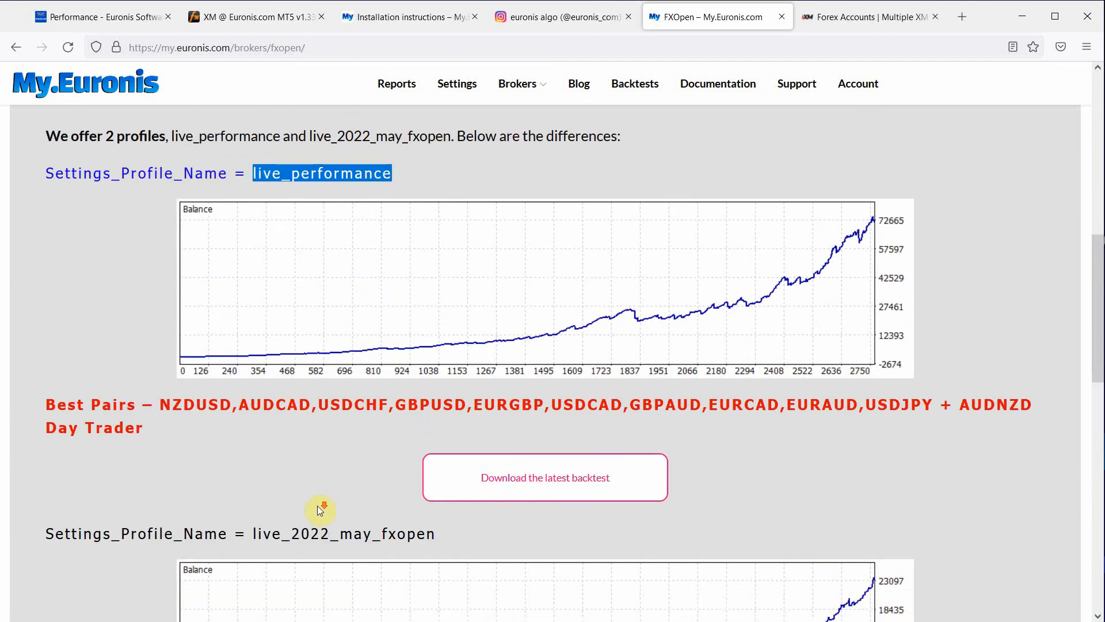
scroll(down, 3)
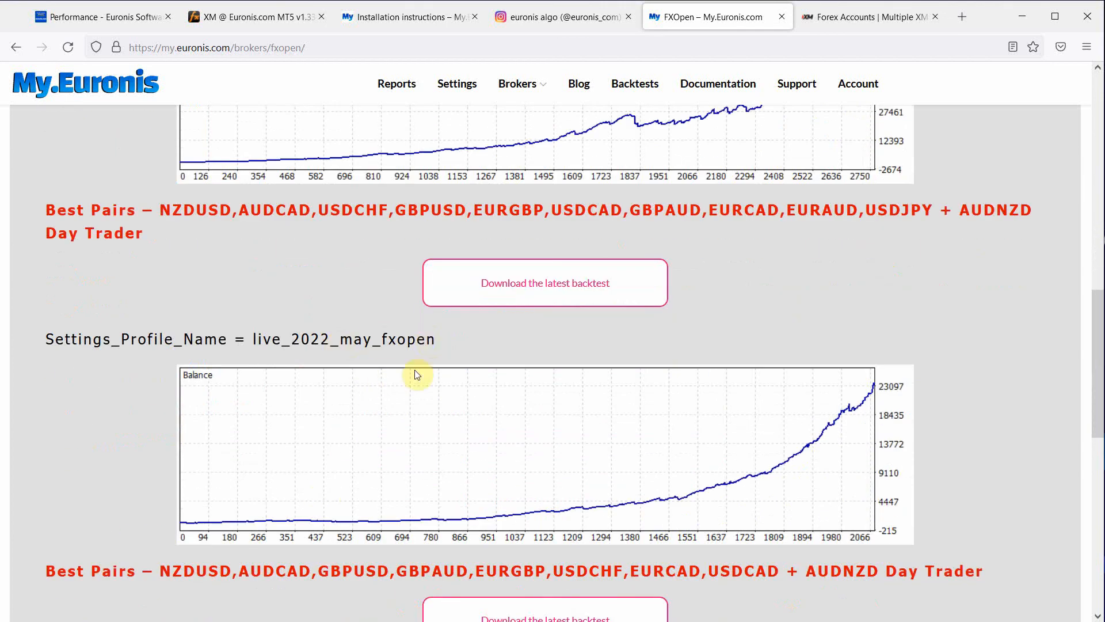
scroll(up, 3)
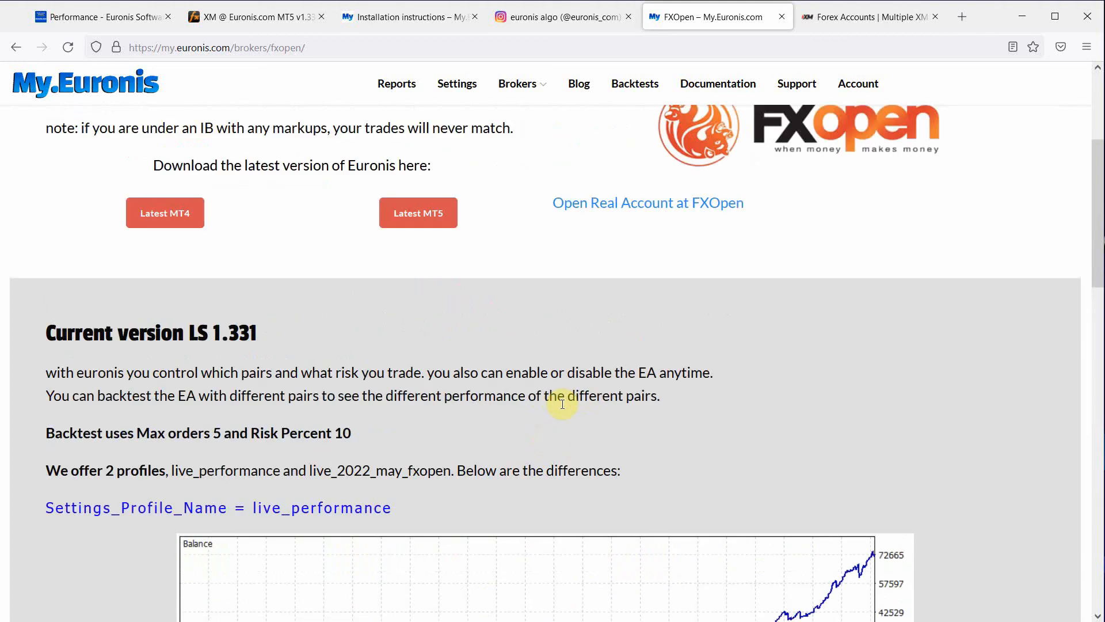